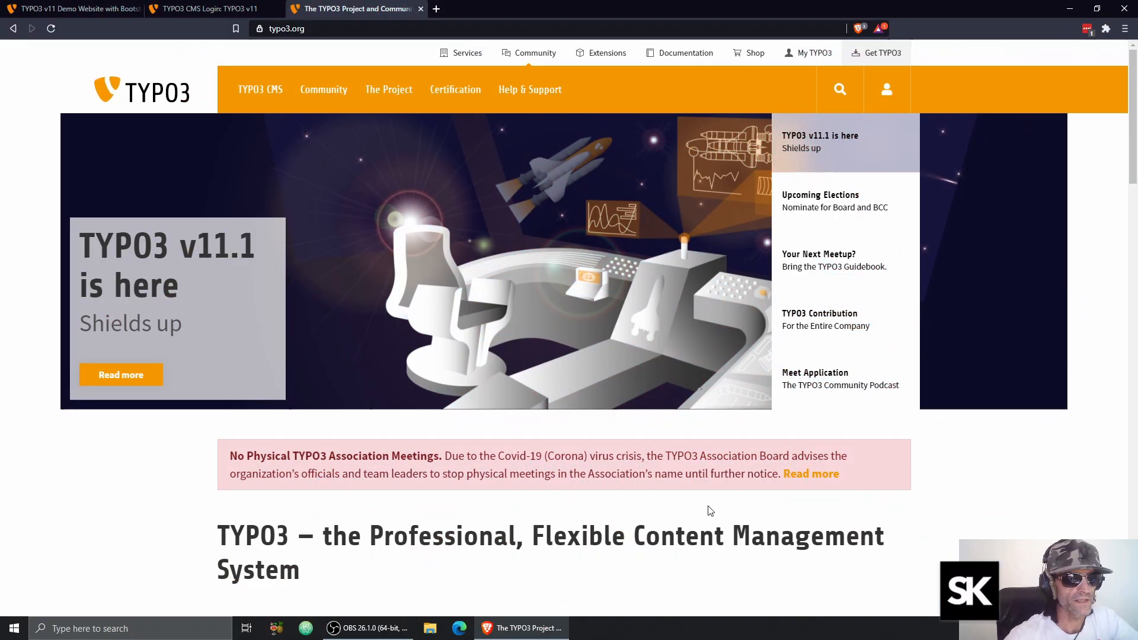
pyautogui.moveTo(438, 392)
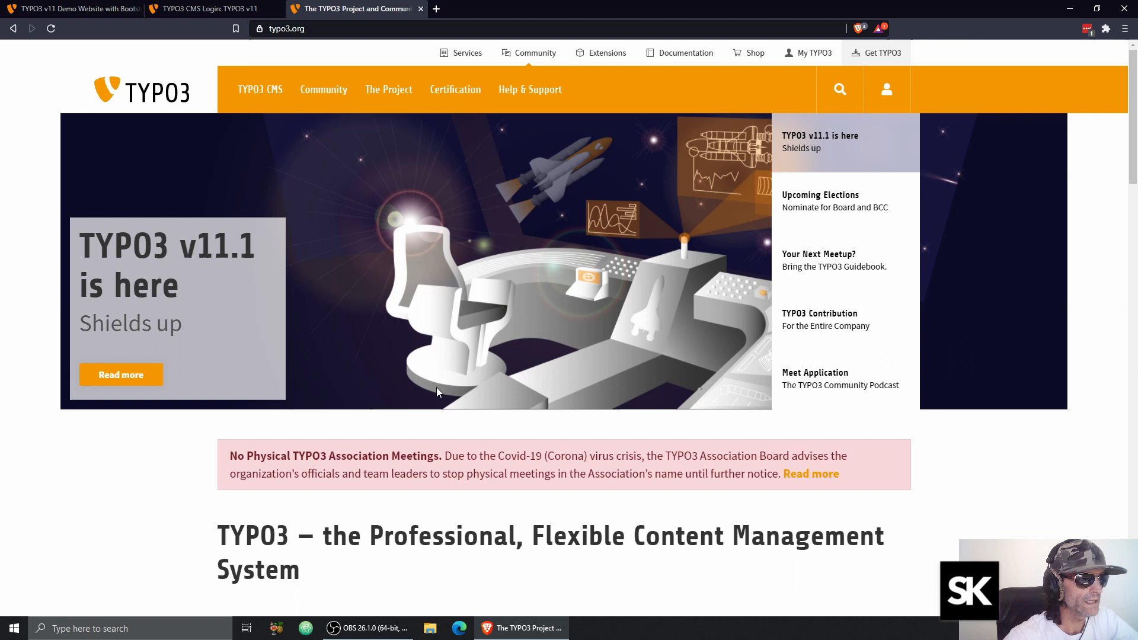
pyautogui.moveTo(356, 225)
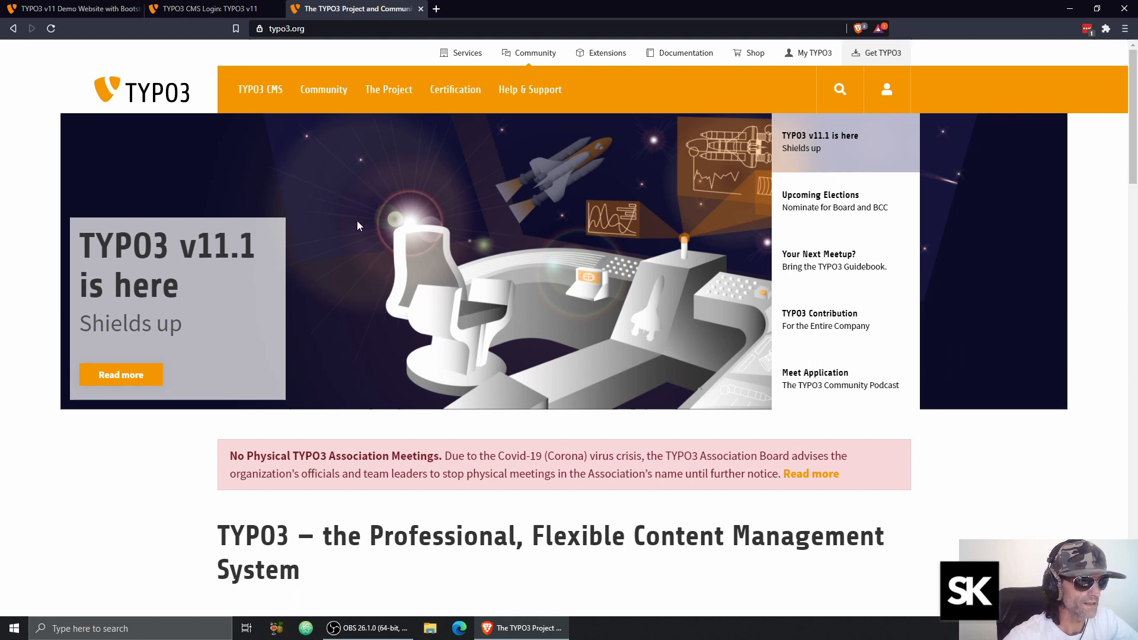
# Step: Bring up the 'TYPO3 Version 11.1—Shields up' article and read down to the MFA section
pyautogui.scroll(-3)
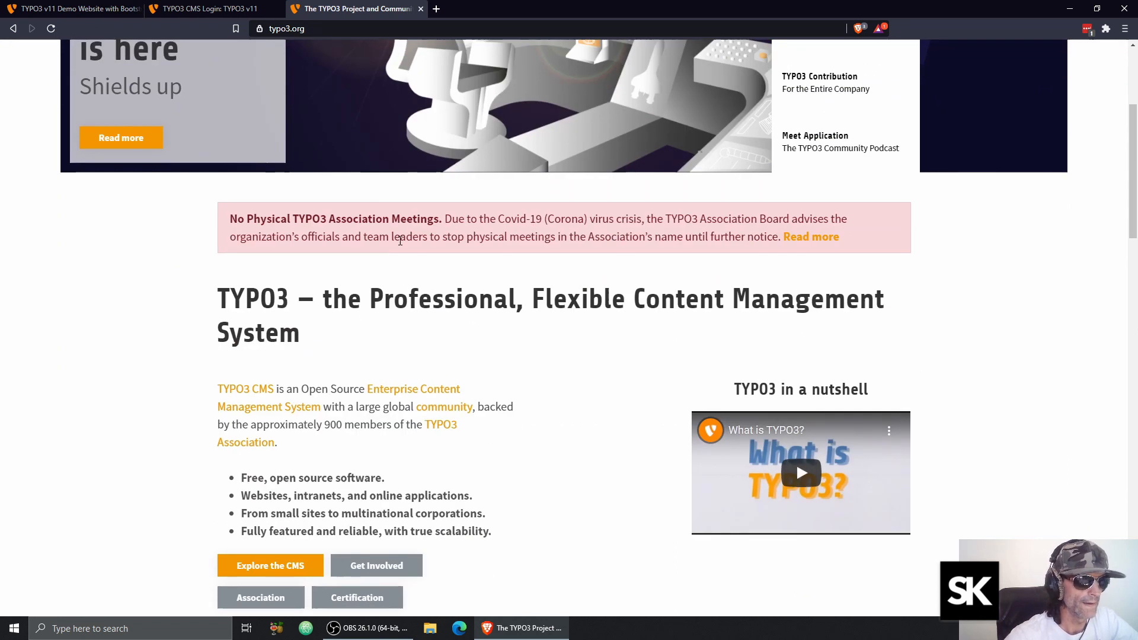
pyautogui.scroll(3)
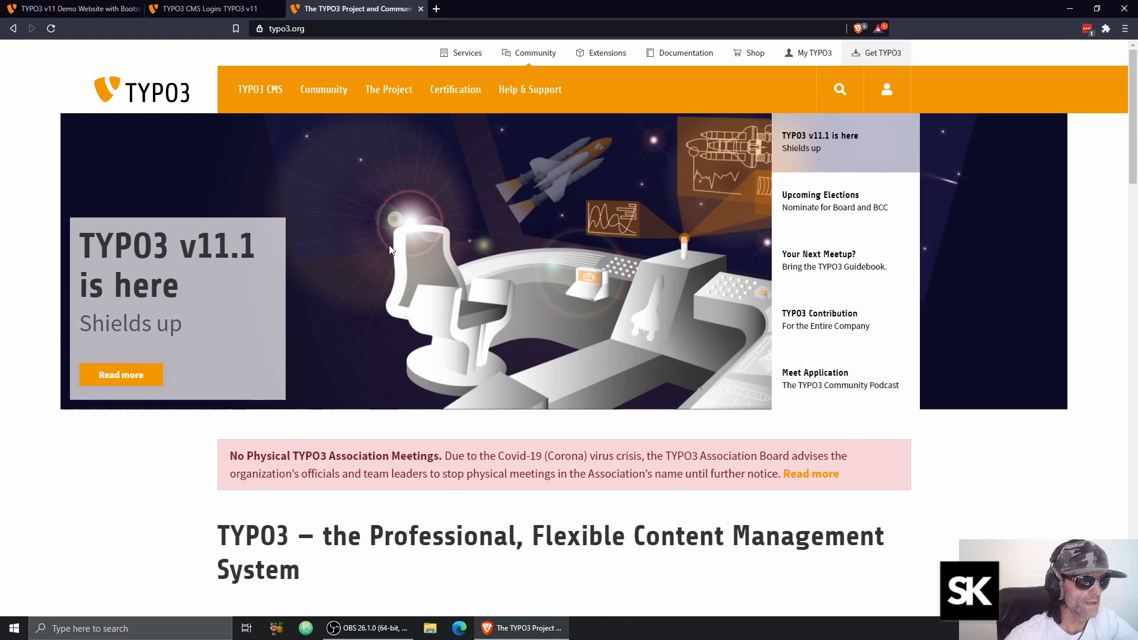
pyautogui.moveTo(121, 375)
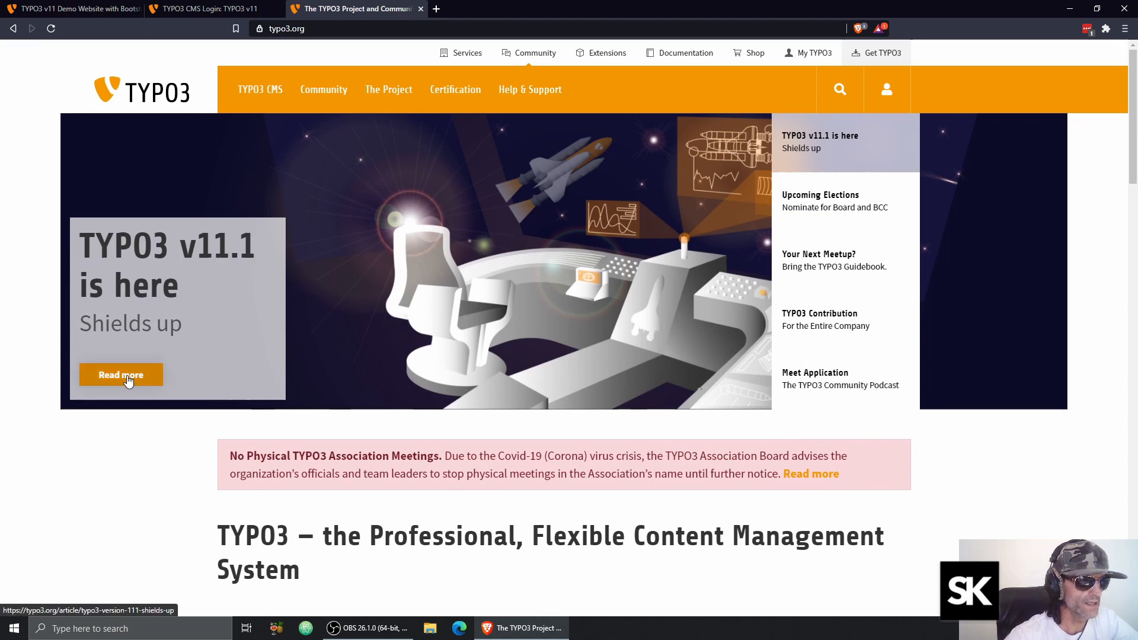
pyautogui.moveTo(192, 253)
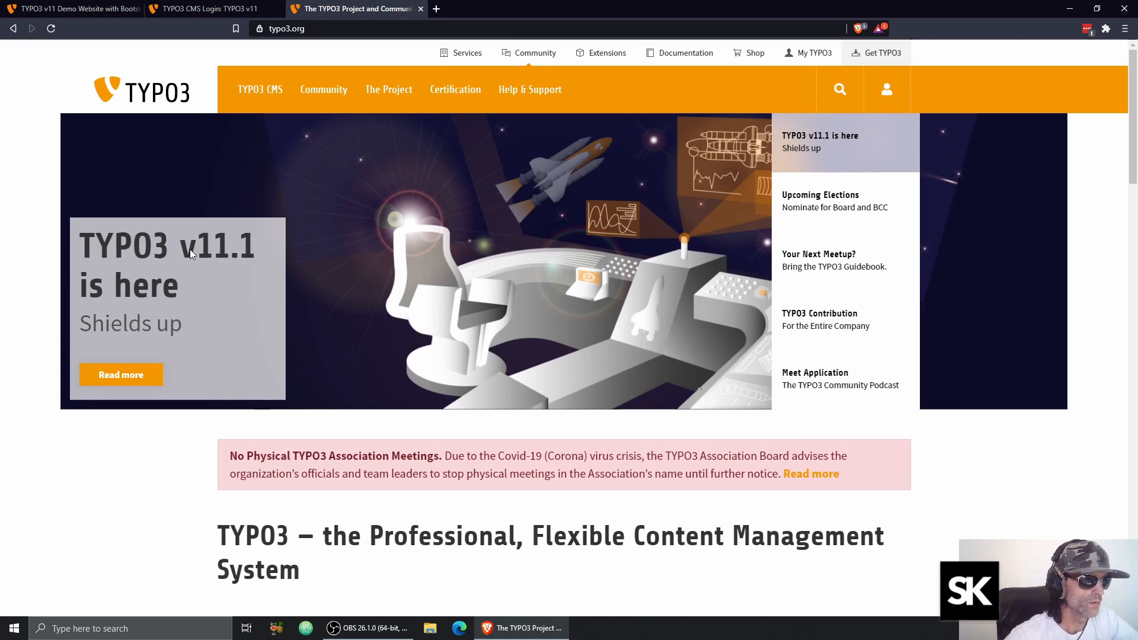
pyautogui.moveTo(227, 259)
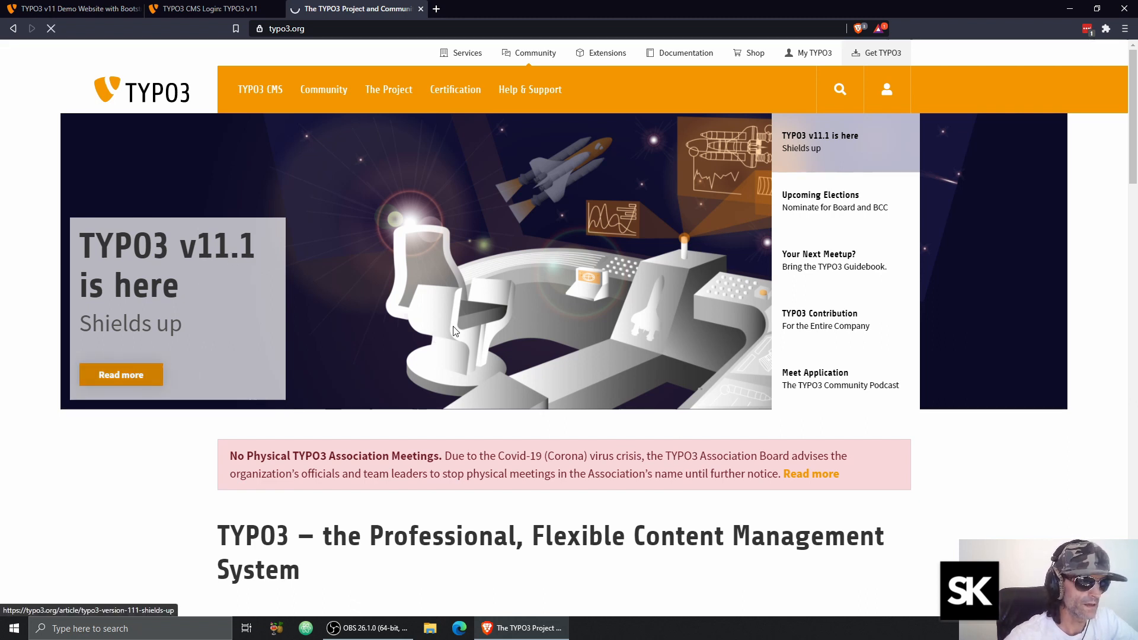
pyautogui.click(121, 374)
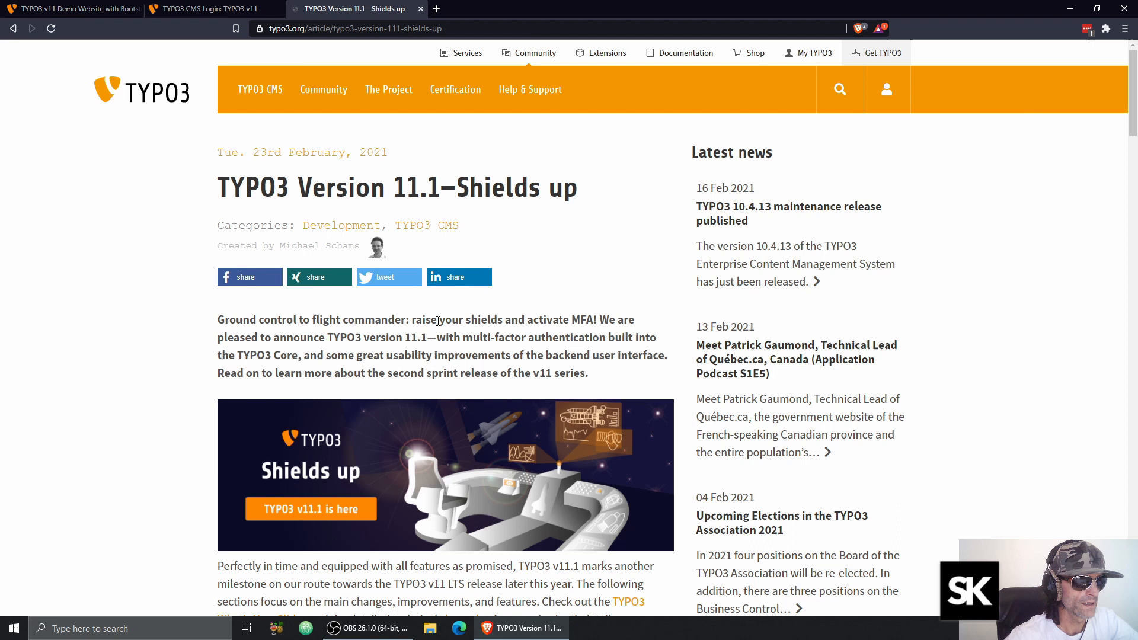
pyautogui.moveTo(458, 299)
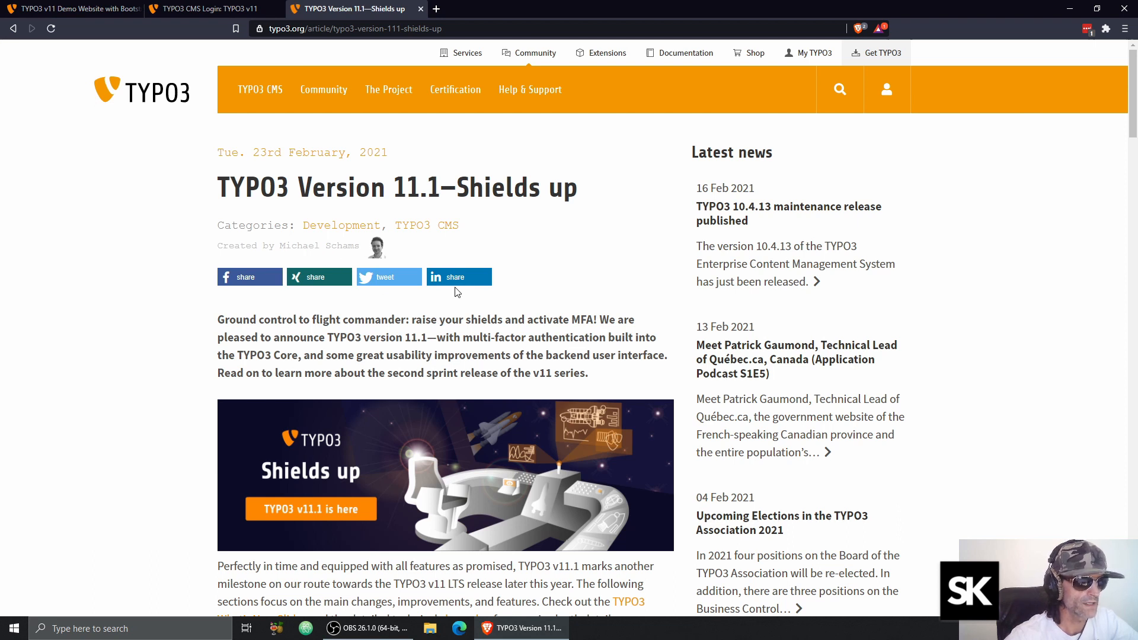
pyautogui.scroll(-3)
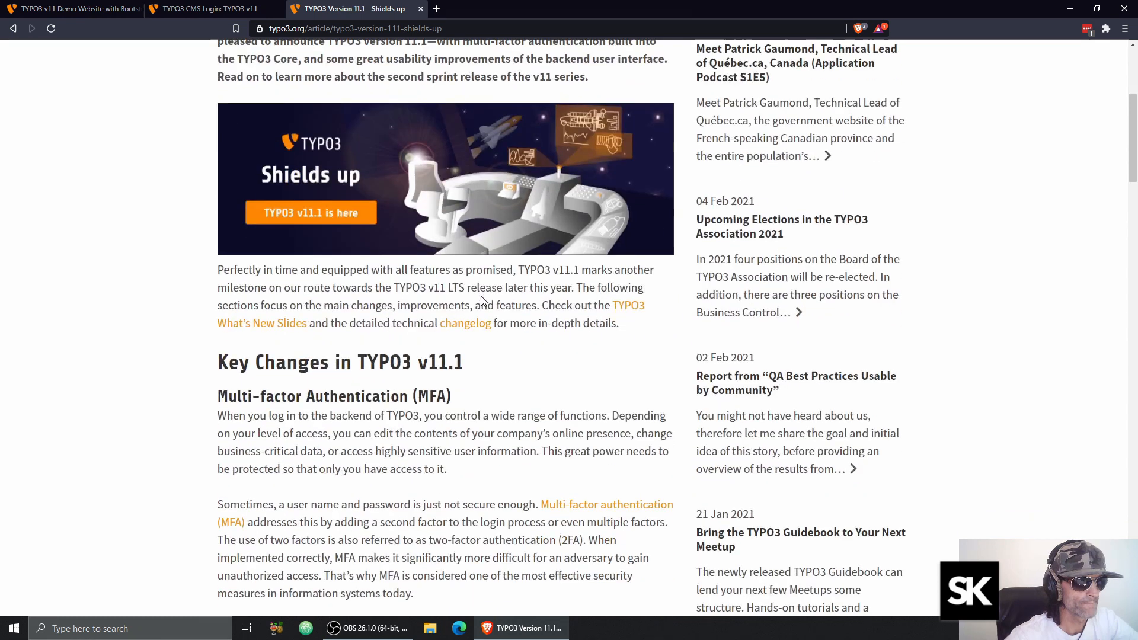
pyautogui.scroll(-3)
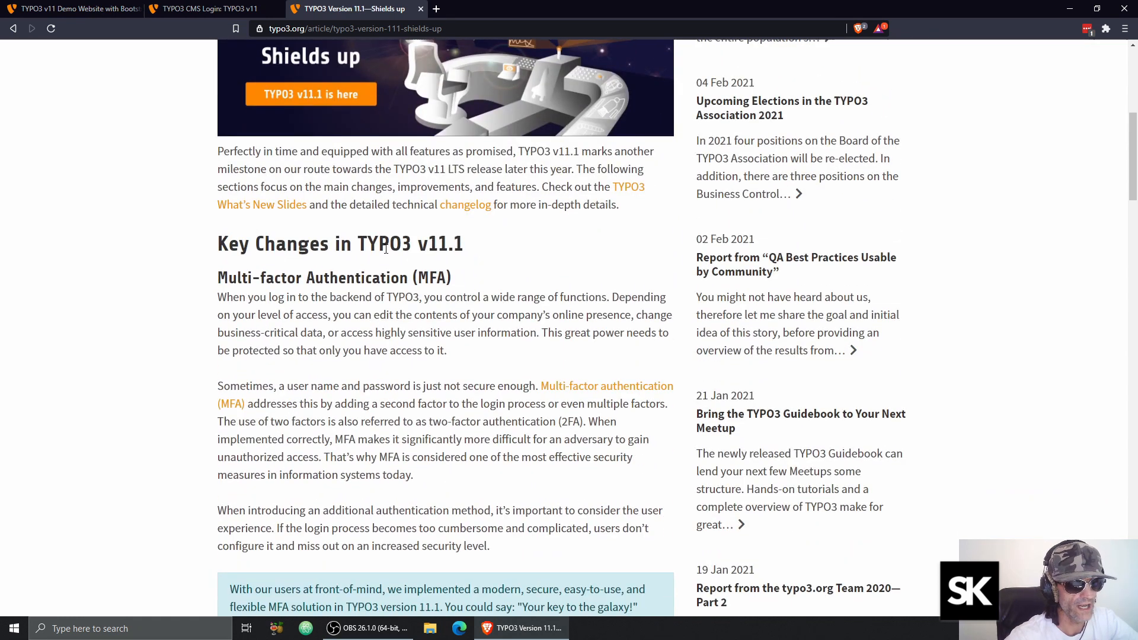
pyautogui.scroll(-3)
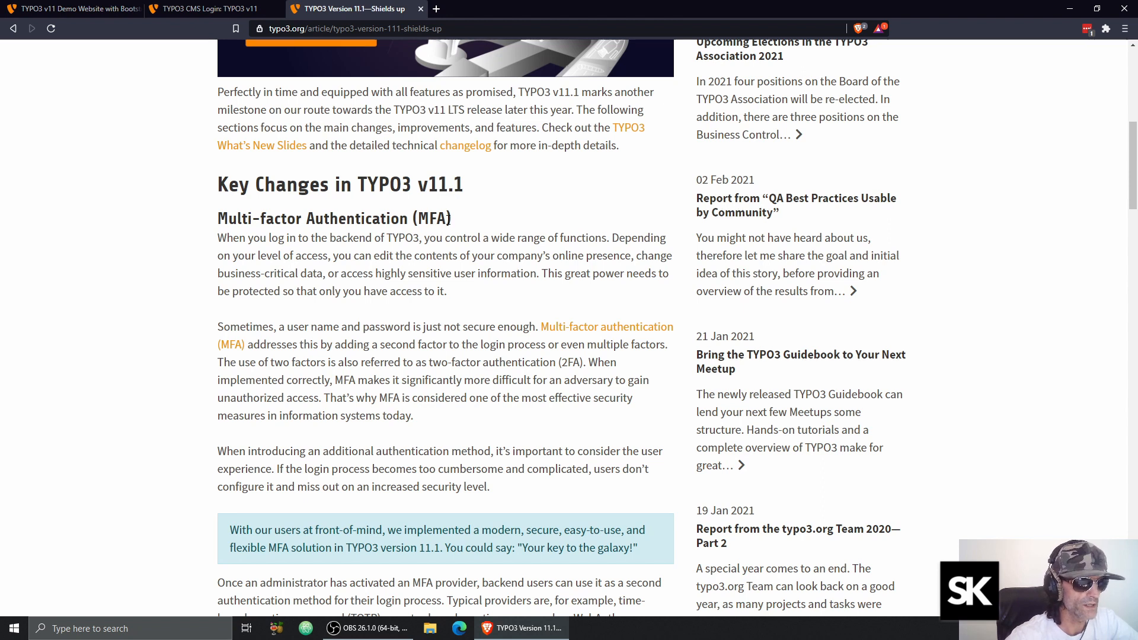
pyautogui.scroll(-3)
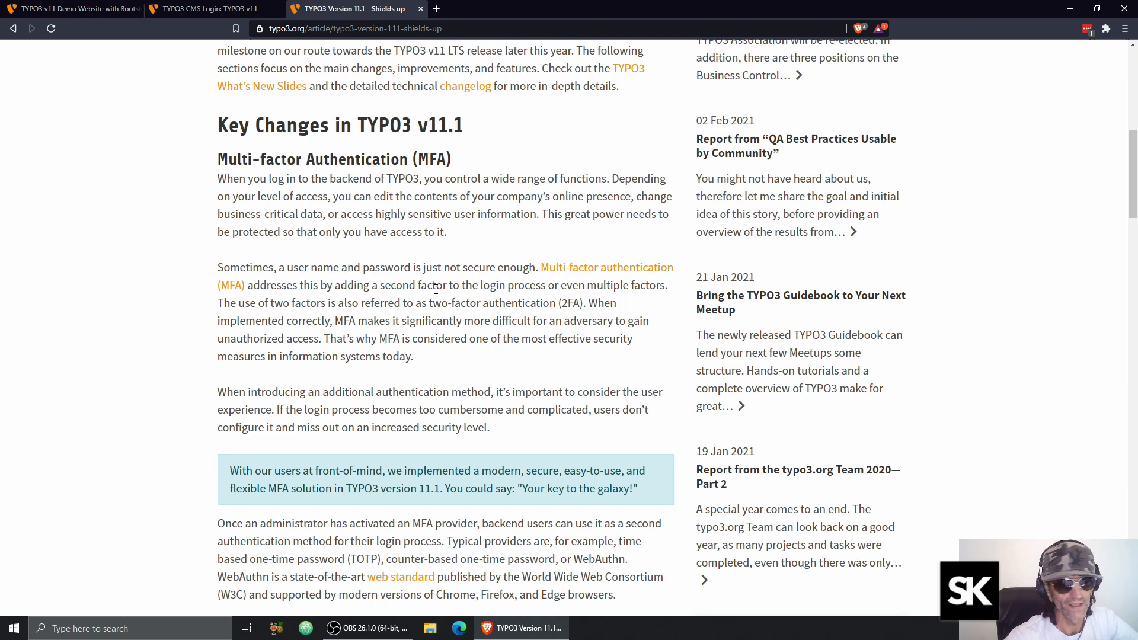
pyautogui.scroll(-3)
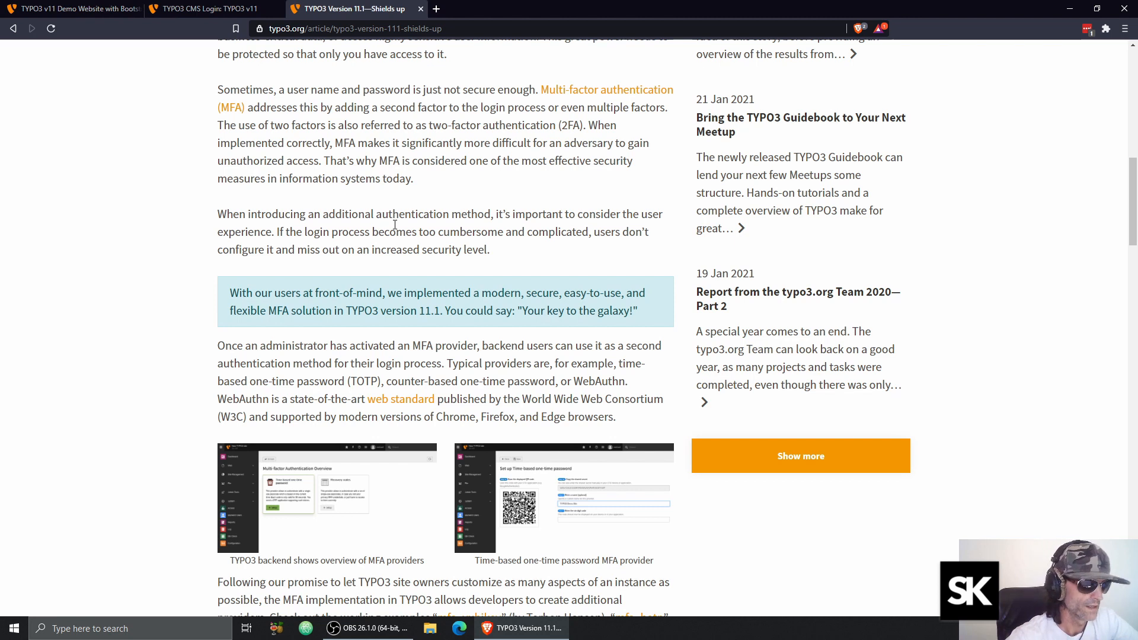
pyautogui.scroll(-3)
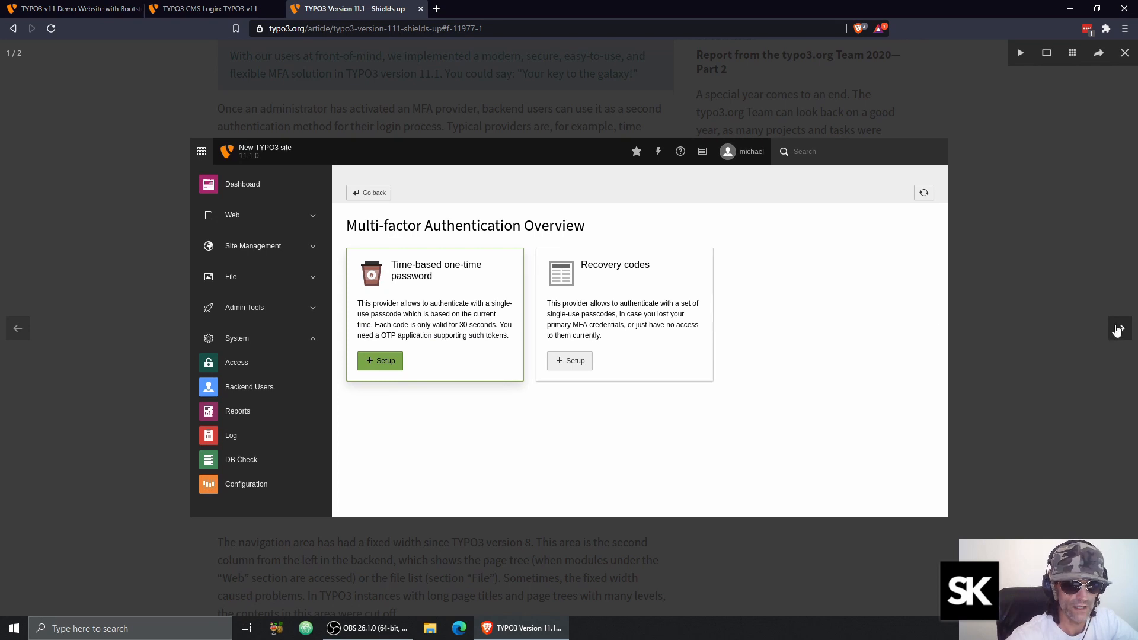
# Step: View the MFA screenshots in the lightbox, then continue reading down to the system requirements
pyautogui.click(380, 360)
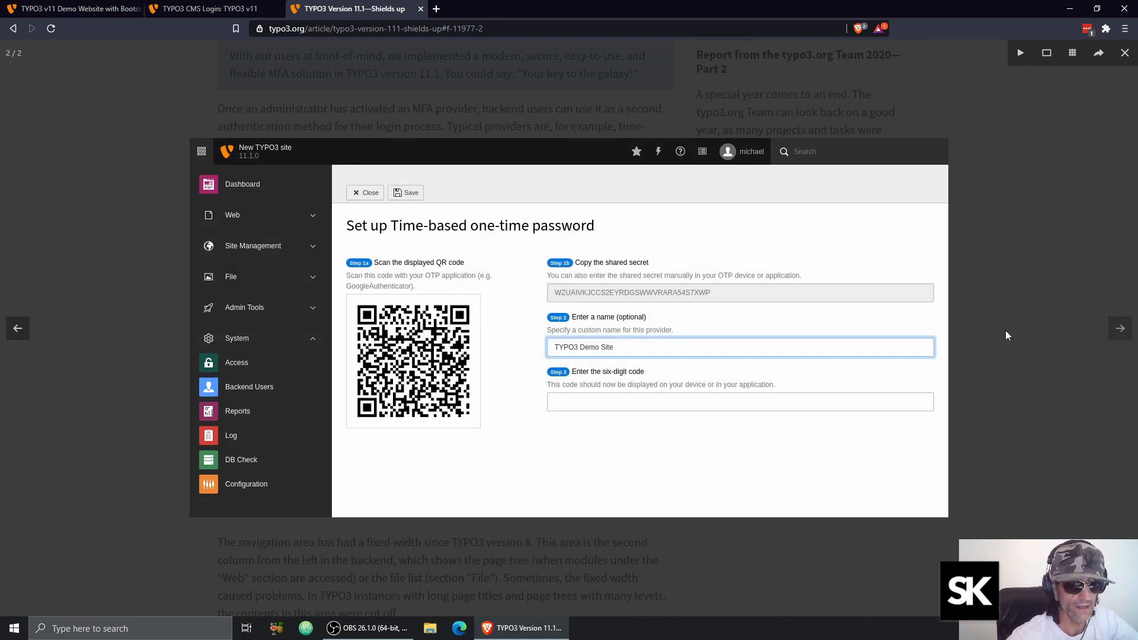
pyautogui.click(370, 192)
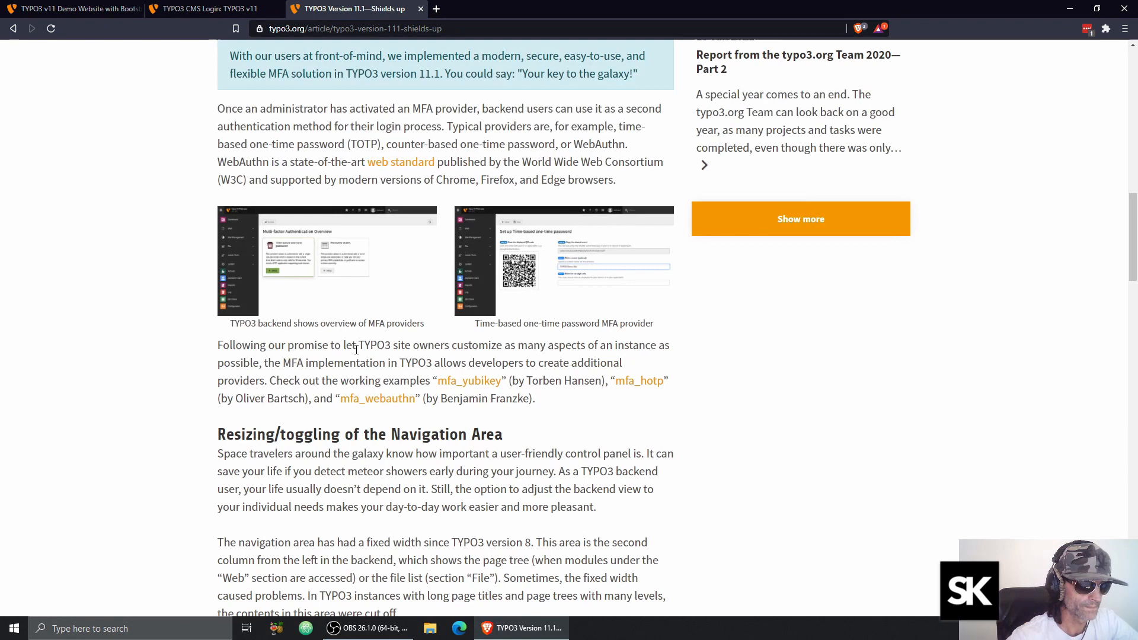
pyautogui.scroll(-3)
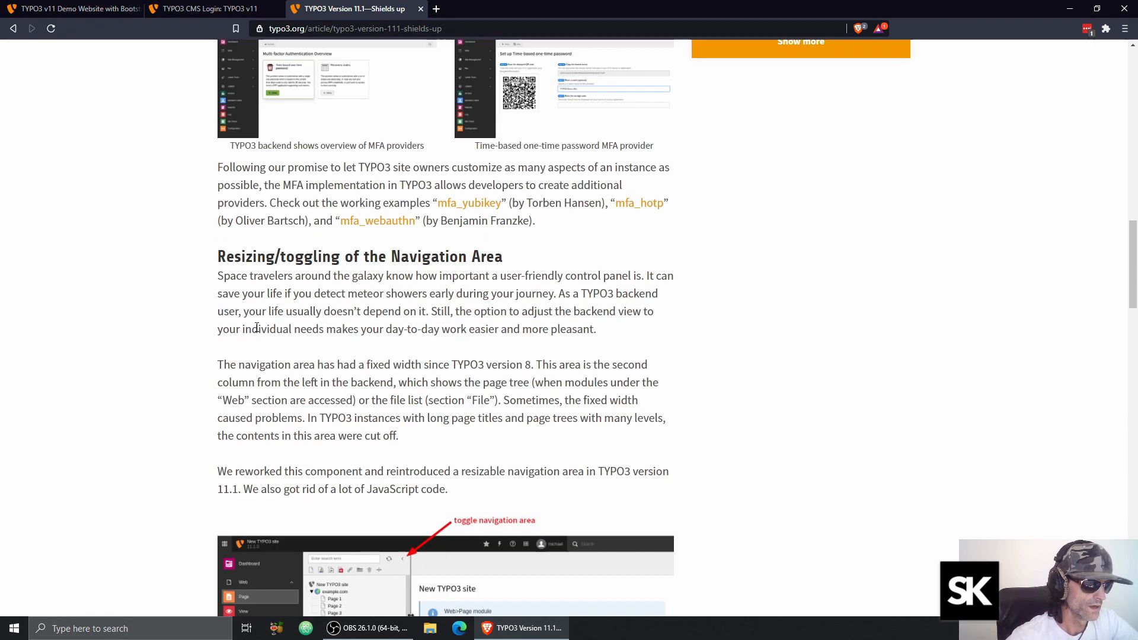
pyautogui.scroll(-3)
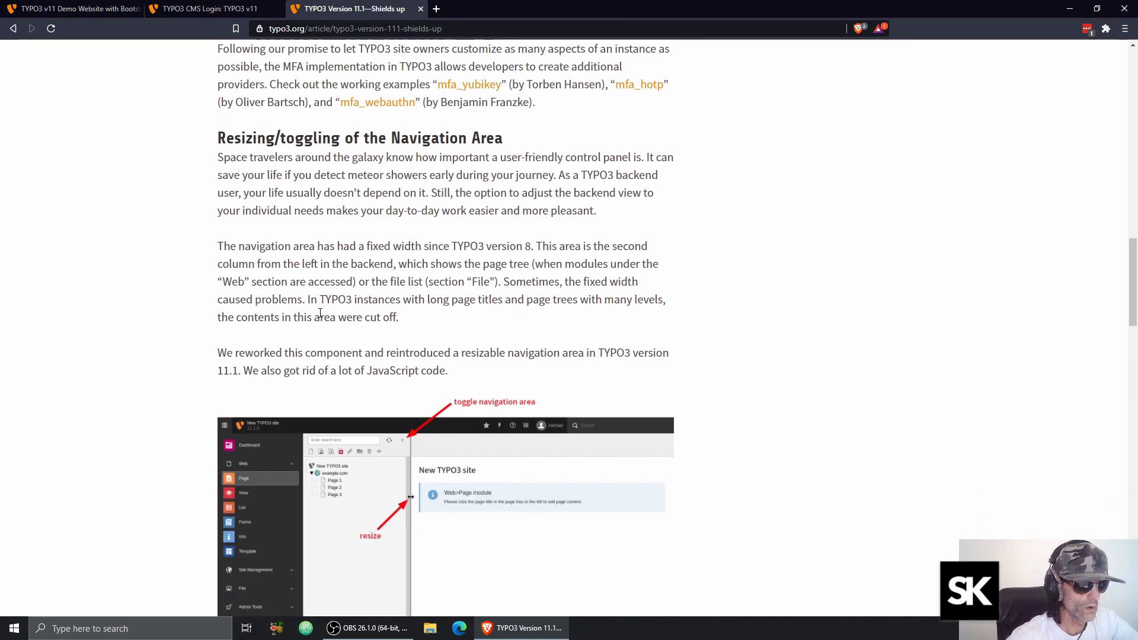
pyautogui.scroll(-3)
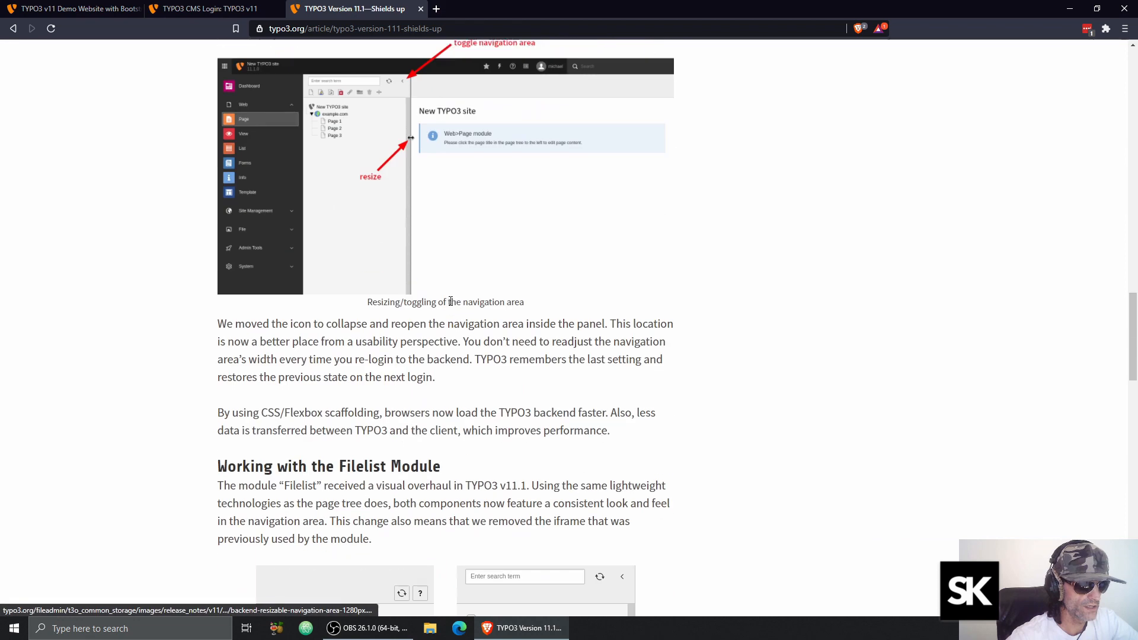
pyautogui.scroll(-3)
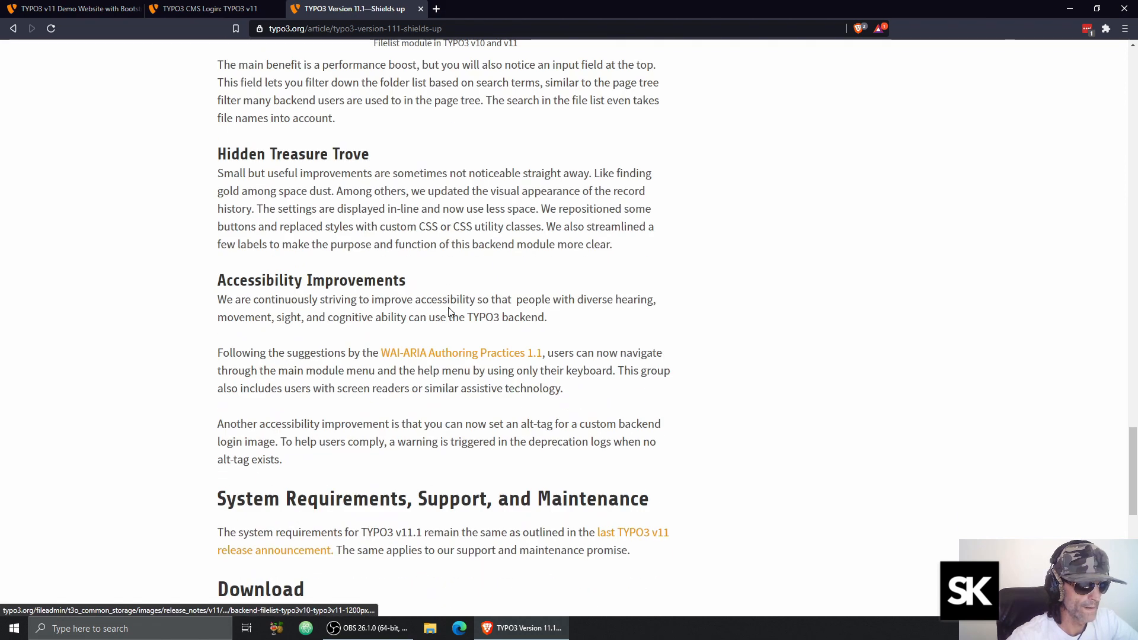
pyautogui.scroll(-3)
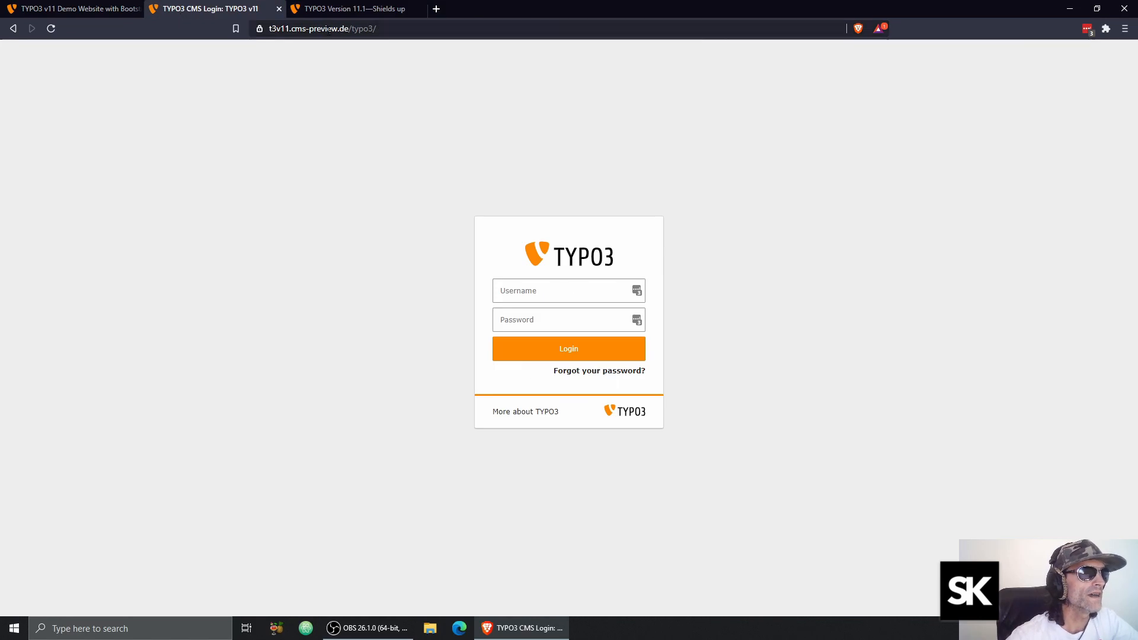
pyautogui.moveTo(451, 193)
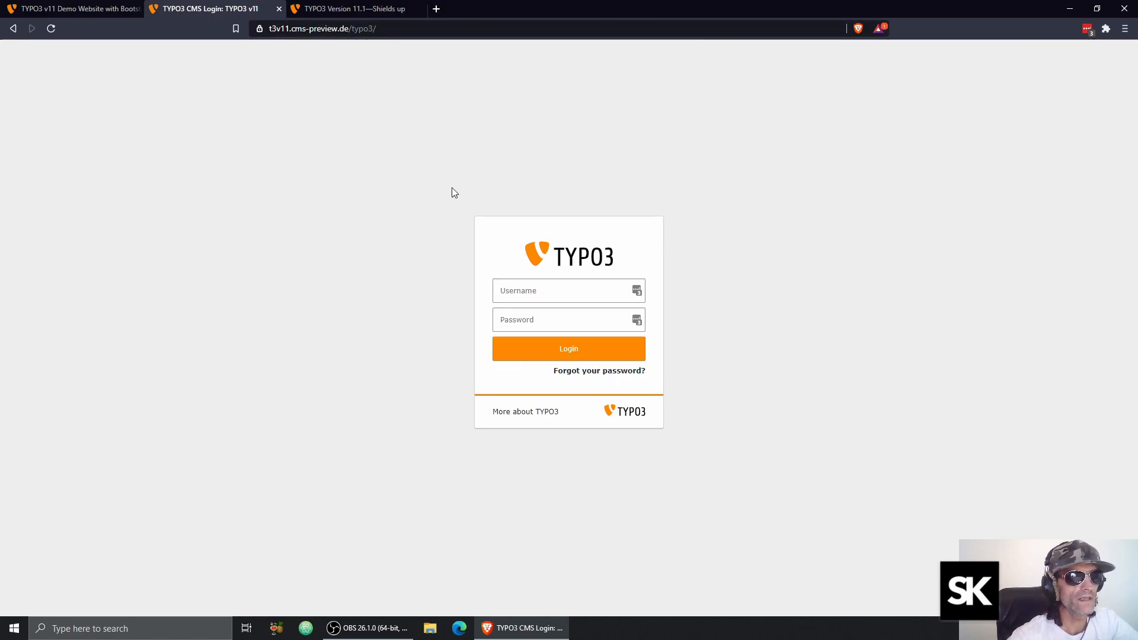
# Step: Sign in to the backend as user 'zeimn' with the administrator password
pyautogui.click(568, 290)
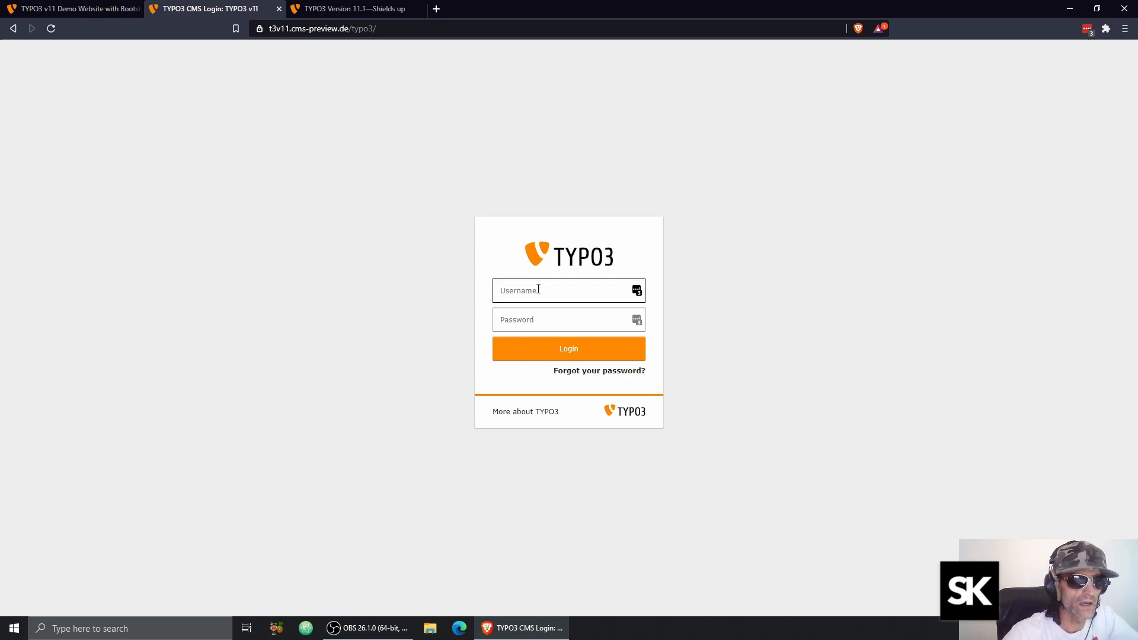
pyautogui.click(568, 349)
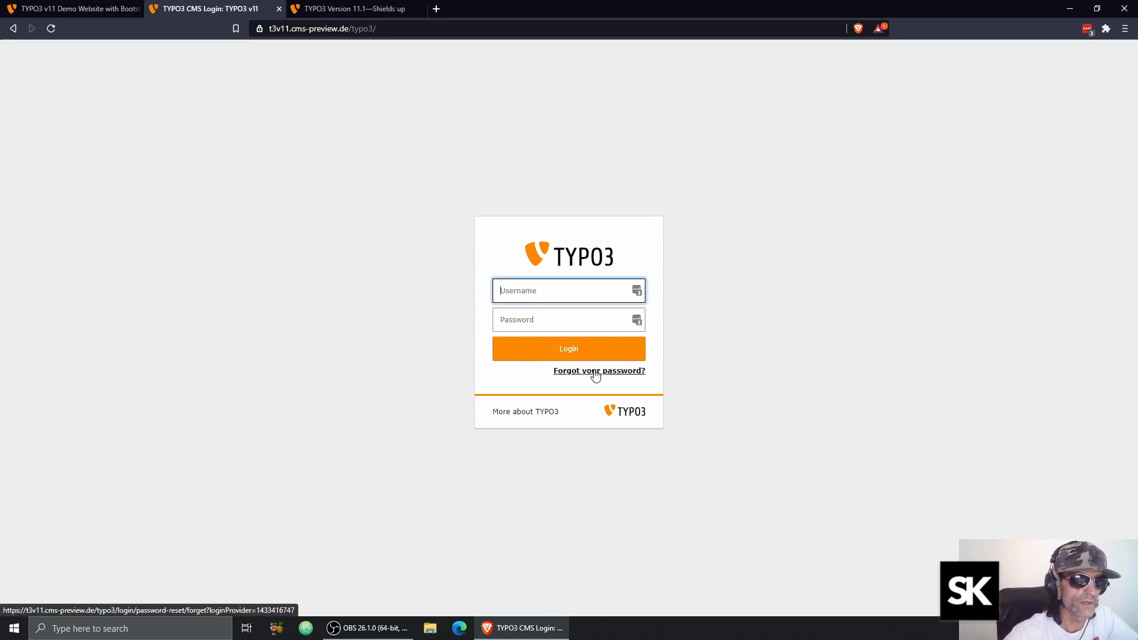
pyautogui.moveTo(611, 386)
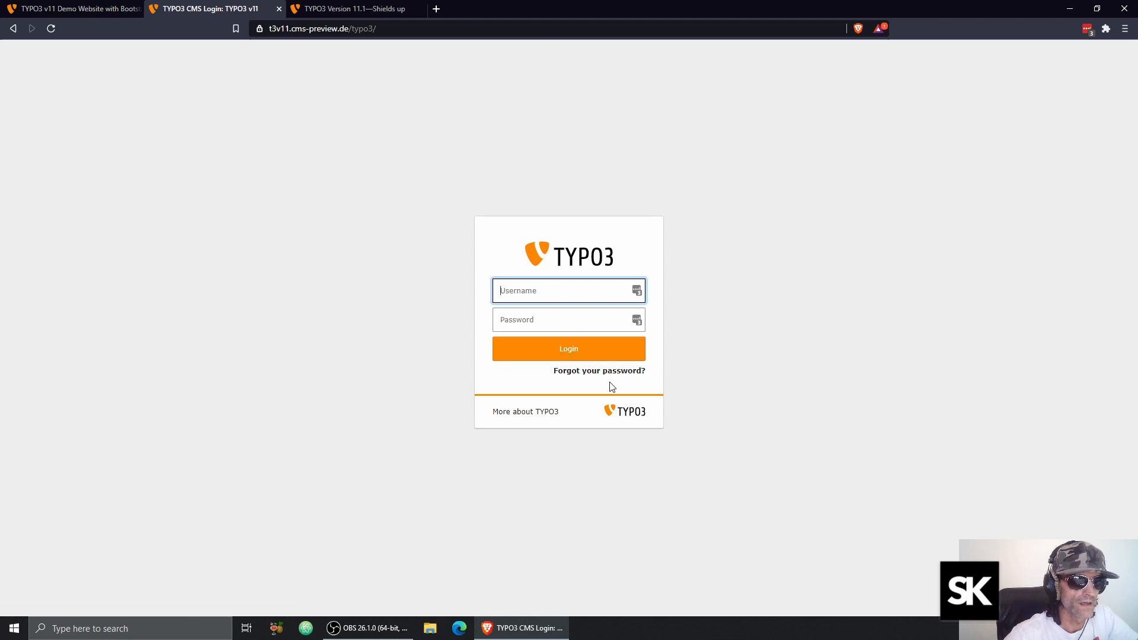
pyautogui.moveTo(579, 375)
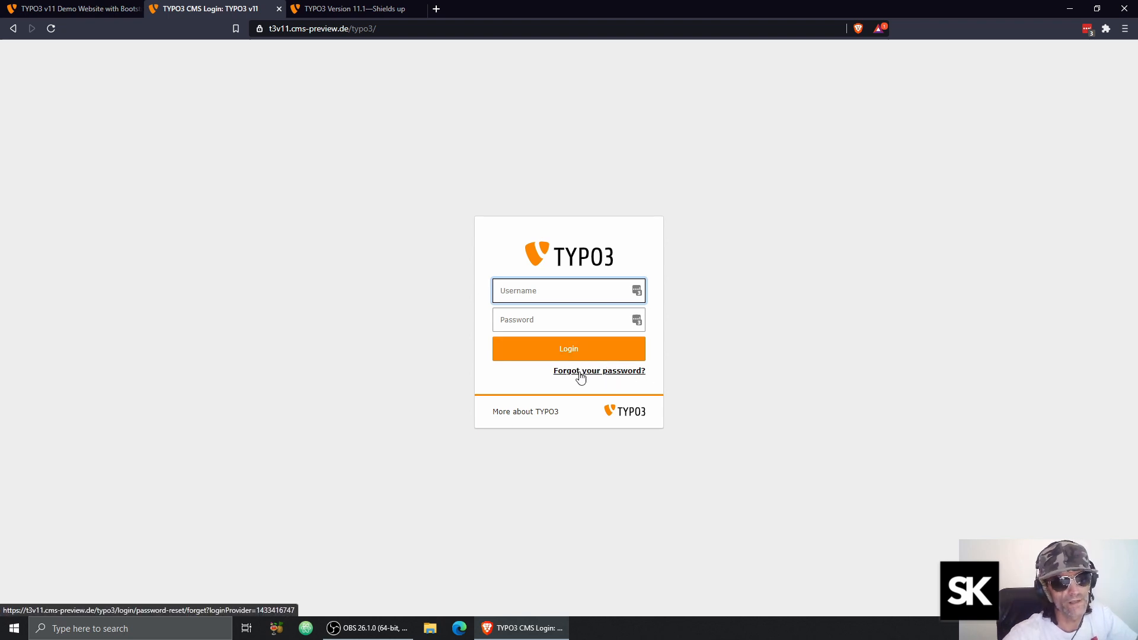
pyautogui.click(568, 291)
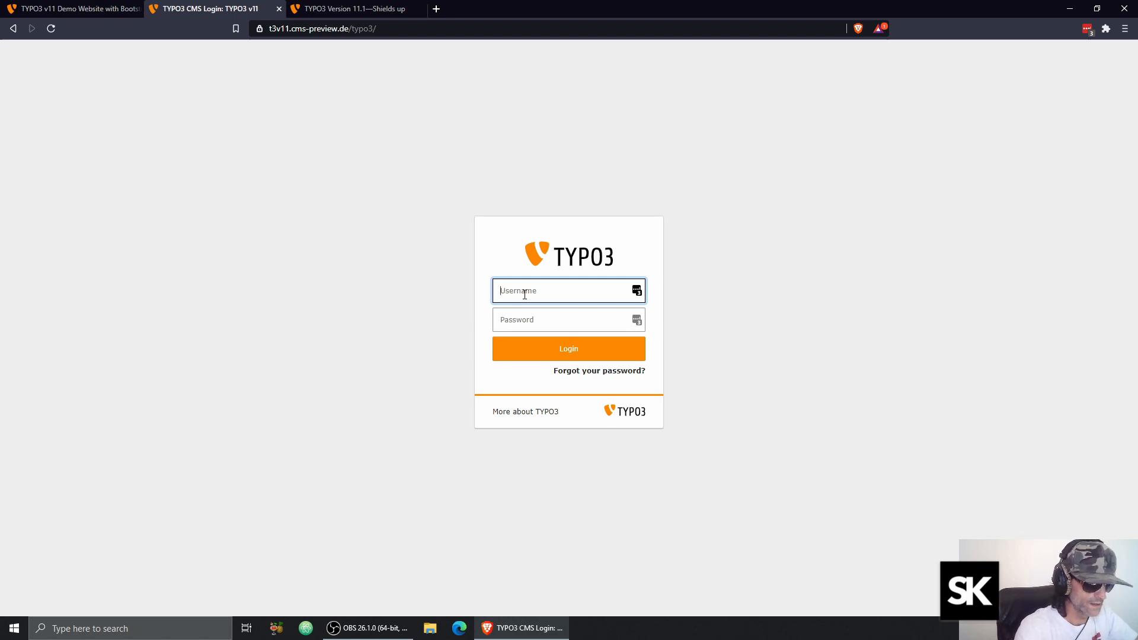
pyautogui.write('zeimn')
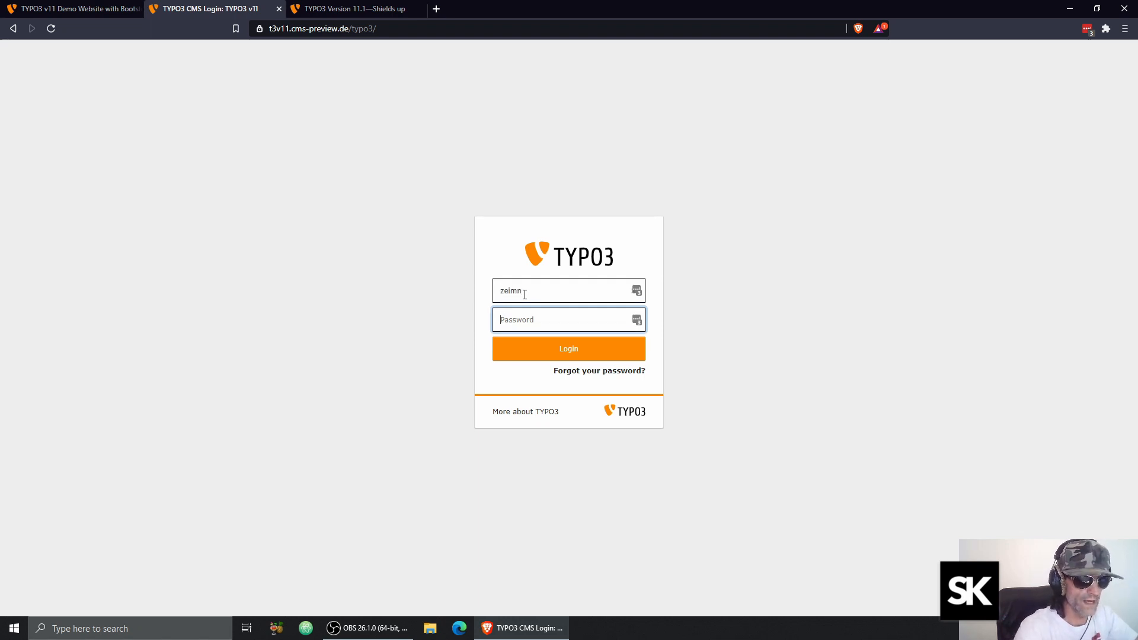
pyautogui.write('••••')
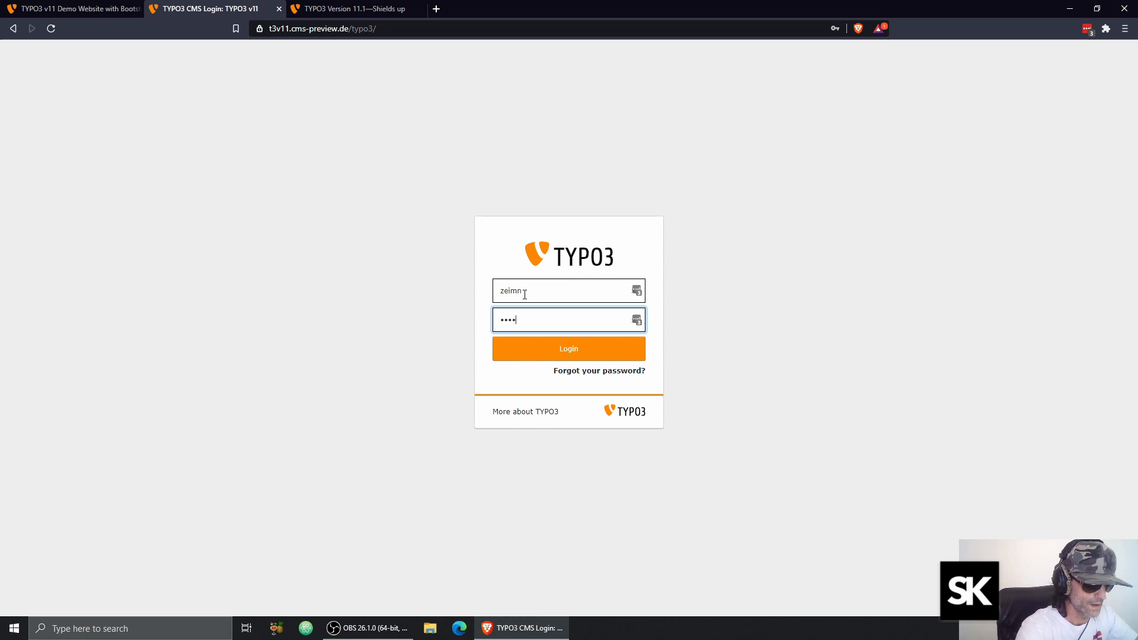
pyautogui.click(567, 348)
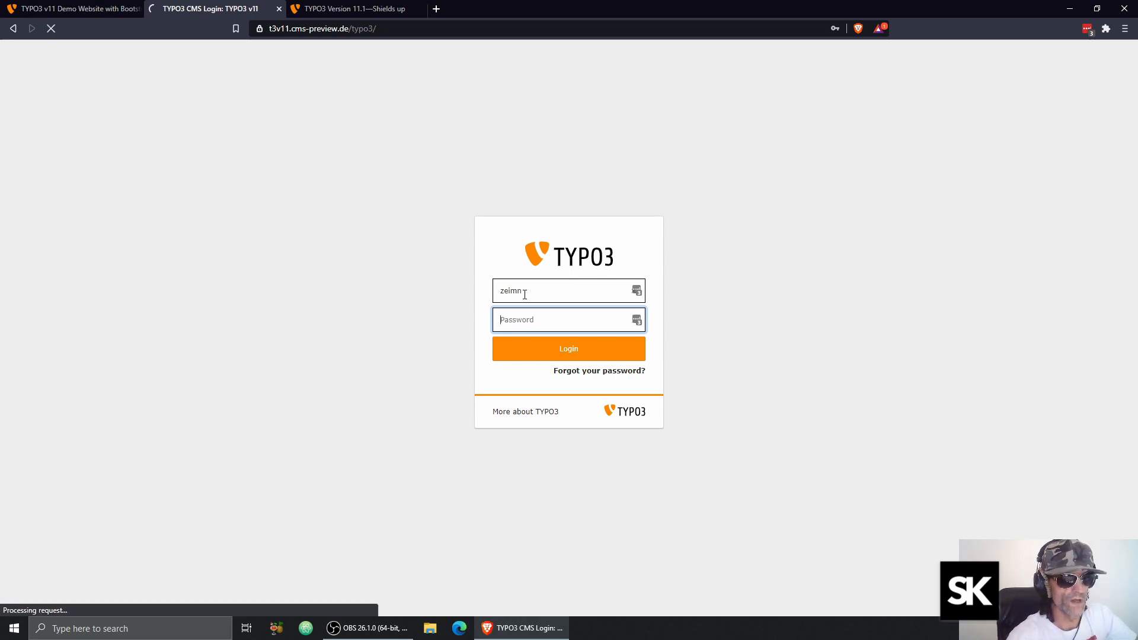
pyautogui.click(568, 348)
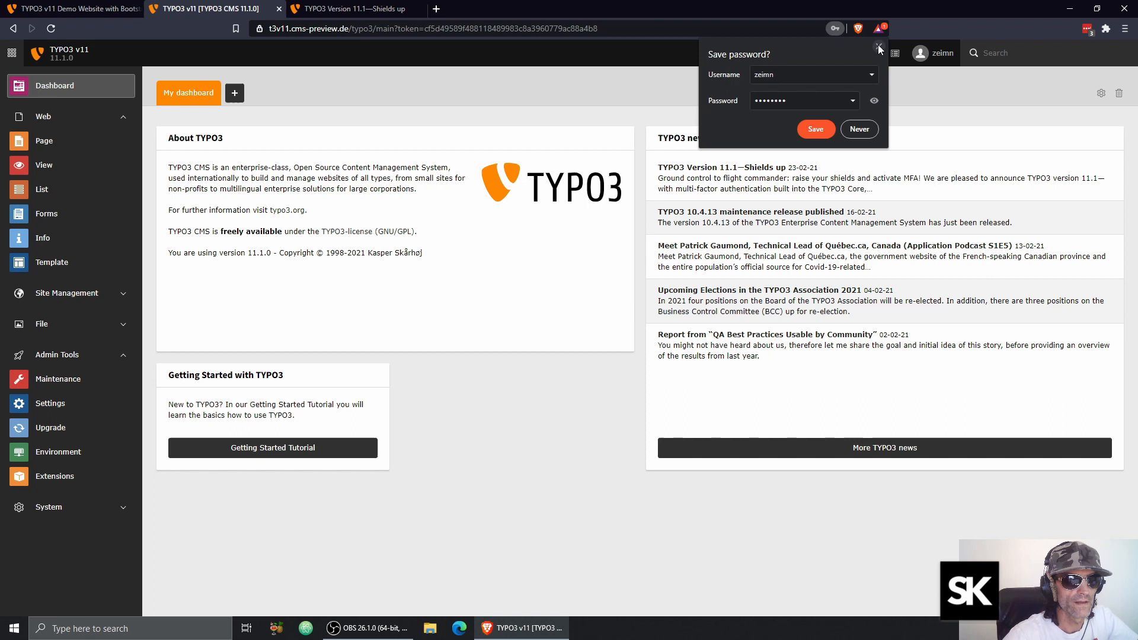
# Step: Decline Brave's save-password offer and check the Shields panel for the site
pyautogui.click(878, 50)
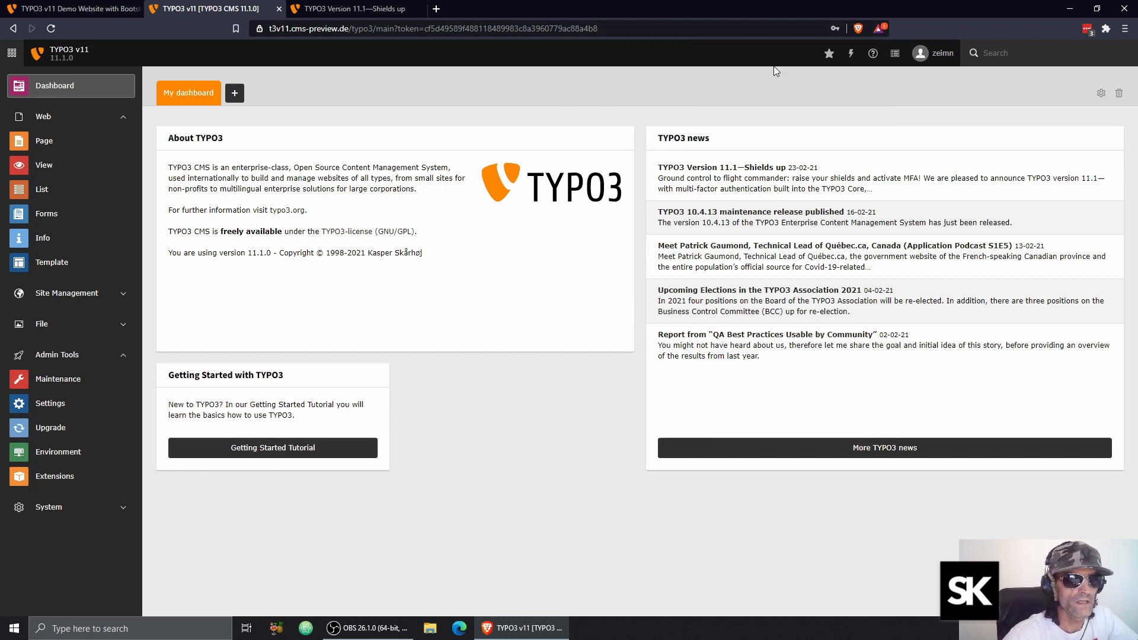
pyautogui.click(858, 28)
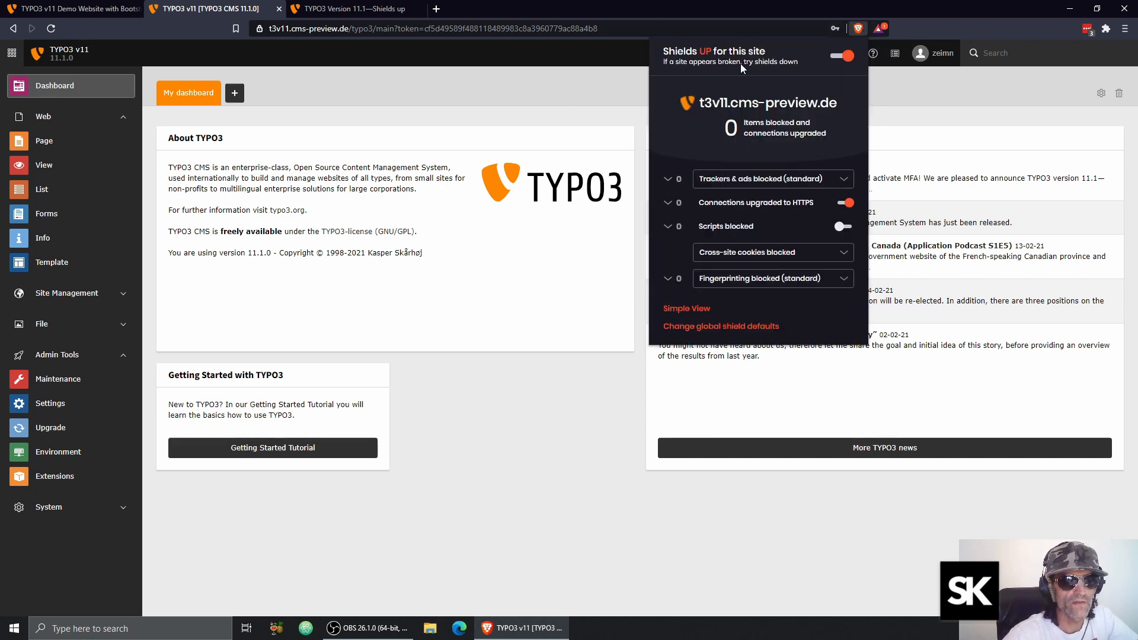
pyautogui.click(842, 55)
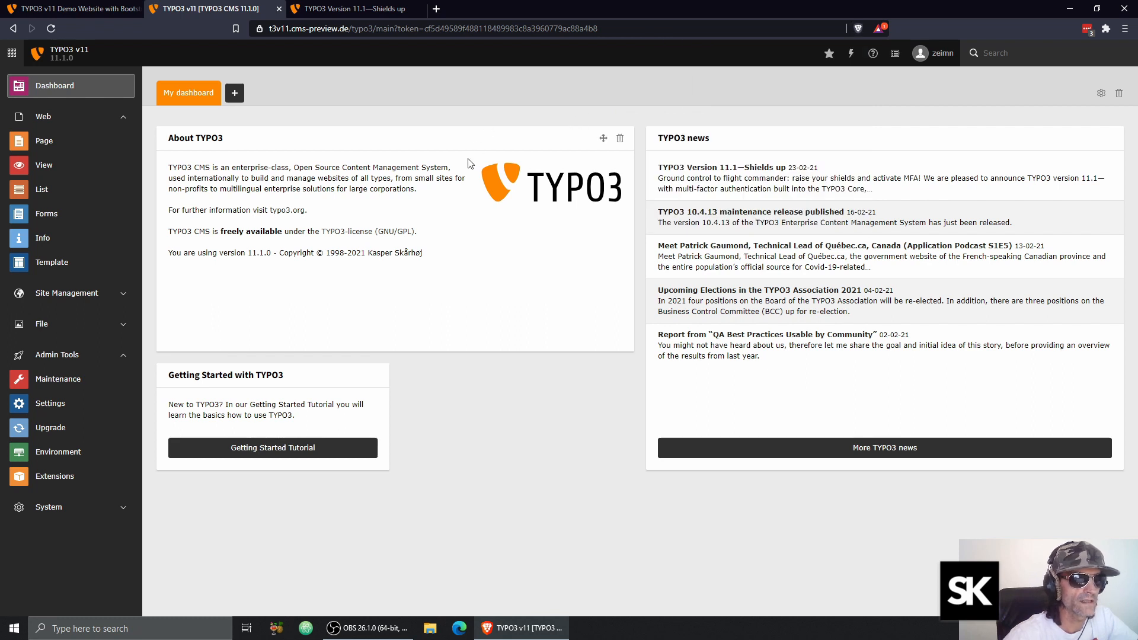
pyautogui.moveTo(464, 190)
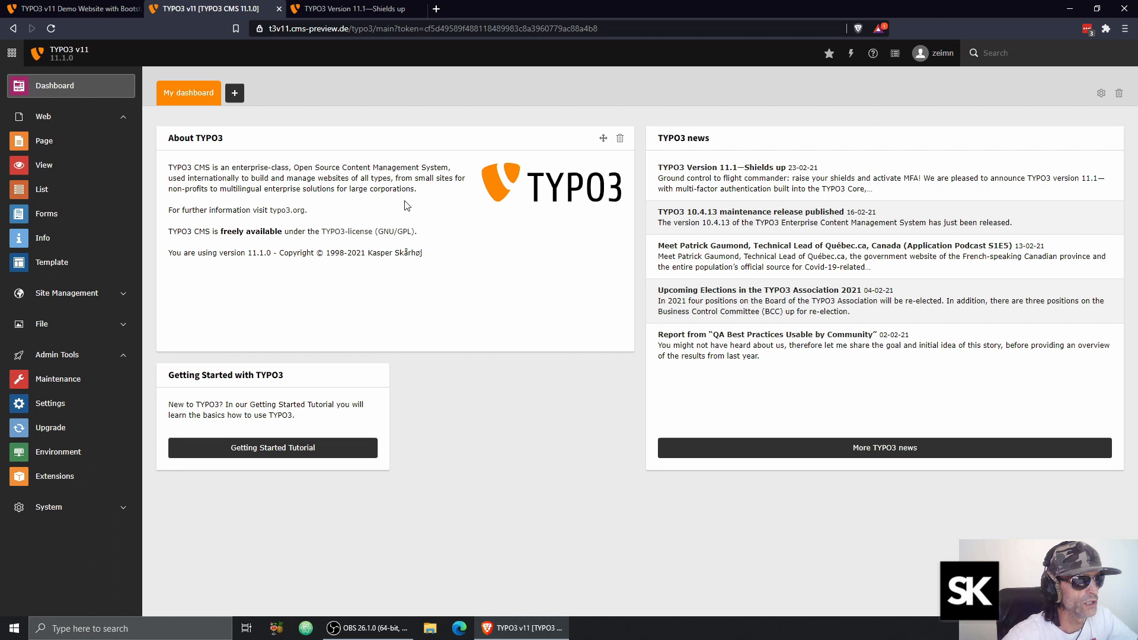
# Step: Visit the Page and View modules, then show the site root's record list in List
pyautogui.click(44, 141)
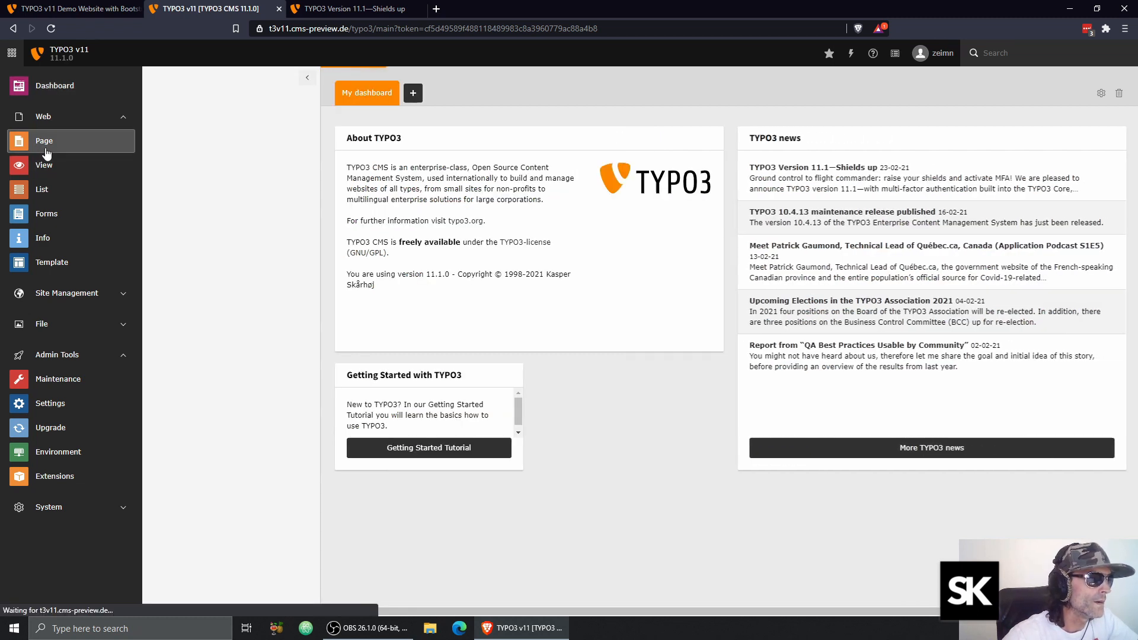
pyautogui.click(44, 141)
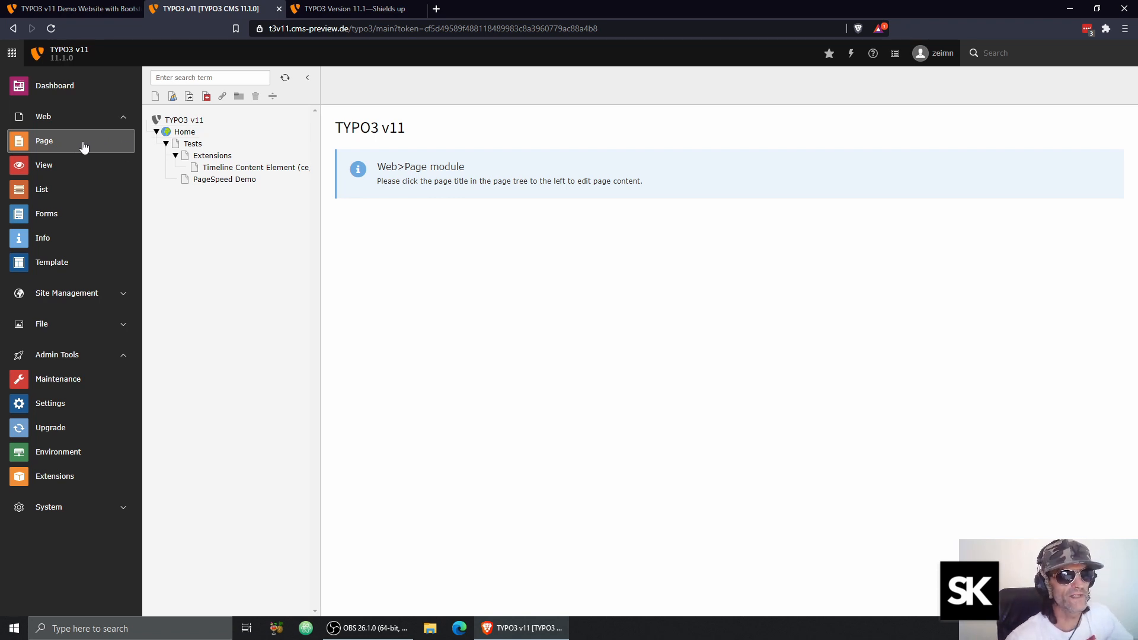
pyautogui.moveTo(138, 190)
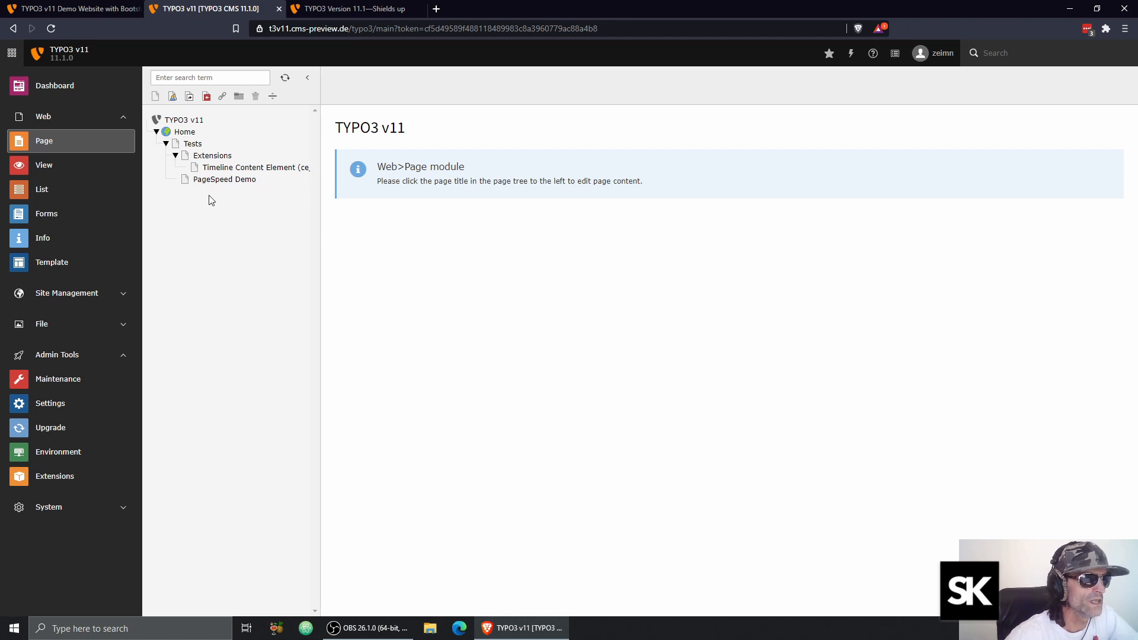
pyautogui.click(44, 165)
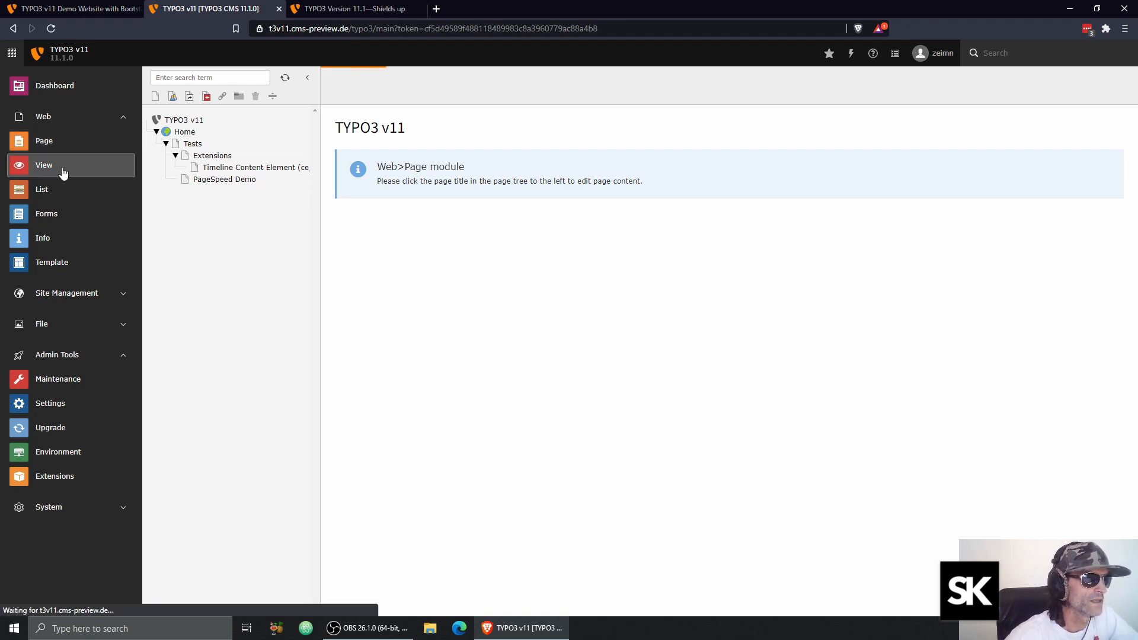
pyautogui.click(44, 165)
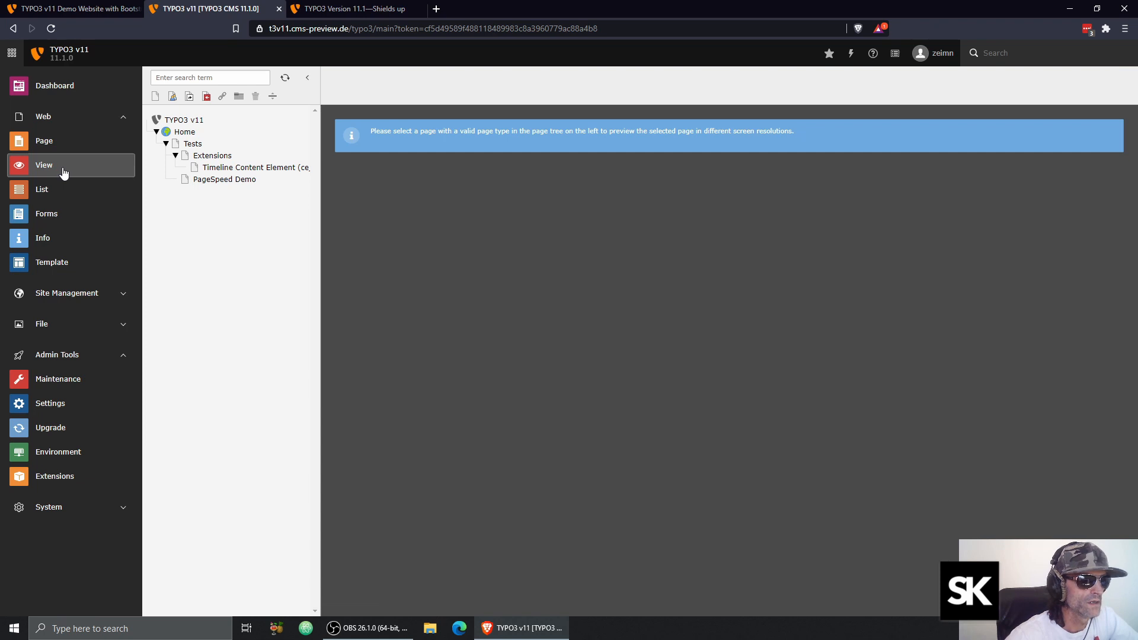
pyautogui.click(44, 141)
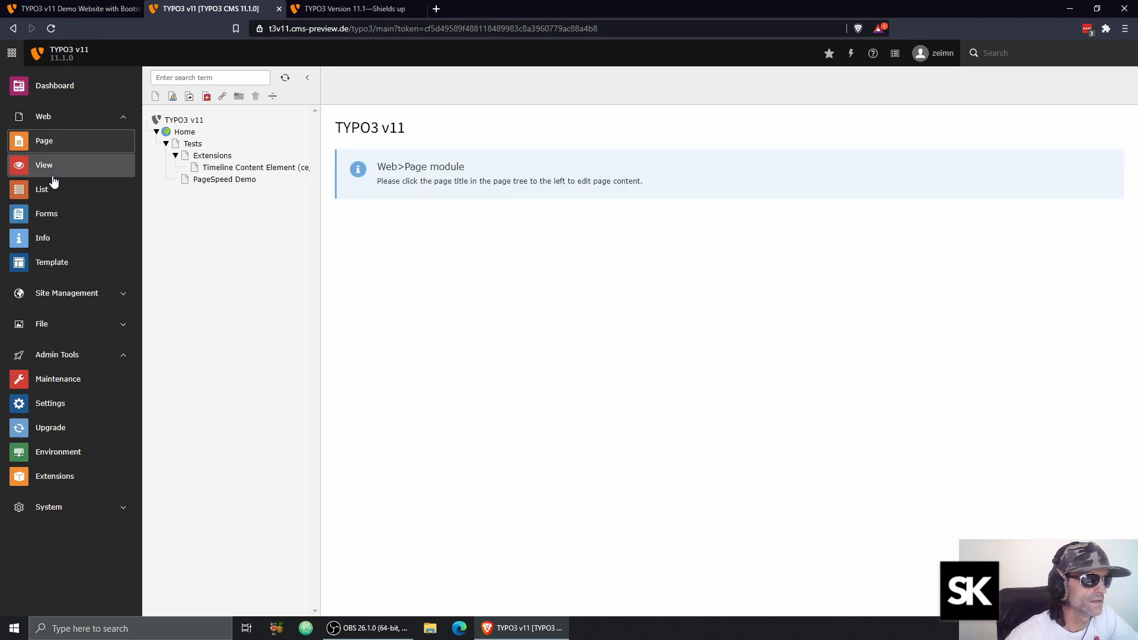
pyautogui.click(42, 188)
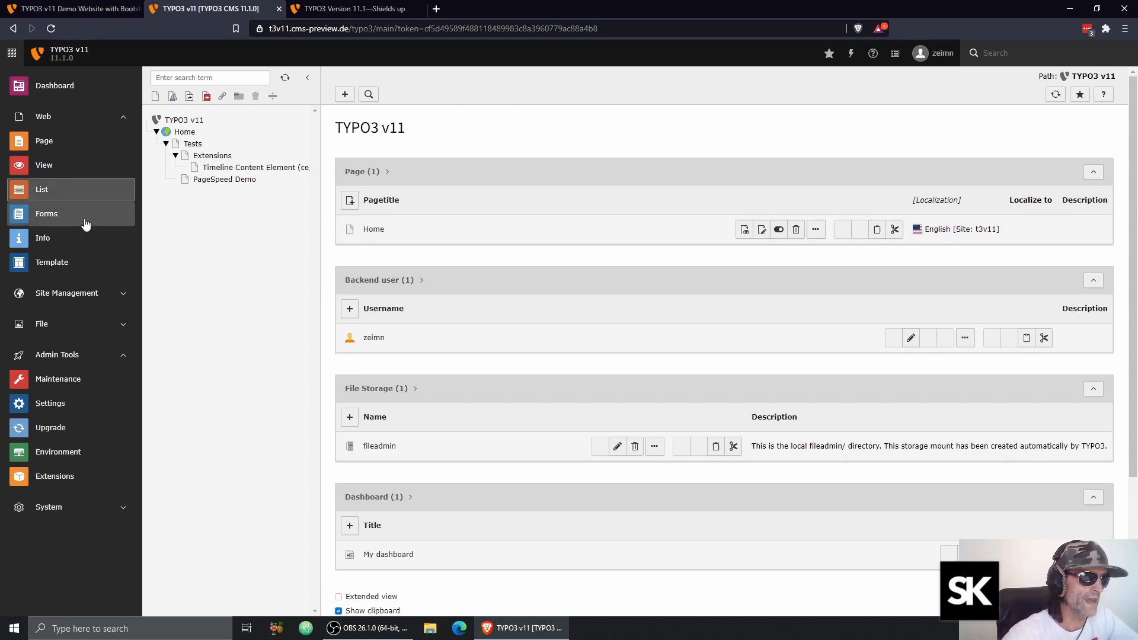
# Step: Check Form Management listing the Contact Form, then return to the Page module
pyautogui.click(46, 214)
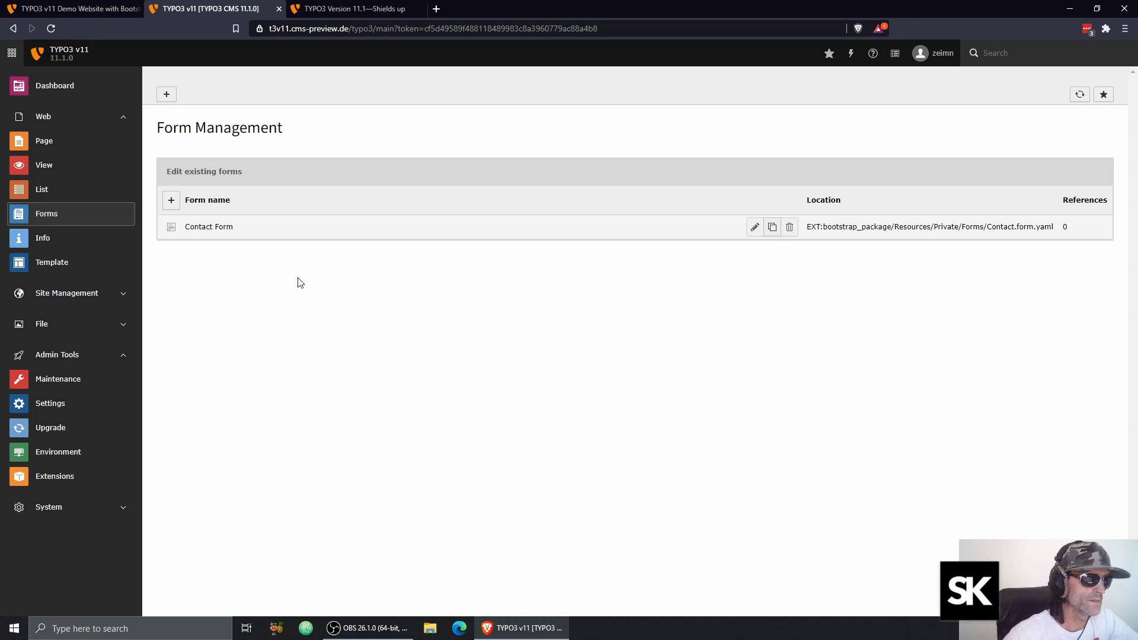
pyautogui.click(44, 140)
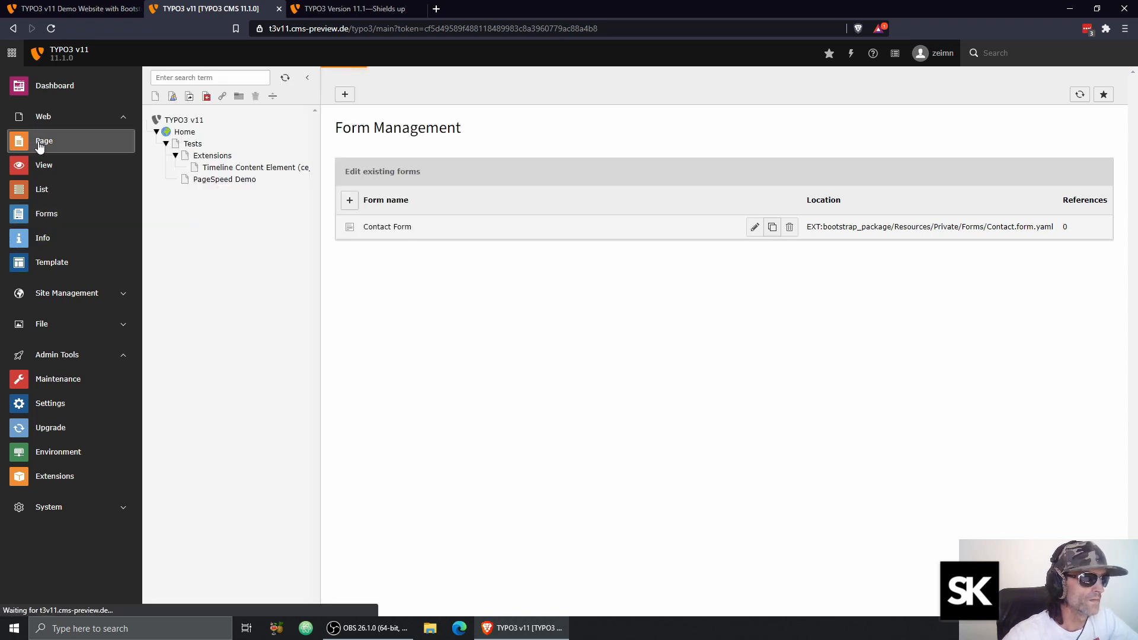
pyautogui.click(44, 141)
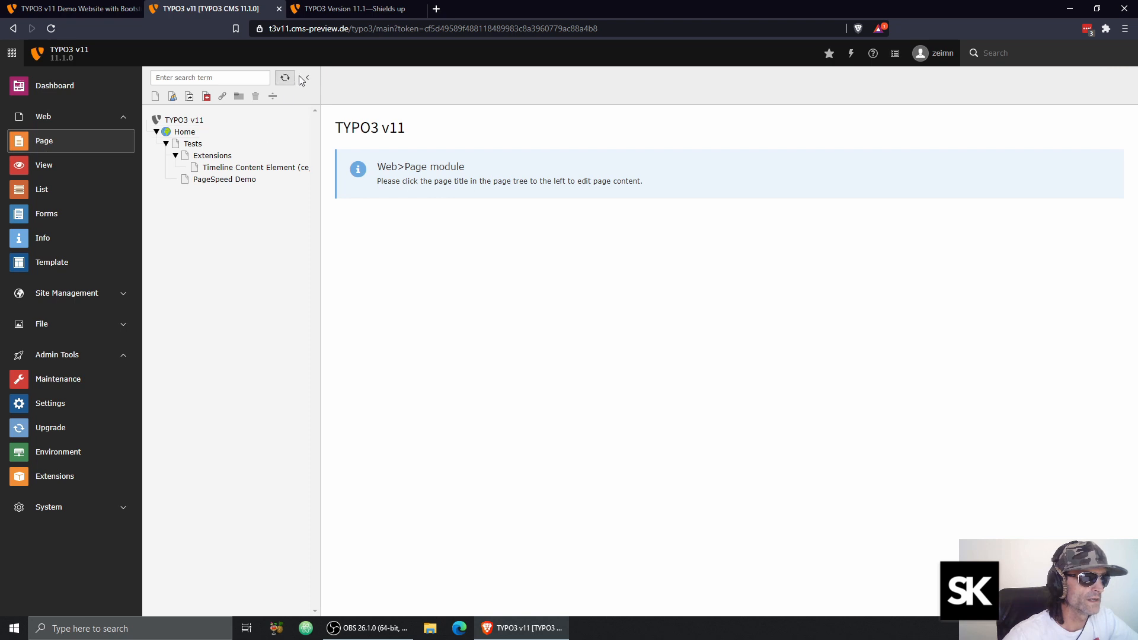
pyautogui.click(209, 78)
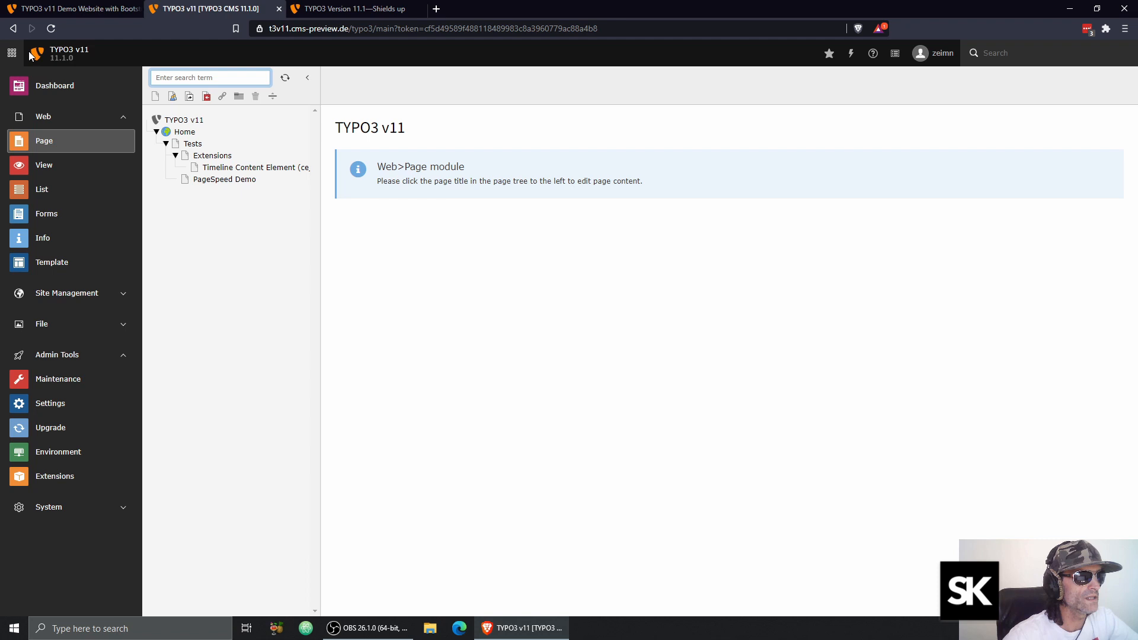
pyautogui.click(307, 78)
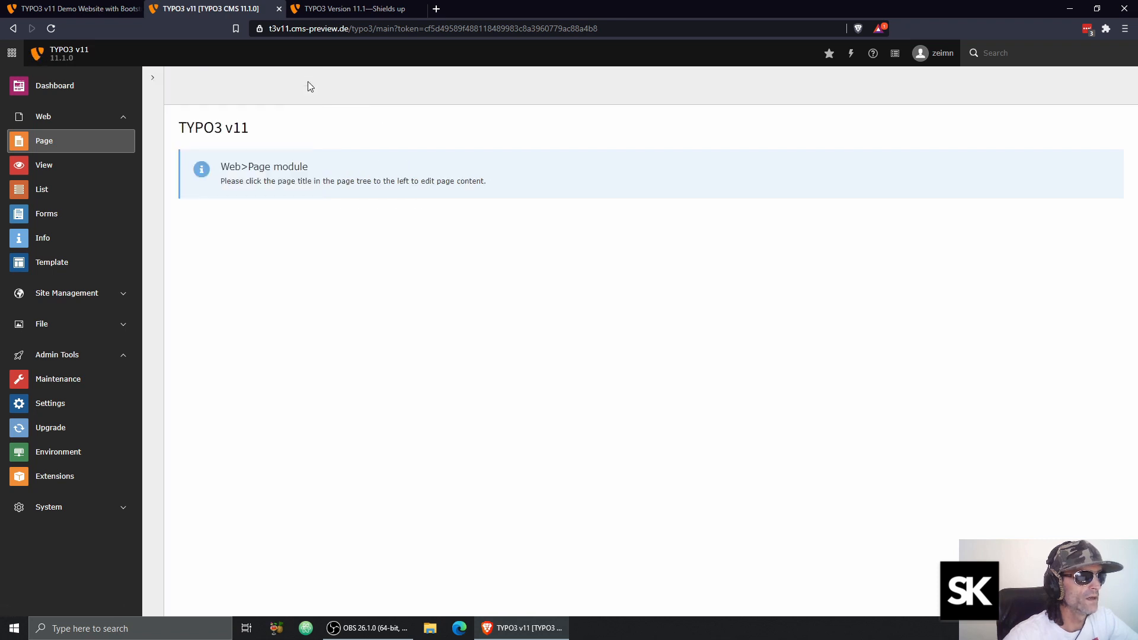
pyautogui.moveTo(154, 366)
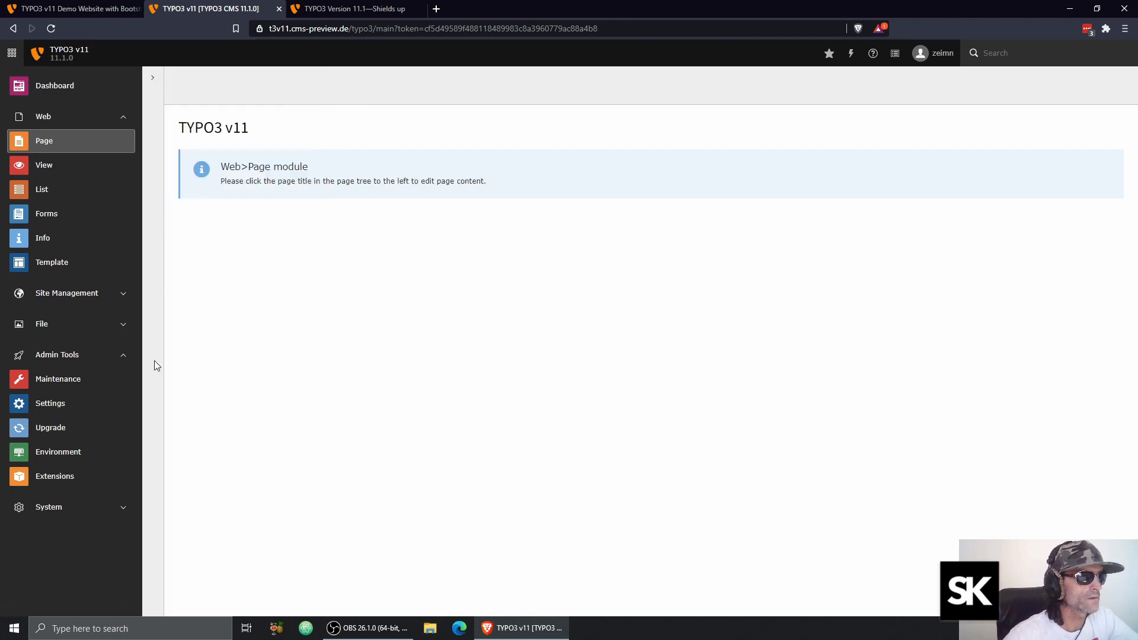
pyautogui.moveTo(191, 243)
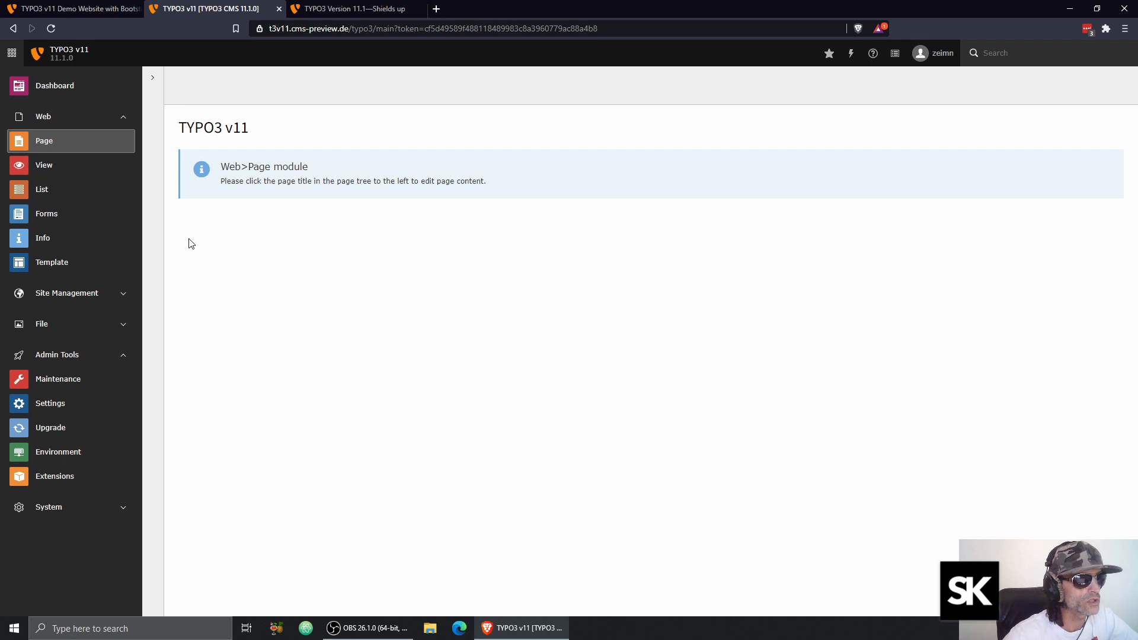
pyautogui.click(153, 77)
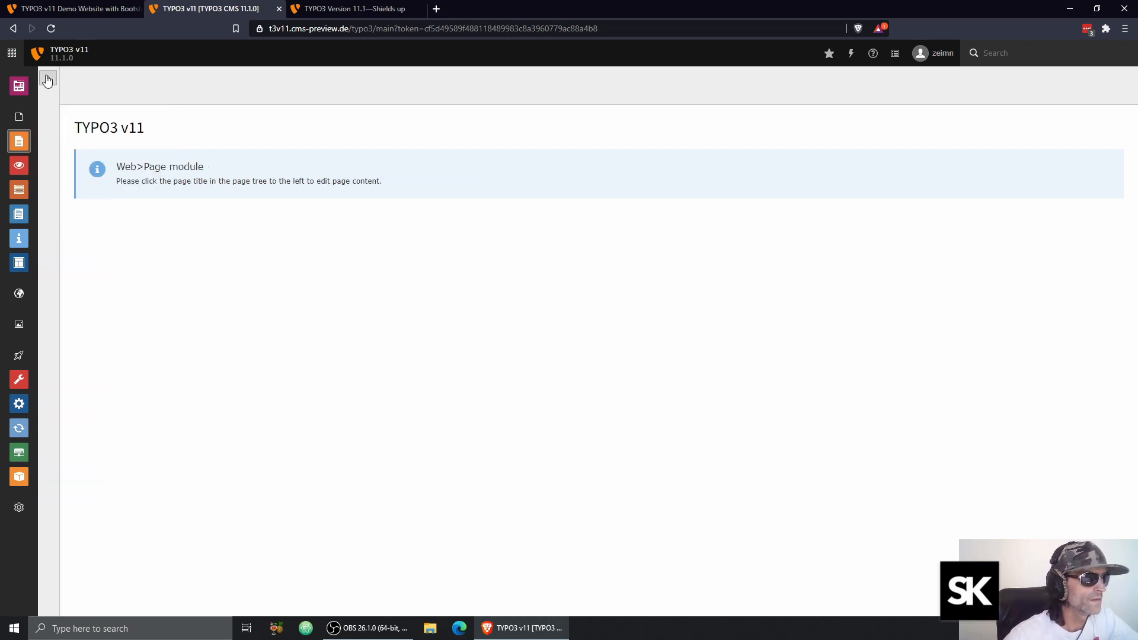
pyautogui.click(48, 78)
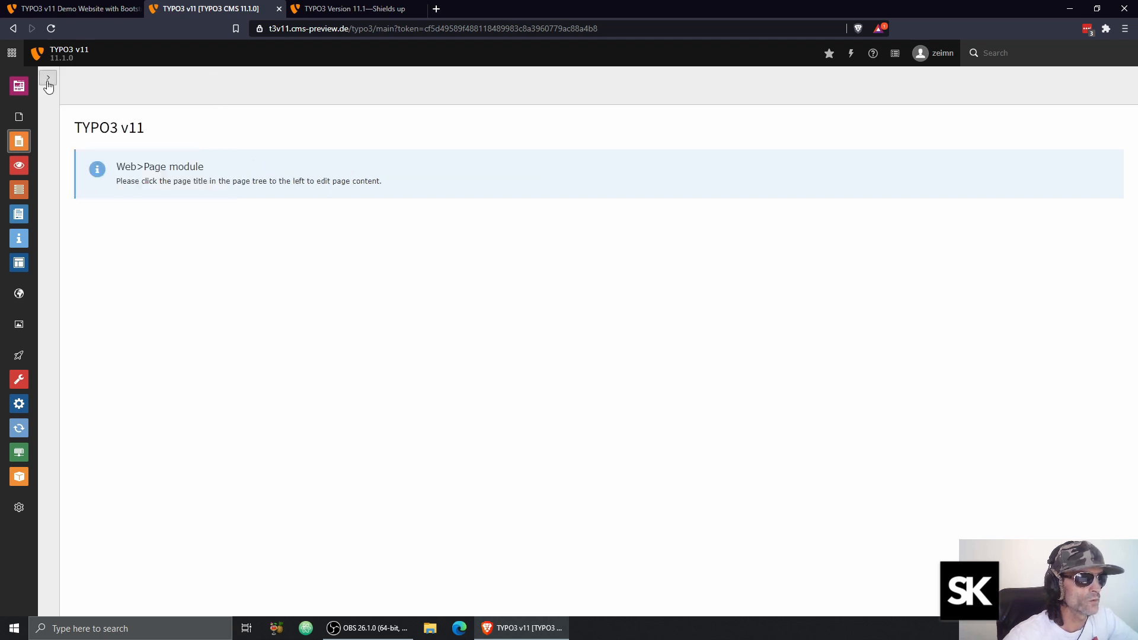
pyautogui.click(47, 79)
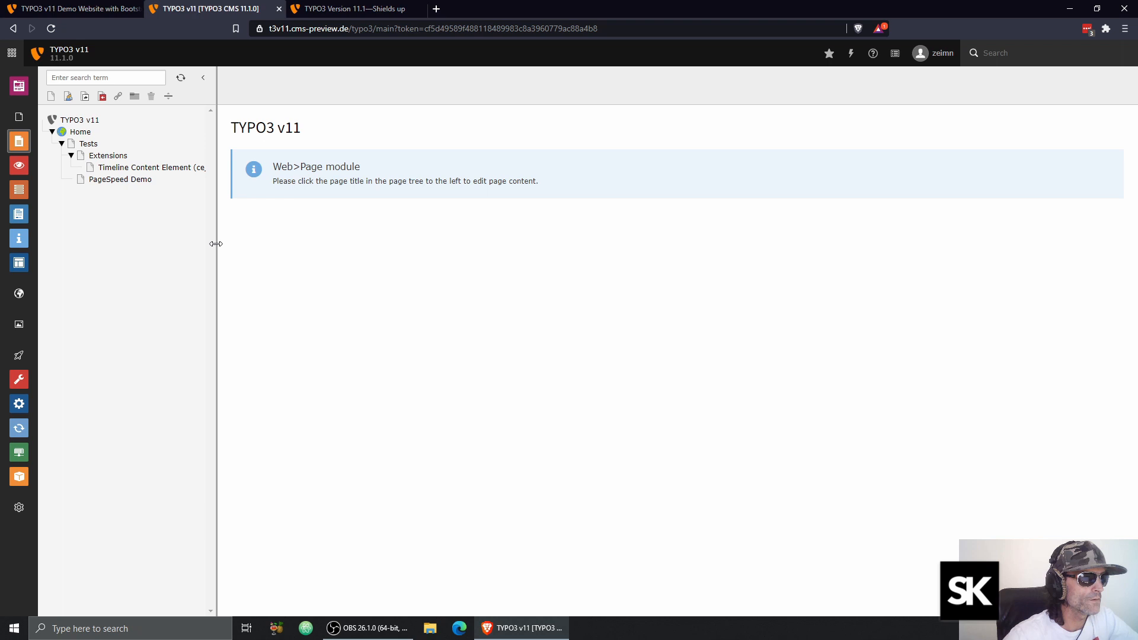
pyautogui.moveTo(215, 243); pyautogui.dragTo(488, 242)
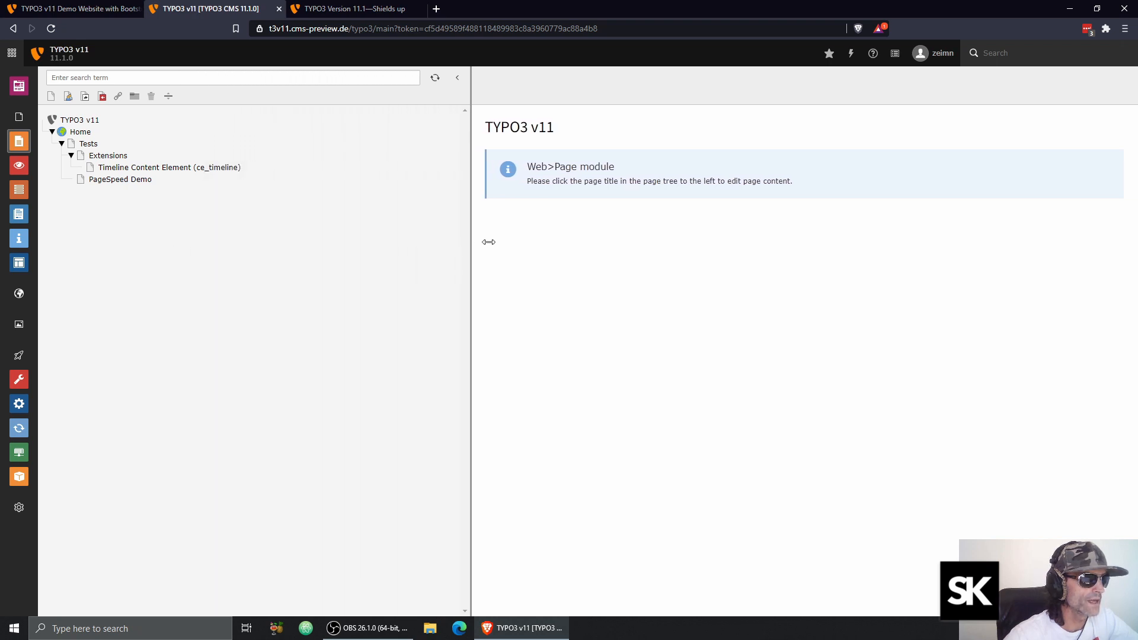
pyautogui.moveTo(488, 252); pyautogui.dragTo(270, 252)
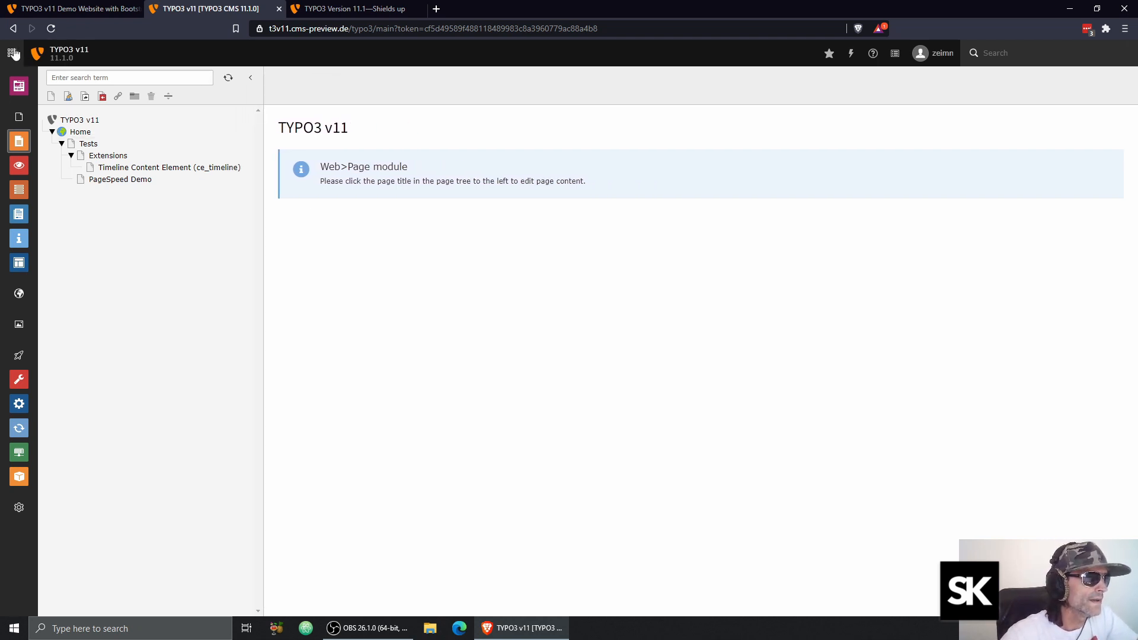
pyautogui.click(12, 53)
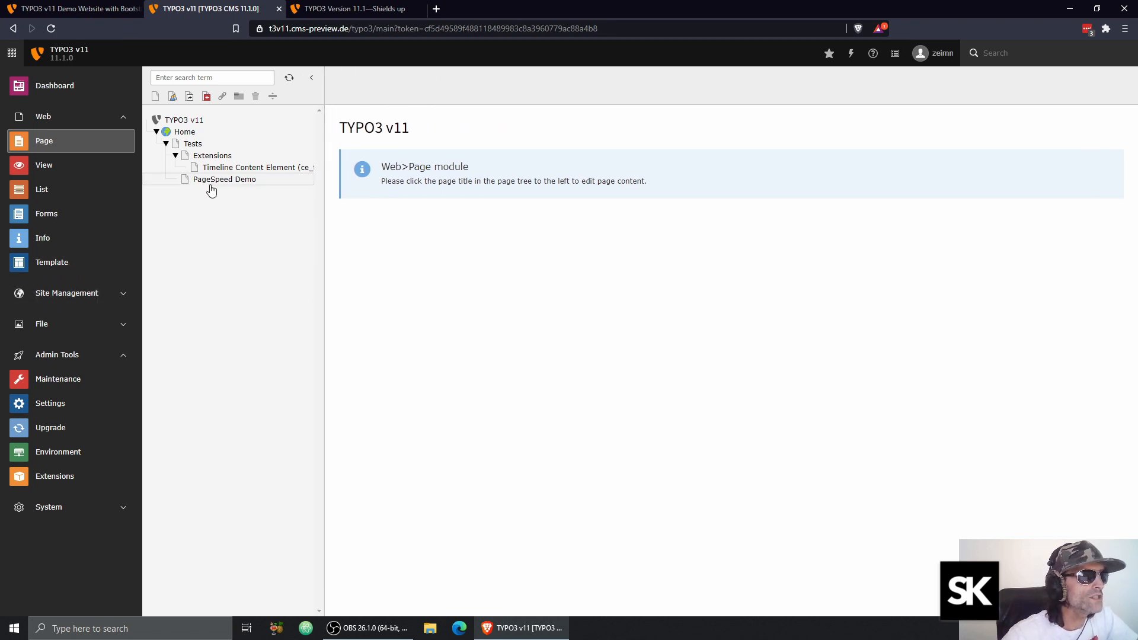
# Step: Review the text block's Images and Appearance settings on the PageSpeed Demo page
pyautogui.click(224, 179)
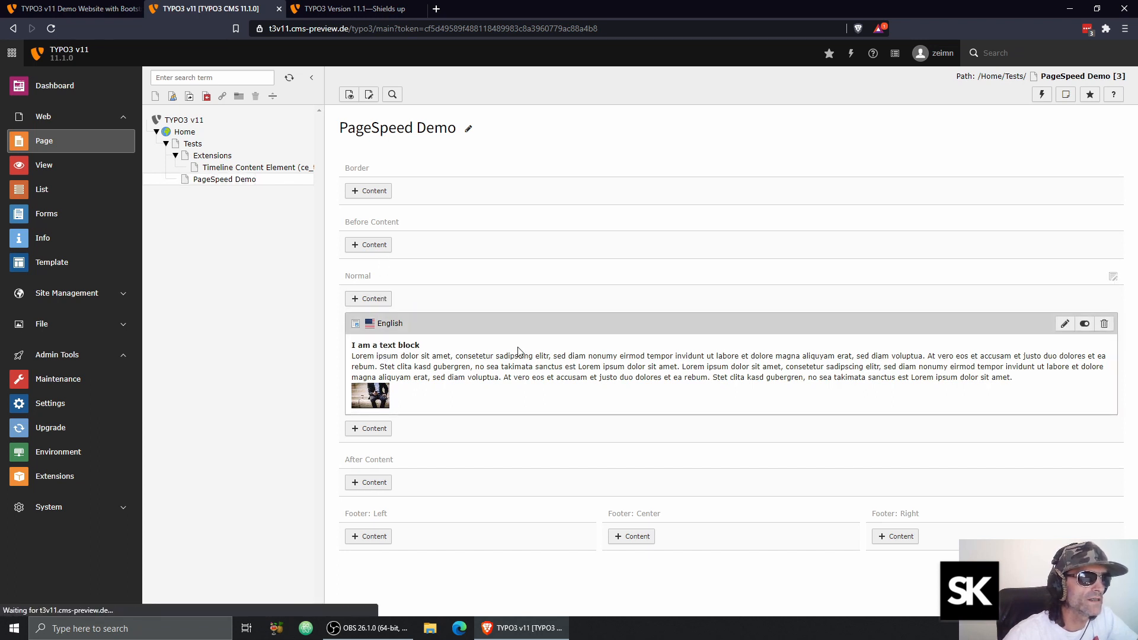
pyautogui.click(1065, 322)
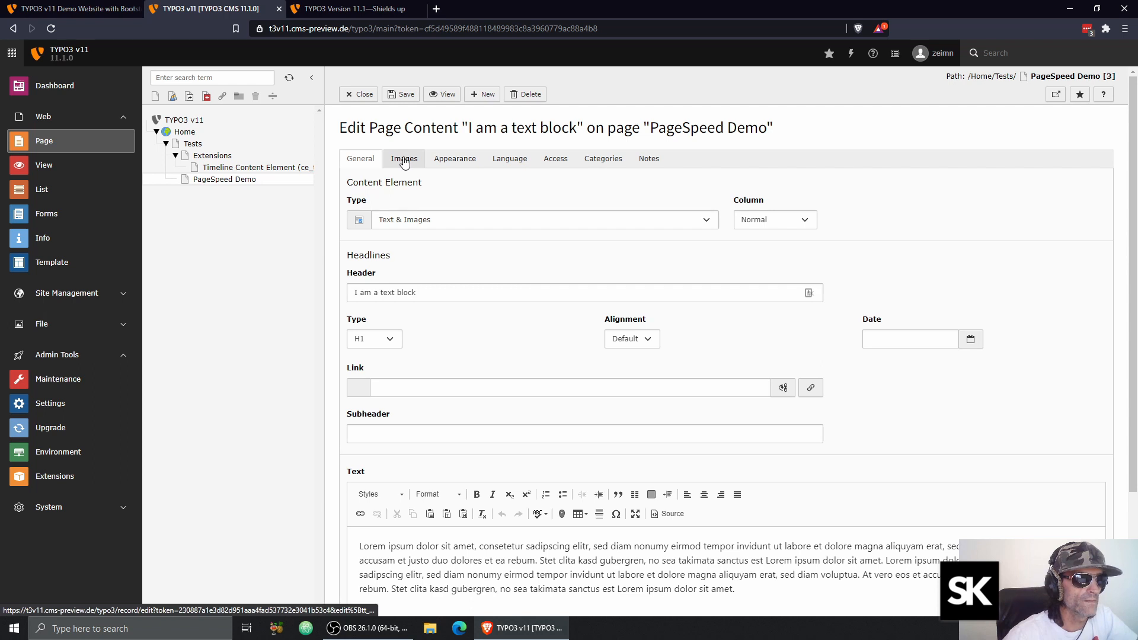
pyautogui.click(403, 158)
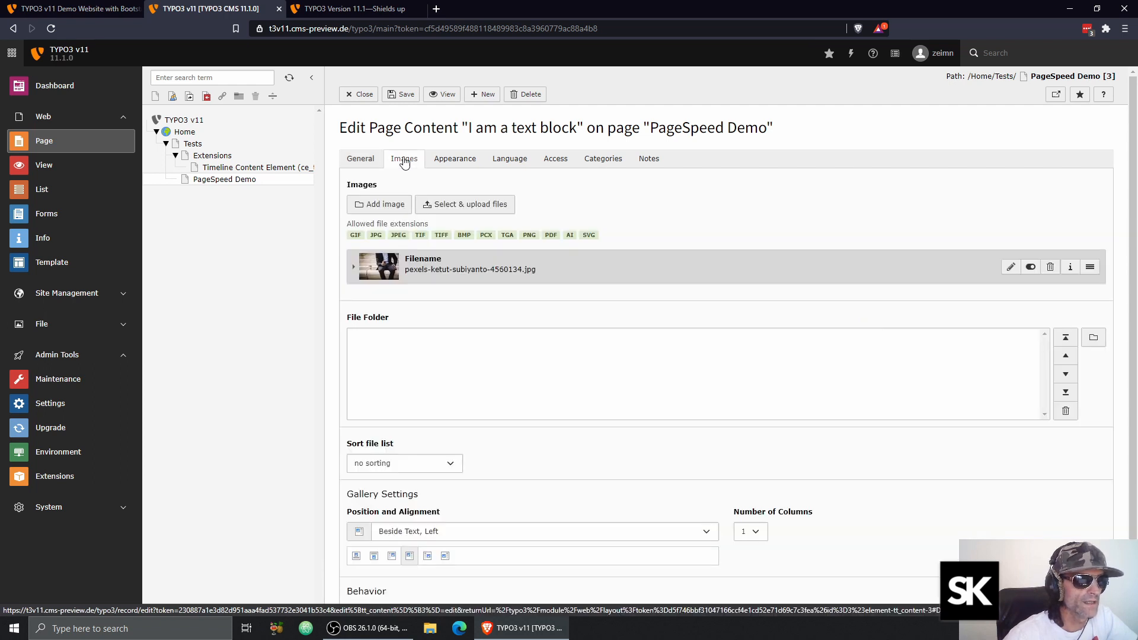
pyautogui.scroll(-3)
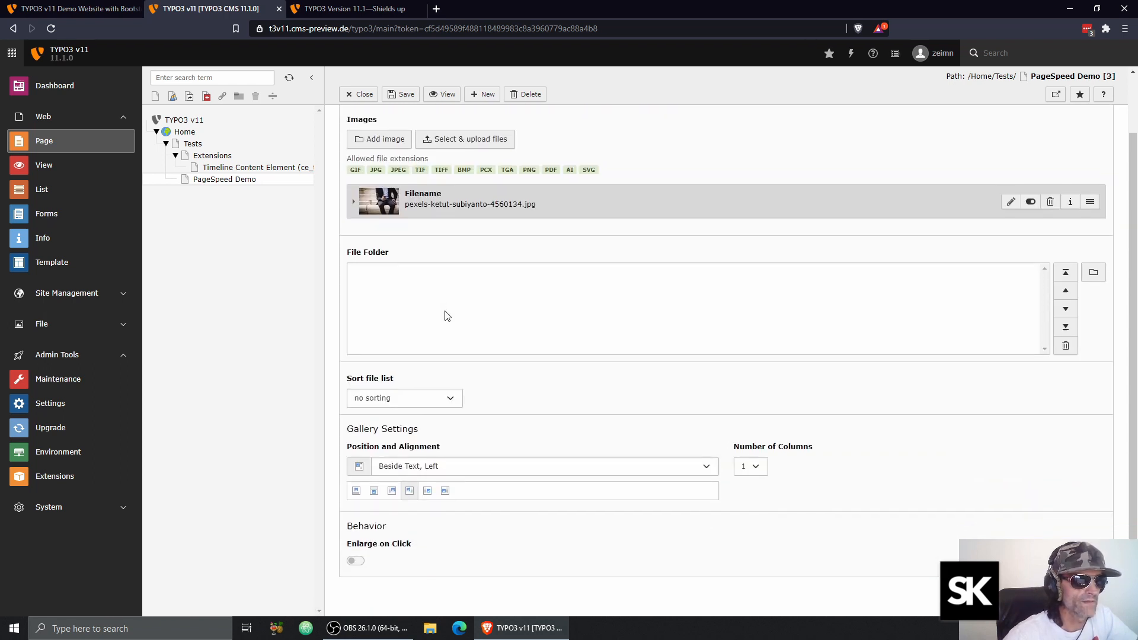
pyautogui.click(454, 158)
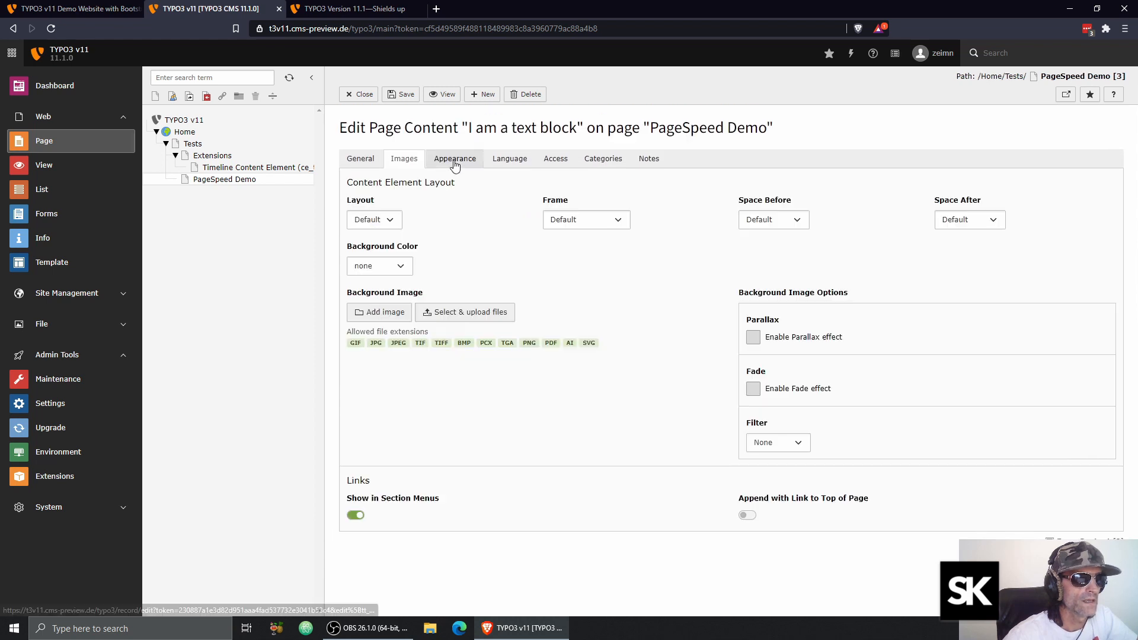
pyautogui.click(454, 158)
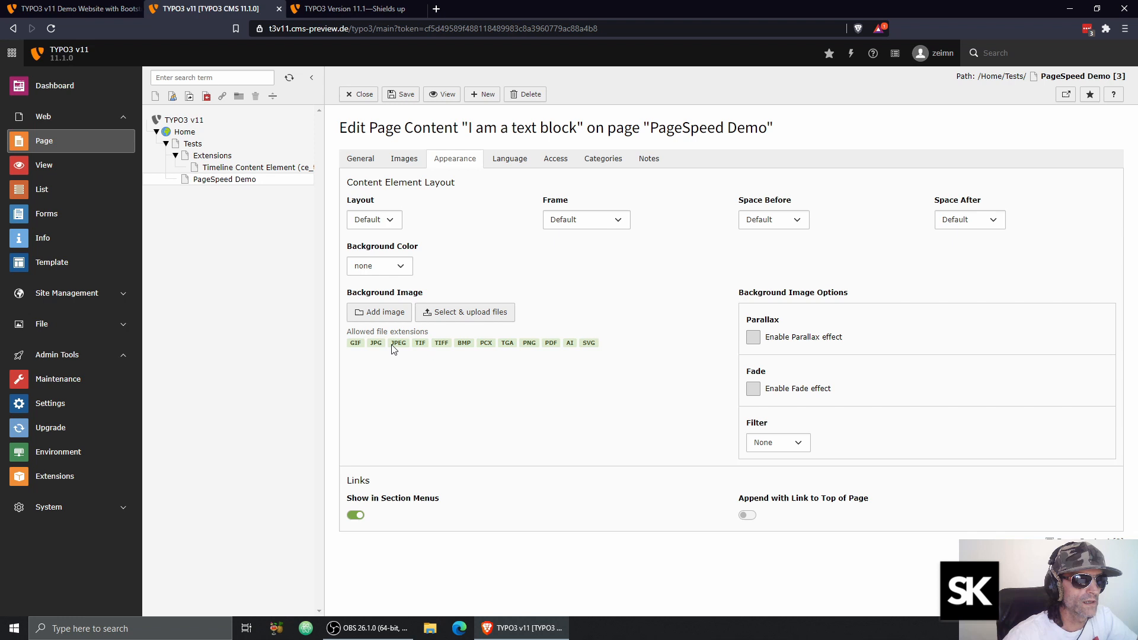
pyautogui.moveTo(611, 345)
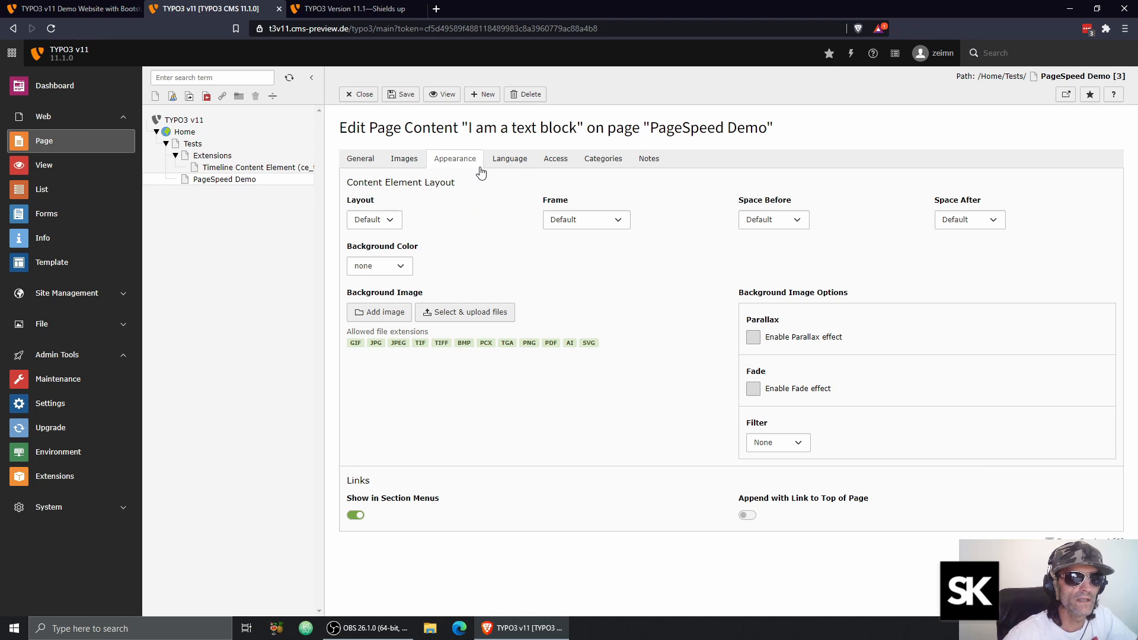
# Step: Review its Language, Access, Categories and Notes settings, then return to the page layout
pyautogui.click(509, 158)
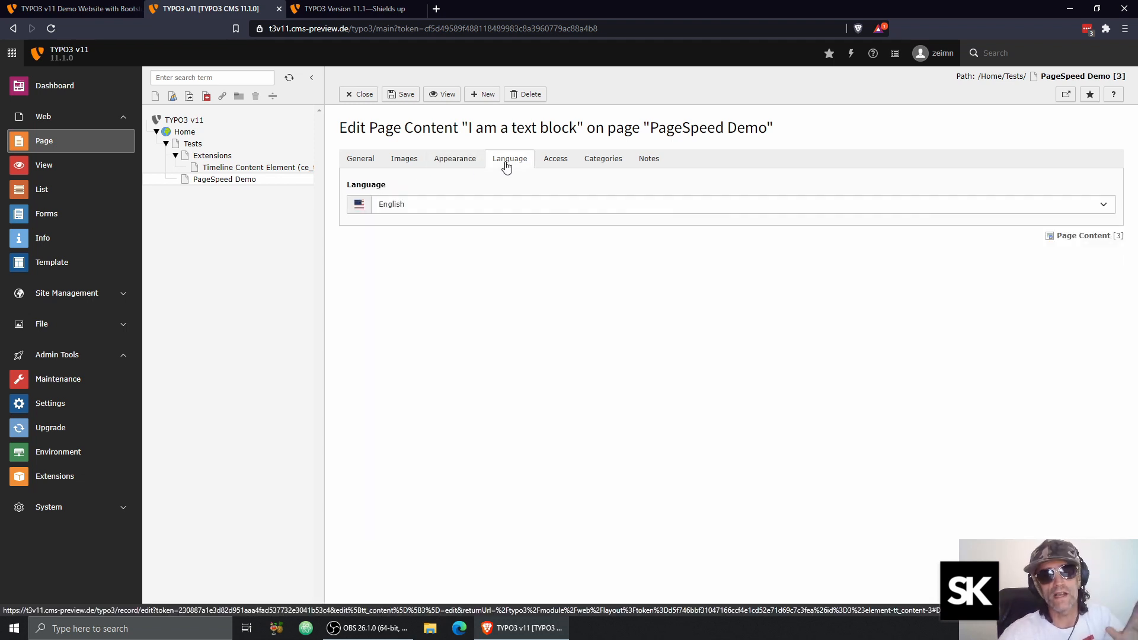
pyautogui.click(555, 158)
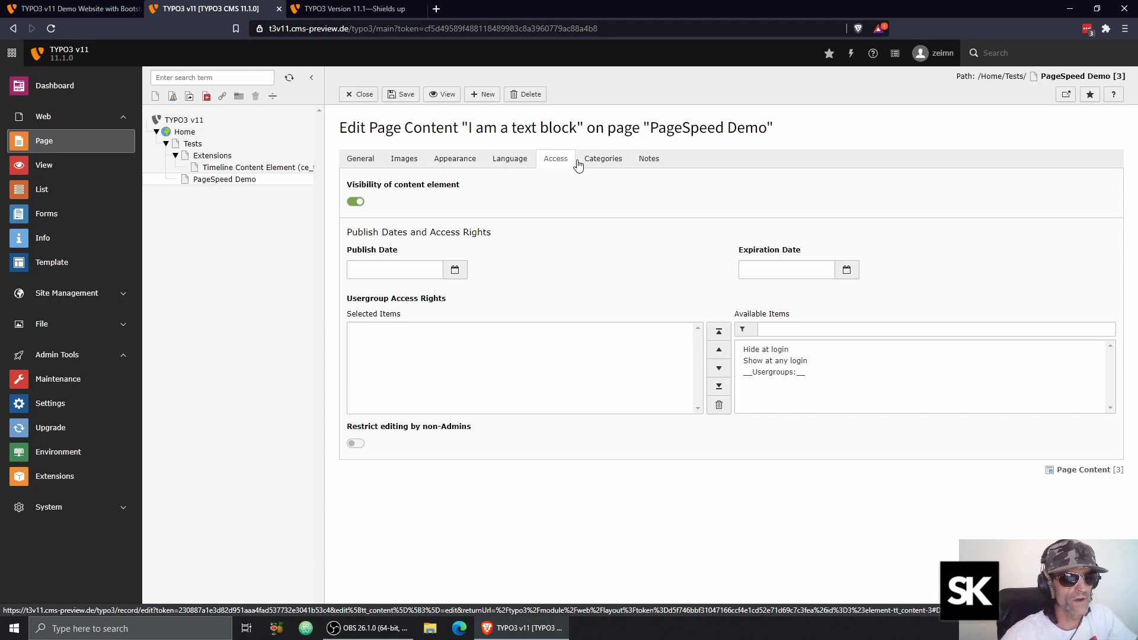
pyautogui.click(602, 157)
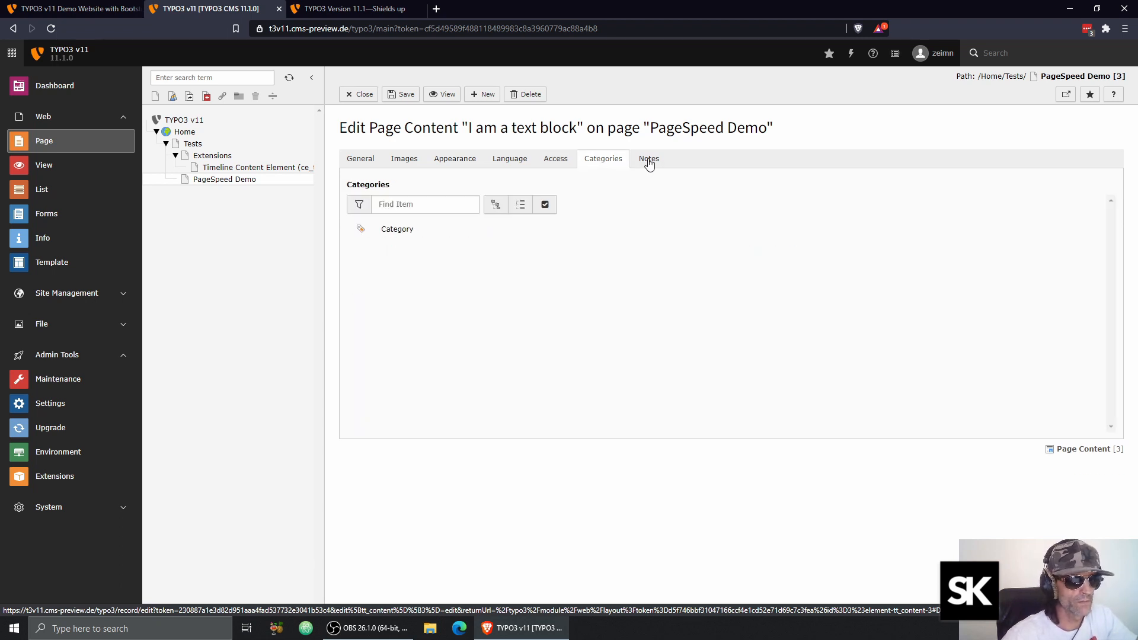
pyautogui.click(648, 157)
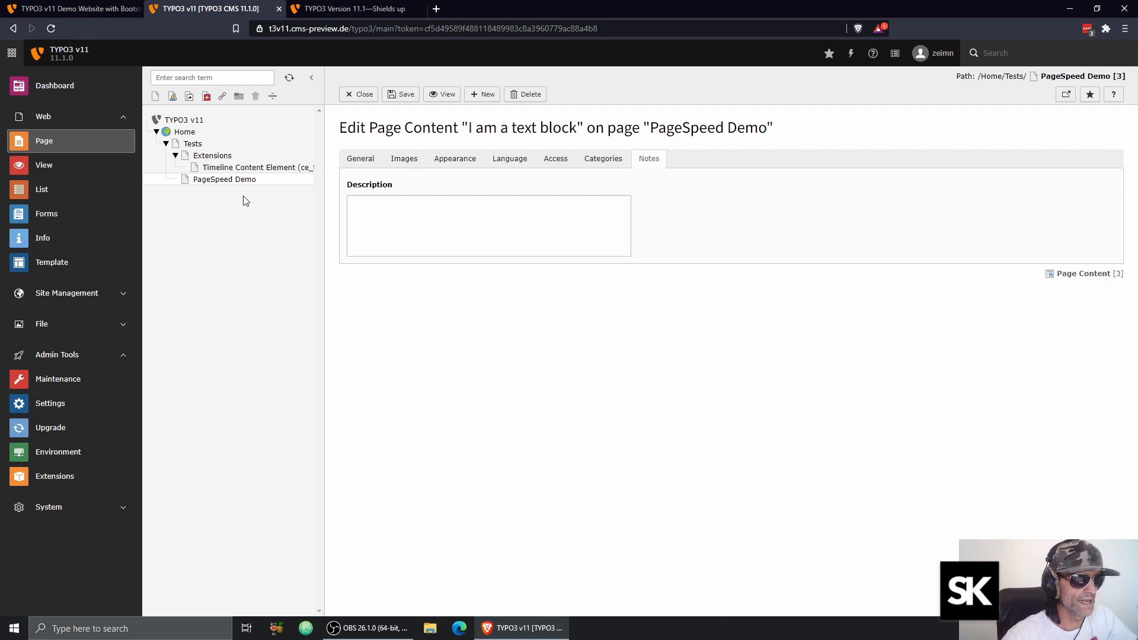
pyautogui.click(224, 179)
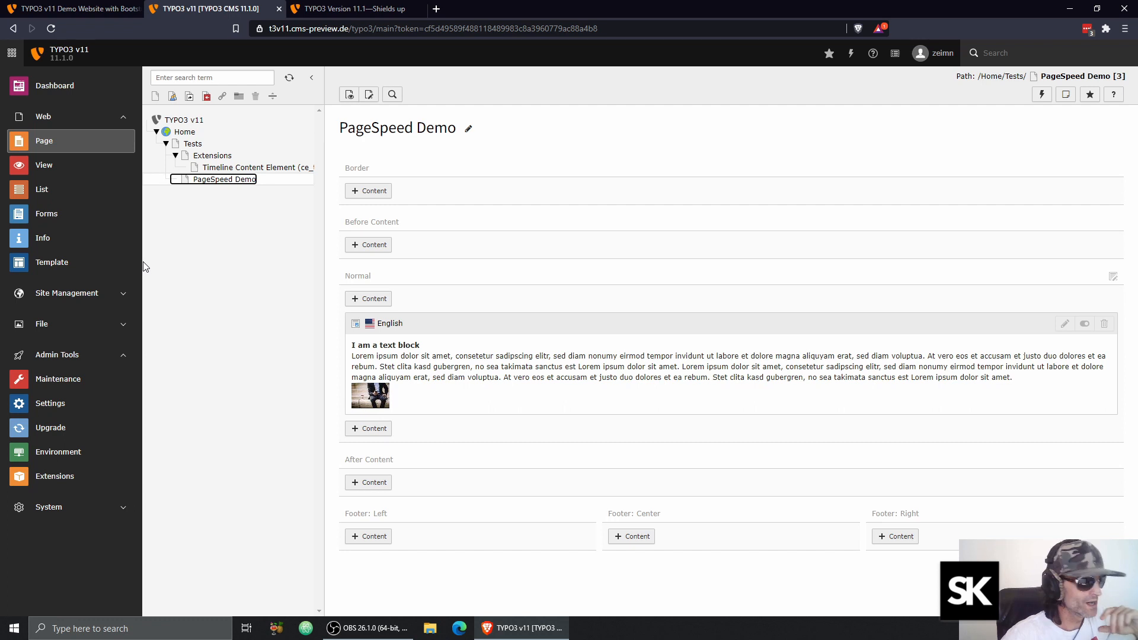
# Step: Show the Backend Users listing under System, briefly trying the Environment tool
pyautogui.click(49, 507)
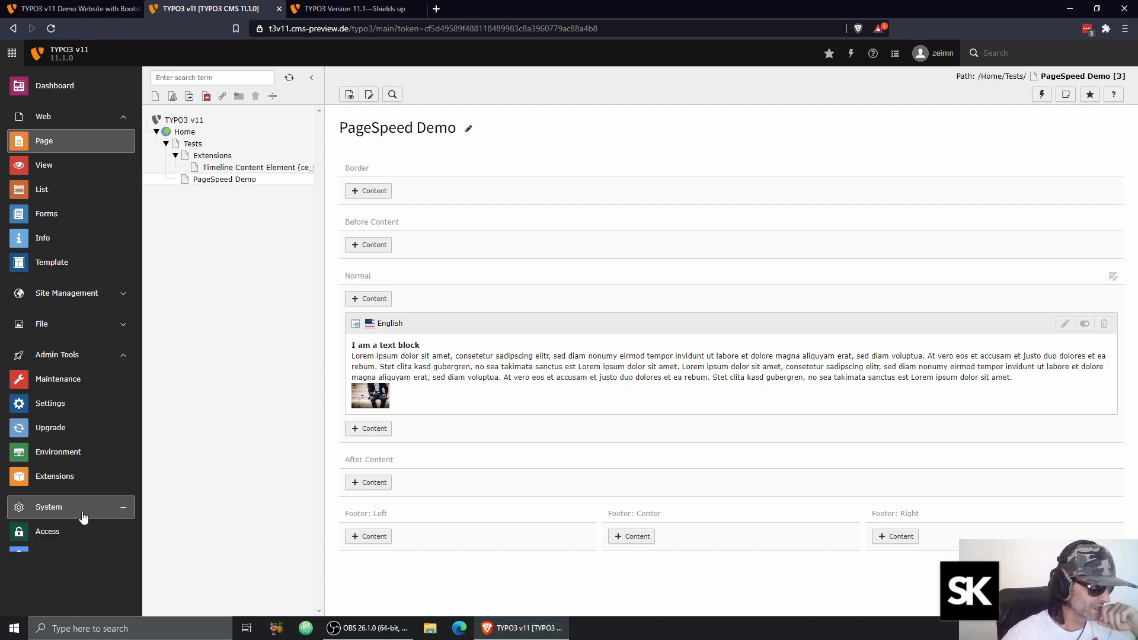
pyautogui.click(62, 499)
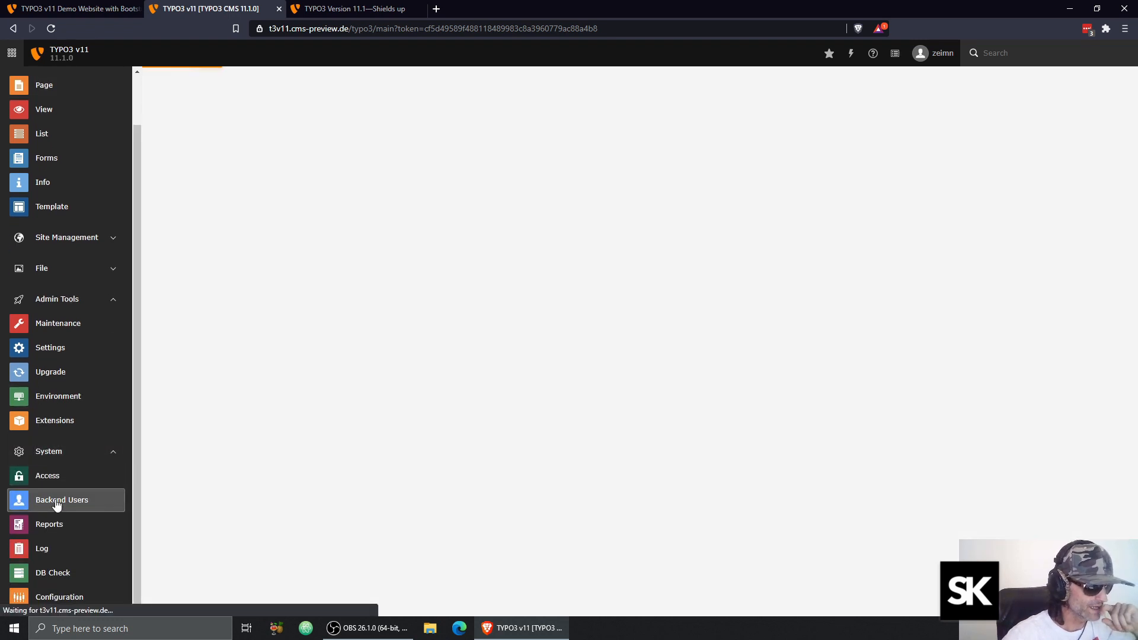
pyautogui.click(61, 499)
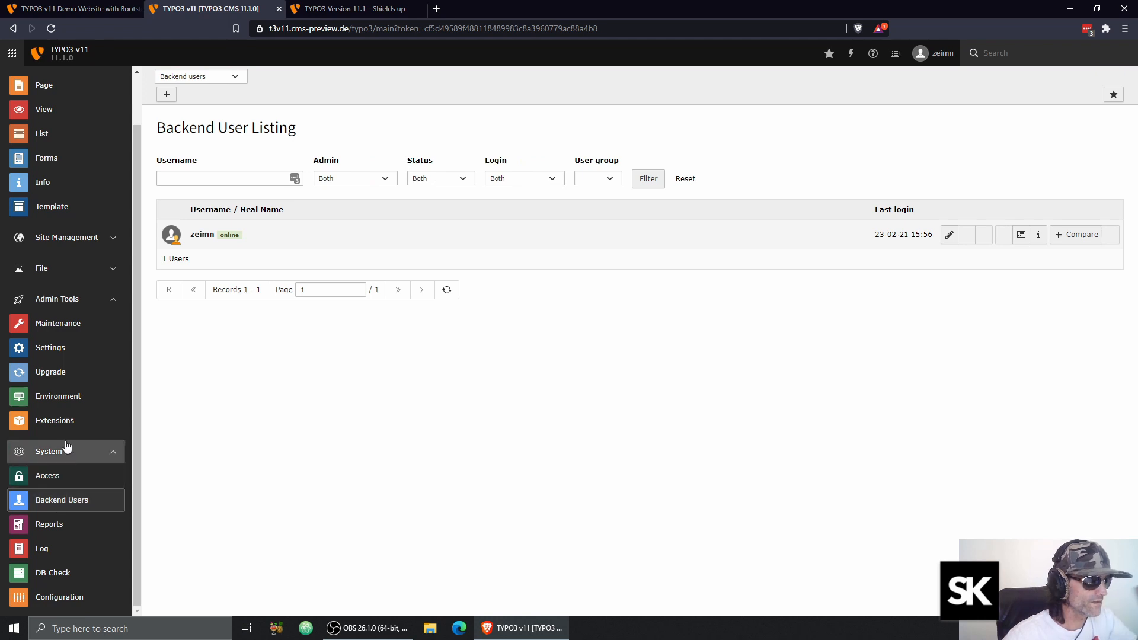
pyautogui.click(55, 420)
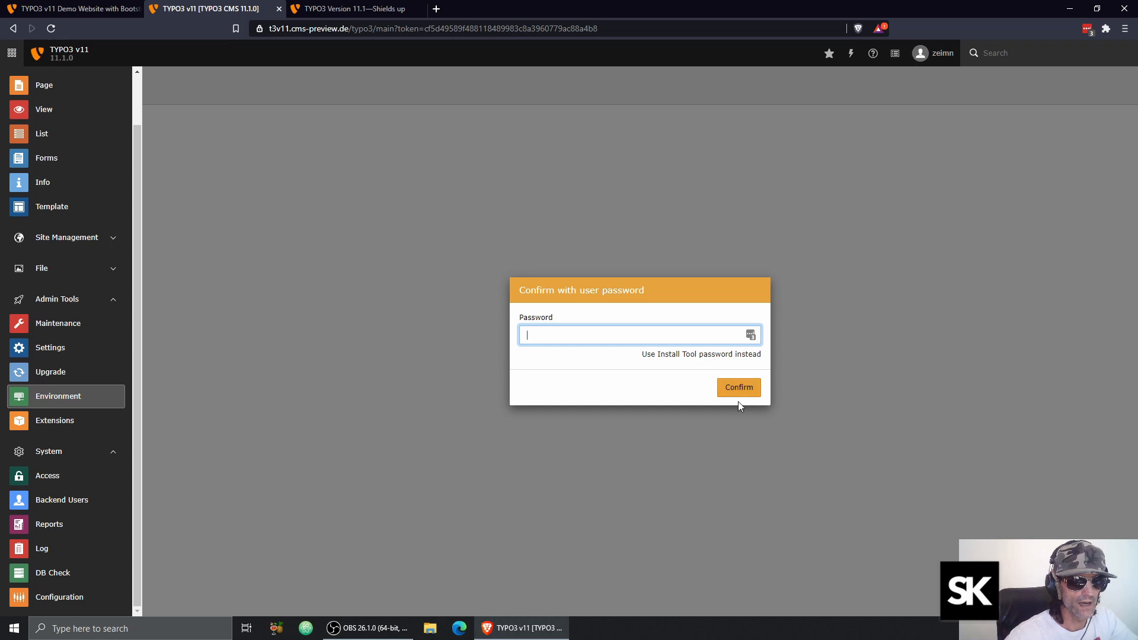
pyautogui.moveTo(733, 401)
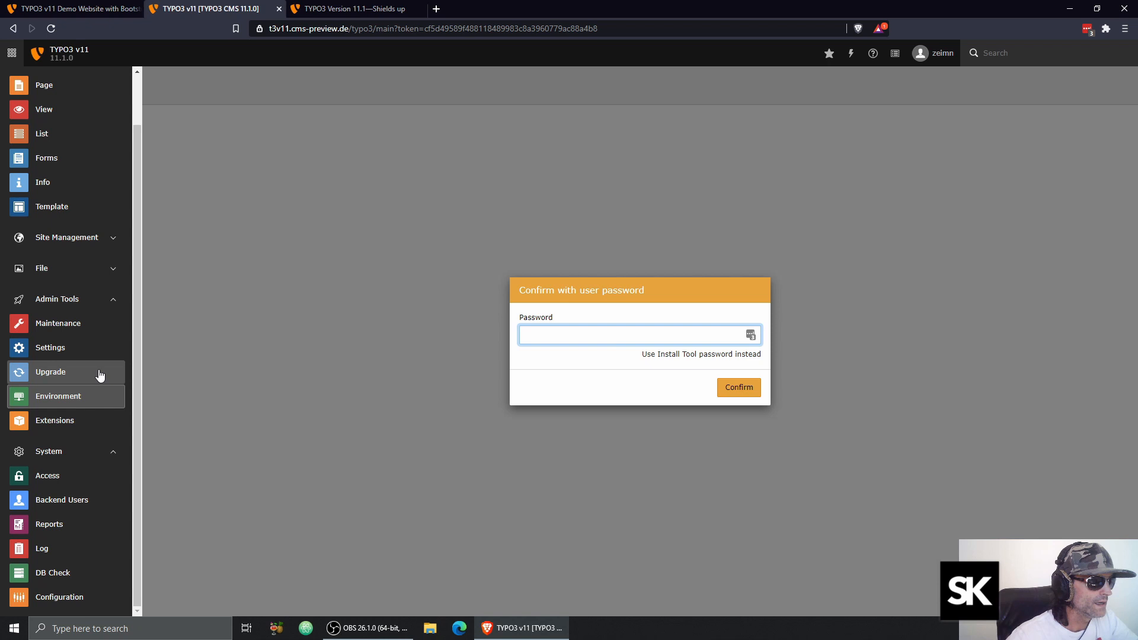
pyautogui.click(62, 499)
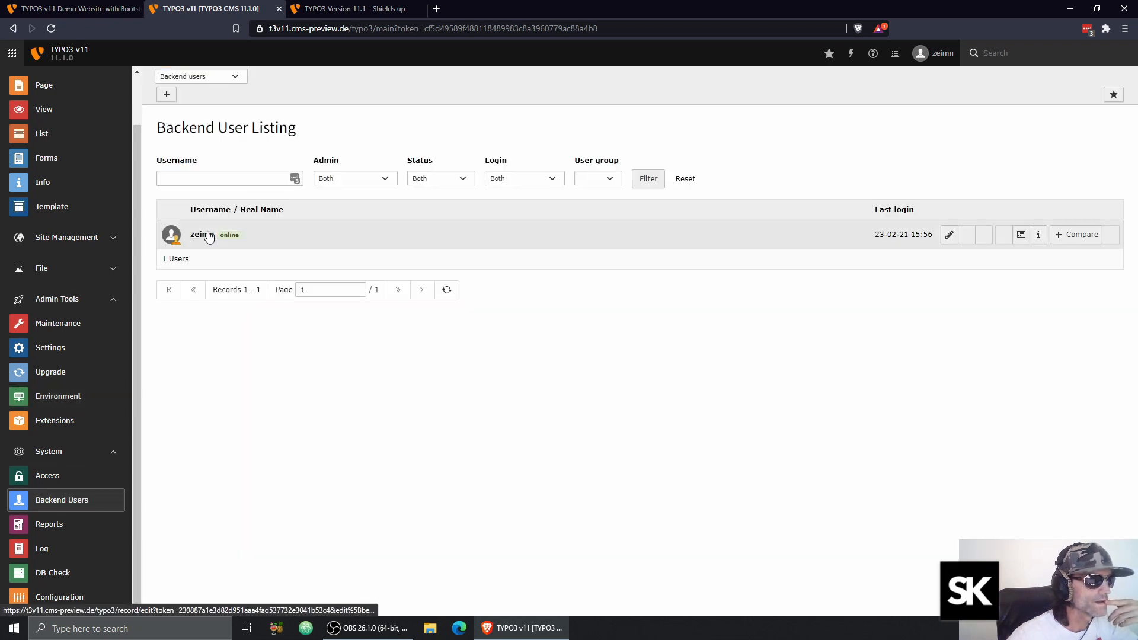
# Step: Bring up the edit form for backend user 'zeimn'
pyautogui.click(199, 235)
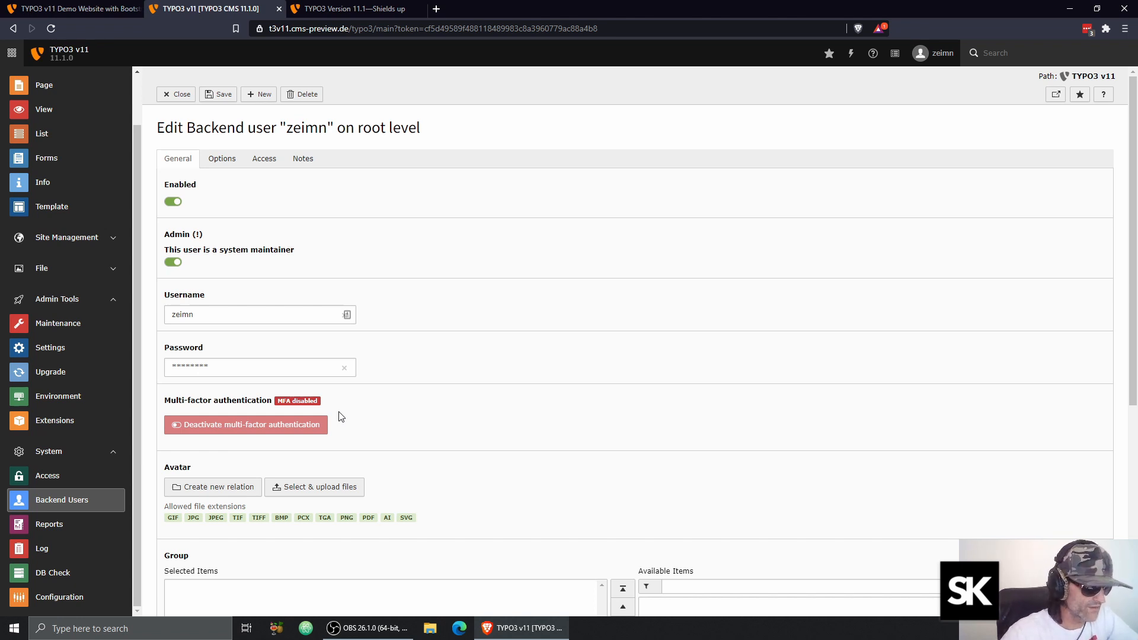
pyautogui.moveTo(349, 426)
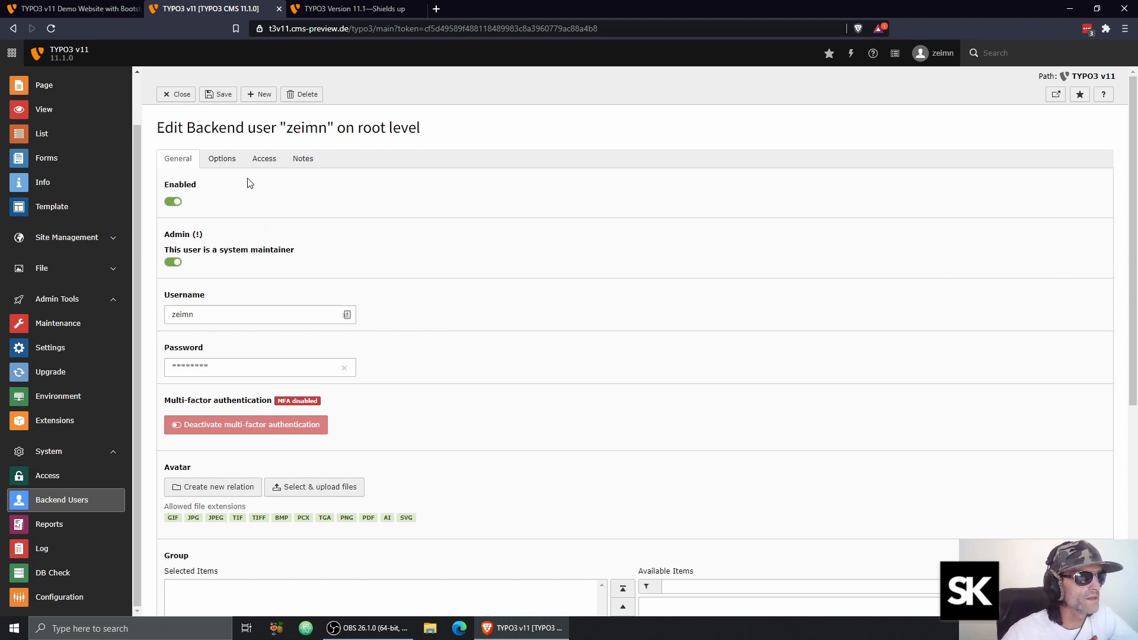
pyautogui.moveTo(861, 114)
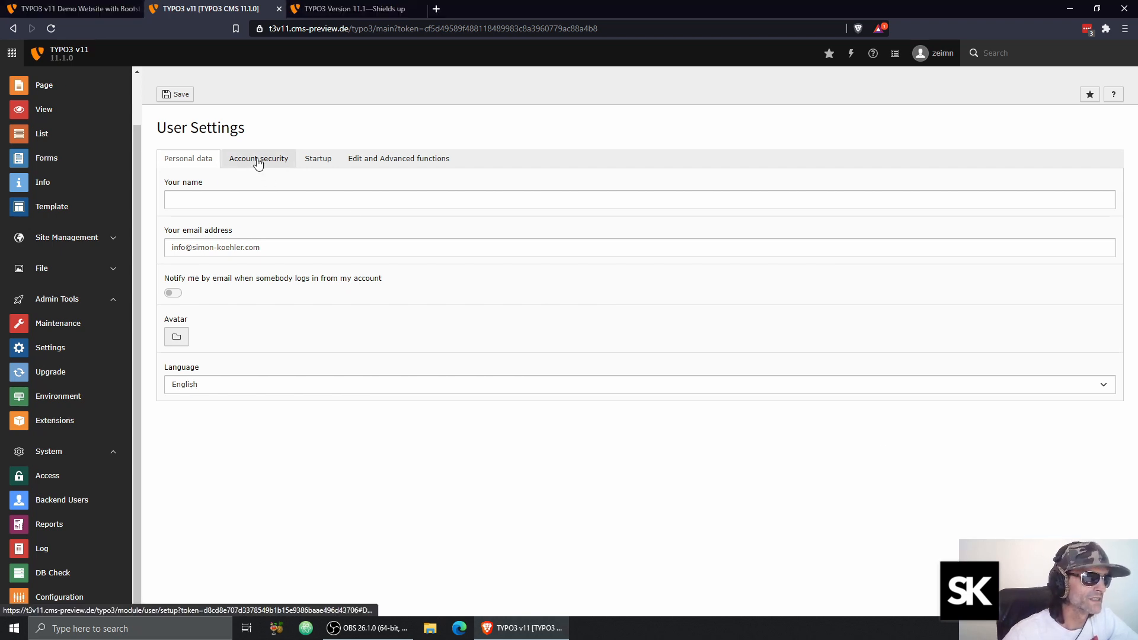
# Step: From account security, try recovery codes, then start time-based one-time password setup
pyautogui.click(259, 158)
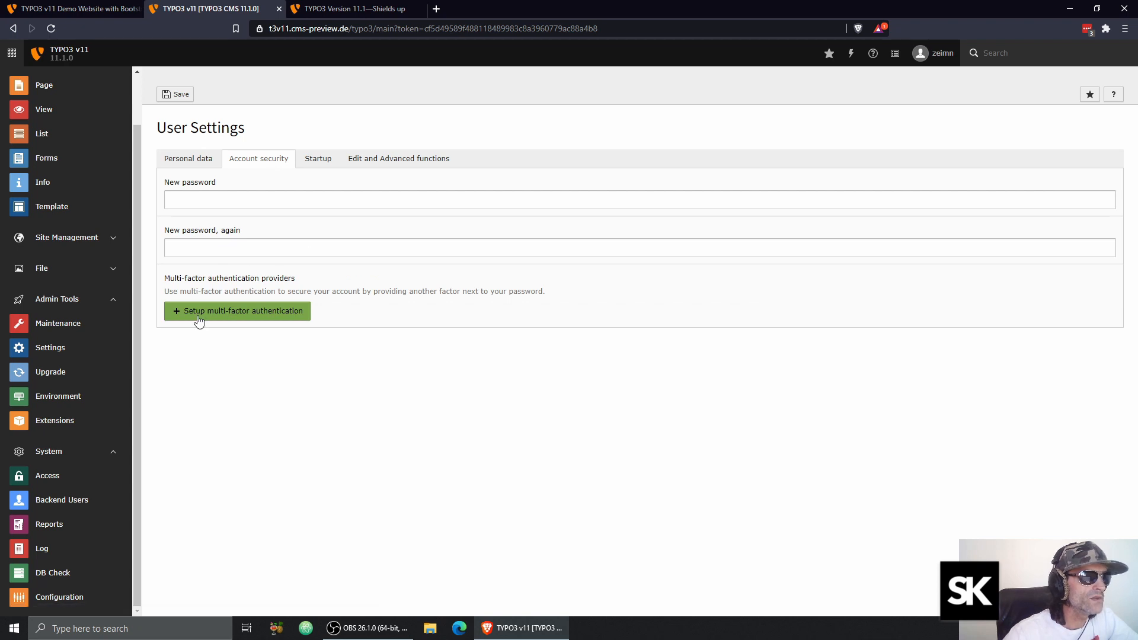
pyautogui.moveTo(186, 289)
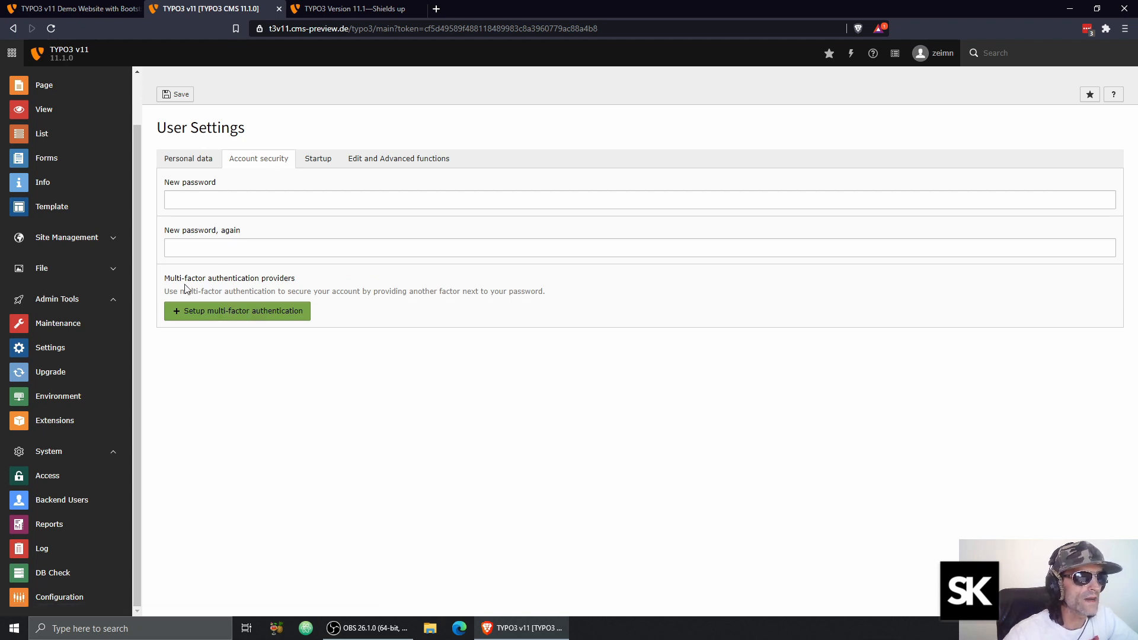
pyautogui.moveTo(235, 286)
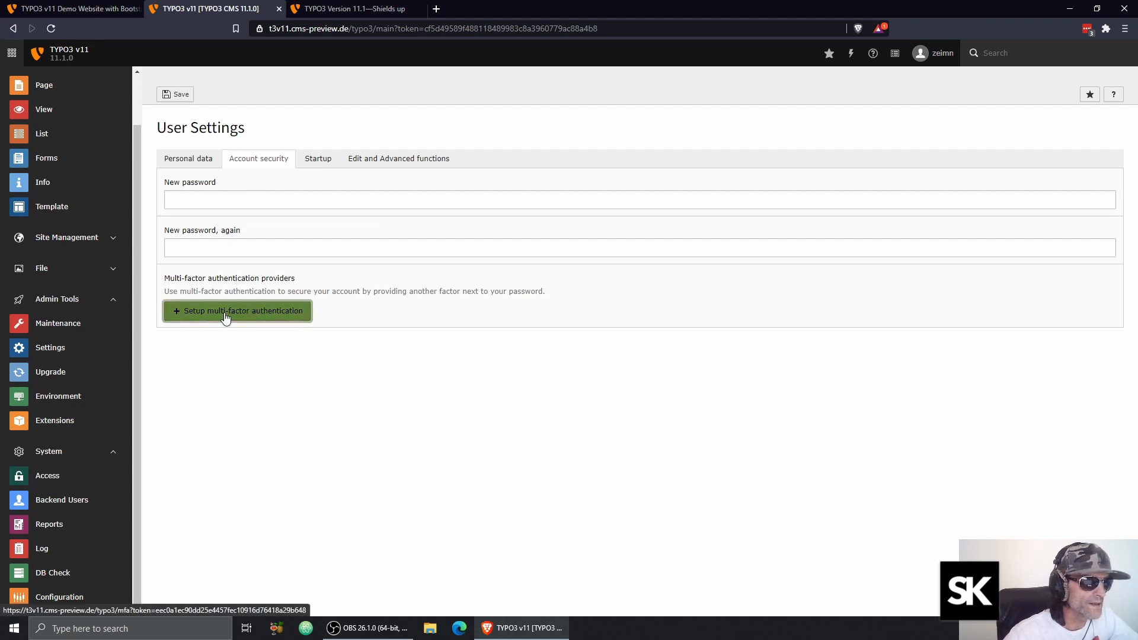
pyautogui.click(237, 310)
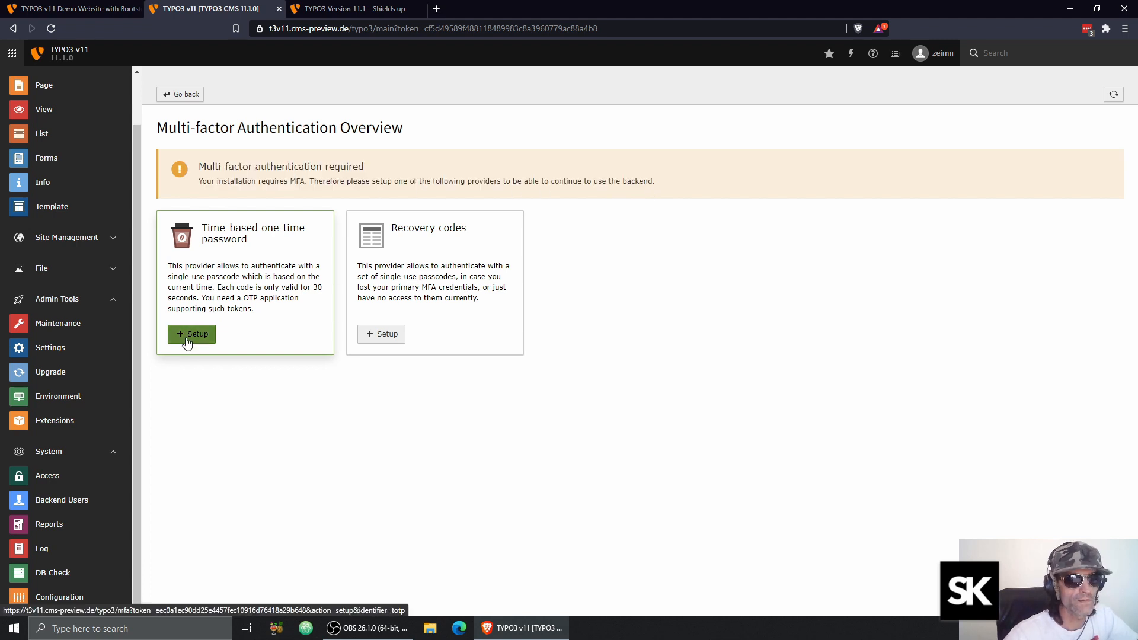
pyautogui.moveTo(192, 334)
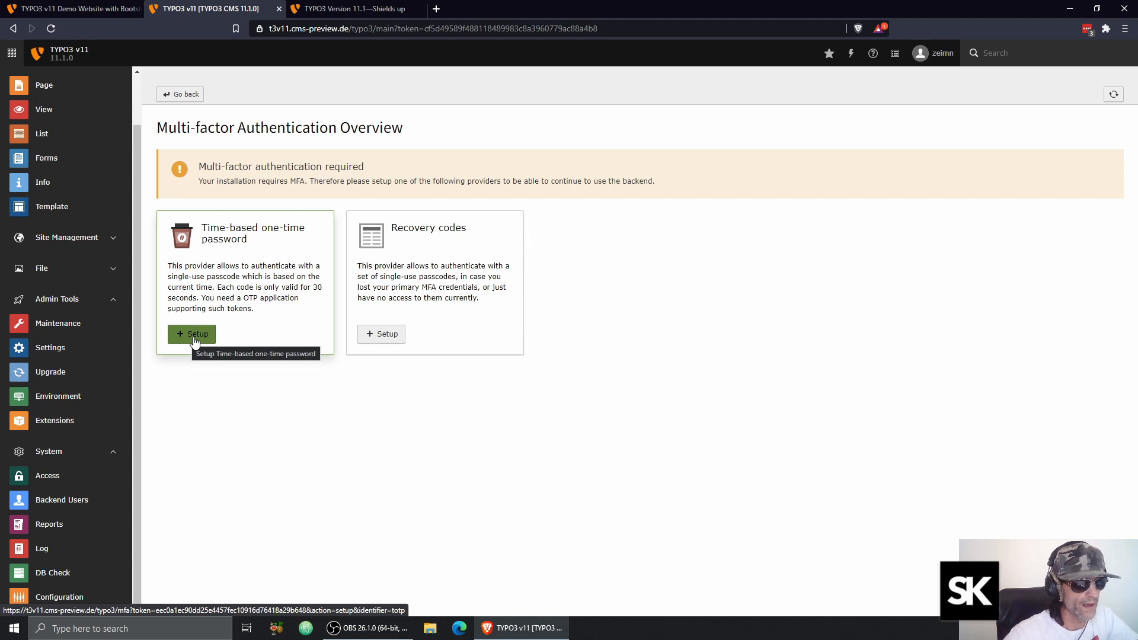
pyautogui.moveTo(381, 334)
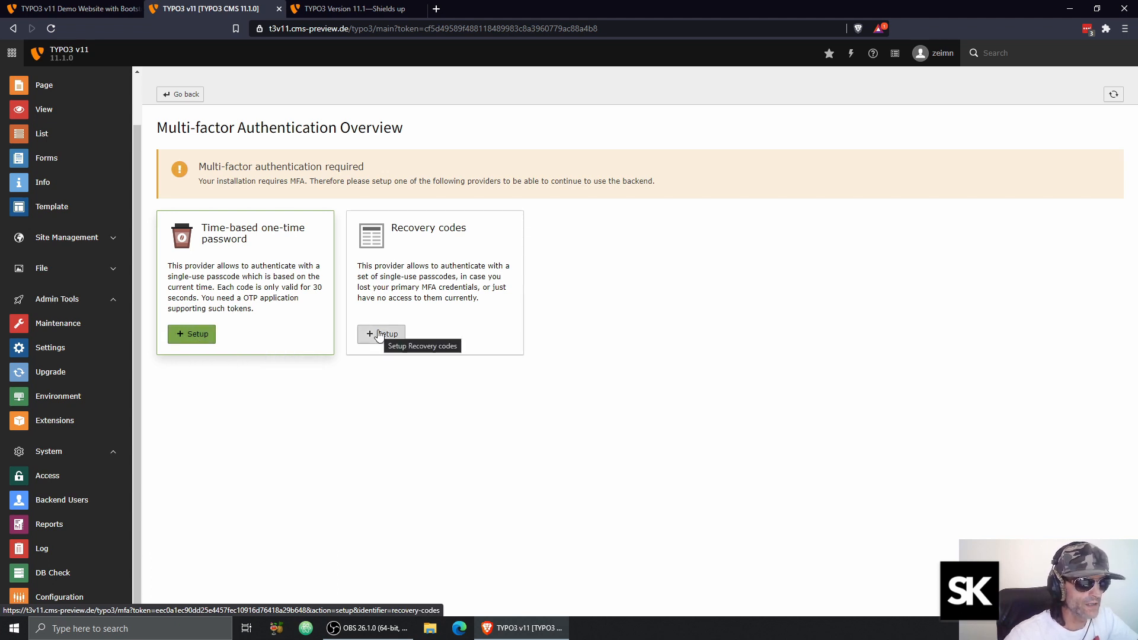
pyautogui.click(380, 334)
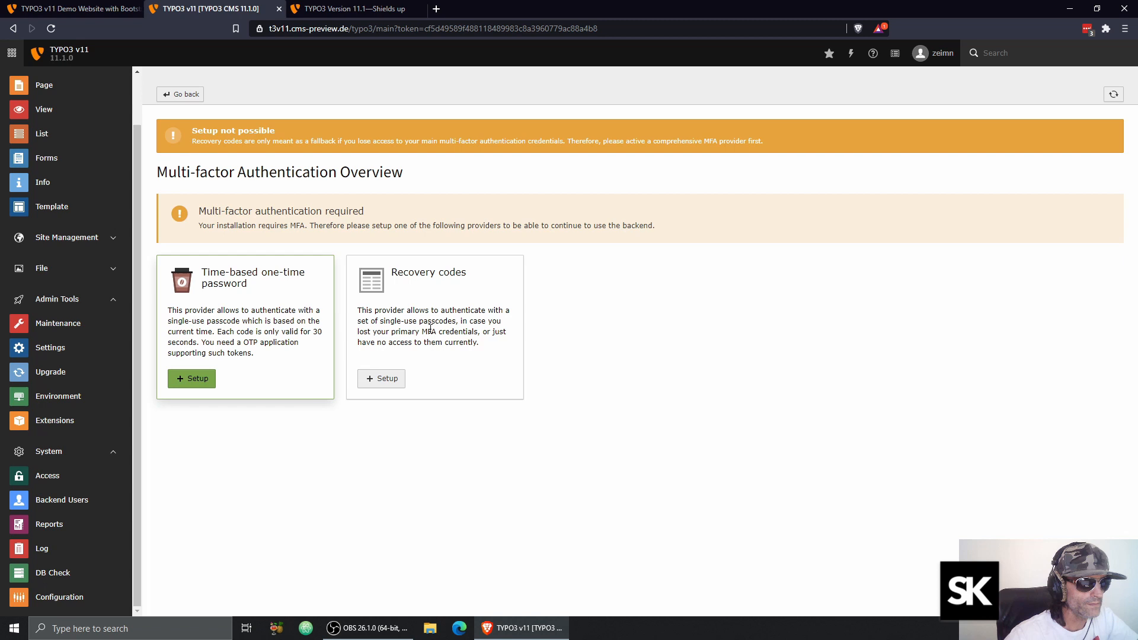
pyautogui.moveTo(231, 138)
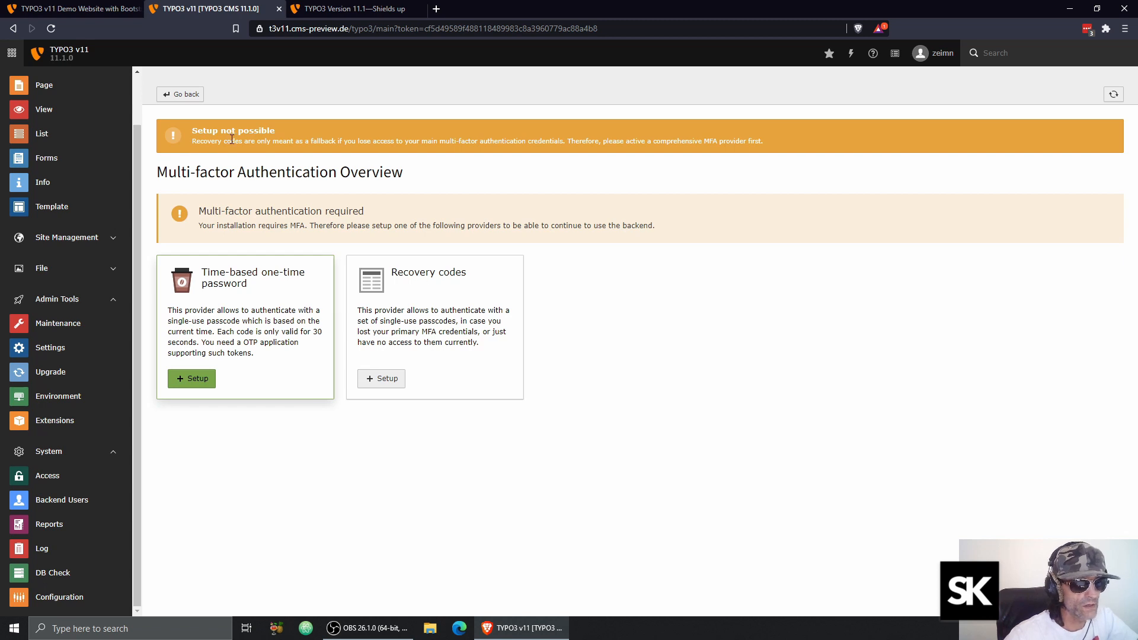
pyautogui.moveTo(319, 144)
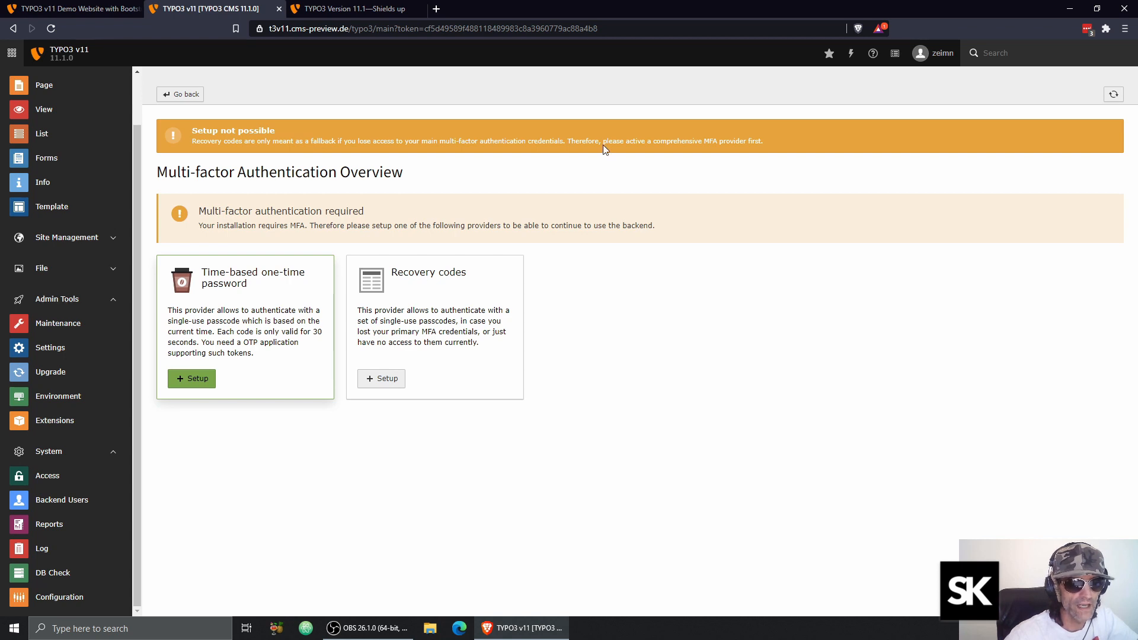
pyautogui.doubleClick(634, 141)
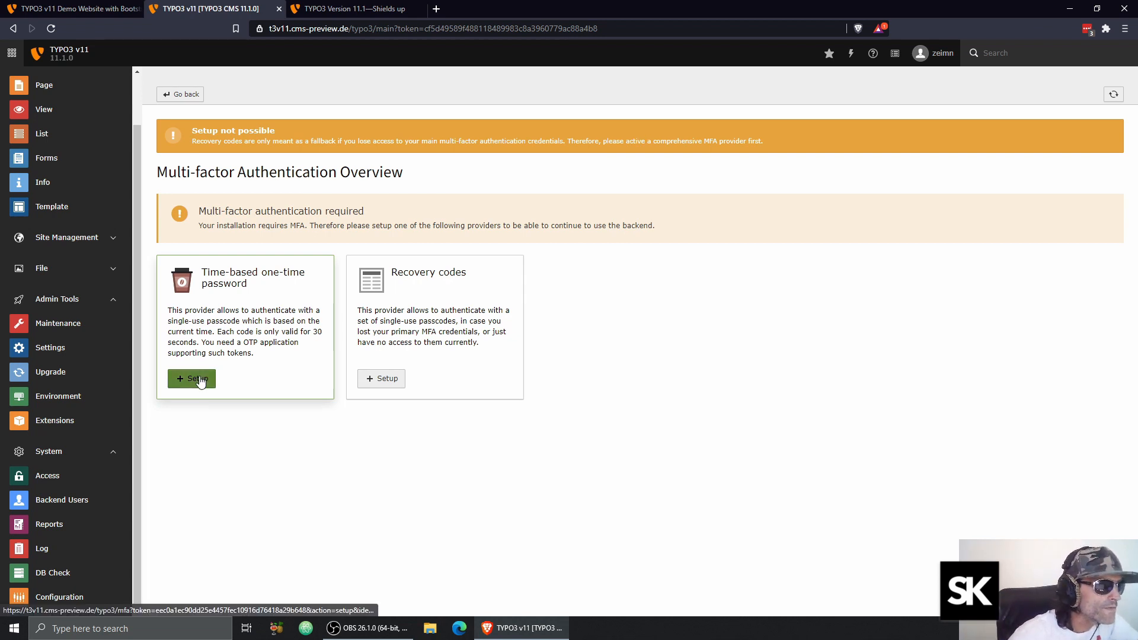
pyautogui.click(191, 378)
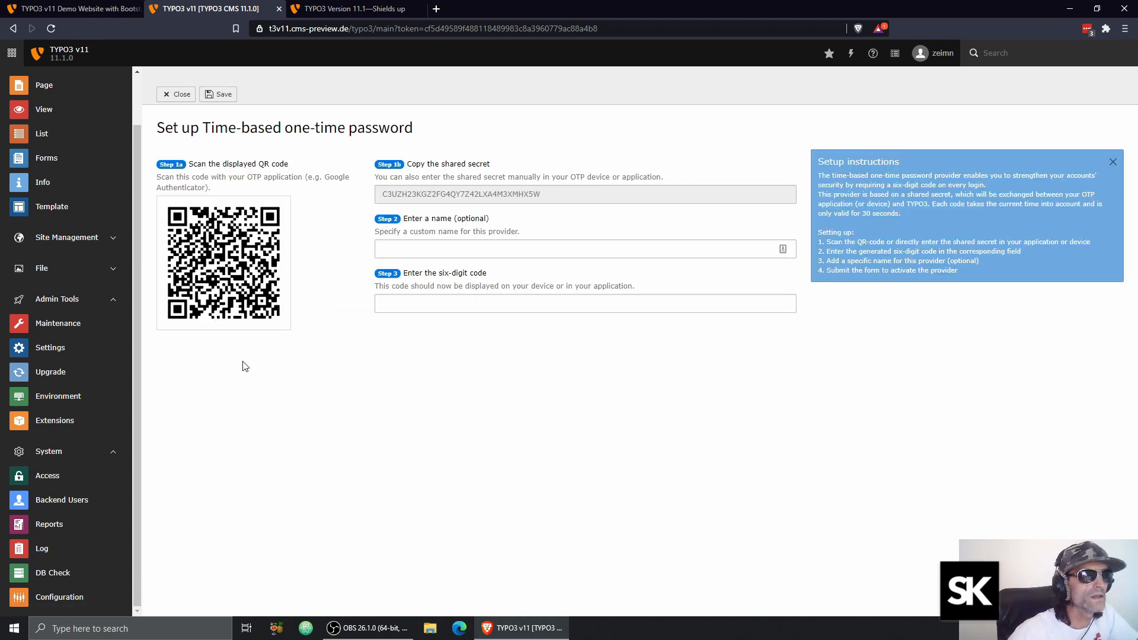
# Step: Attempt activating the one-time password with name 'demo' and code 1234, getting an error
pyautogui.click(513, 249)
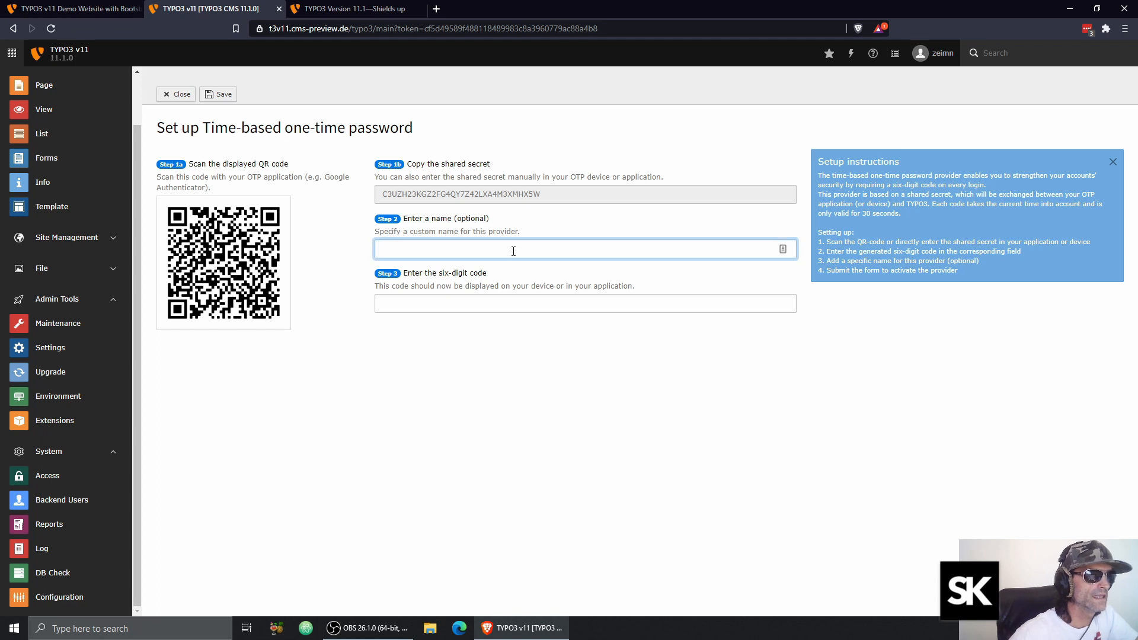
pyautogui.write('demo')
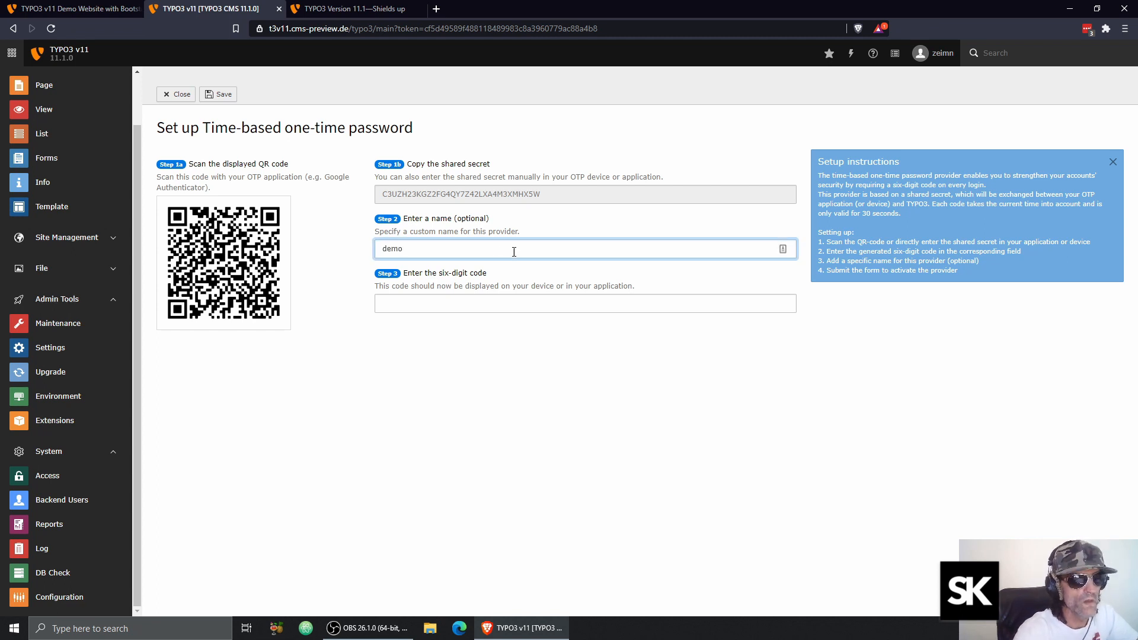
pyautogui.click(584, 303)
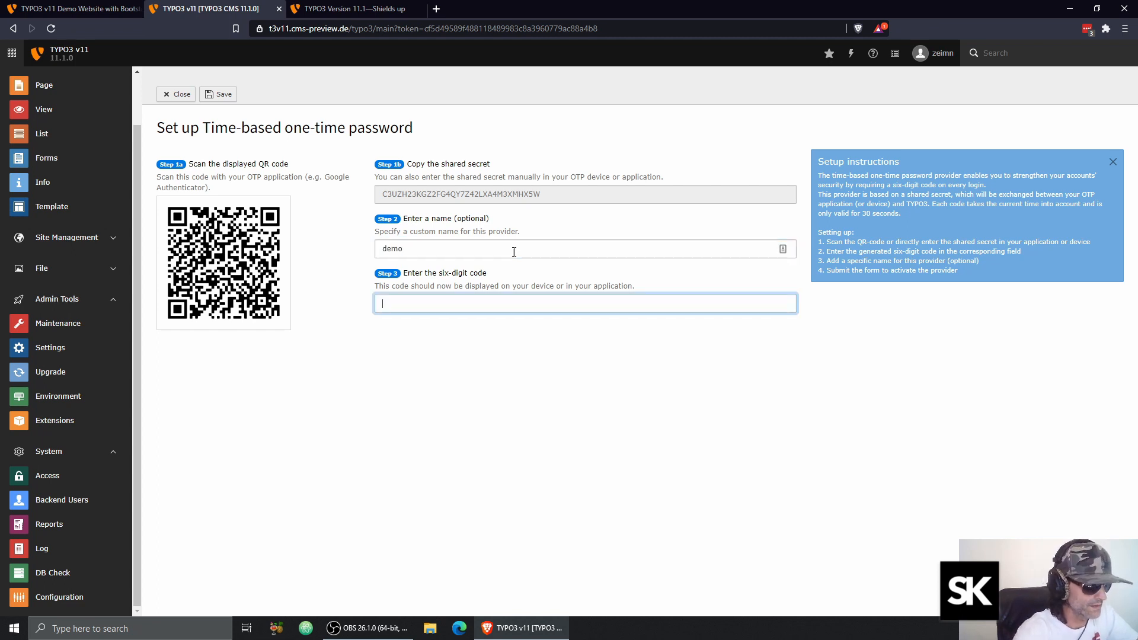
pyautogui.write('123456')
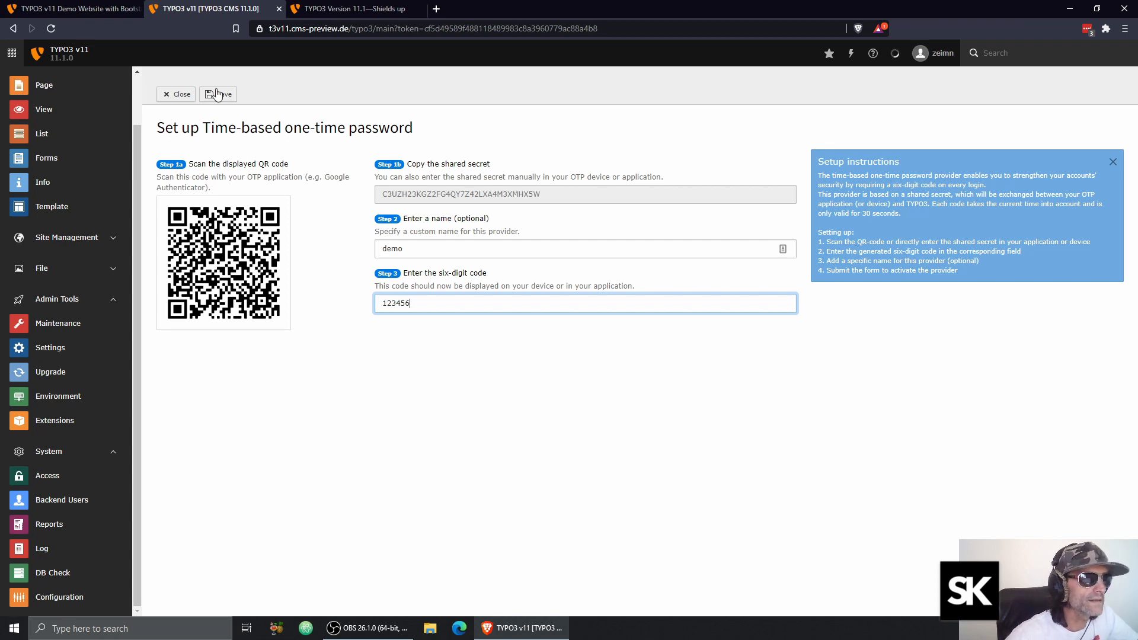
pyautogui.click(219, 95)
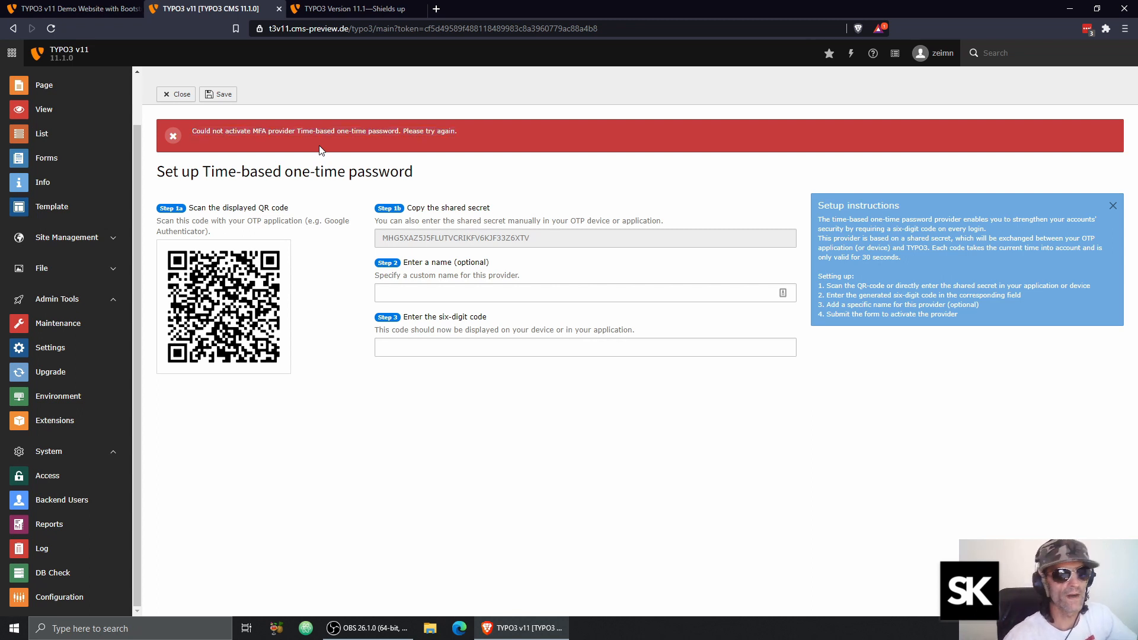
pyautogui.moveTo(352, 145)
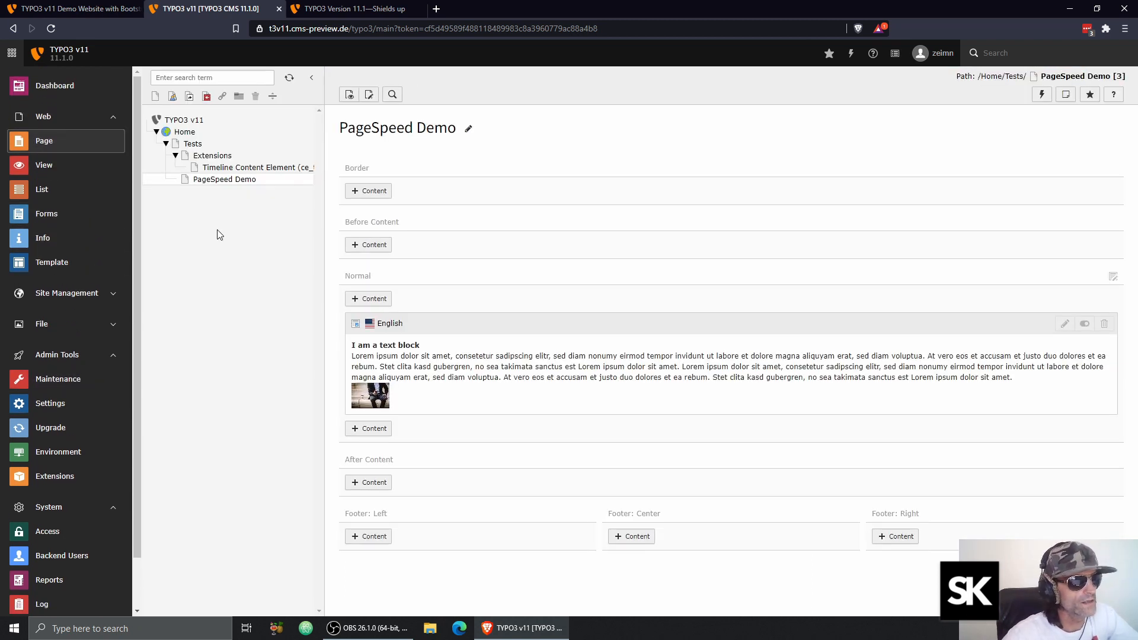
# Step: Review the Installed Extensions list, highlighting keys such as ce_timeline and Bootstrap Package
pyautogui.click(41, 323)
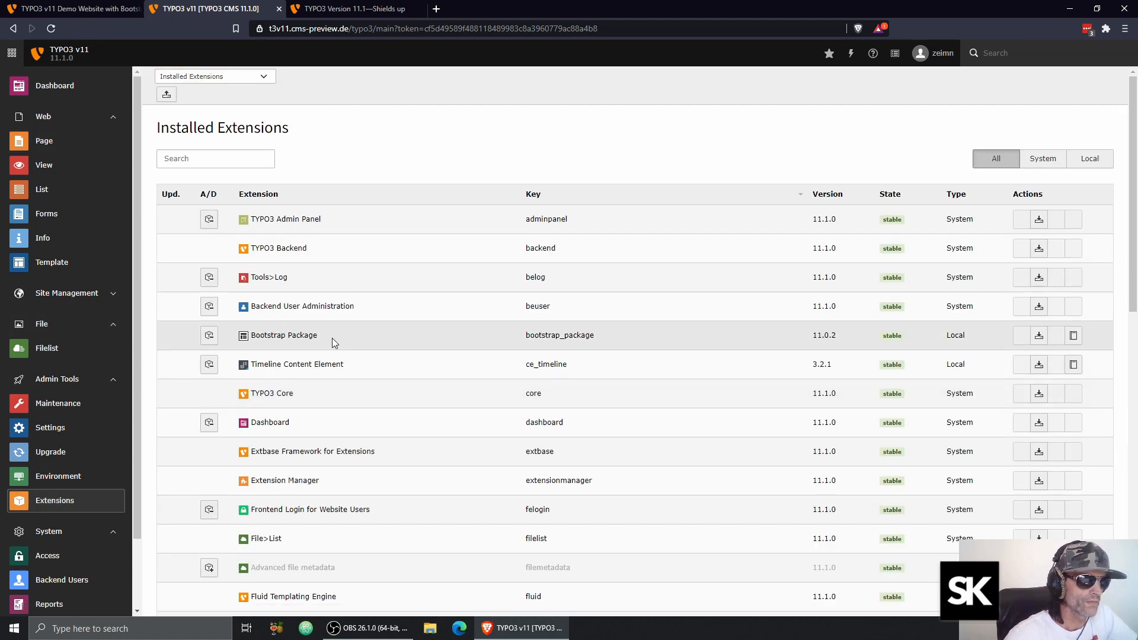
pyautogui.moveTo(538, 364)
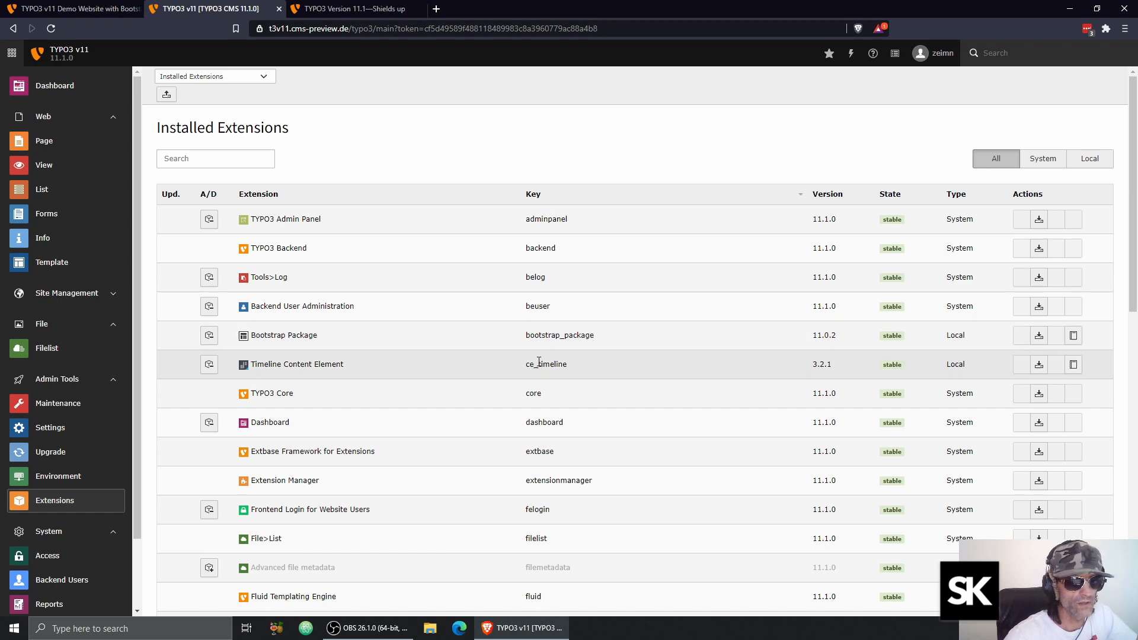
pyautogui.doubleClick(545, 364)
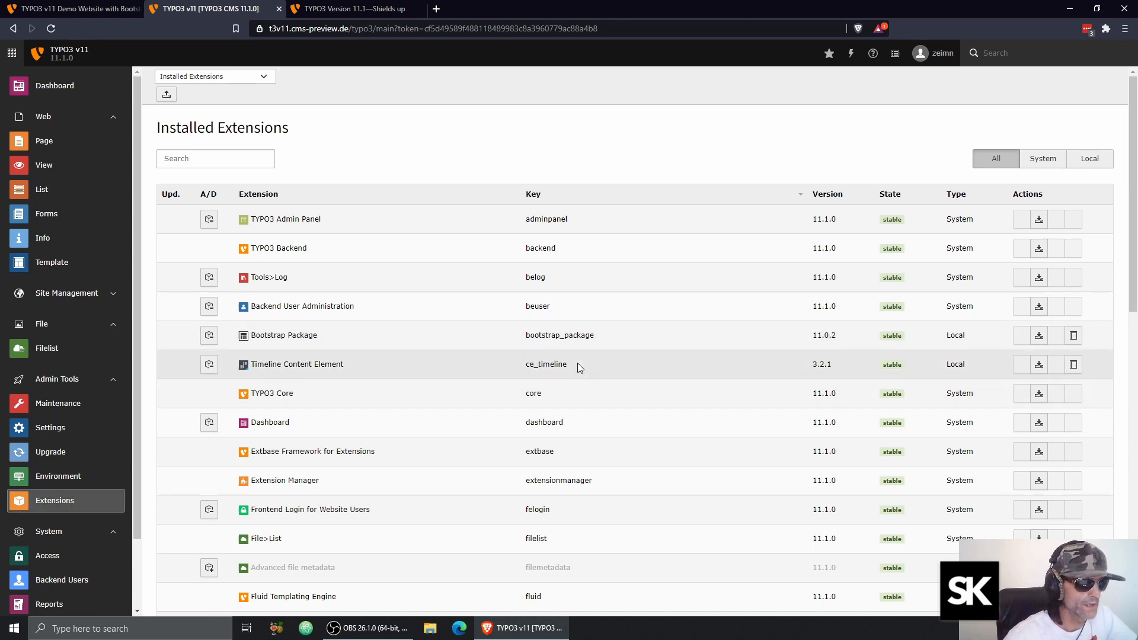
pyautogui.scroll(-3)
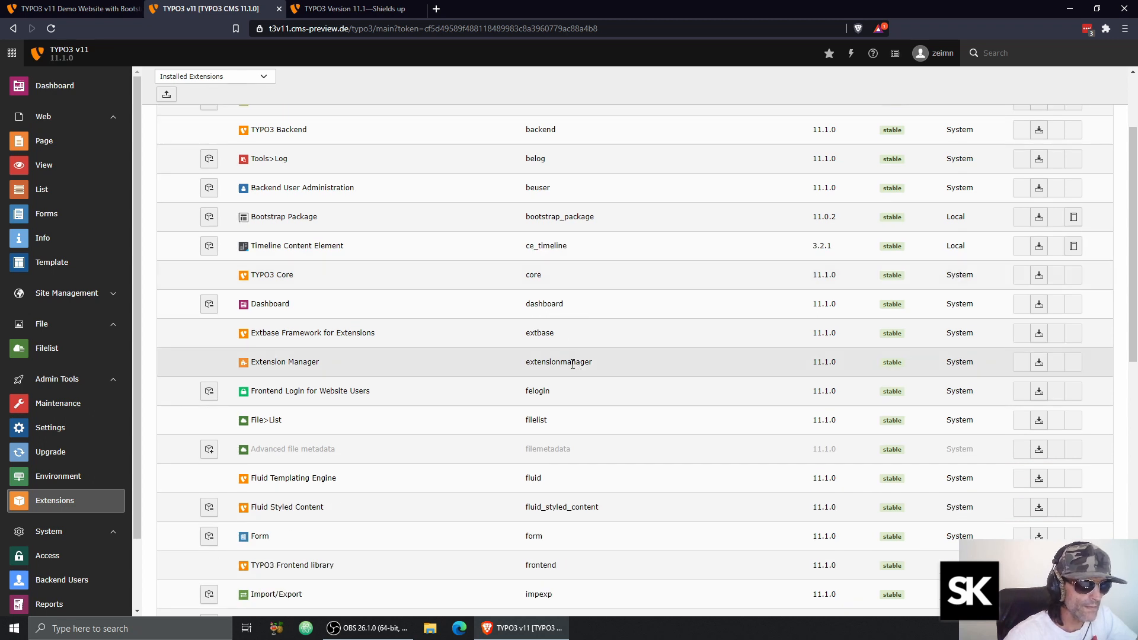
pyautogui.doubleClick(545, 305)
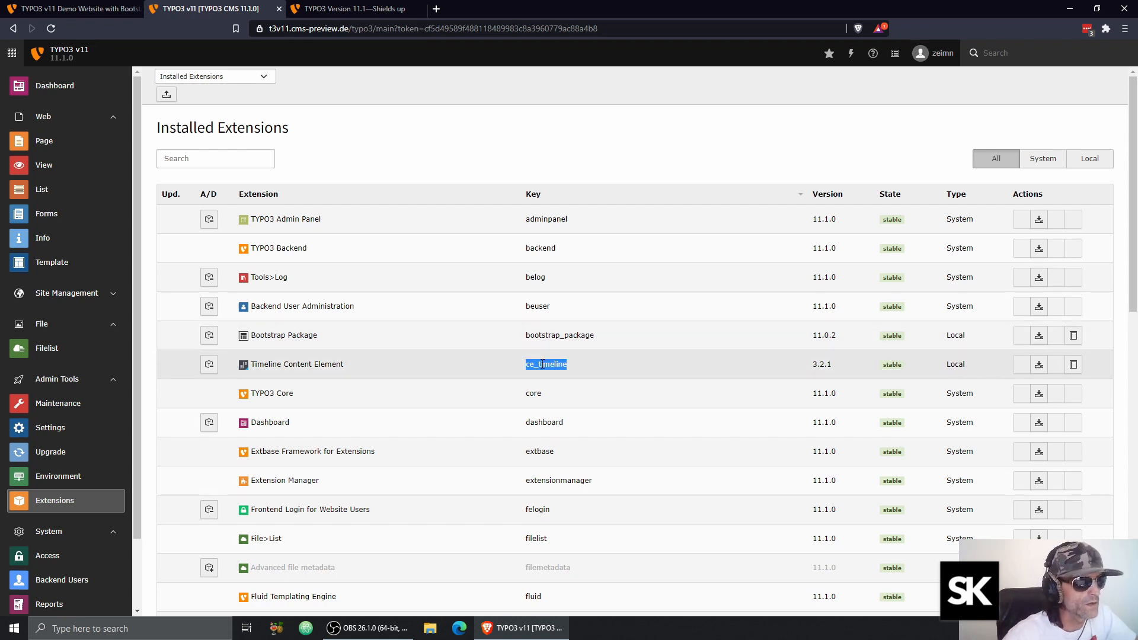
pyautogui.doubleClick(559, 335)
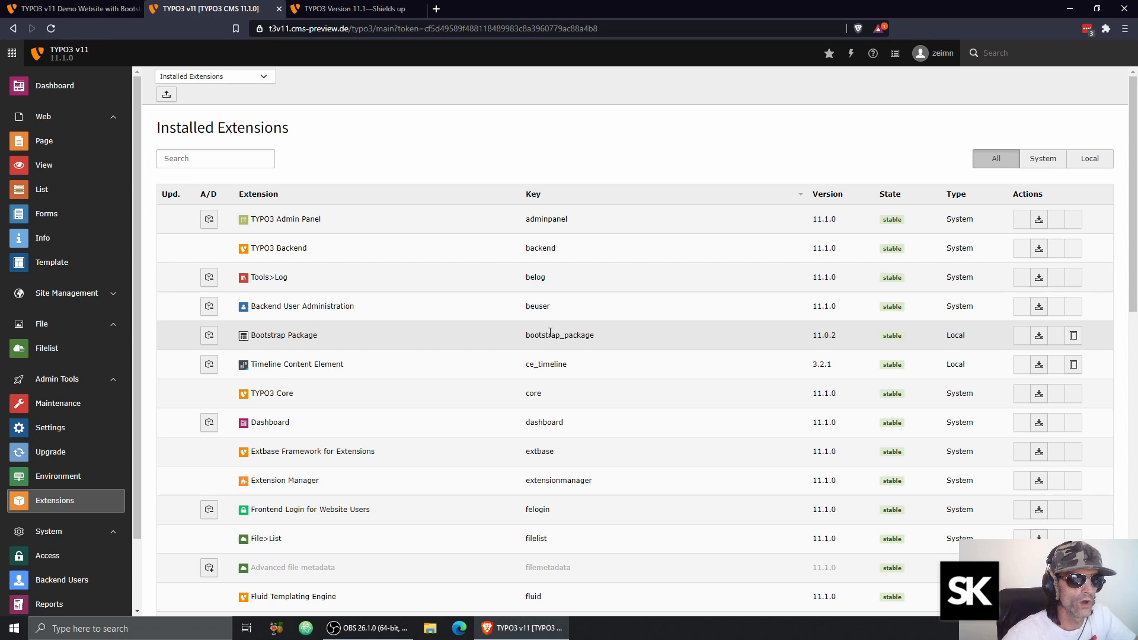
pyautogui.scroll(-3)
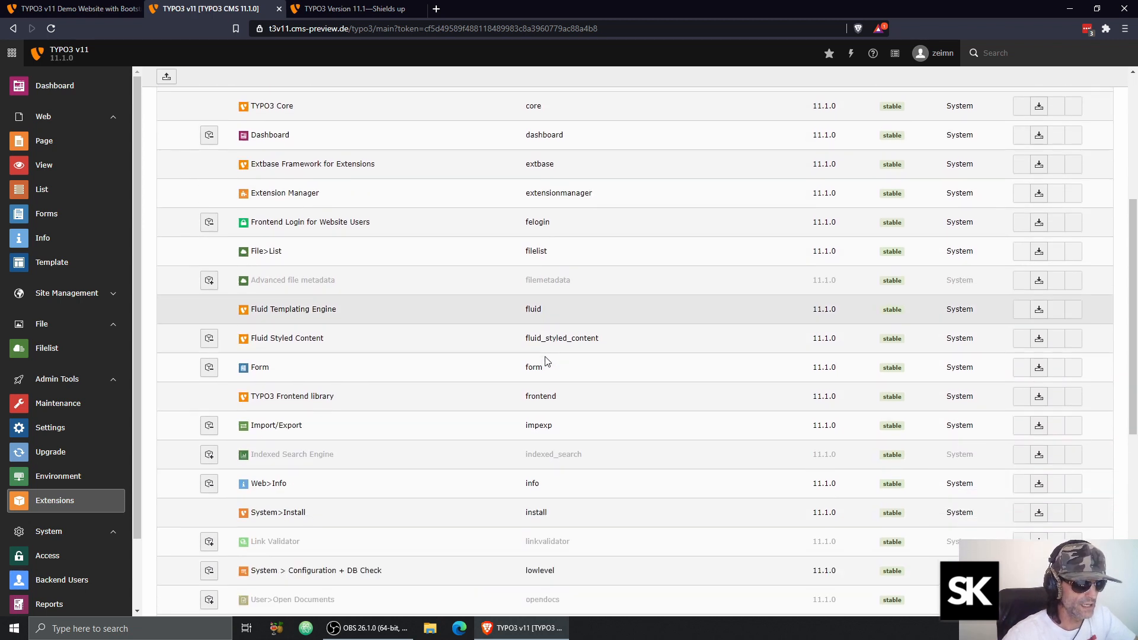
pyautogui.scroll(-3)
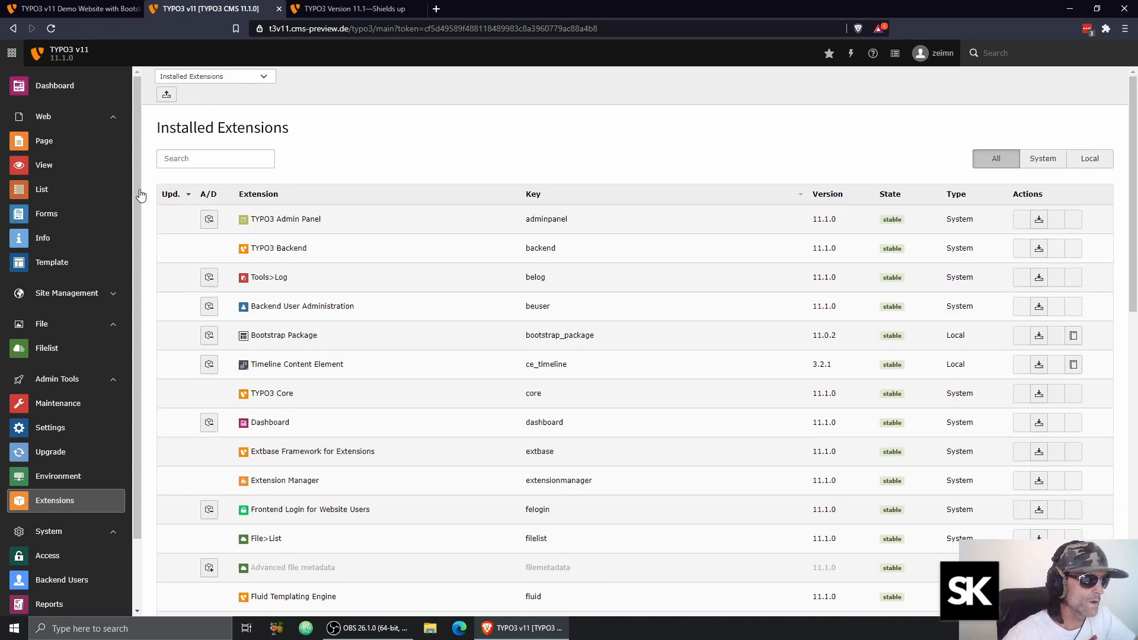
# Step: Show the NEW SITE template record of the Home page in the Template module's Info/Modify view
pyautogui.click(44, 140)
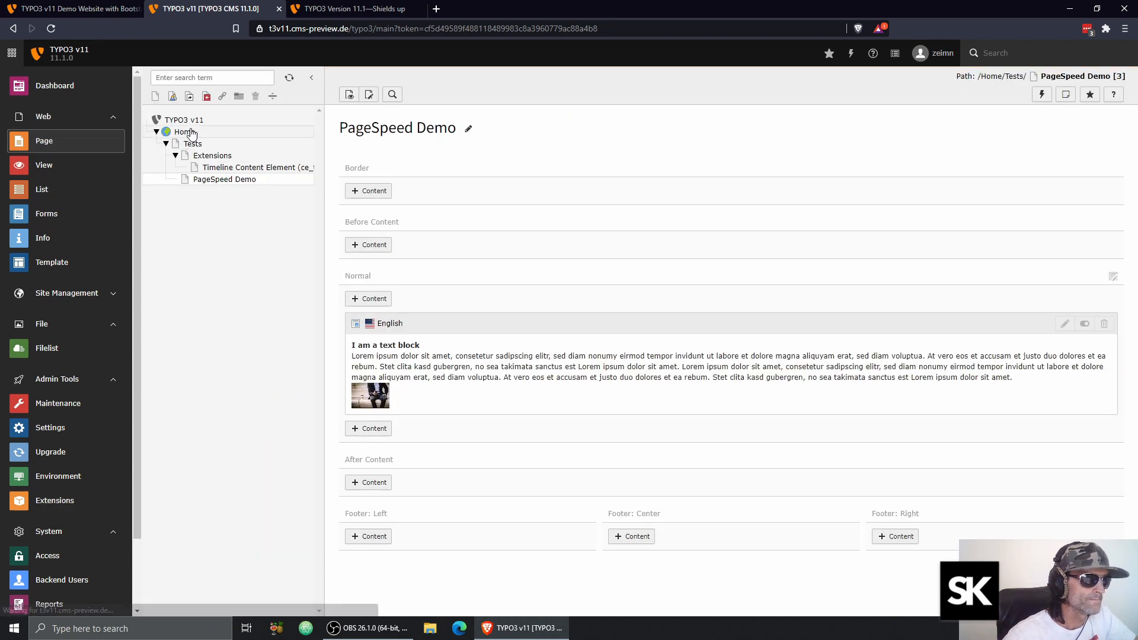
pyautogui.click(185, 131)
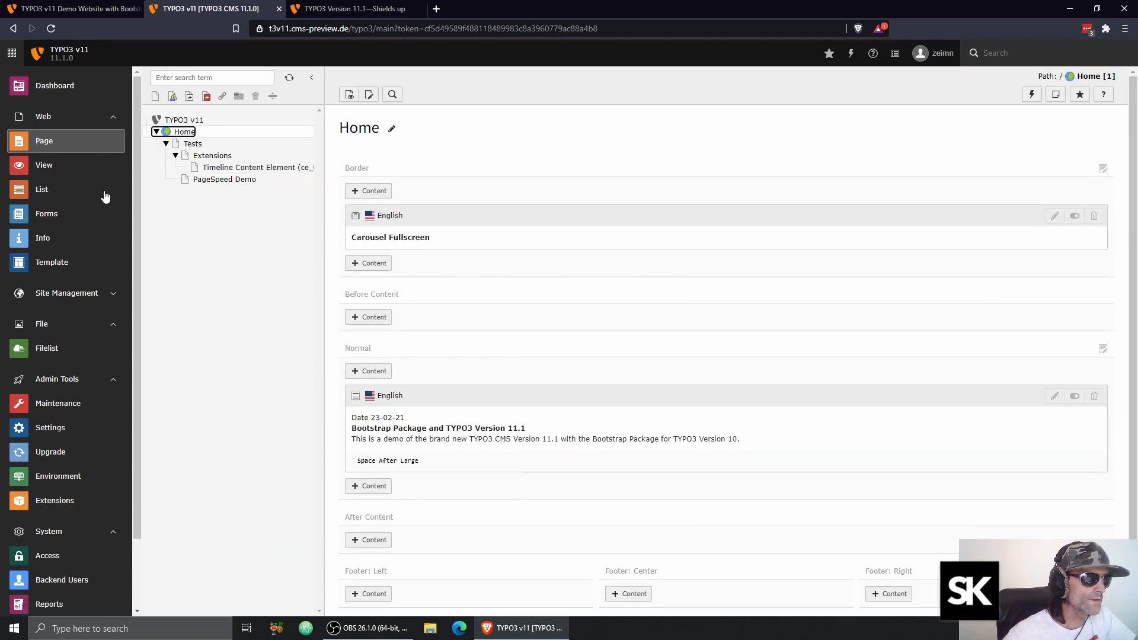
pyautogui.click(51, 262)
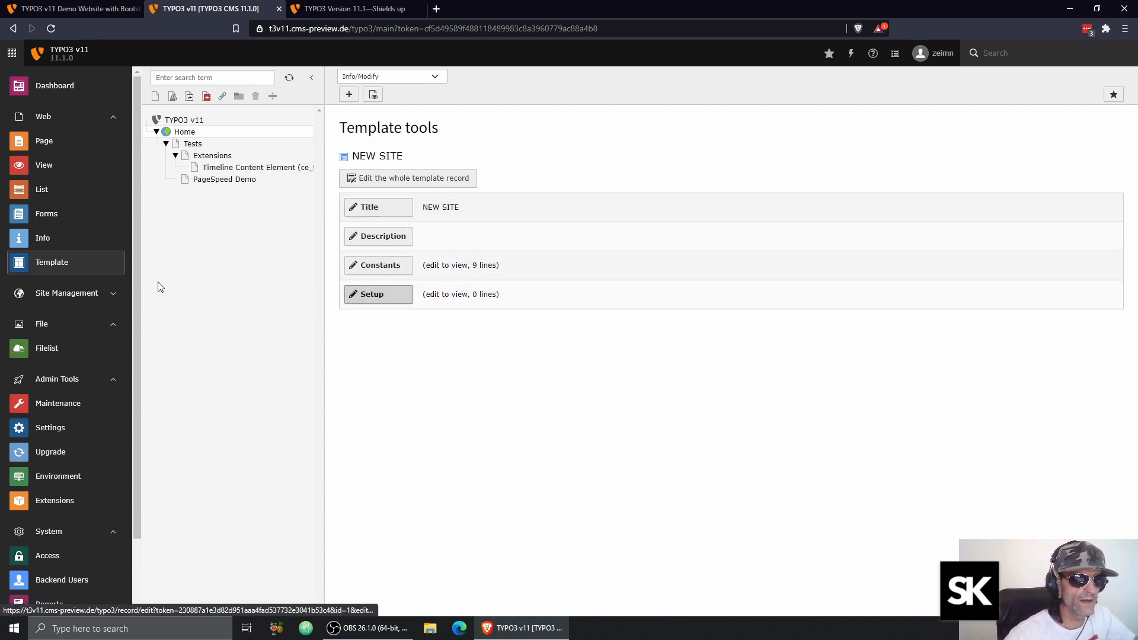
pyautogui.click(51, 262)
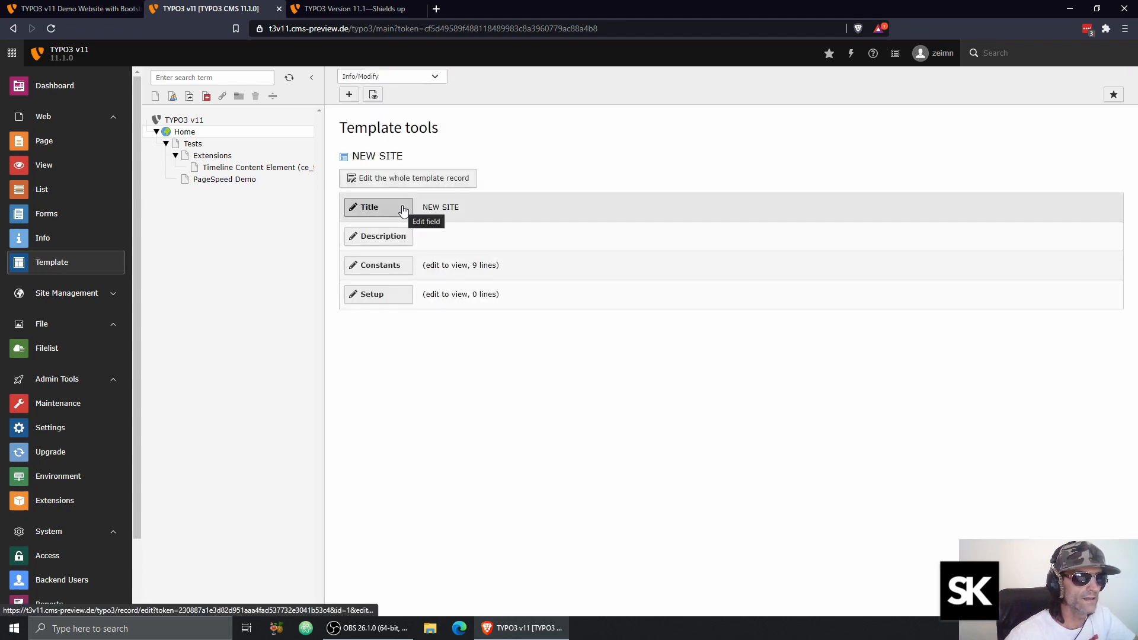
pyautogui.click(369, 207)
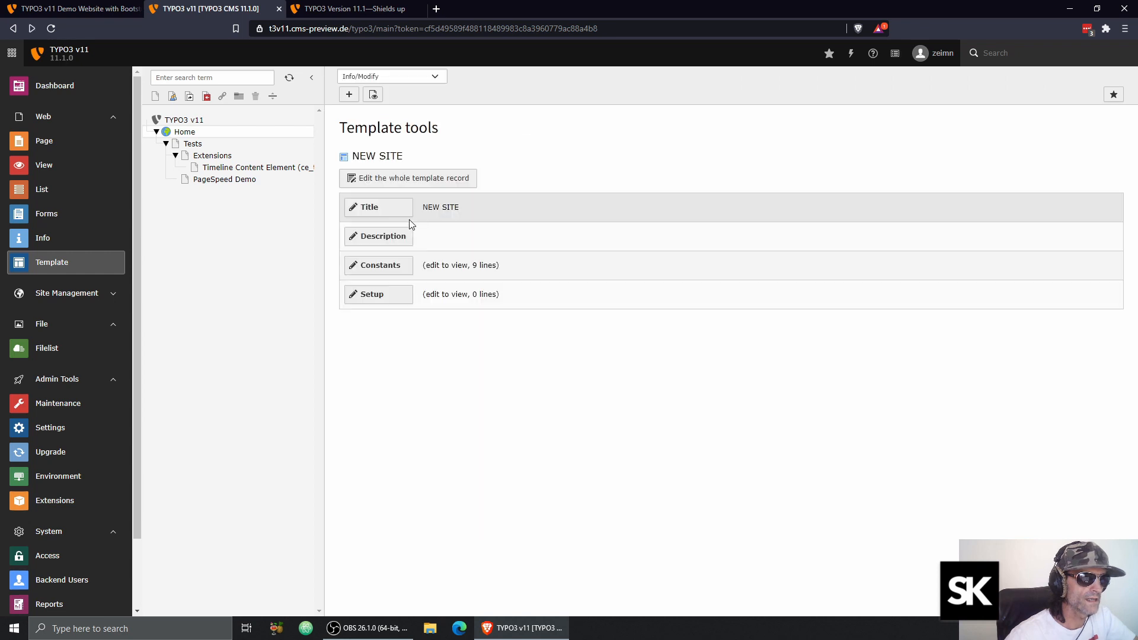
# Step: Switch to the Constant Editor and list the Bootstrap Package logo constant categories
pyautogui.click(390, 76)
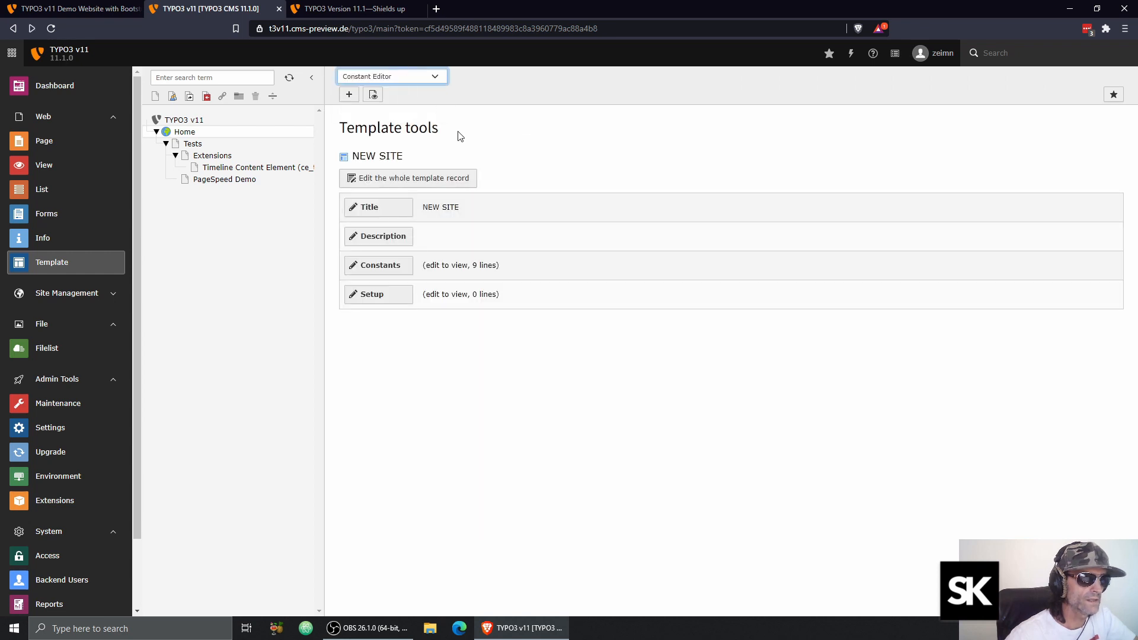
pyautogui.click(378, 264)
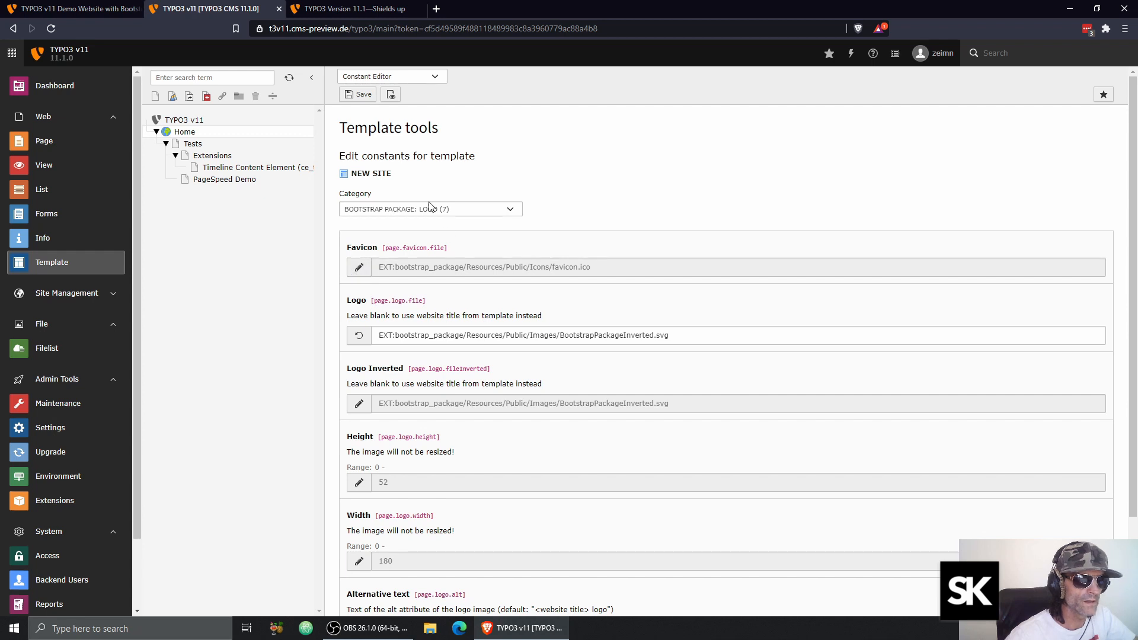
pyautogui.click(429, 209)
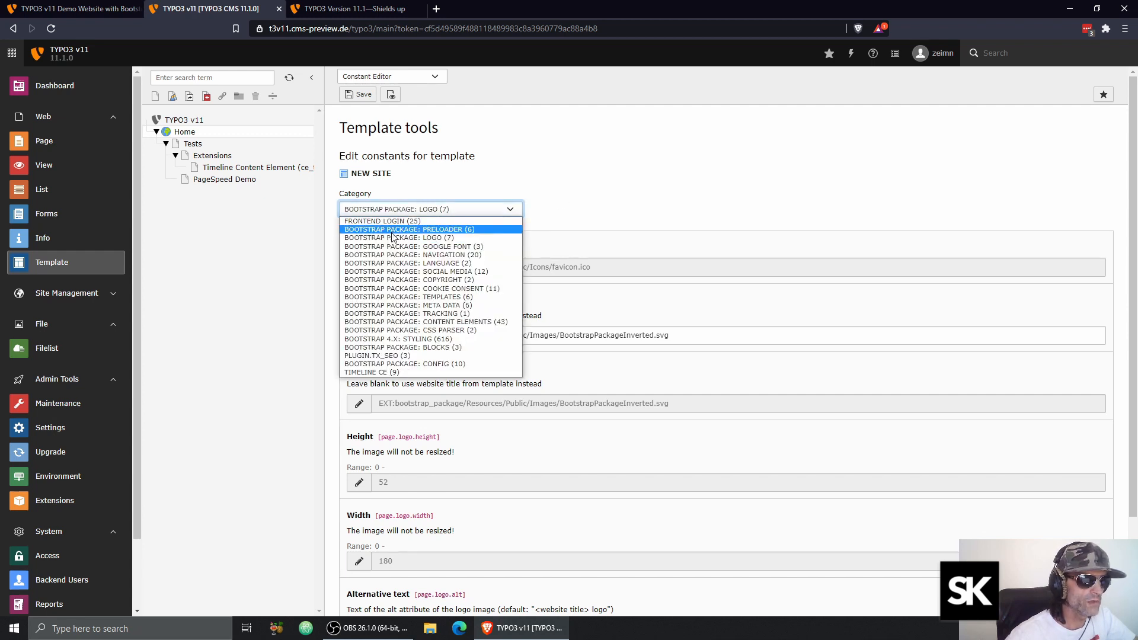
pyautogui.moveTo(381, 220)
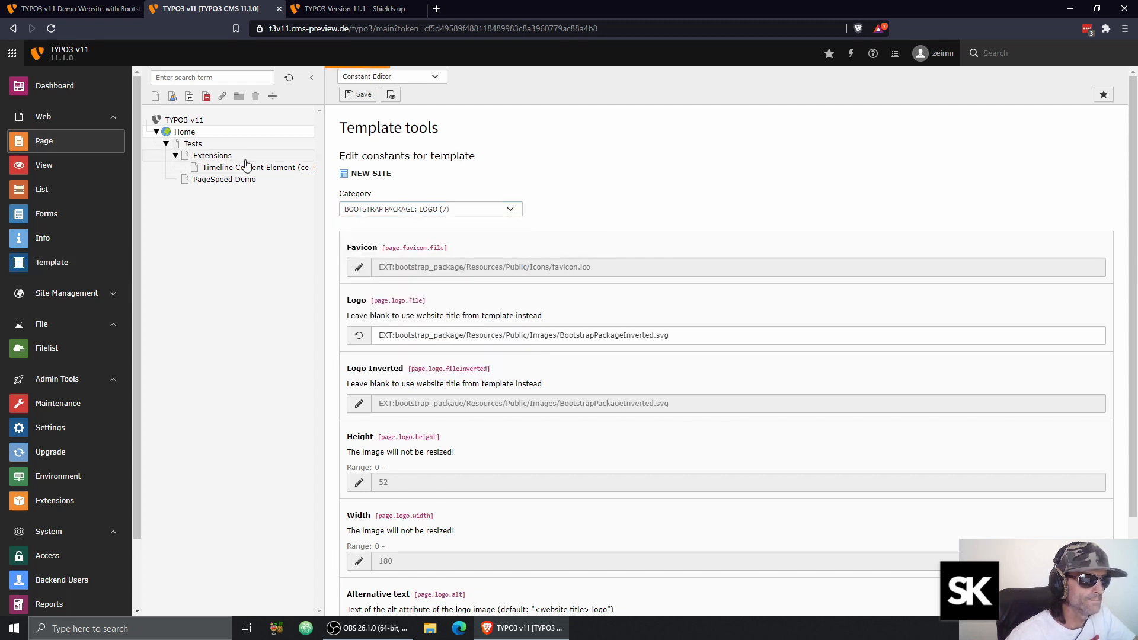
# Step: Edit the Carousel Fullscreen element, adjusting text colour and typing 'ewfd' into the header
pyautogui.click(44, 141)
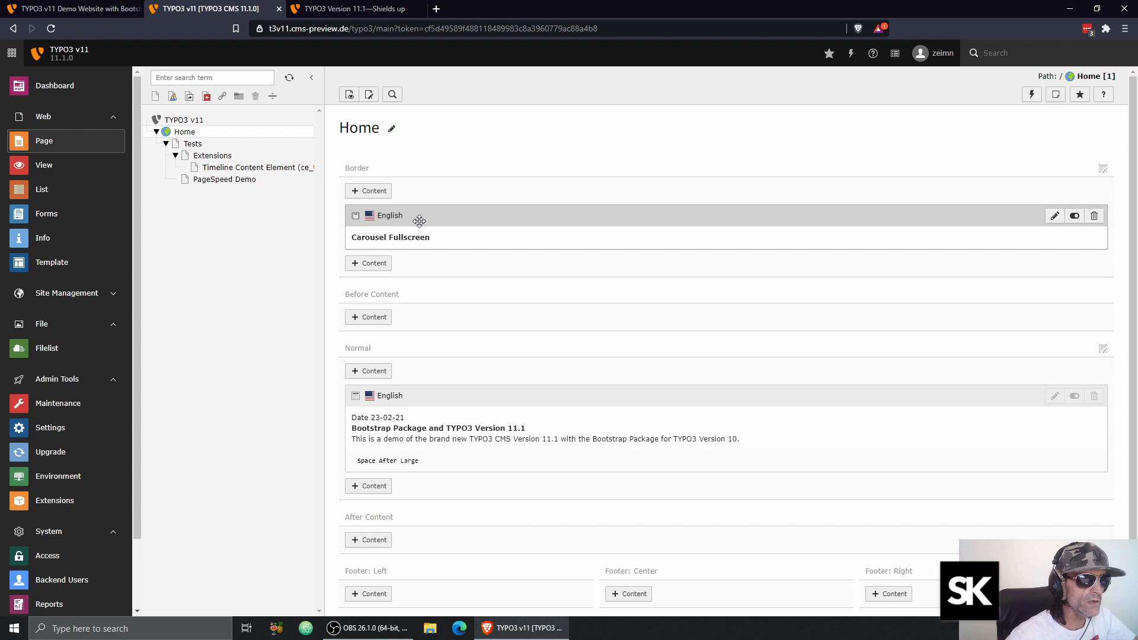
pyautogui.moveTo(448, 331)
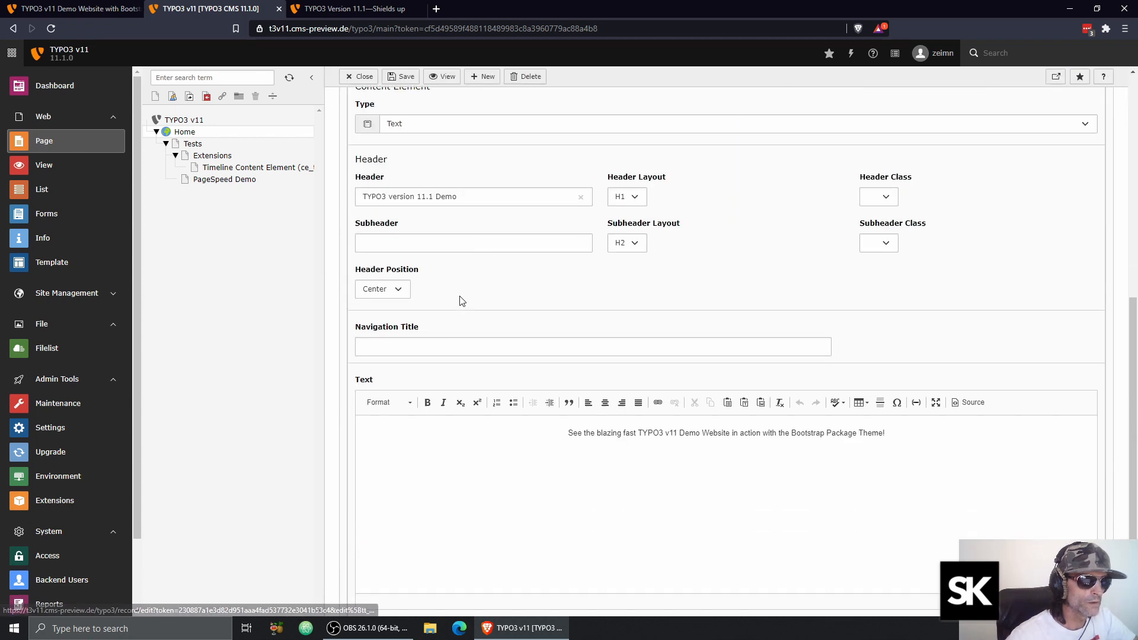
pyautogui.scroll(-3)
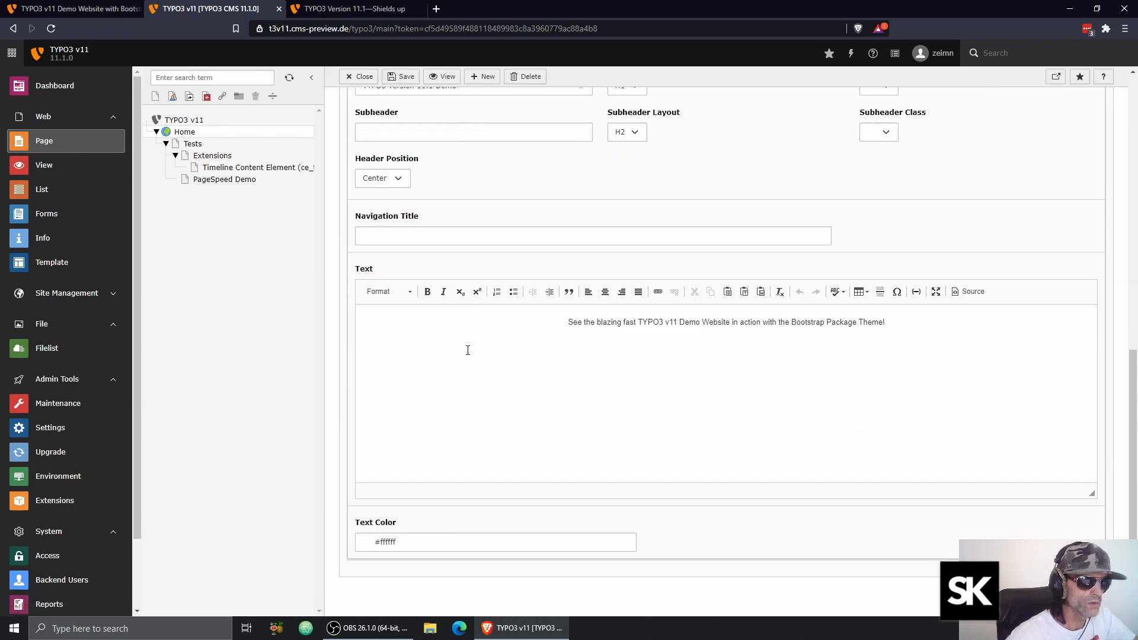
pyautogui.click(496, 542)
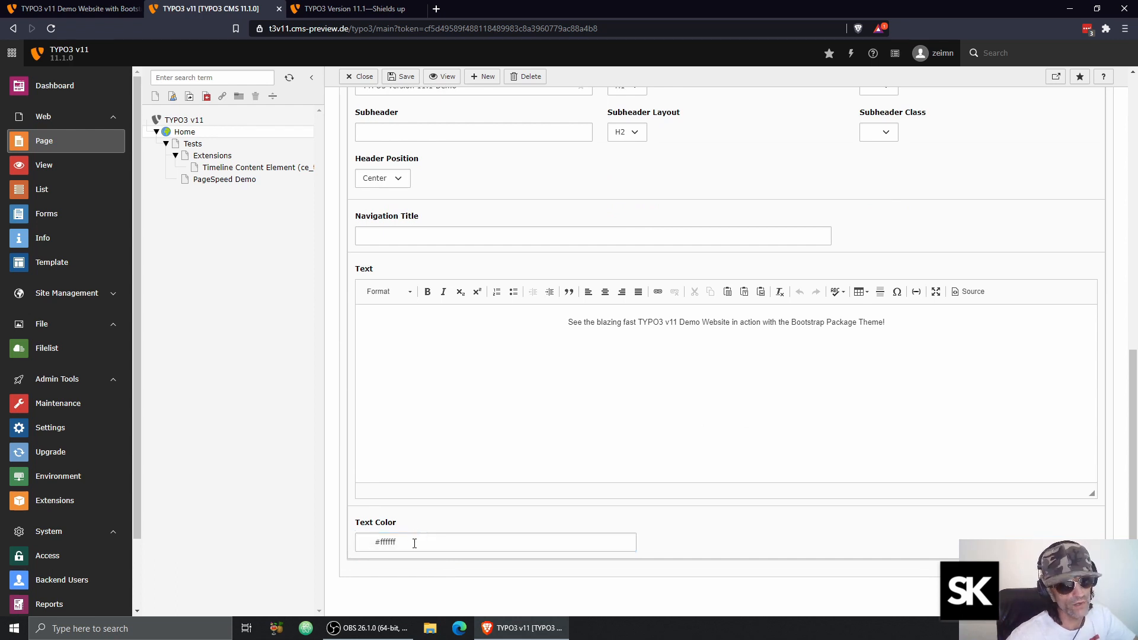
pyautogui.click(495, 542)
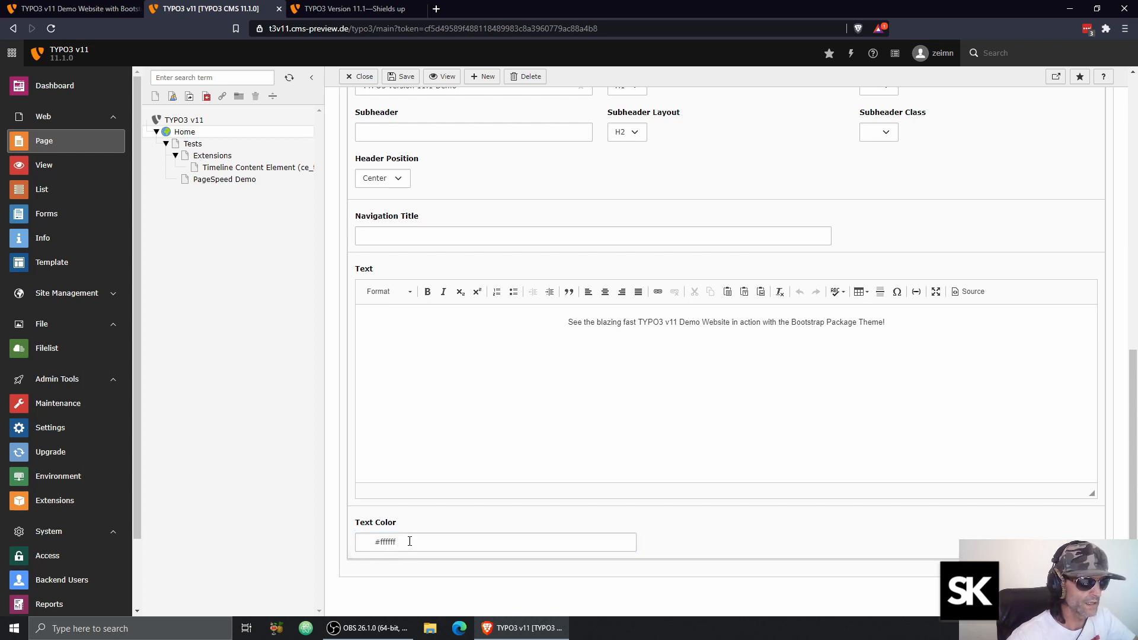
pyautogui.click(496, 541)
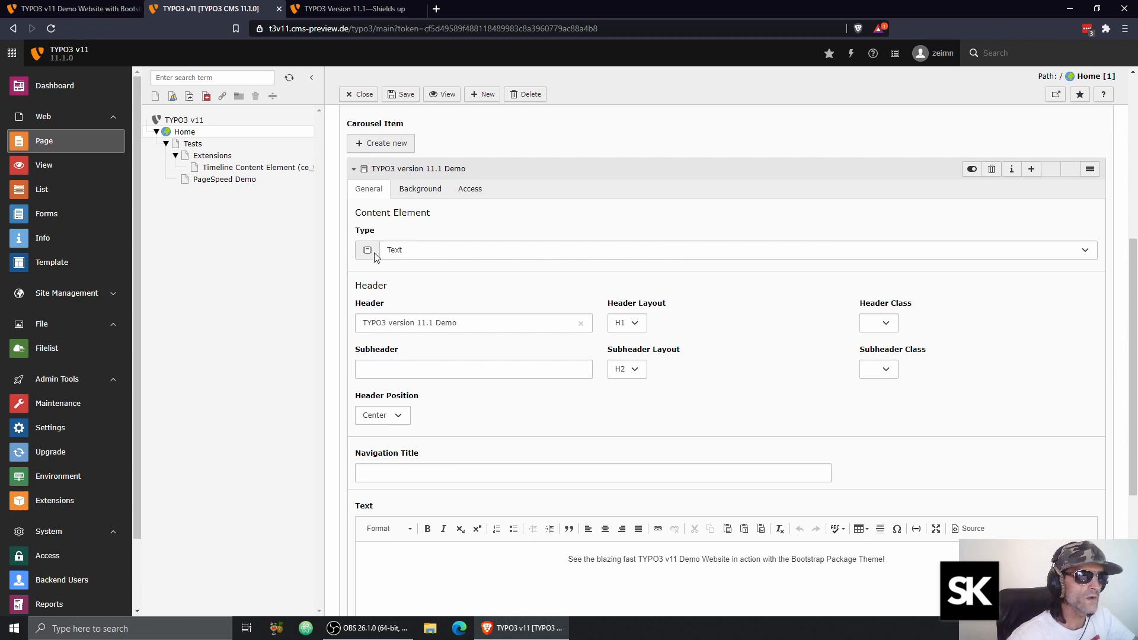
pyautogui.click(419, 188)
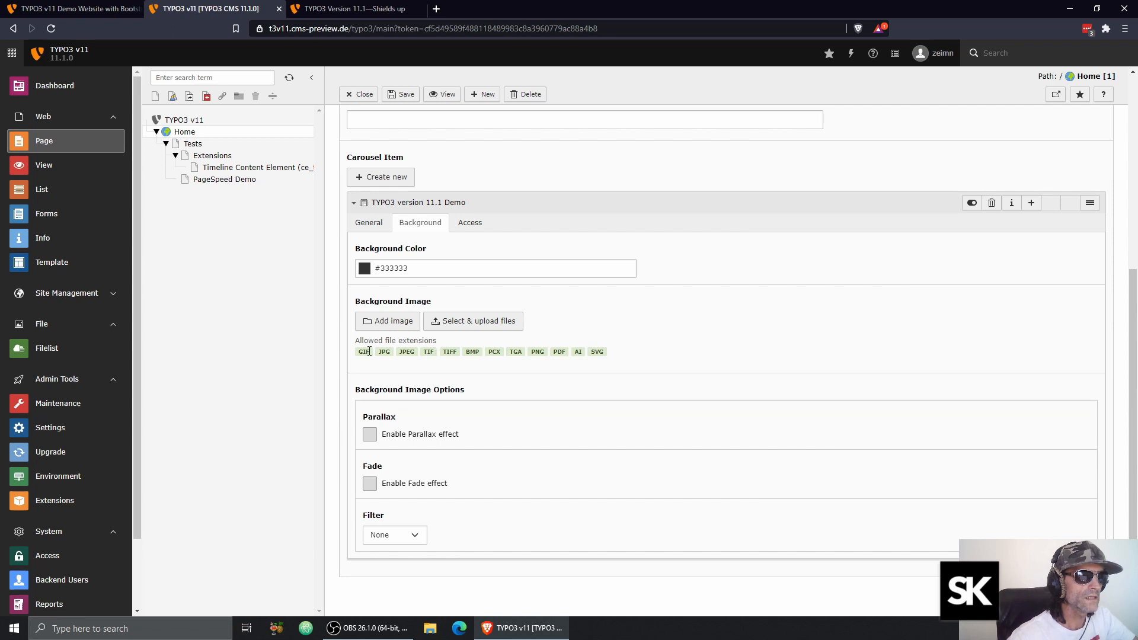
pyautogui.moveTo(380, 368)
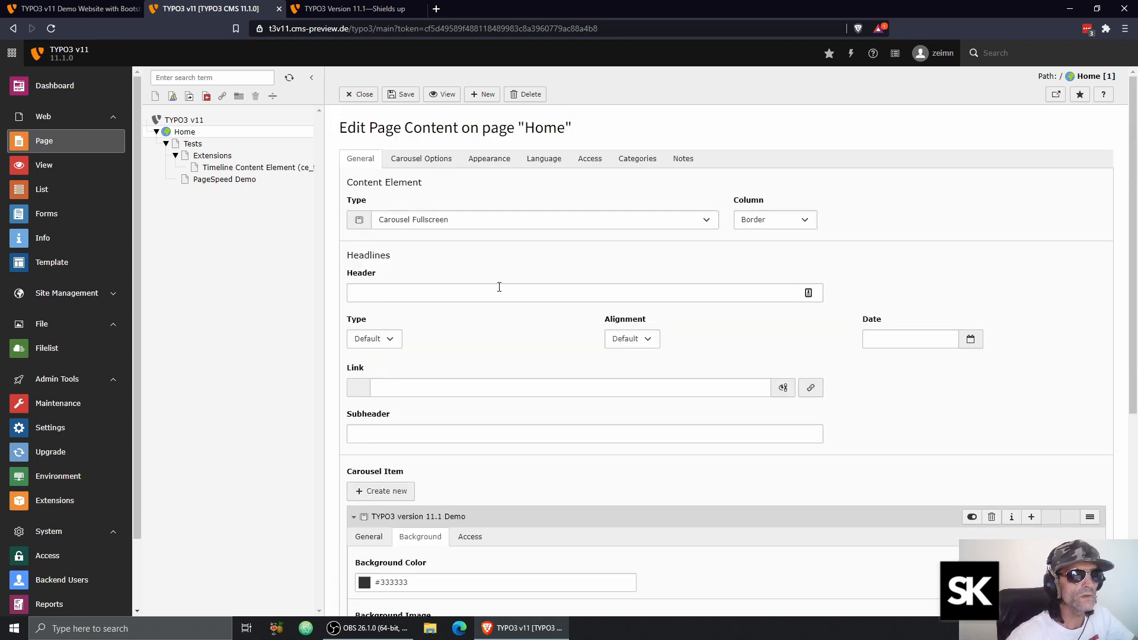
pyautogui.write('ewfd')
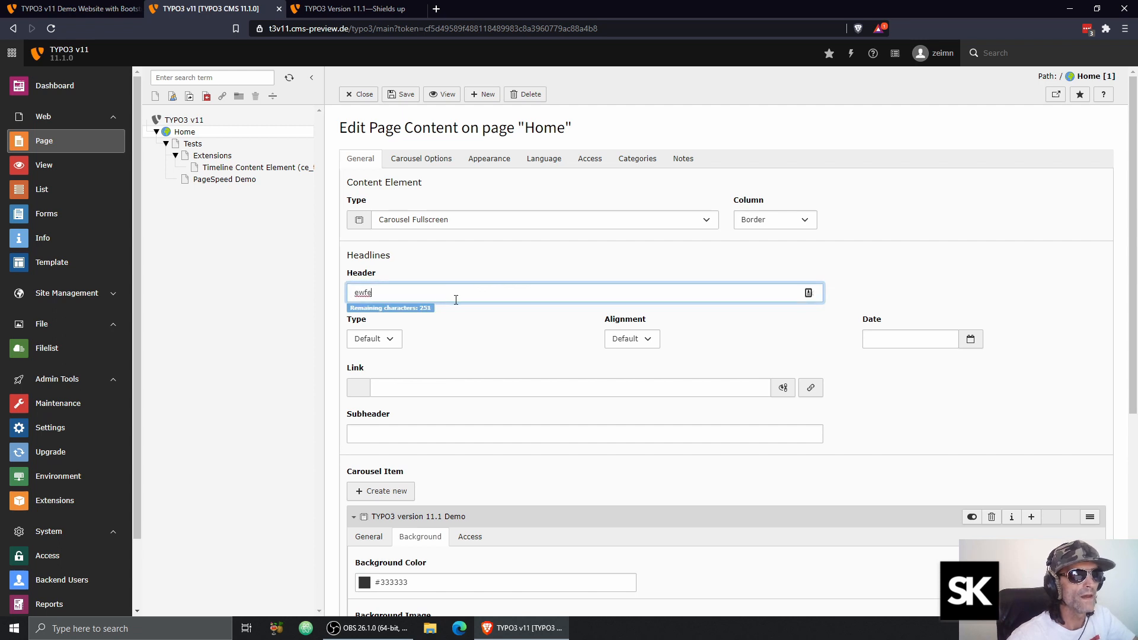
pyautogui.moveTo(358, 94)
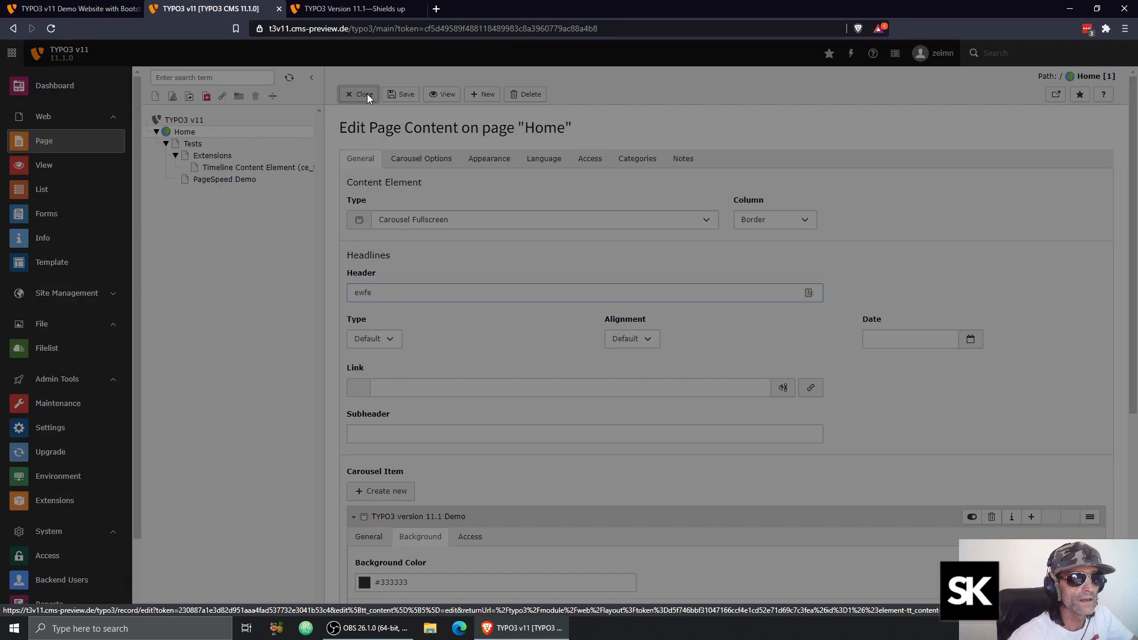
# Step: Close the editor and discard the unsaved header change via 'Yes, discard my changes'
pyautogui.click(359, 93)
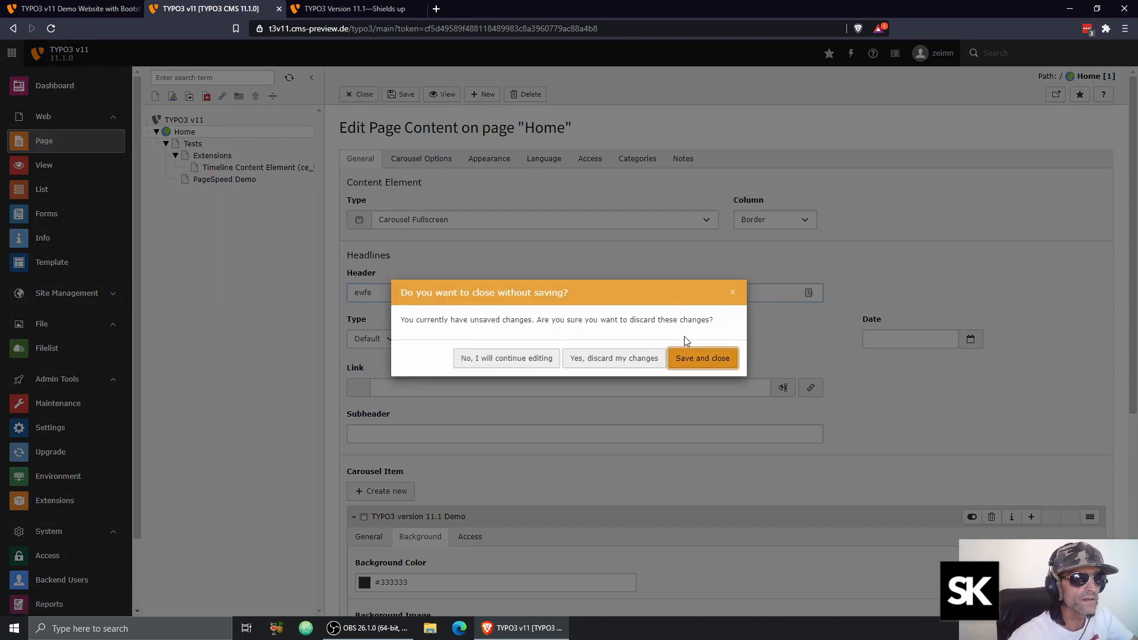
pyautogui.moveTo(506, 358)
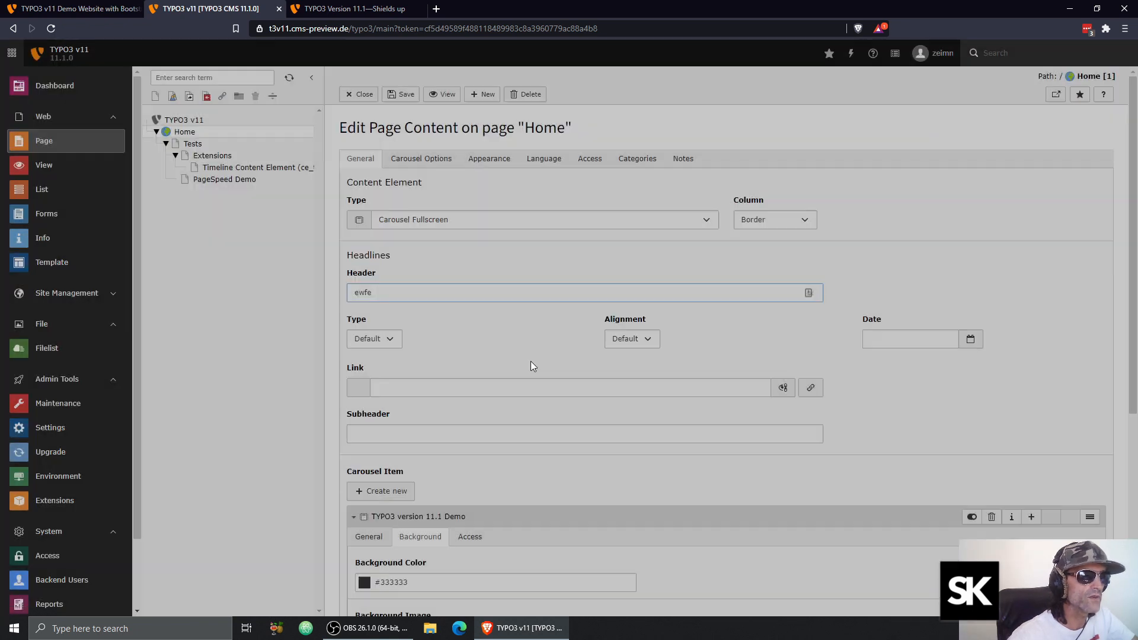
pyautogui.click(359, 95)
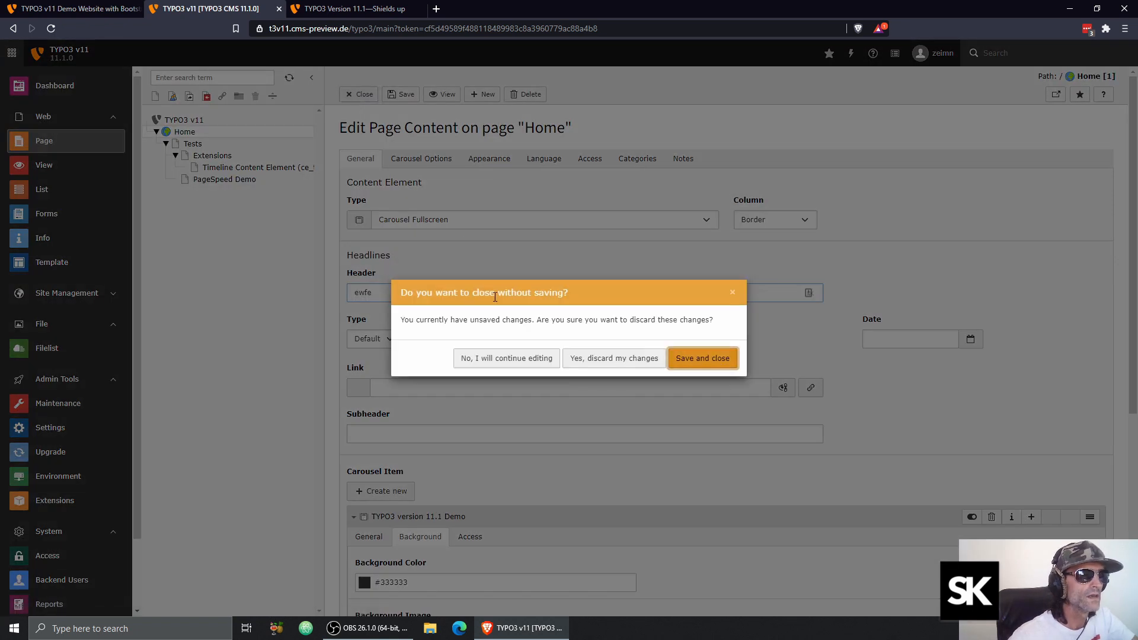
pyautogui.click(506, 358)
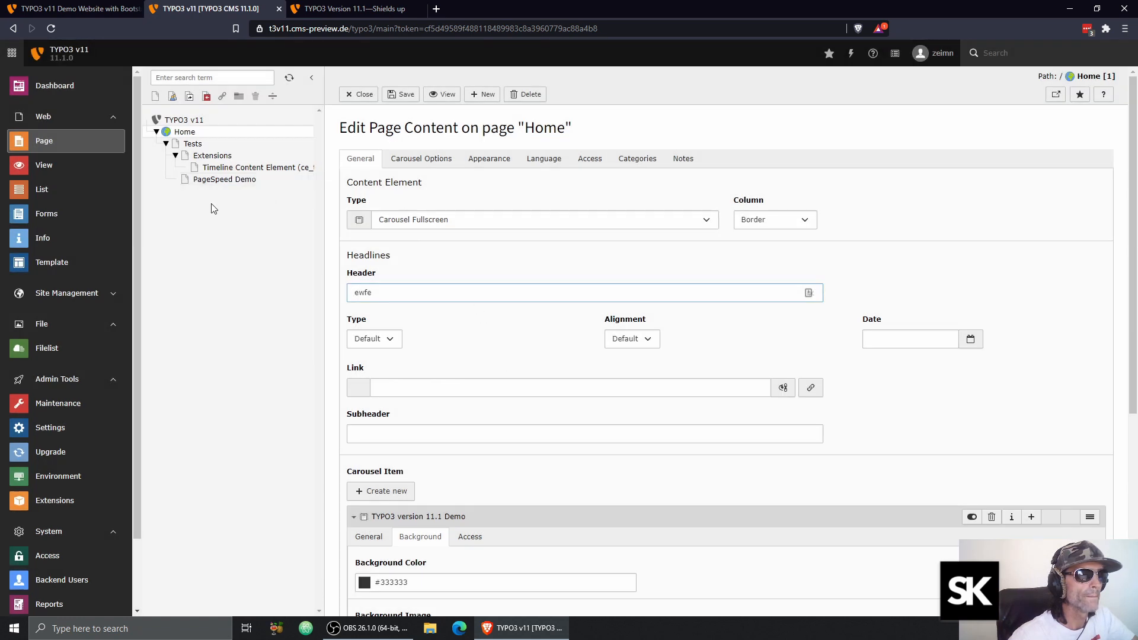
pyautogui.click(360, 95)
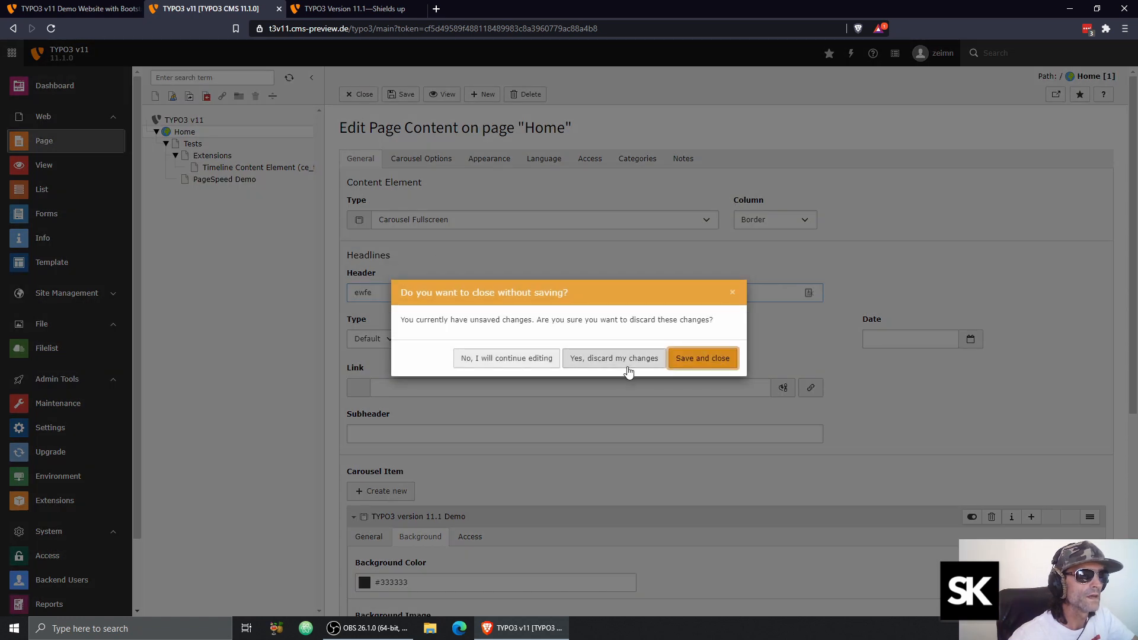
pyautogui.click(613, 357)
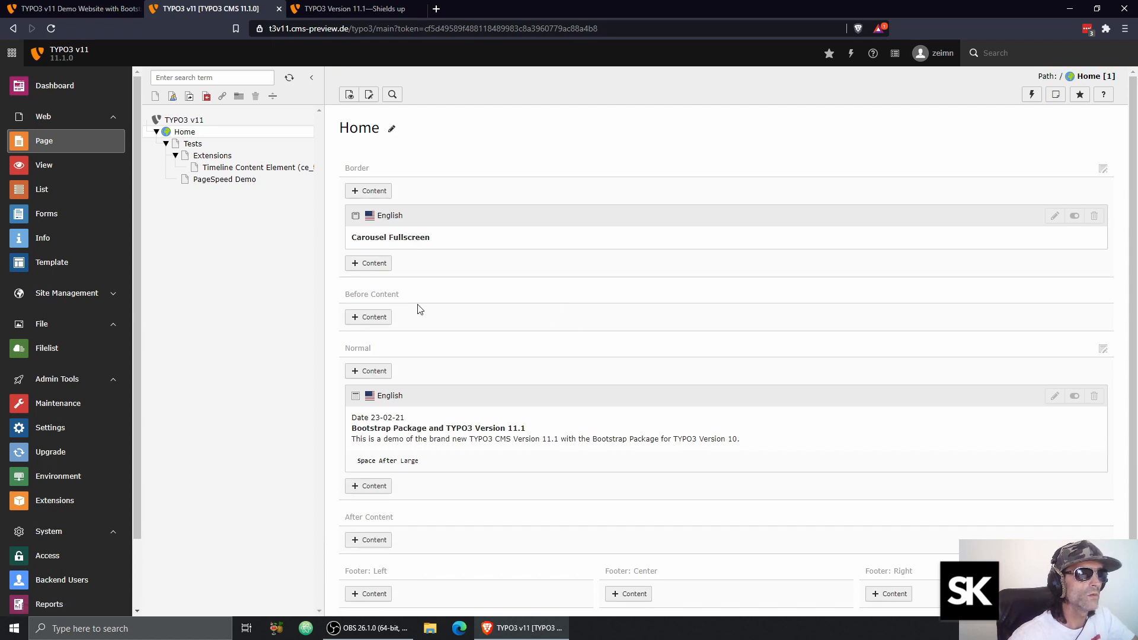
pyautogui.moveTo(376, 317)
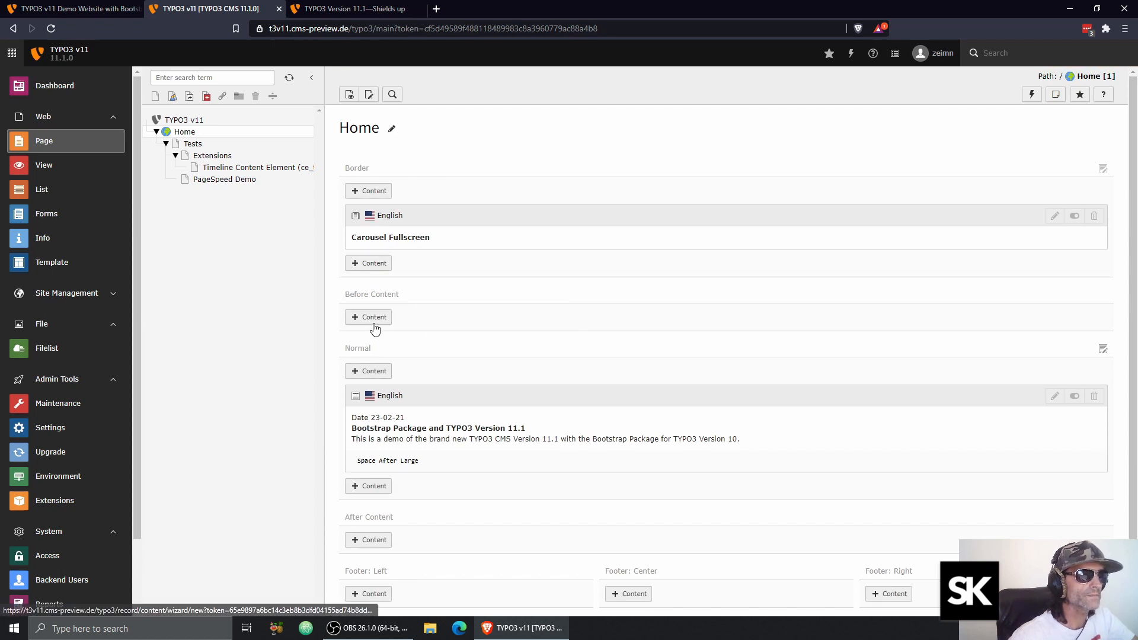
# Step: Add a Divider from the Special elements tab to the Before Content column
pyautogui.click(374, 316)
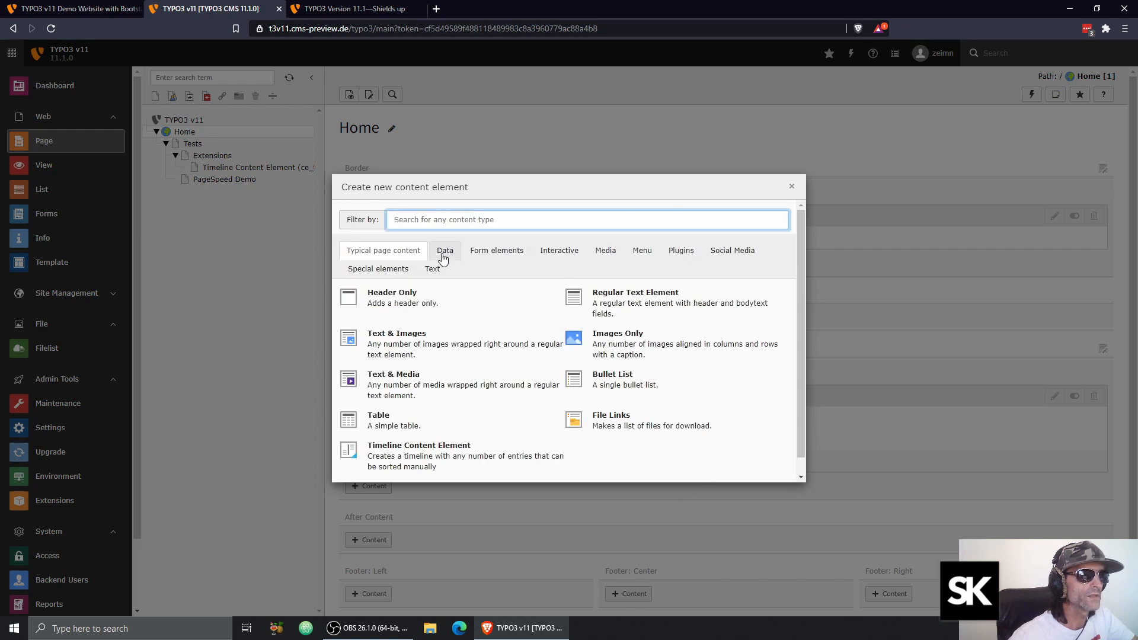
pyautogui.click(497, 250)
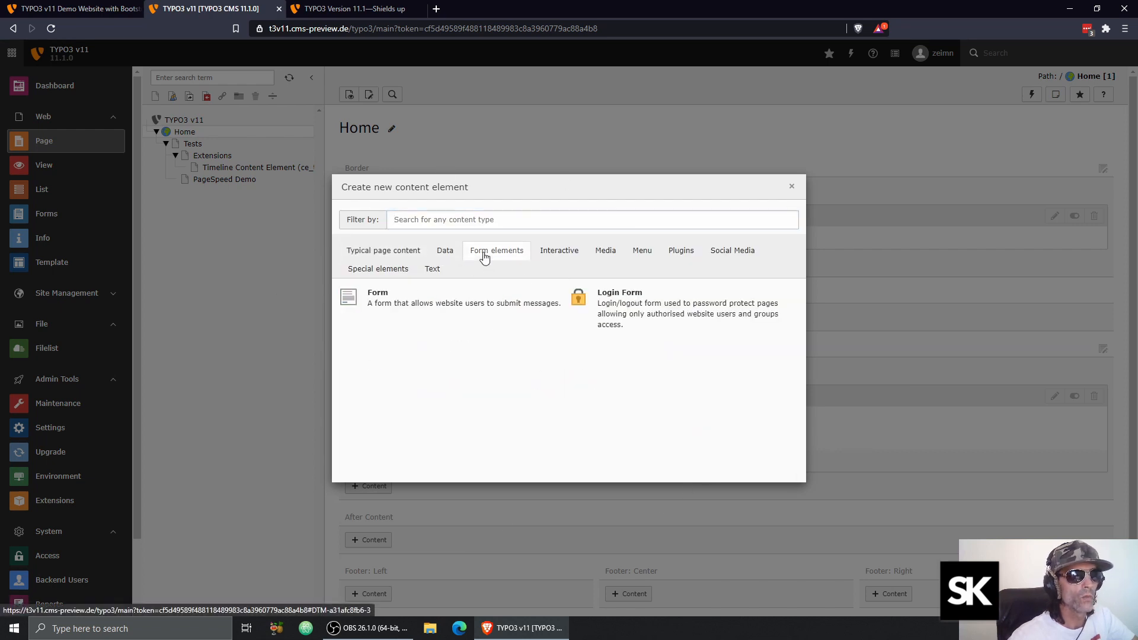
pyautogui.click(558, 251)
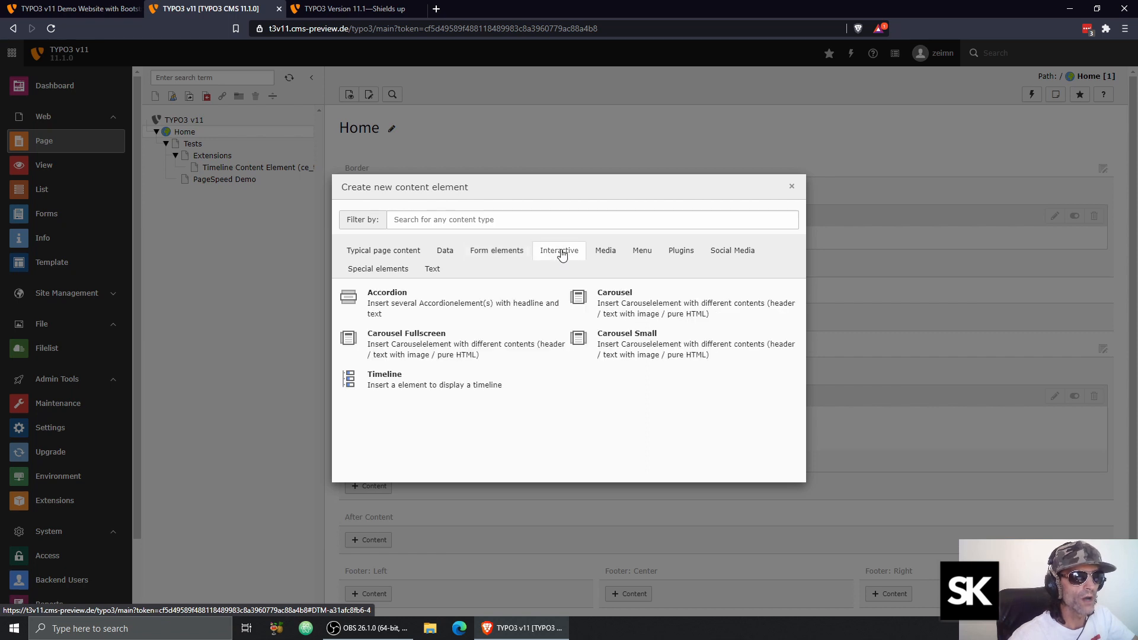
pyautogui.click(641, 250)
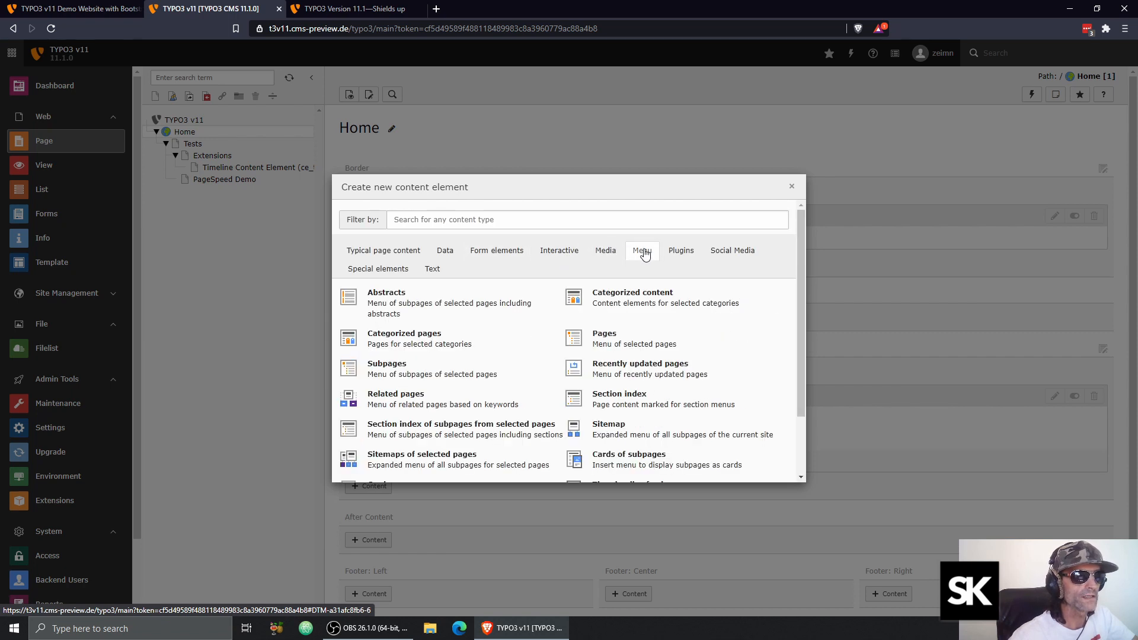
pyautogui.click(377, 250)
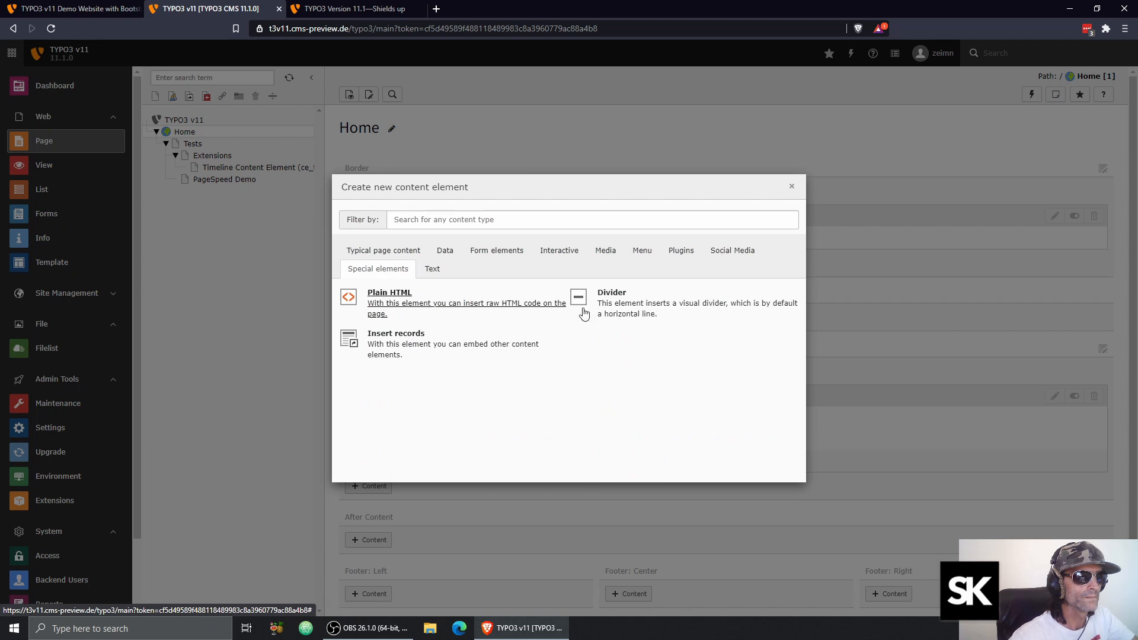
pyautogui.click(577, 297)
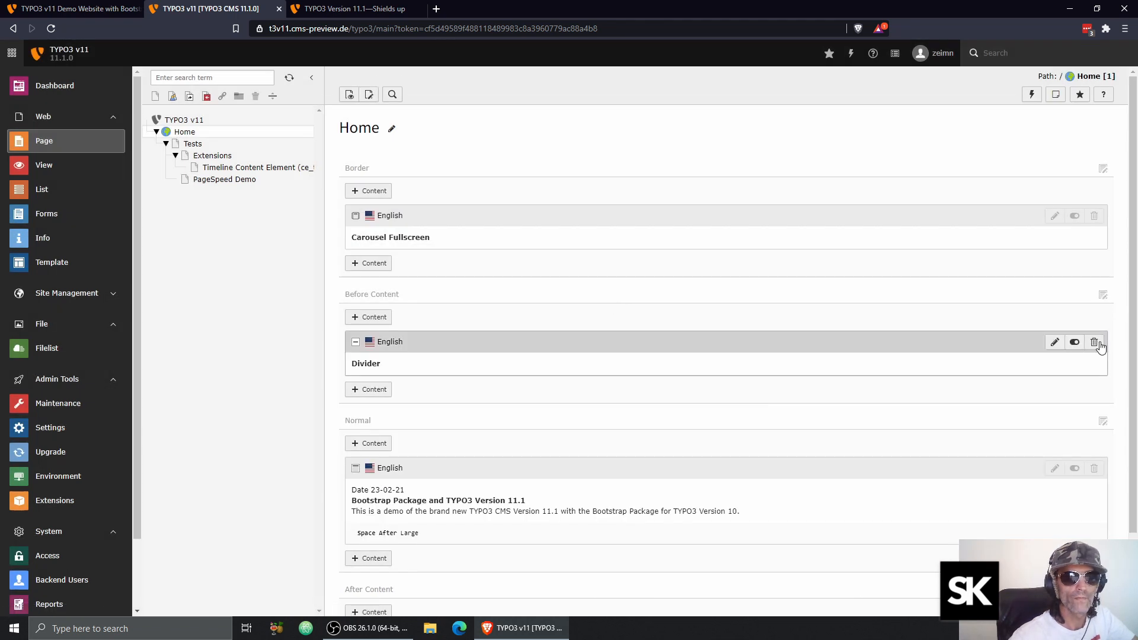
# Step: Delete the new Divider element and confirm the deletion
pyautogui.click(1095, 341)
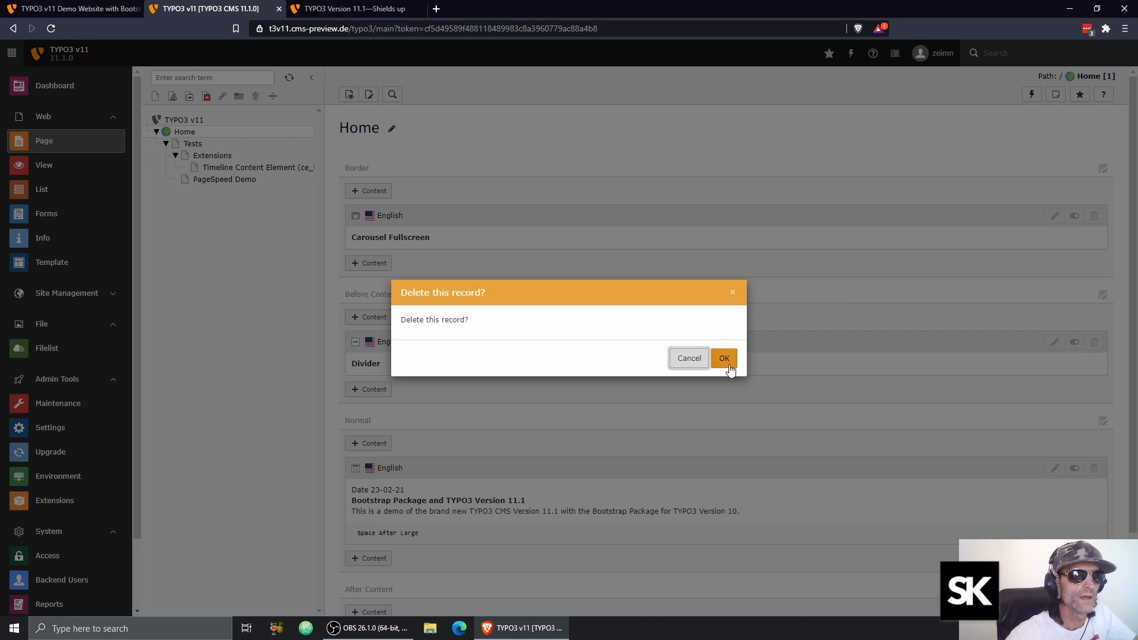
pyautogui.moveTo(723, 360)
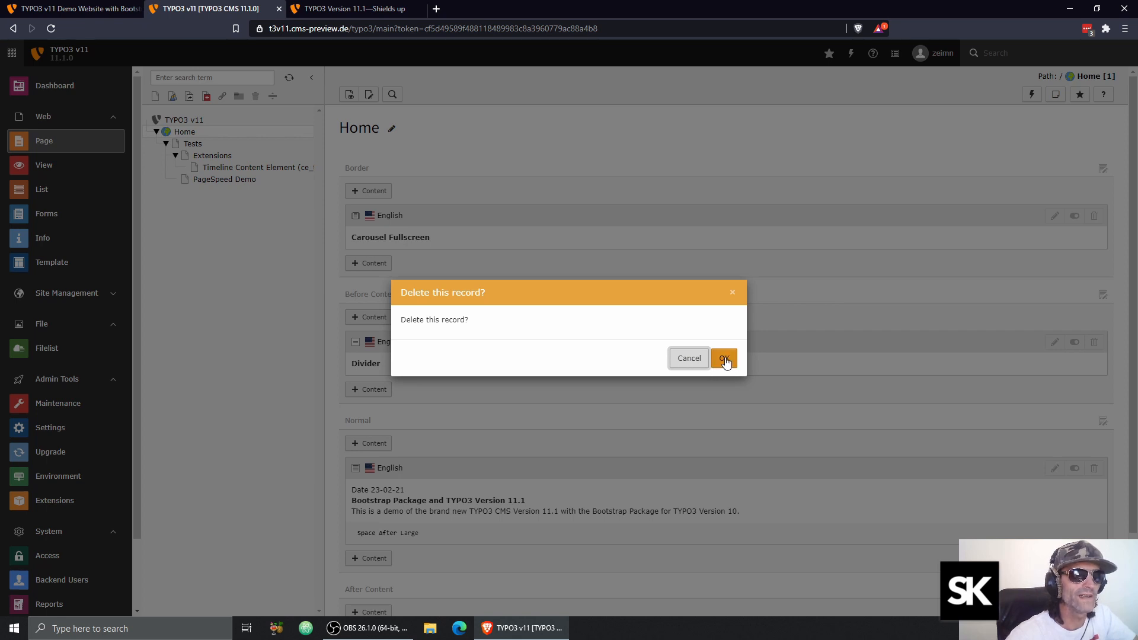
pyautogui.click(723, 358)
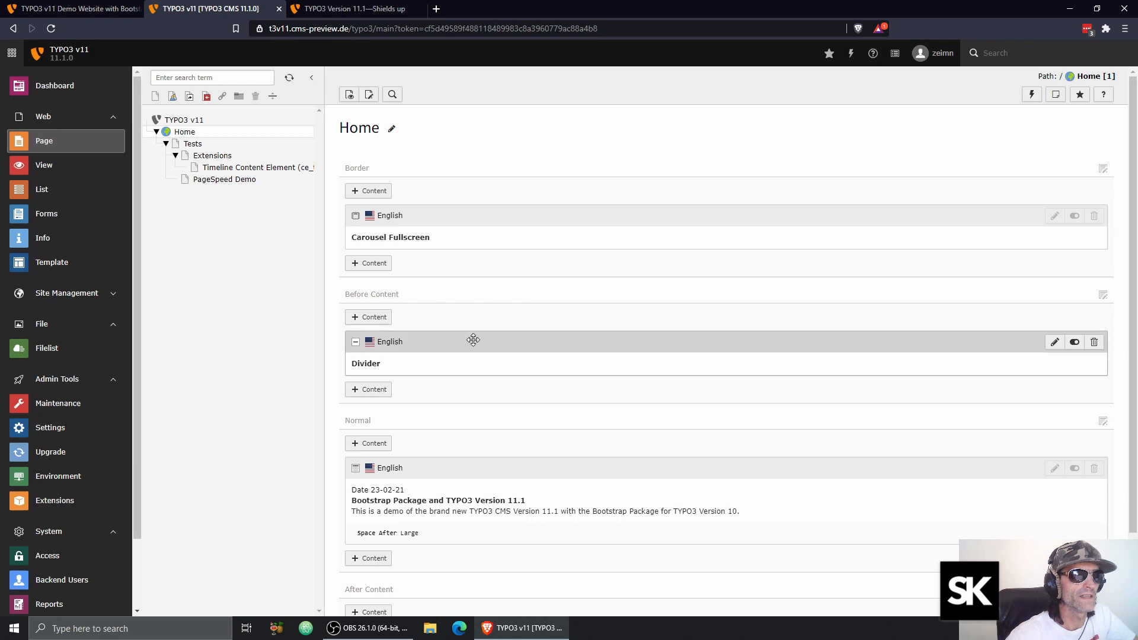
pyautogui.moveTo(174, 269)
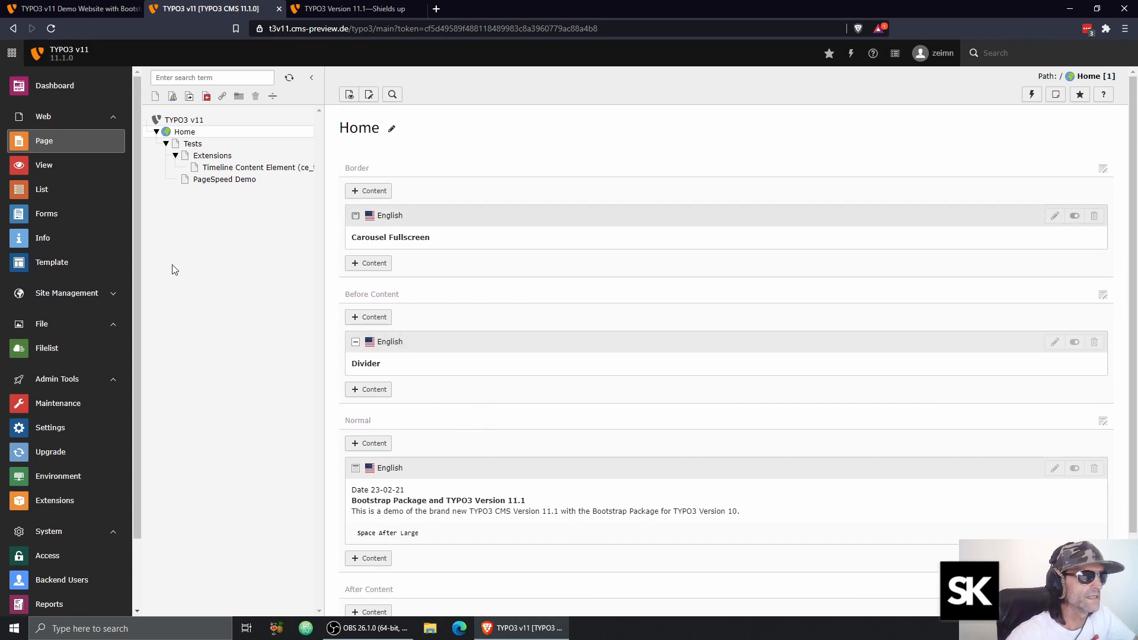
# Step: In Filelist, filter the folder tree with 'user', clear it, select fileadmin and start New
pyautogui.click(46, 347)
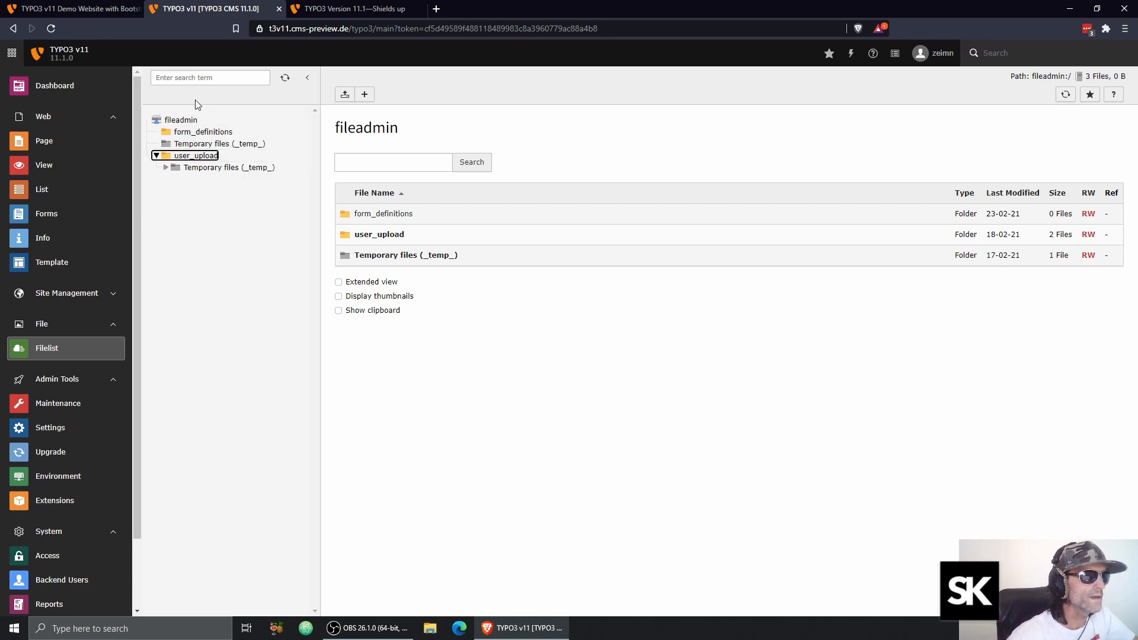
pyautogui.write('u')
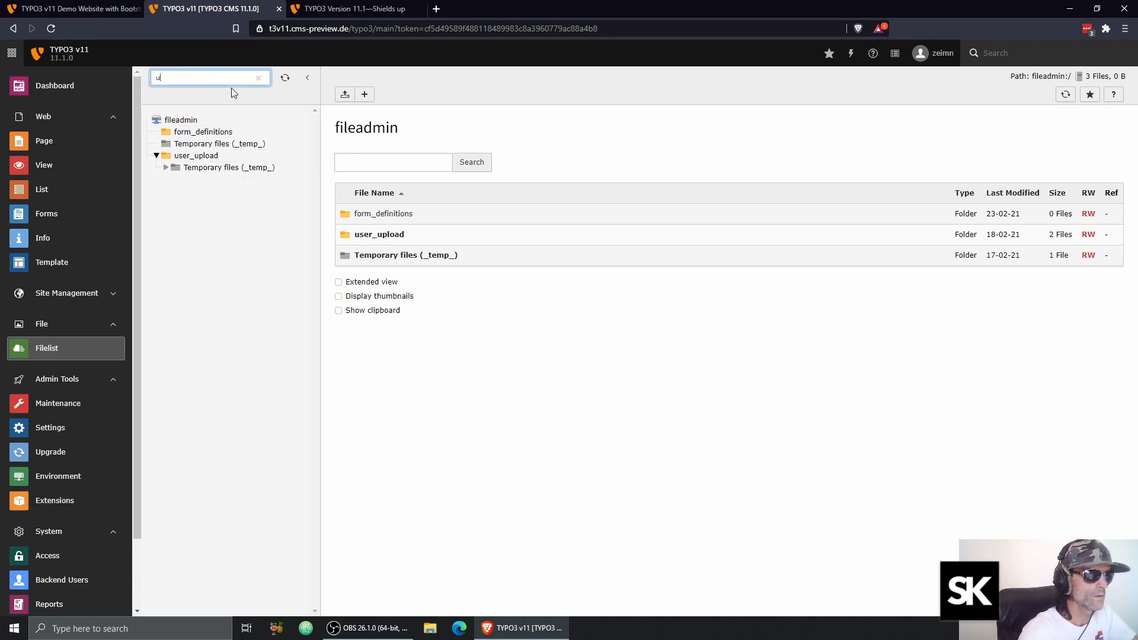
pyautogui.write('ser')
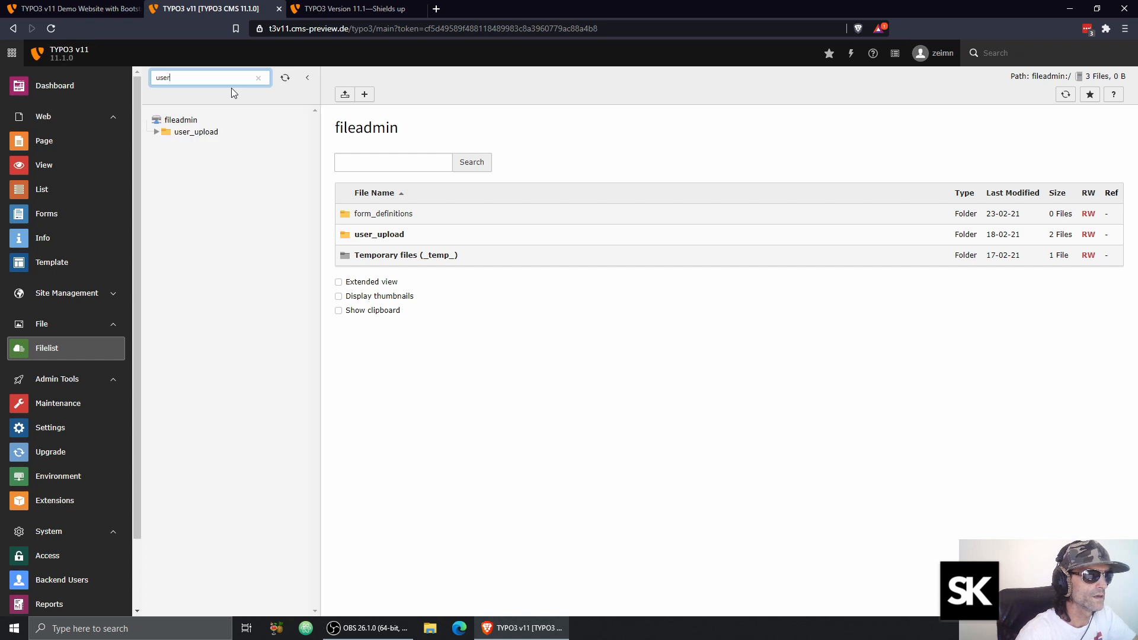
pyautogui.press('Backspace')
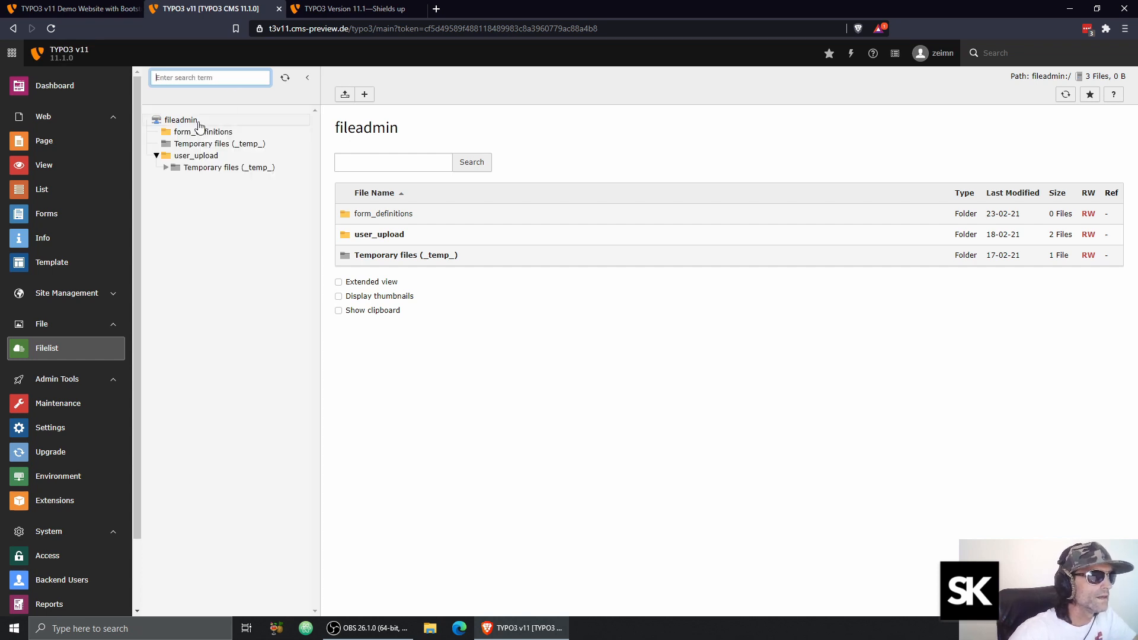
pyautogui.click(180, 119)
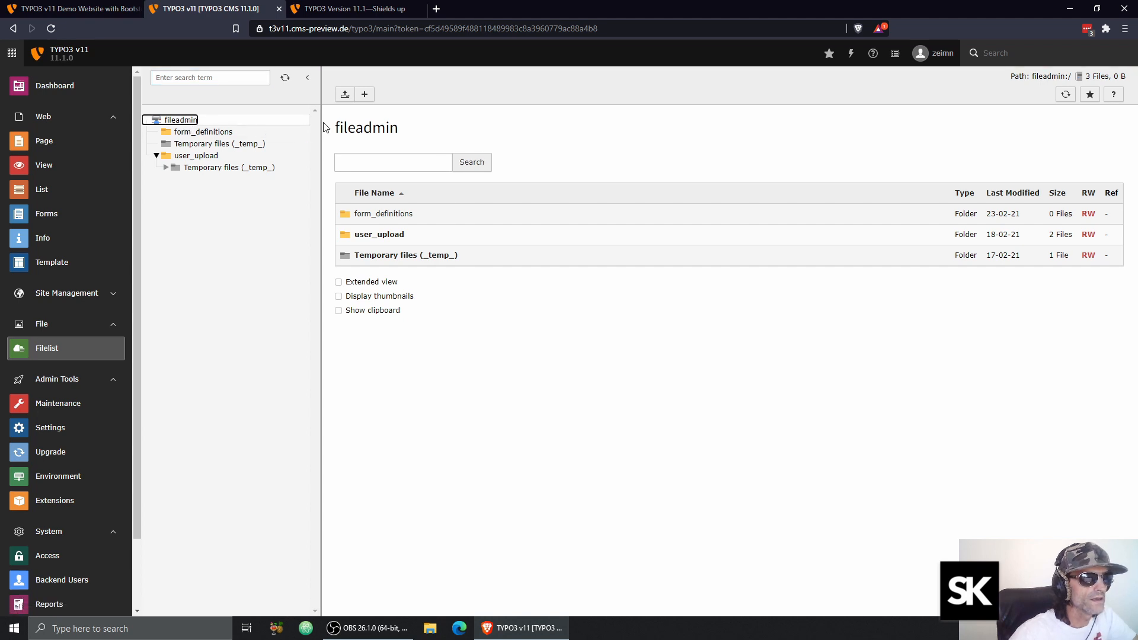
pyautogui.click(364, 95)
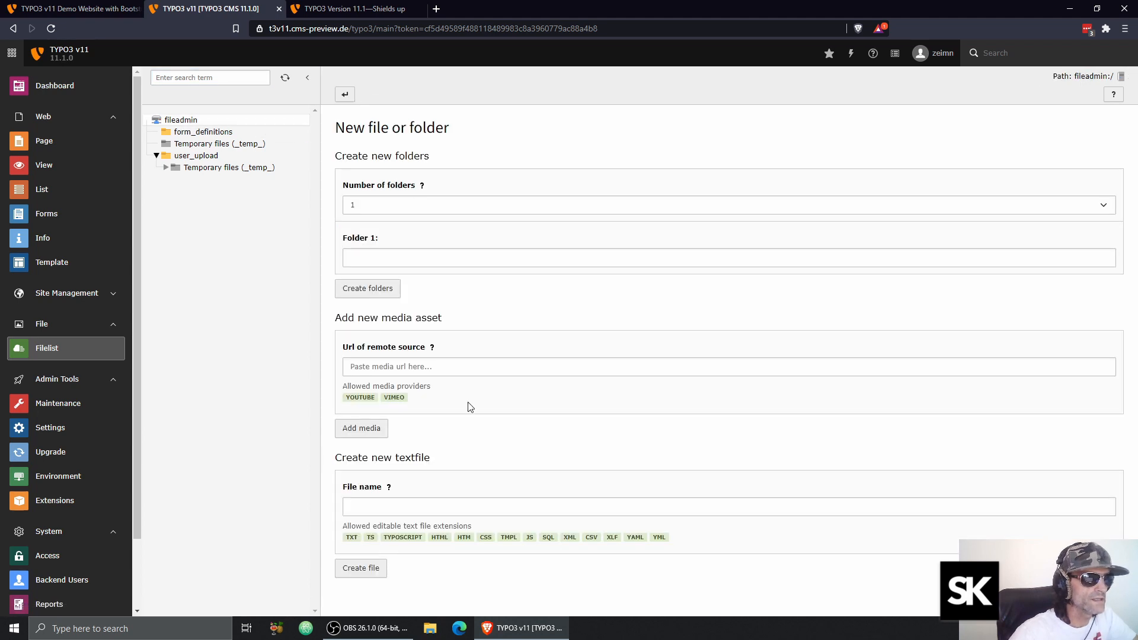
pyautogui.moveTo(625, 513)
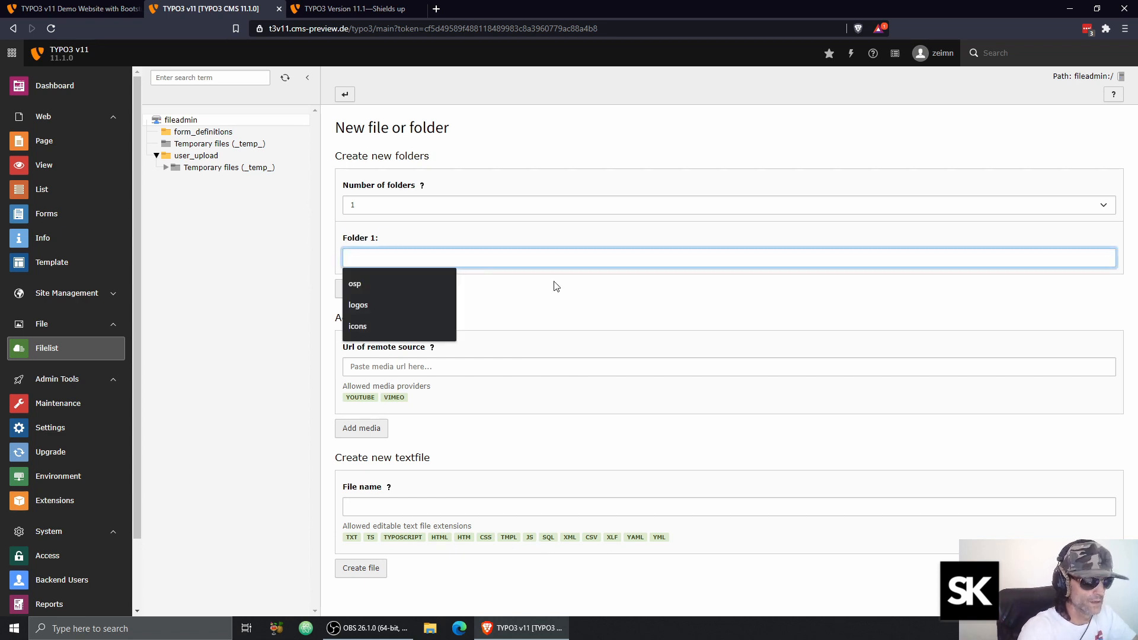
# Step: Create the folder 'icons' in fileadmin and open the empty folder
pyautogui.click(357, 326)
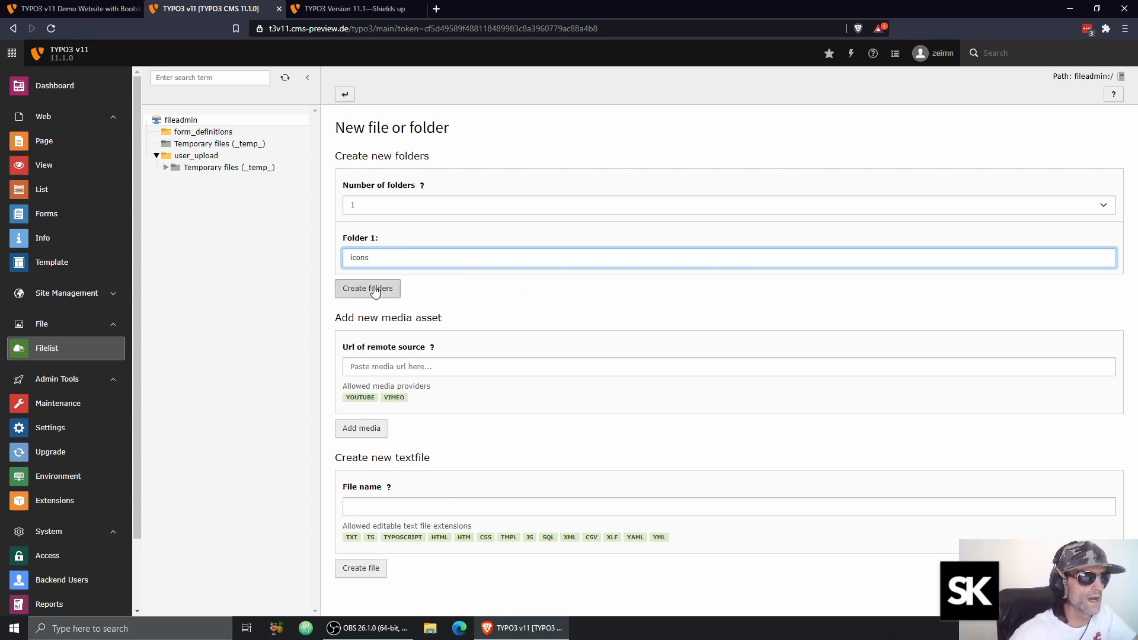
pyautogui.click(368, 288)
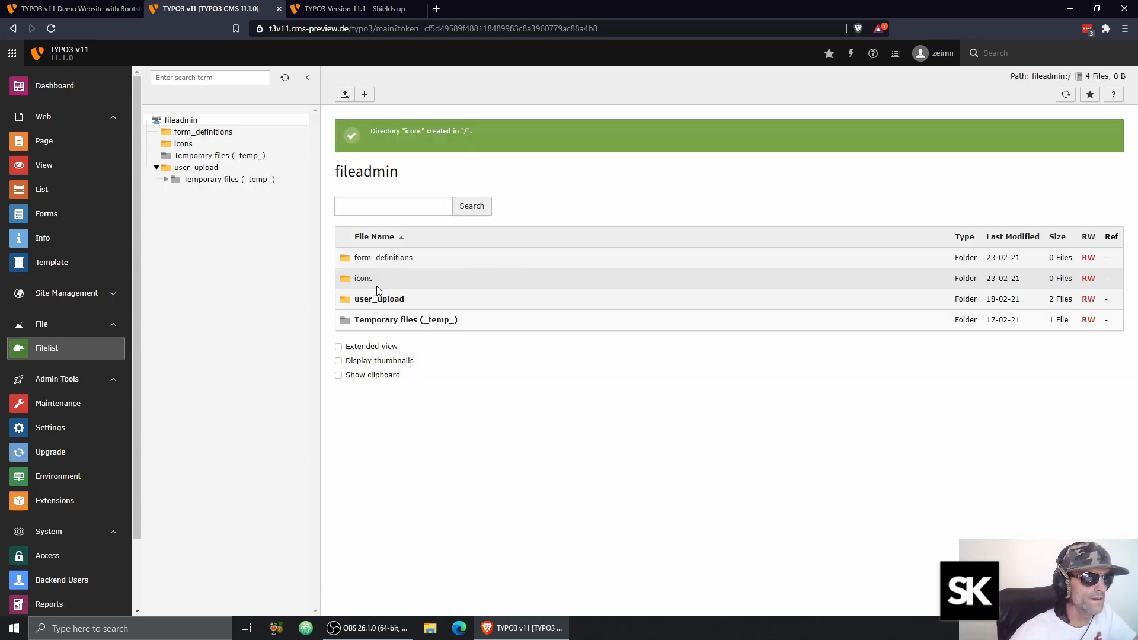
pyautogui.click(183, 143)
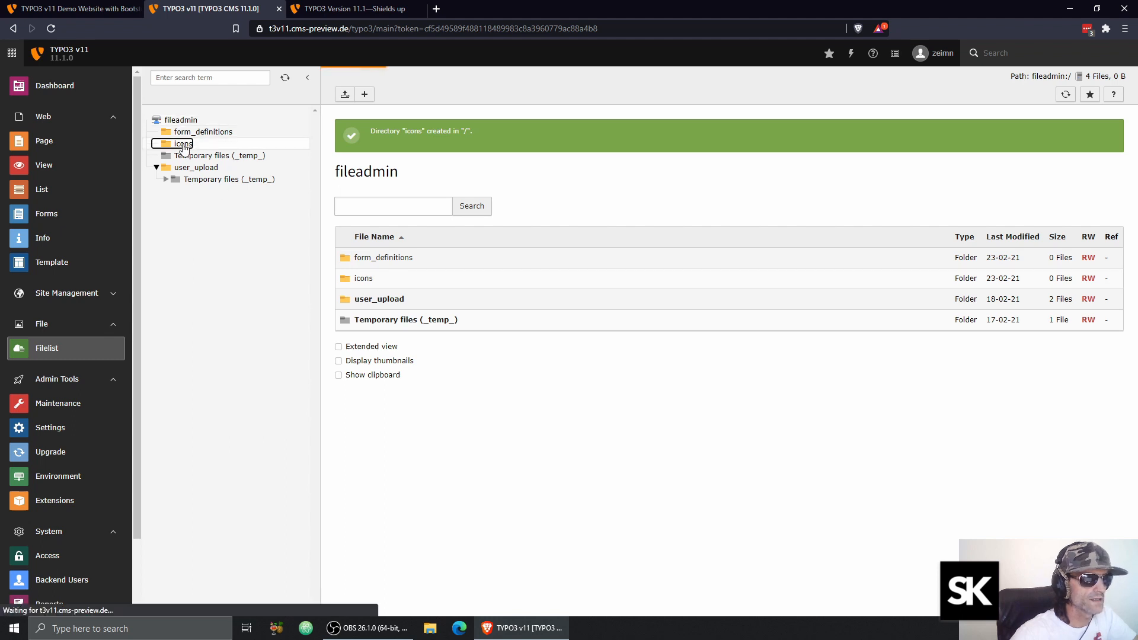
pyautogui.click(183, 143)
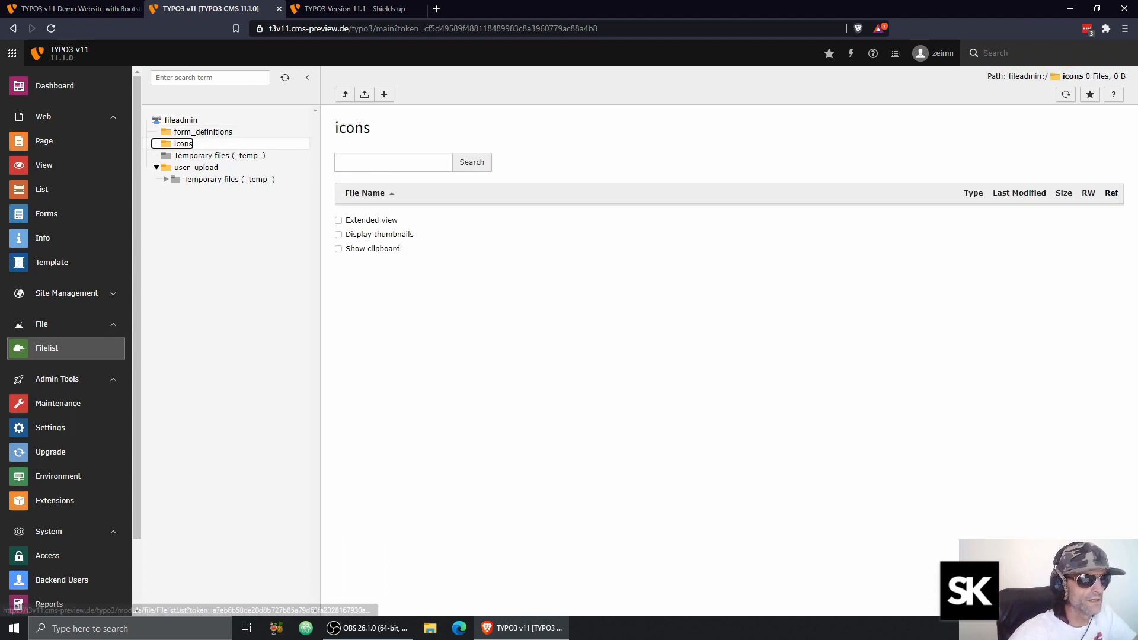
pyautogui.click(577, 9)
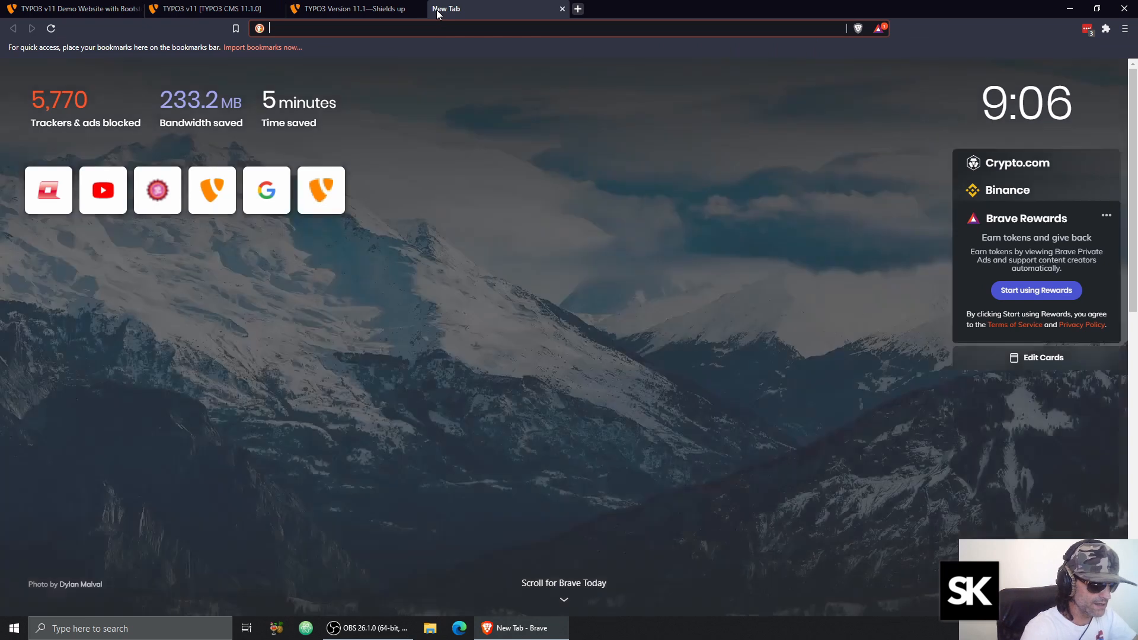
# Step: Search 'feather icons' and open the feathericons.com result
pyautogui.write('feather icons')
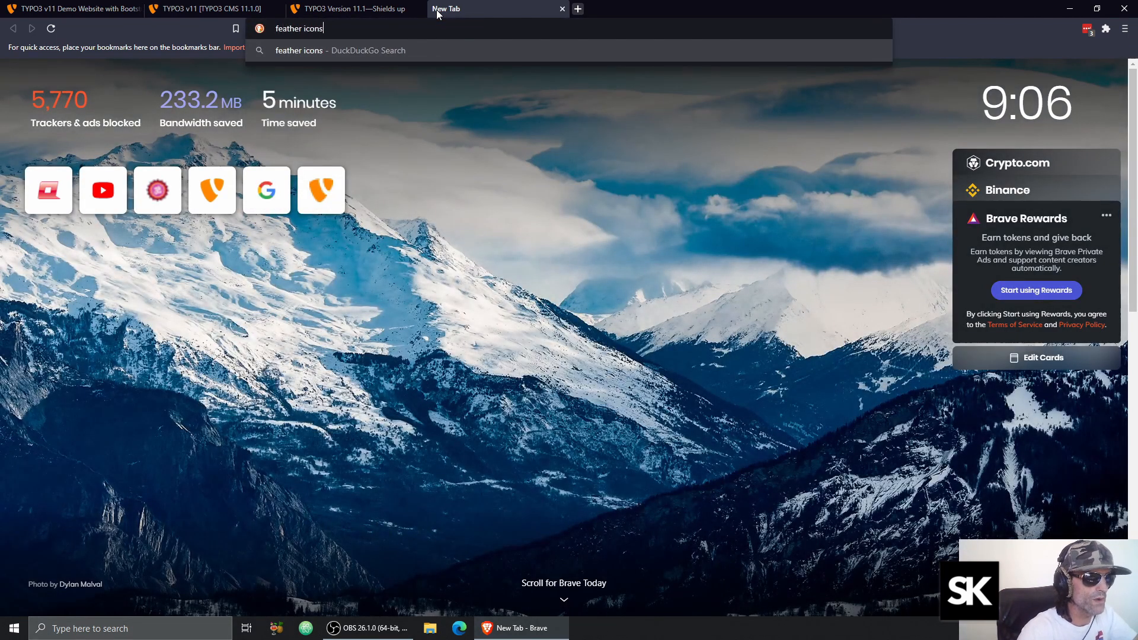
pyautogui.press('Enter')
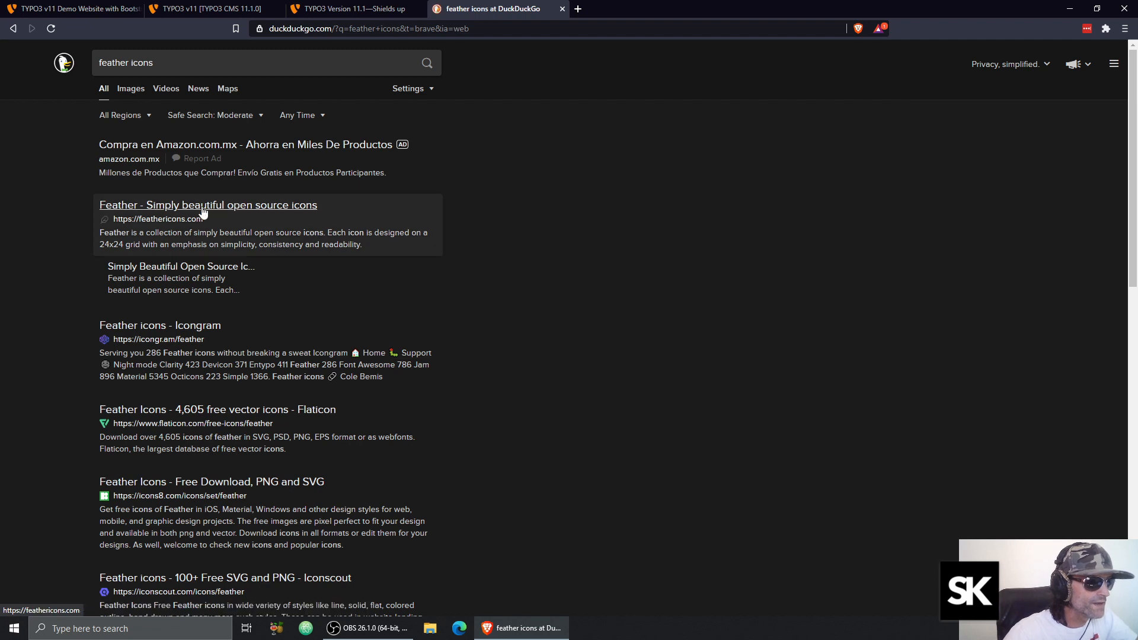
pyautogui.click(207, 205)
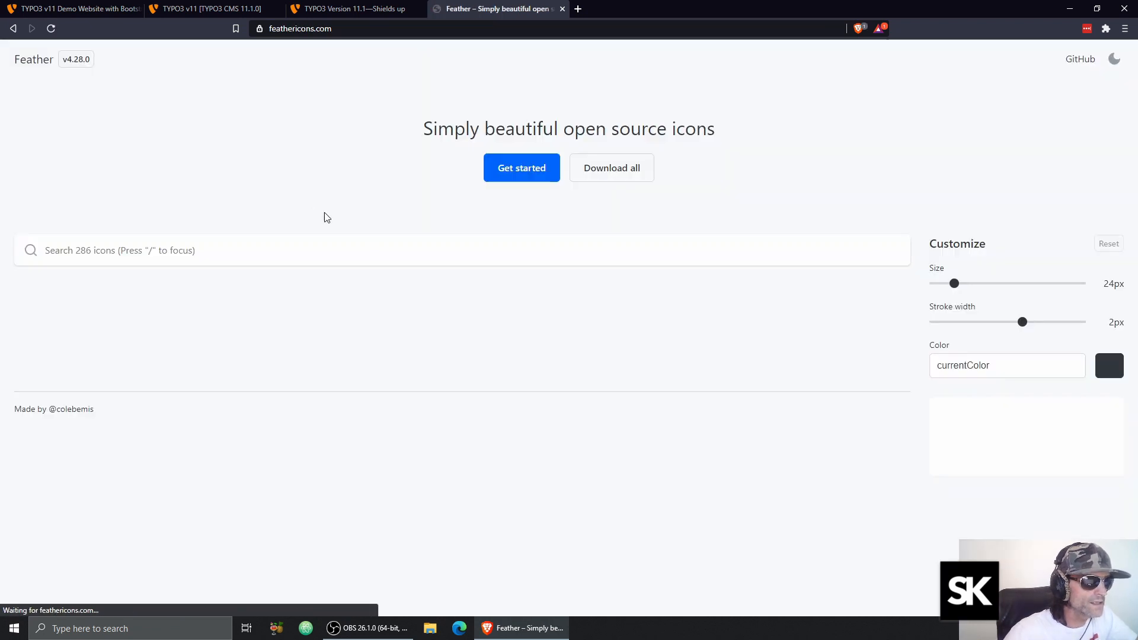
# Step: Toggle dark mode, download all icons as feather.zip and show it in Downloads
pyautogui.click(1114, 59)
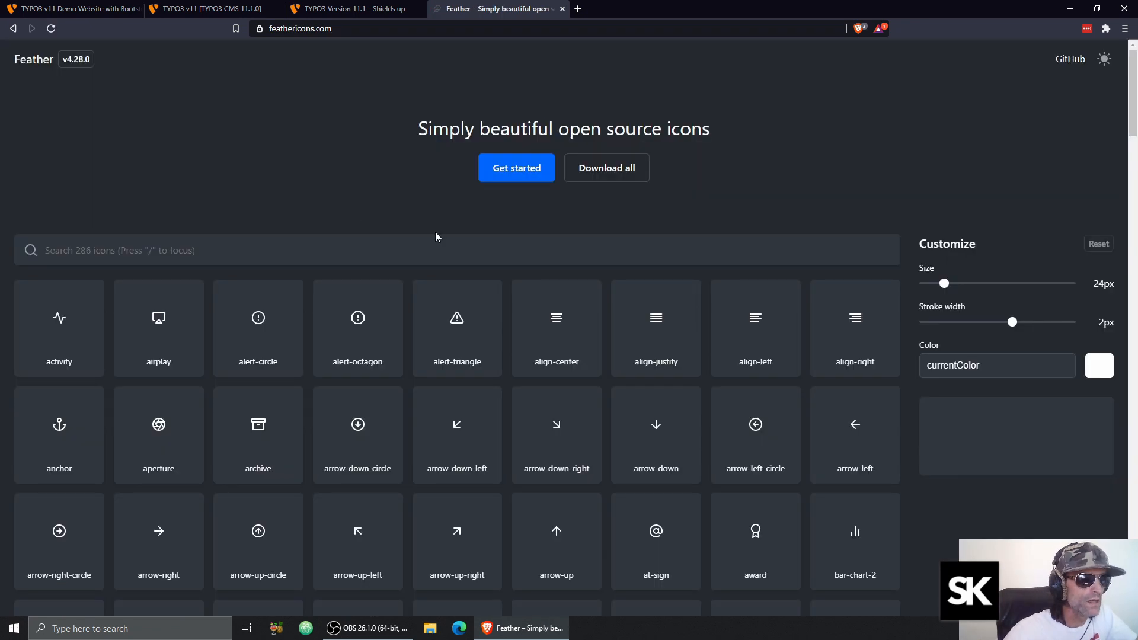
pyautogui.scroll(-3)
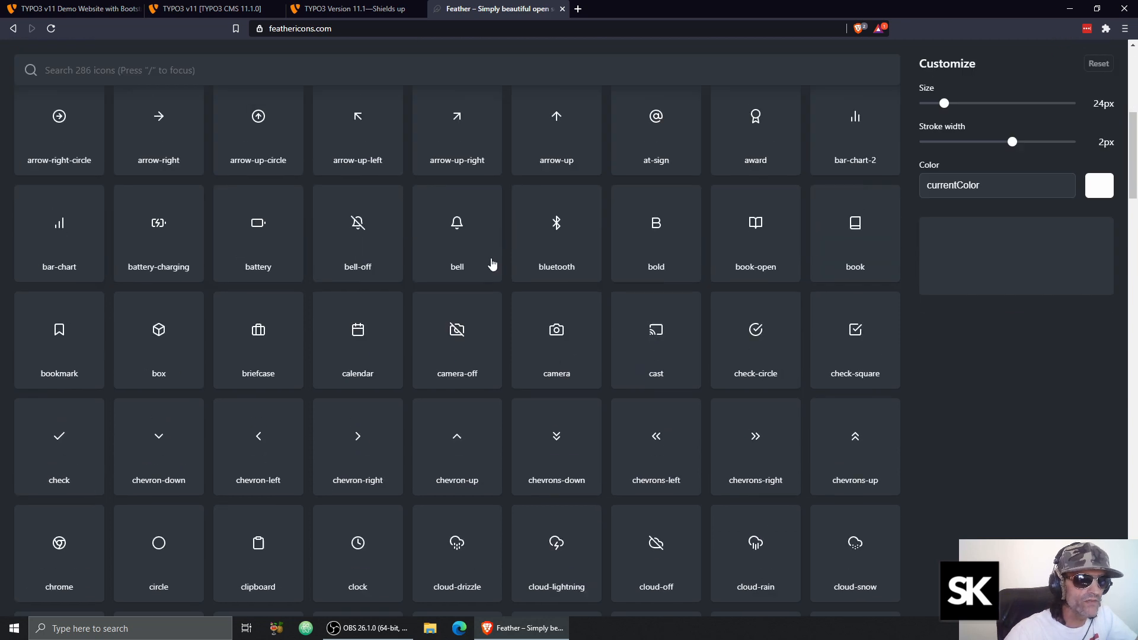
pyautogui.scroll(3)
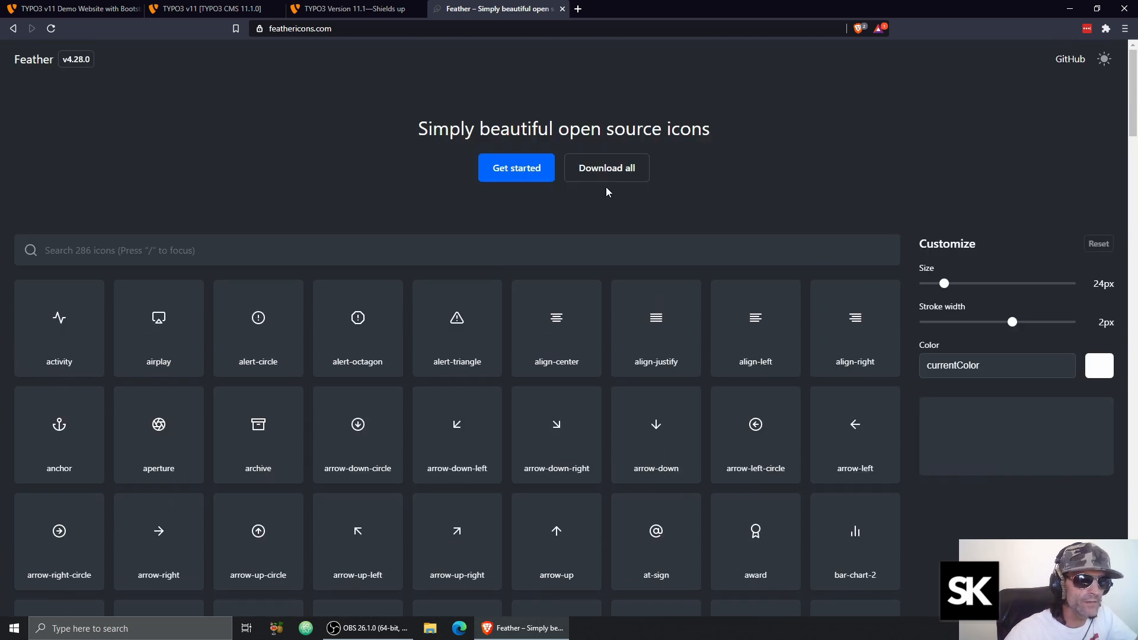
pyautogui.click(606, 167)
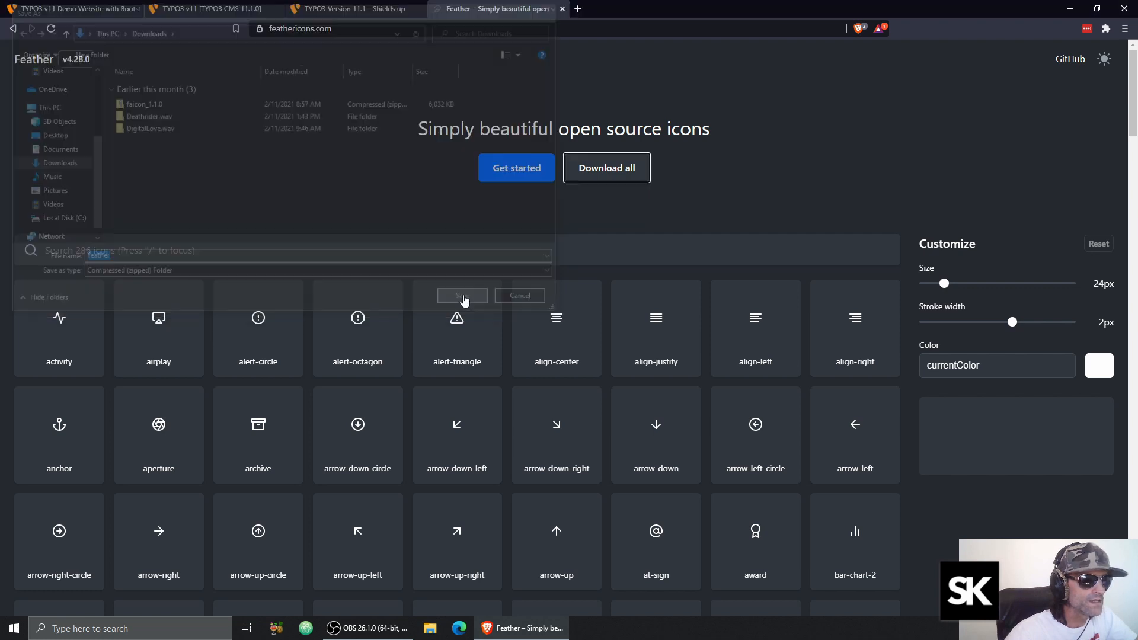
pyautogui.click(461, 295)
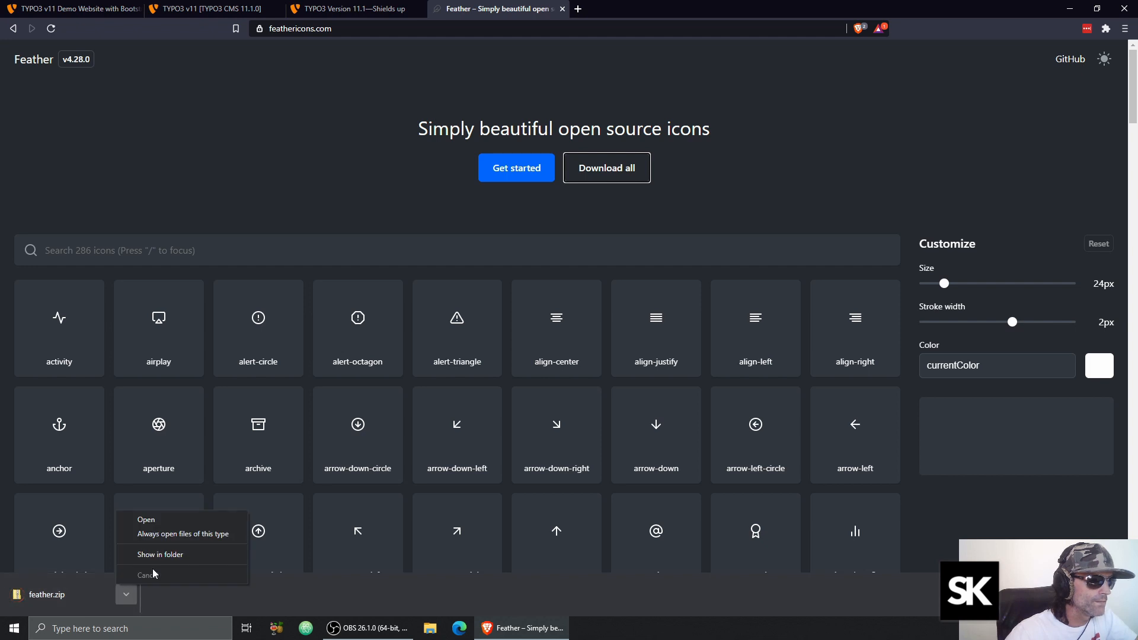
pyautogui.click(160, 554)
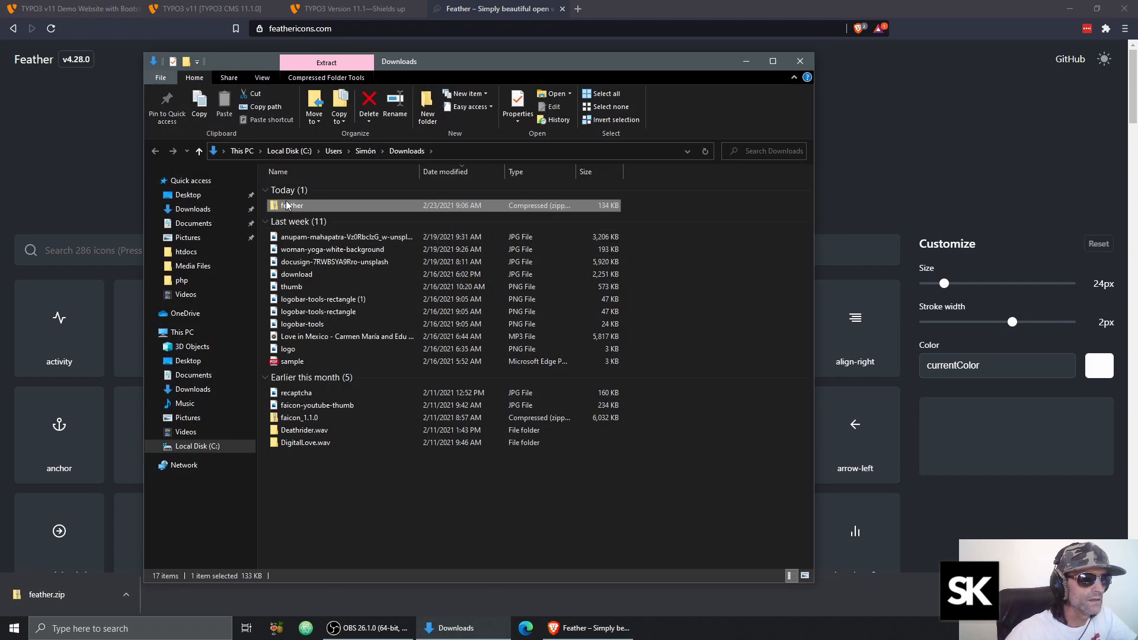
# Step: Extract feather.zip into a feather folder holding the 286 SVG icons
pyautogui.rightClick(291, 205)
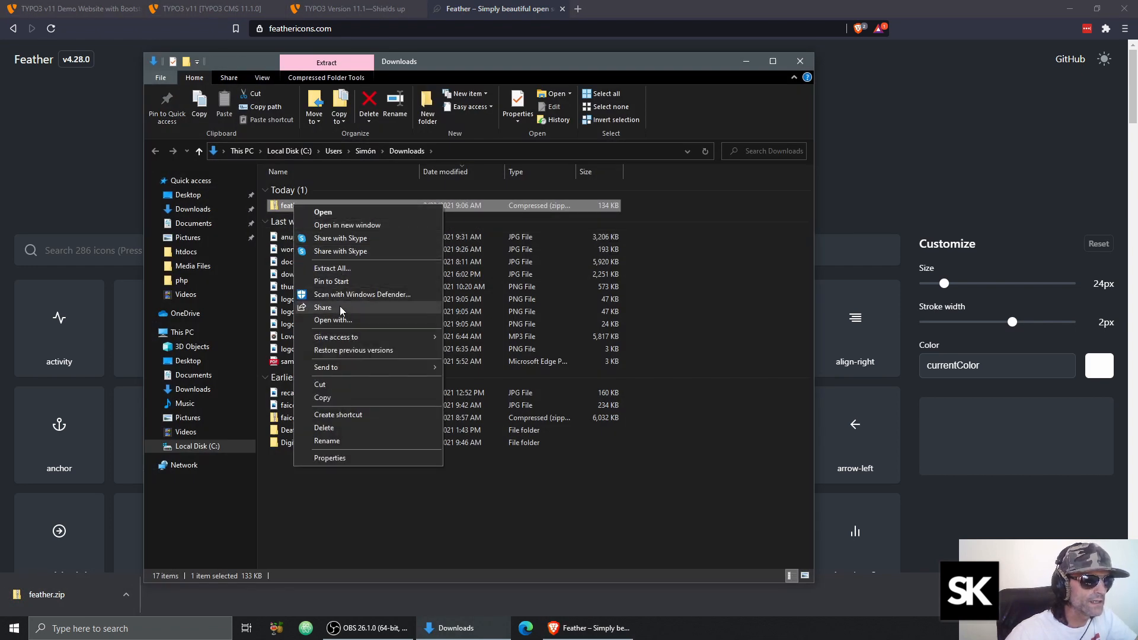
pyautogui.click(332, 268)
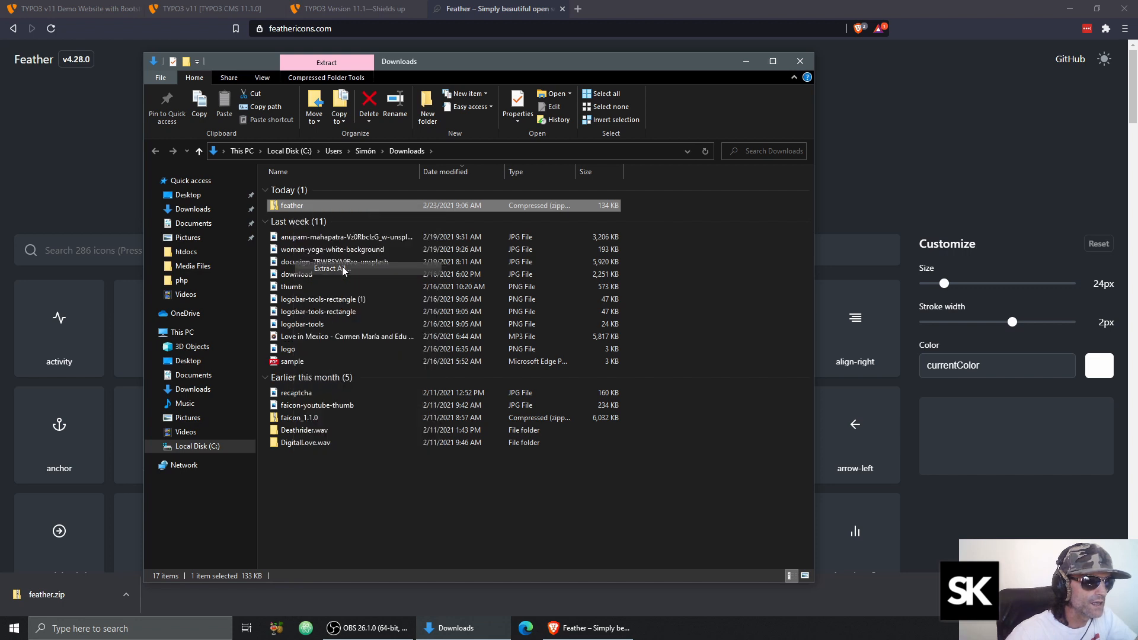
pyautogui.click(328, 269)
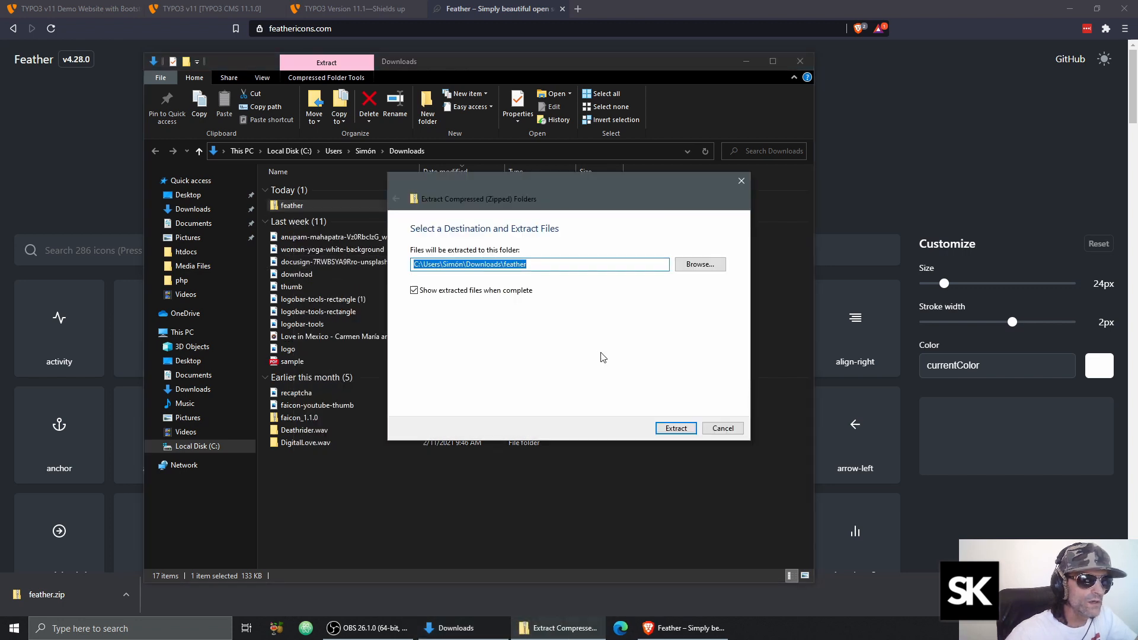
pyautogui.click(674, 428)
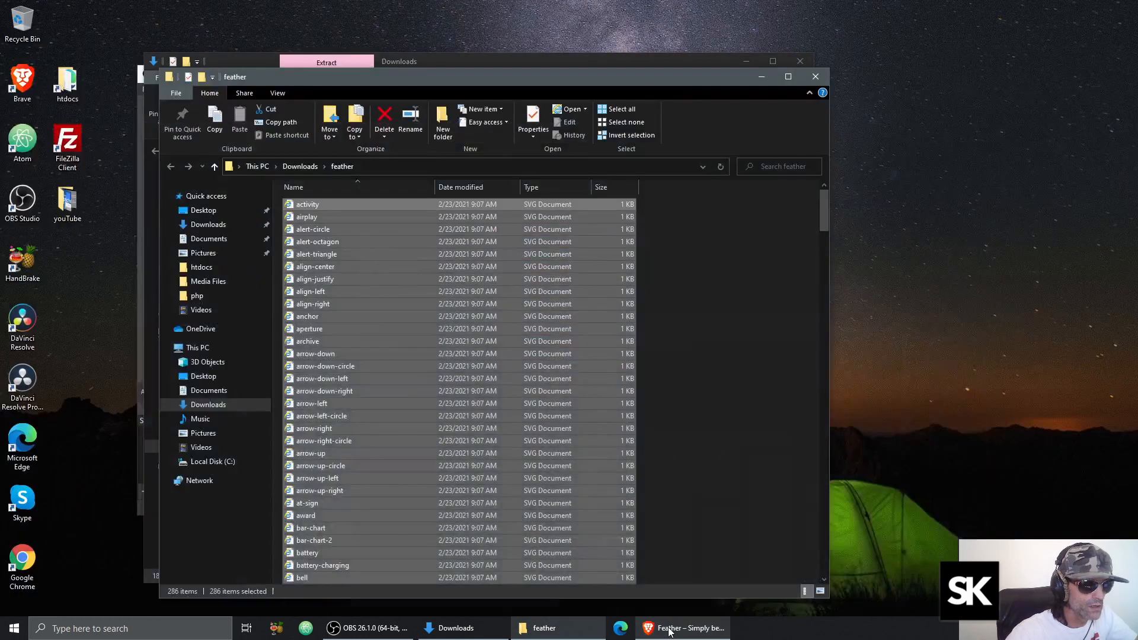
# Step: Drag the 286 selected Feather SVG files from Explorer onto the icons folder's drop zone
pyautogui.click(683, 628)
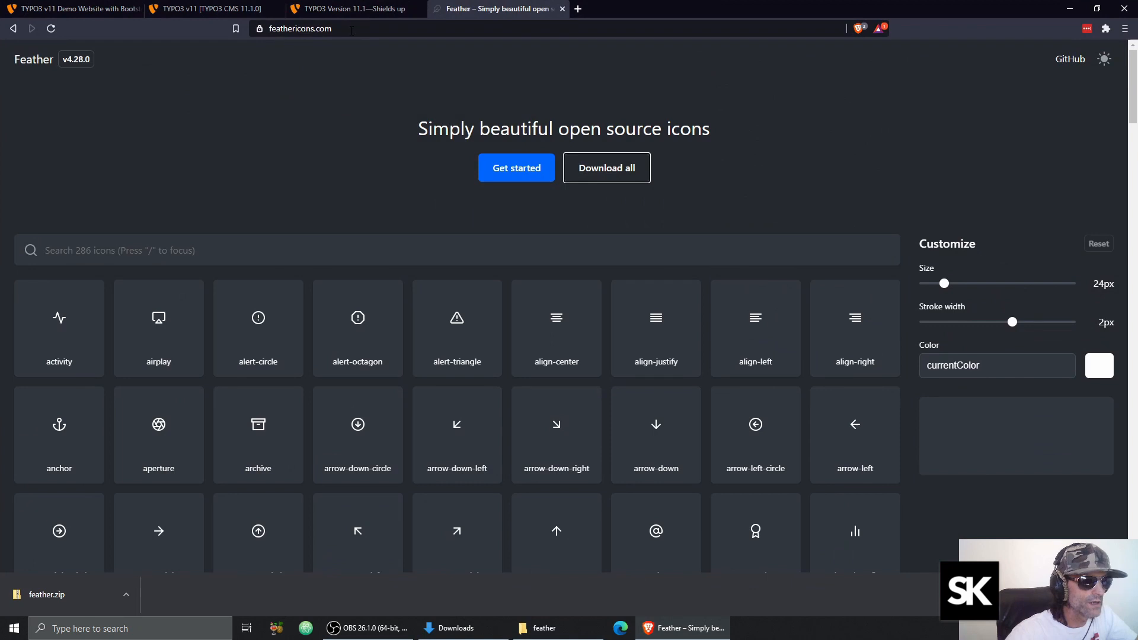
pyautogui.click(208, 8)
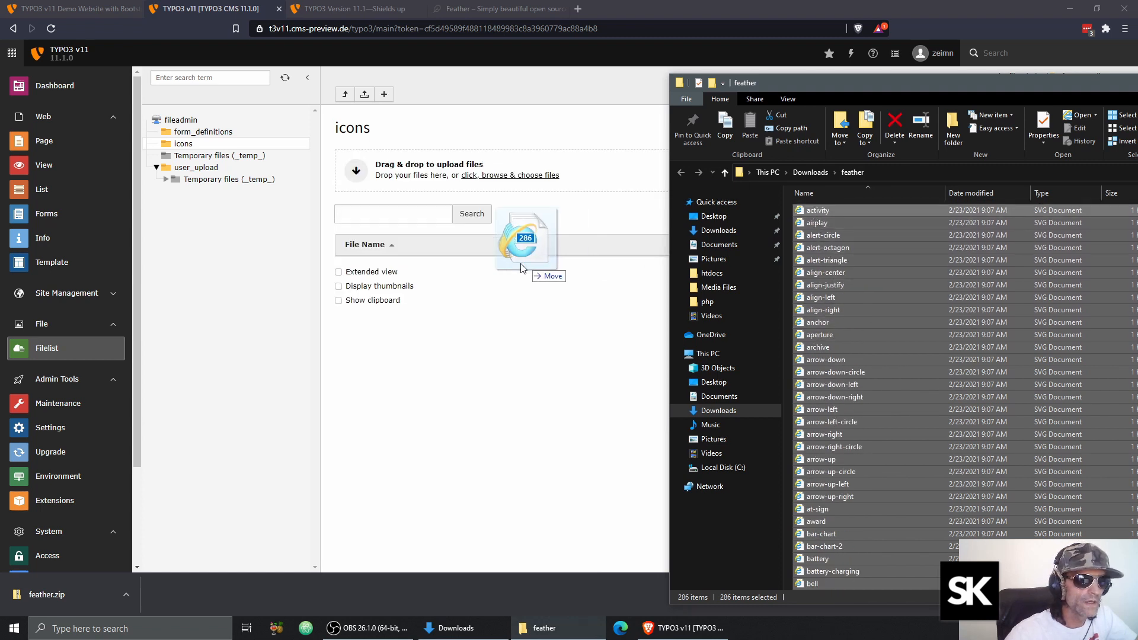
pyautogui.moveTo(525, 240); pyautogui.dragTo(454, 163)
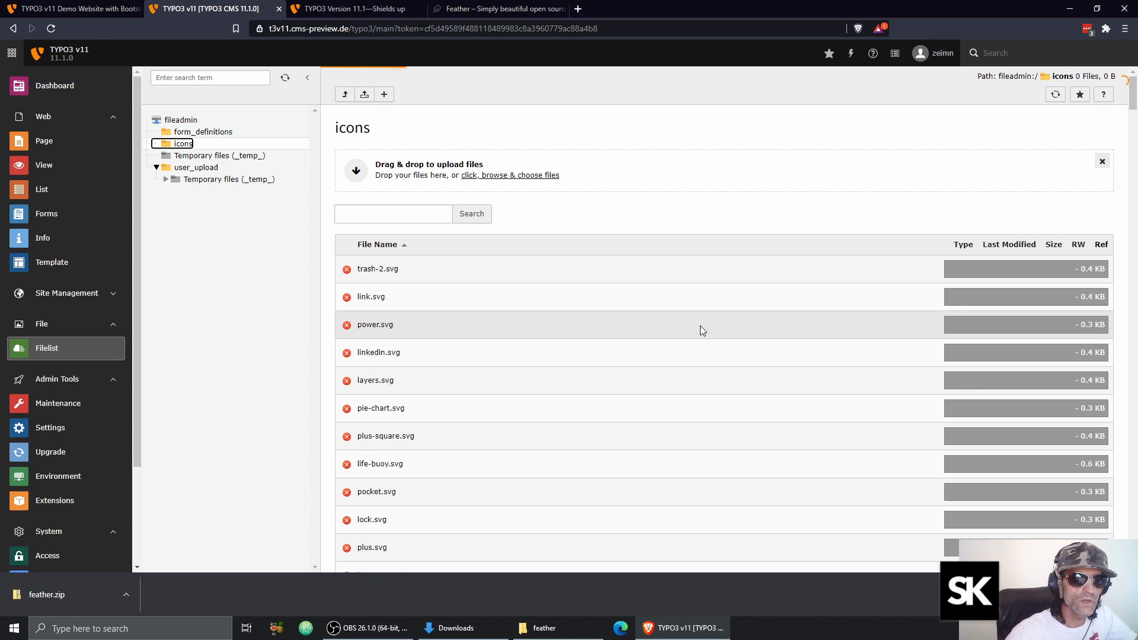
pyautogui.scroll(-3)
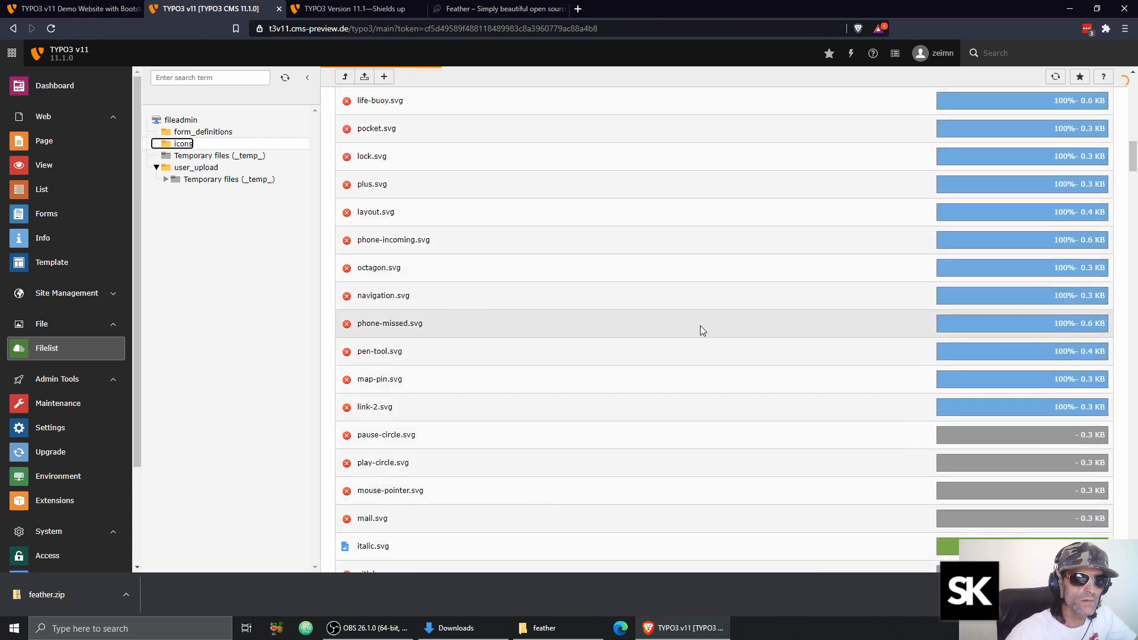
pyautogui.scroll(-3)
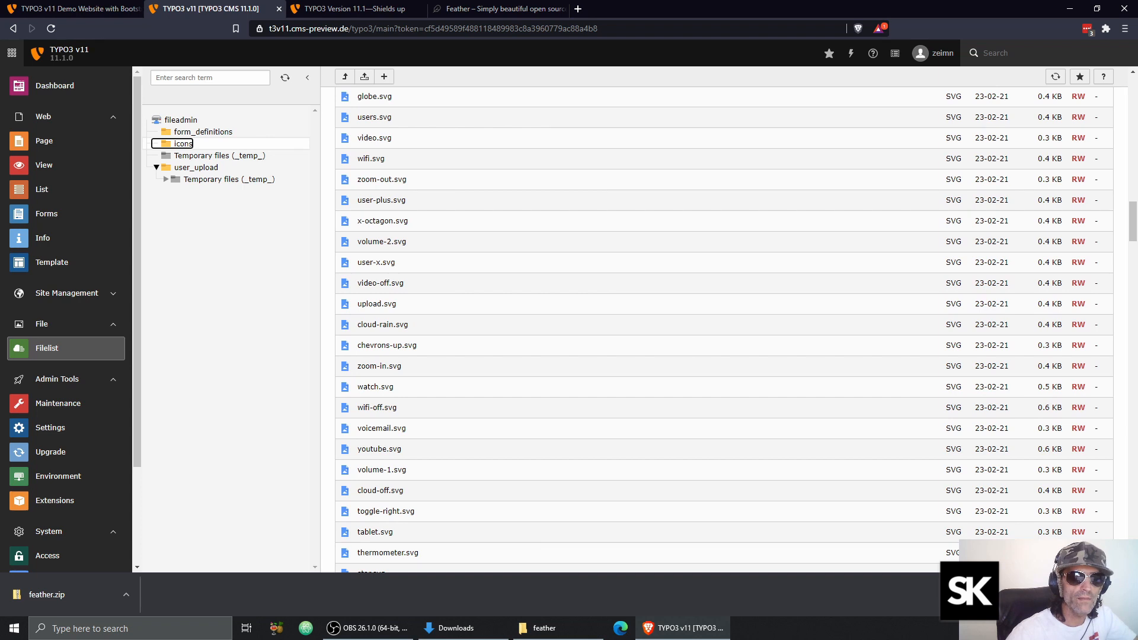
pyautogui.scroll(-3)
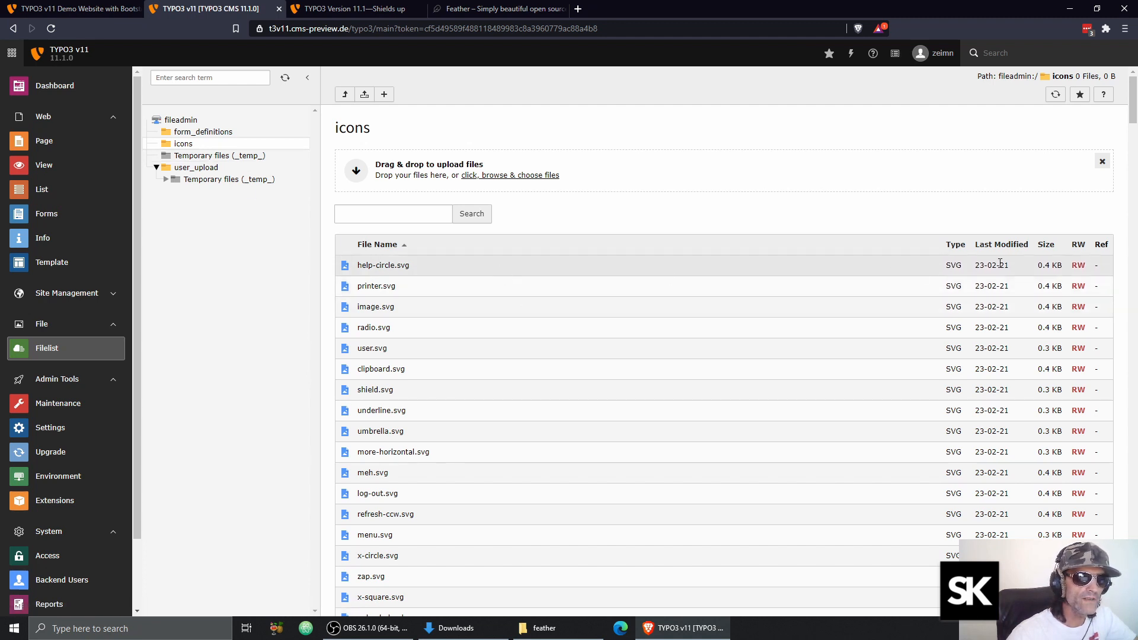
# Step: Reload the icons folder listing and expand the [41 - 286] entries to see every SVG
pyautogui.click(182, 143)
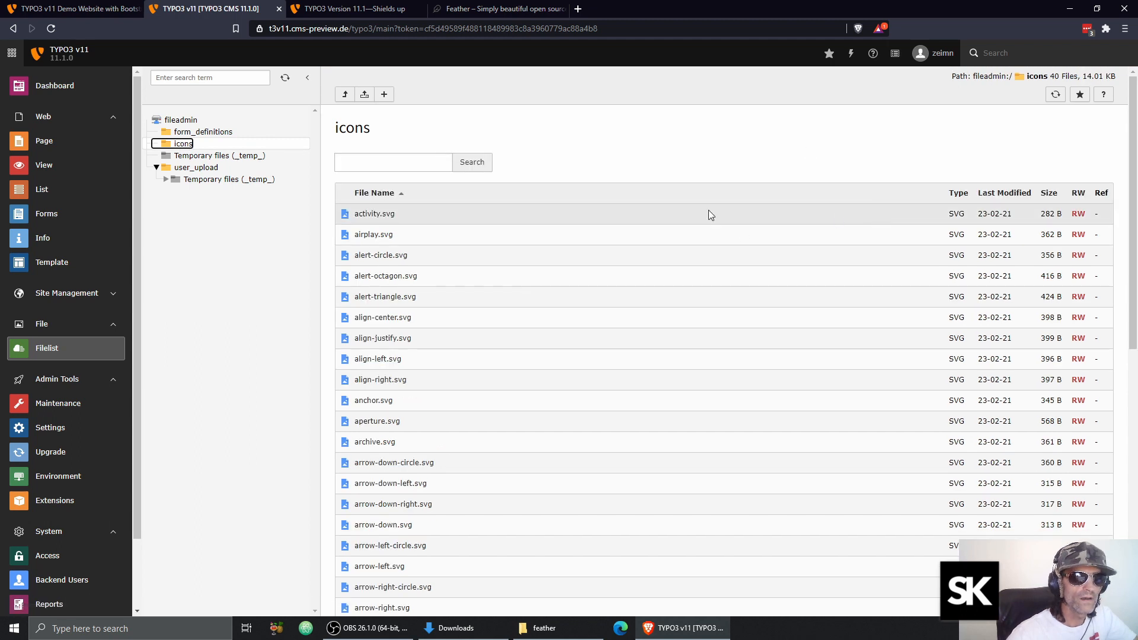
pyautogui.scroll(-3)
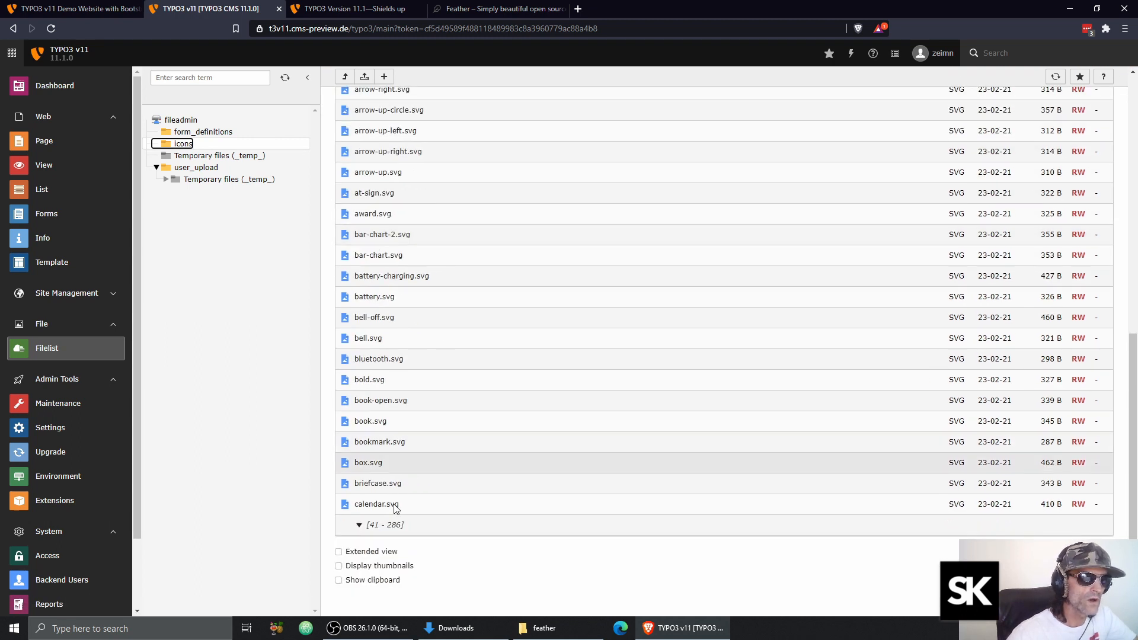
pyautogui.click(338, 552)
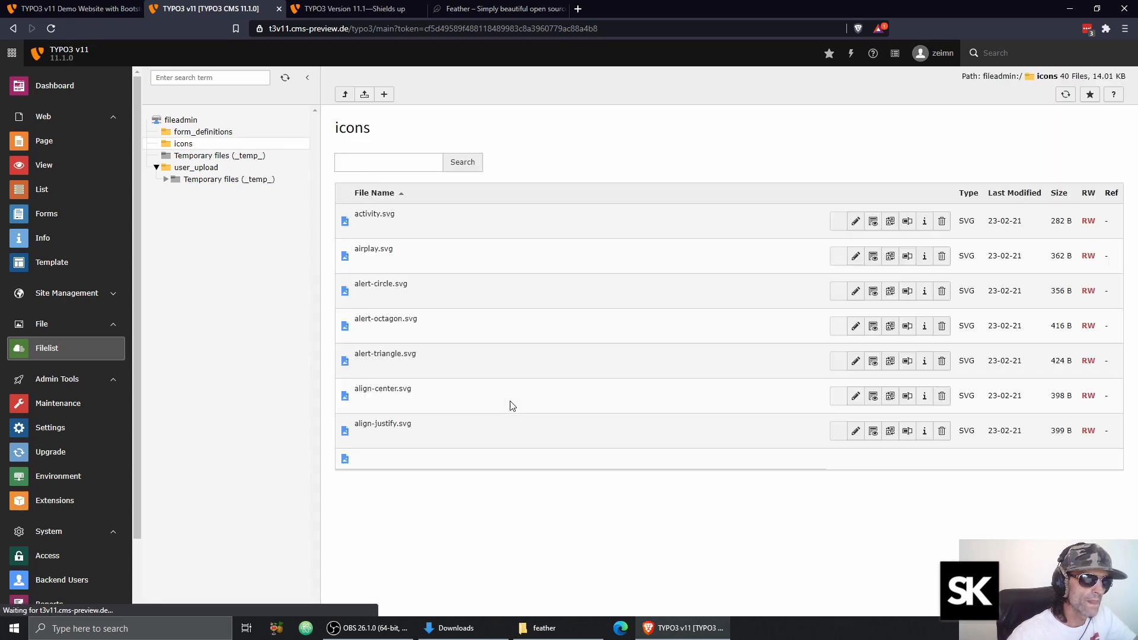
pyautogui.scroll(-3)
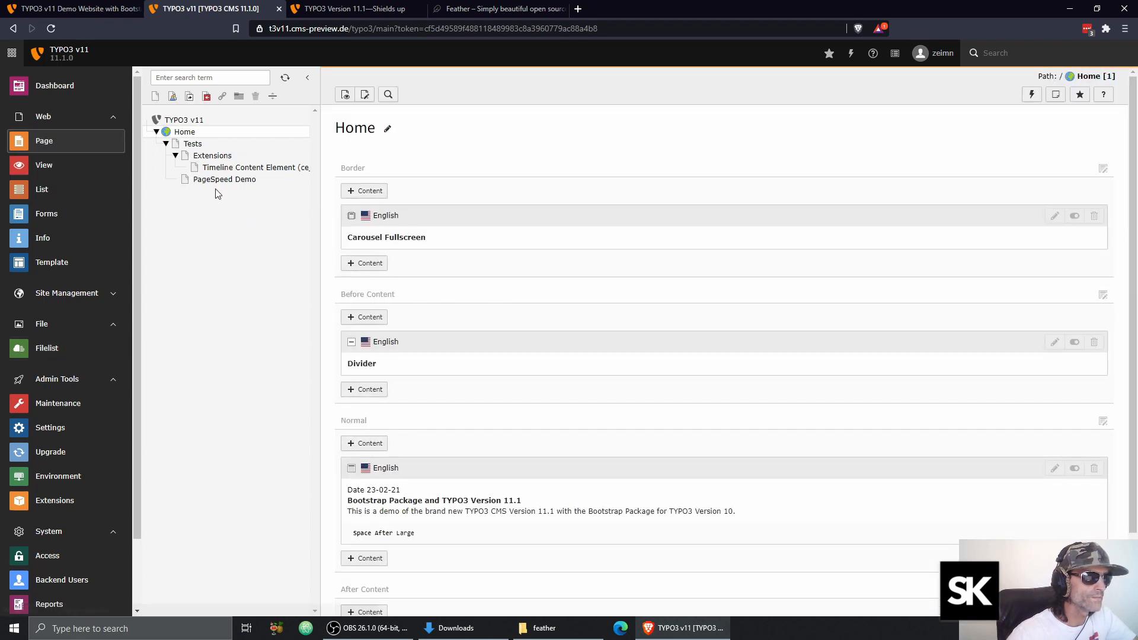
# Step: Edit the Tests page properties and expand fileadmin in the Navigation Icon file selector
pyautogui.click(192, 143)
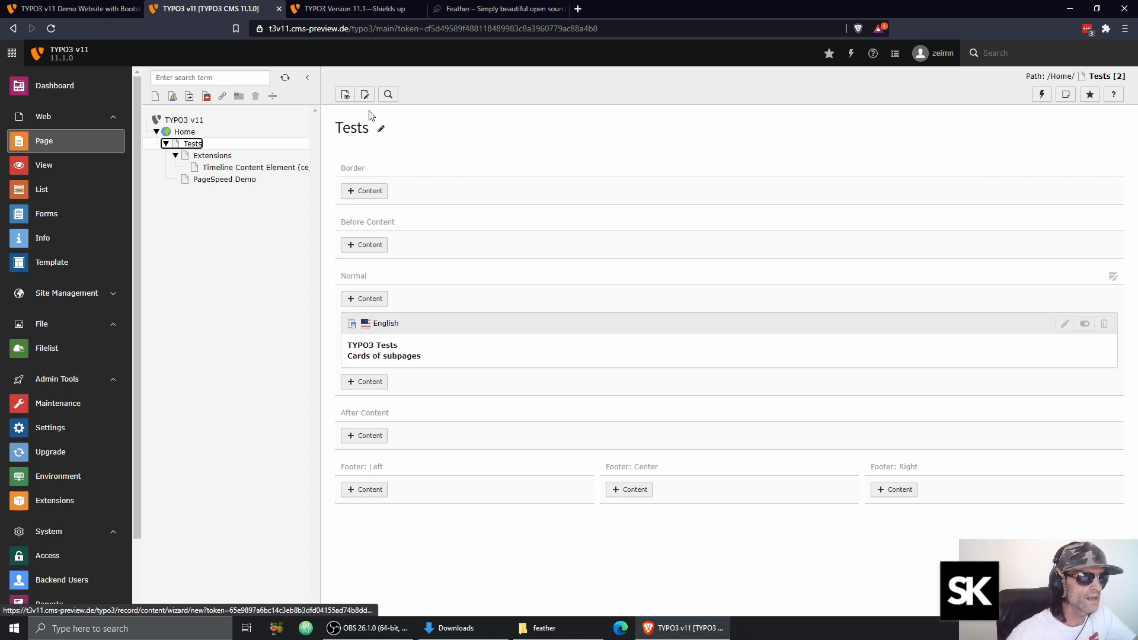
pyautogui.click(381, 126)
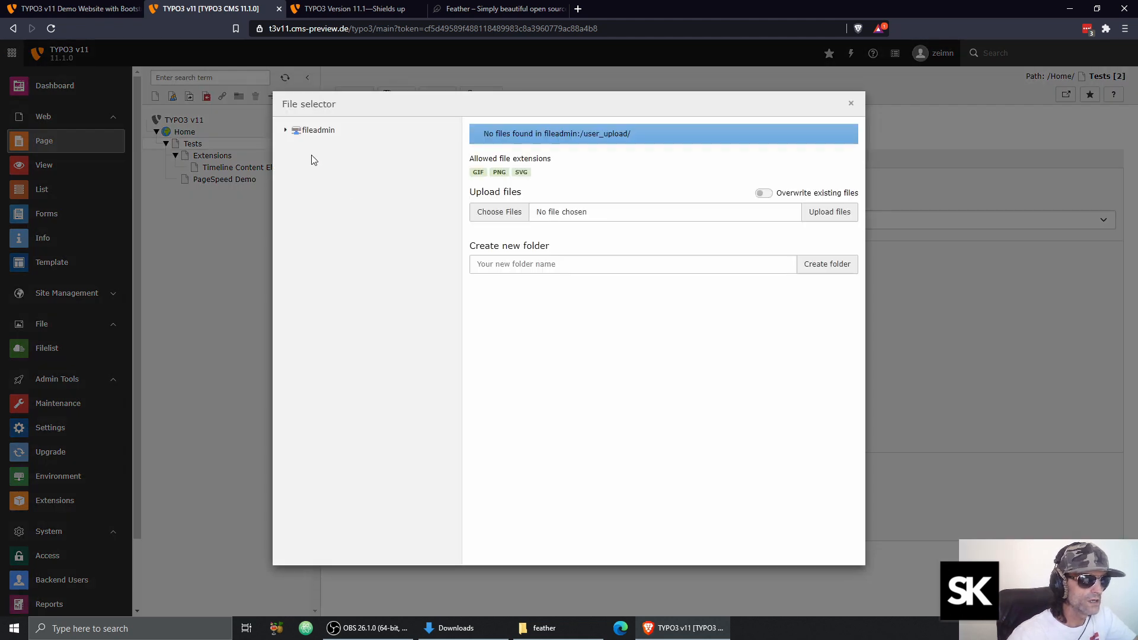
pyautogui.click(285, 130)
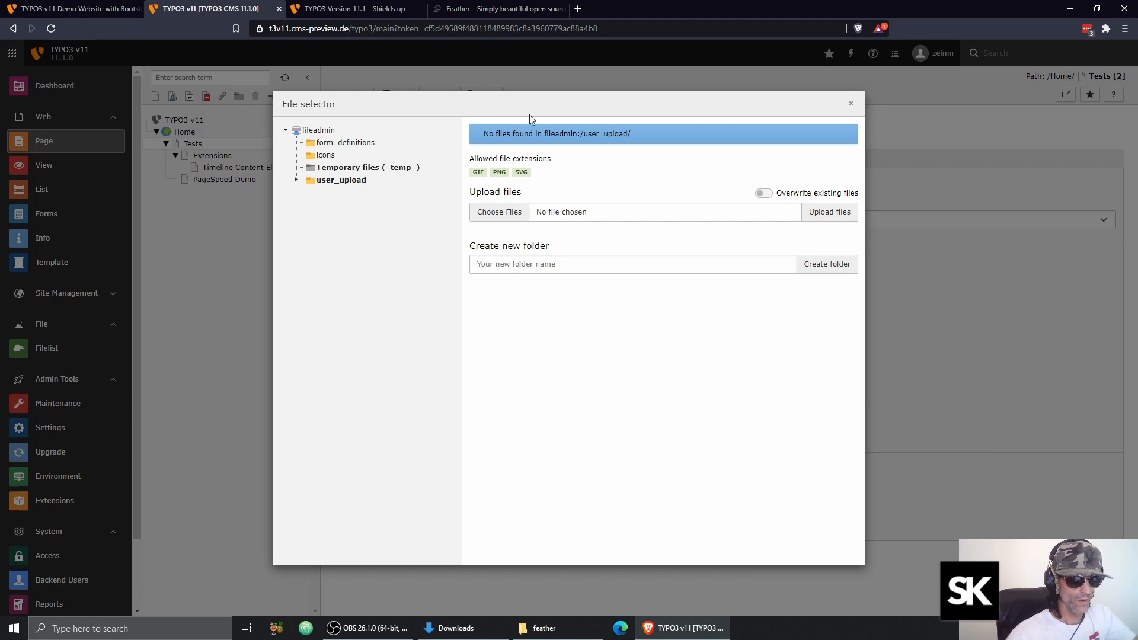
pyautogui.moveTo(471, 287)
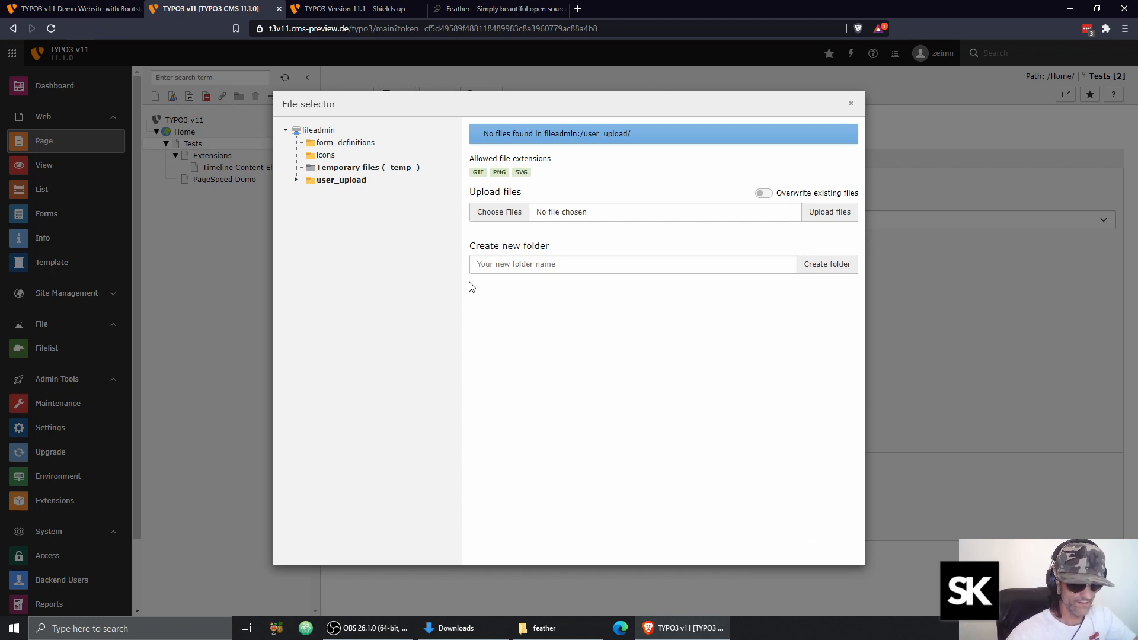
pyautogui.moveTo(524, 167)
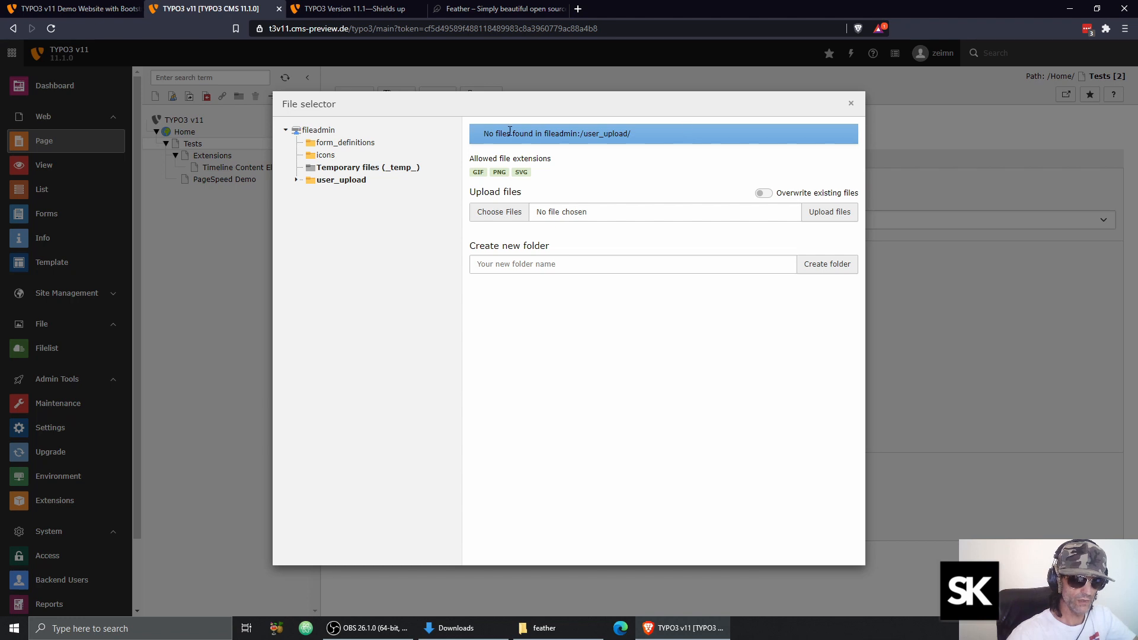
pyautogui.moveTo(773, 198)
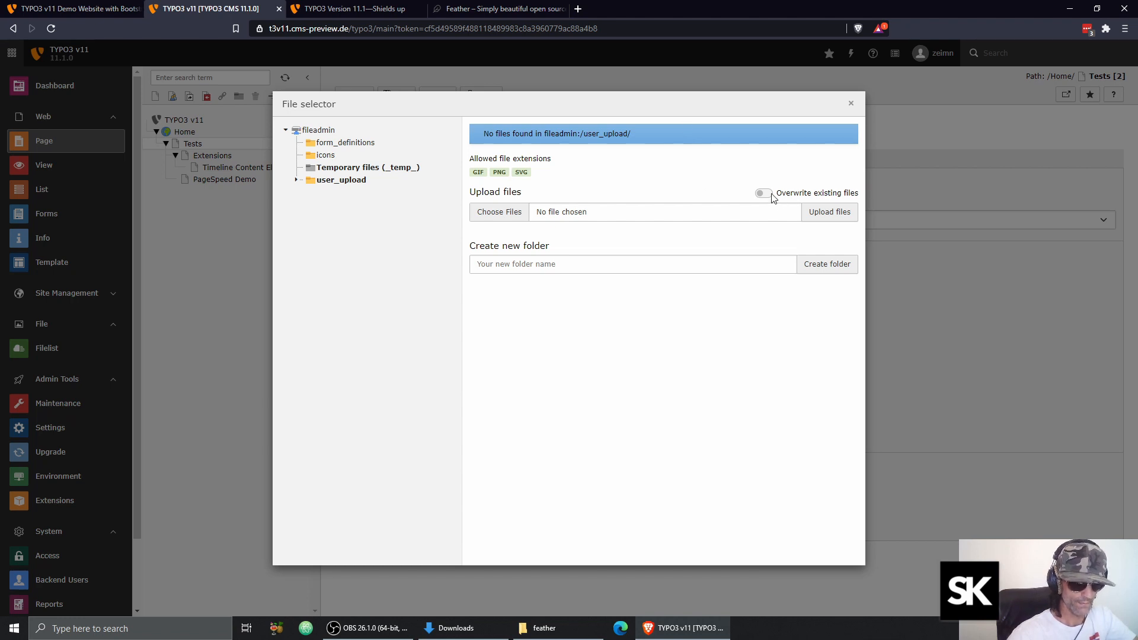
# Step: Toggle overwrite-existing-files on and off, then list the icons folder's files
pyautogui.click(762, 193)
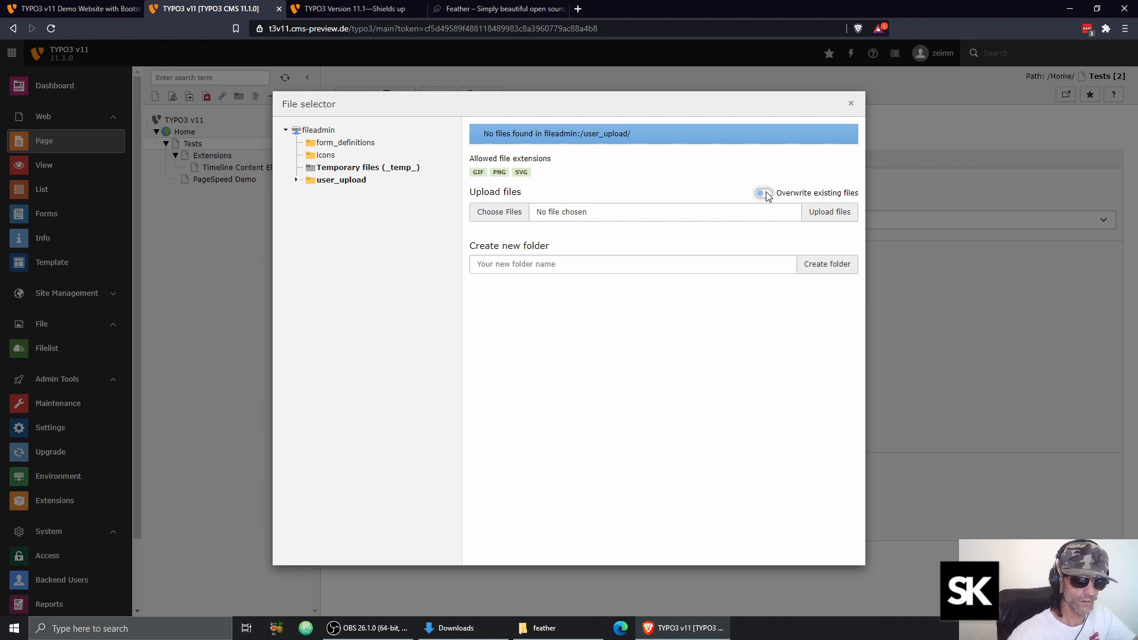
pyautogui.click(762, 192)
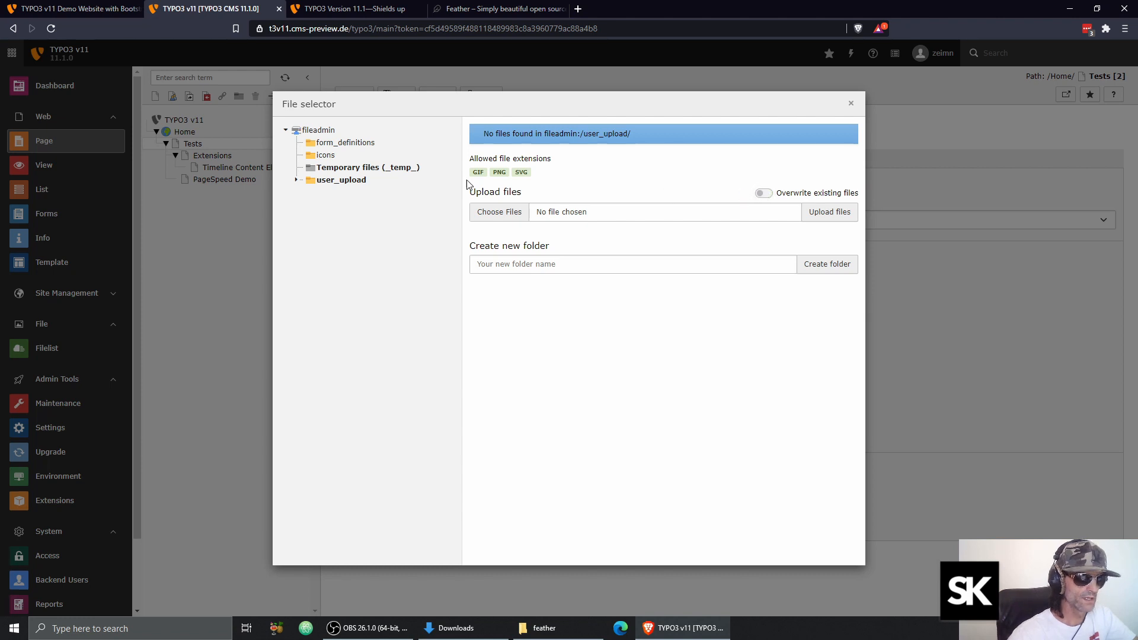
pyautogui.click(326, 155)
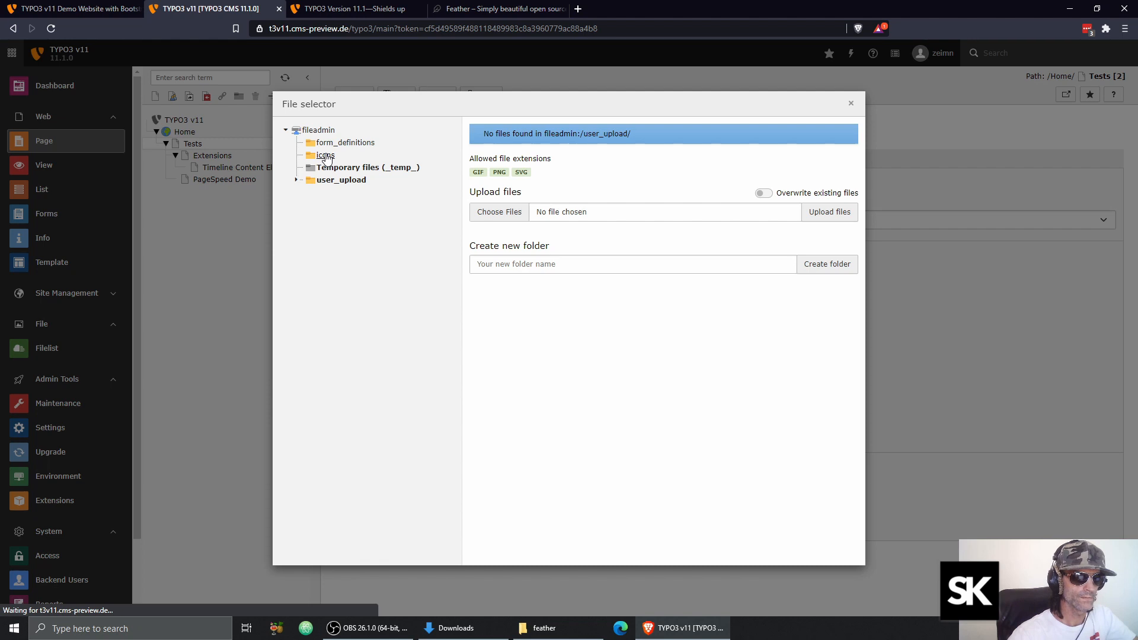
# Step: Pick arrow-right-circle.svg from the icons folder as Navigation Icon and collapse the System group
pyautogui.click(325, 155)
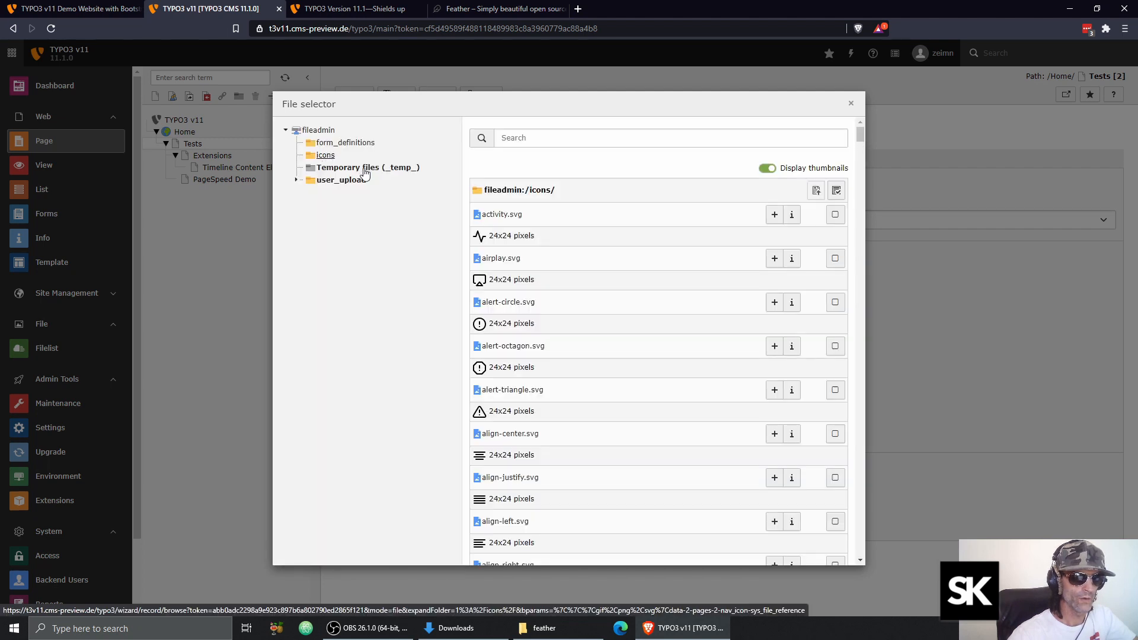
pyautogui.scroll(-3)
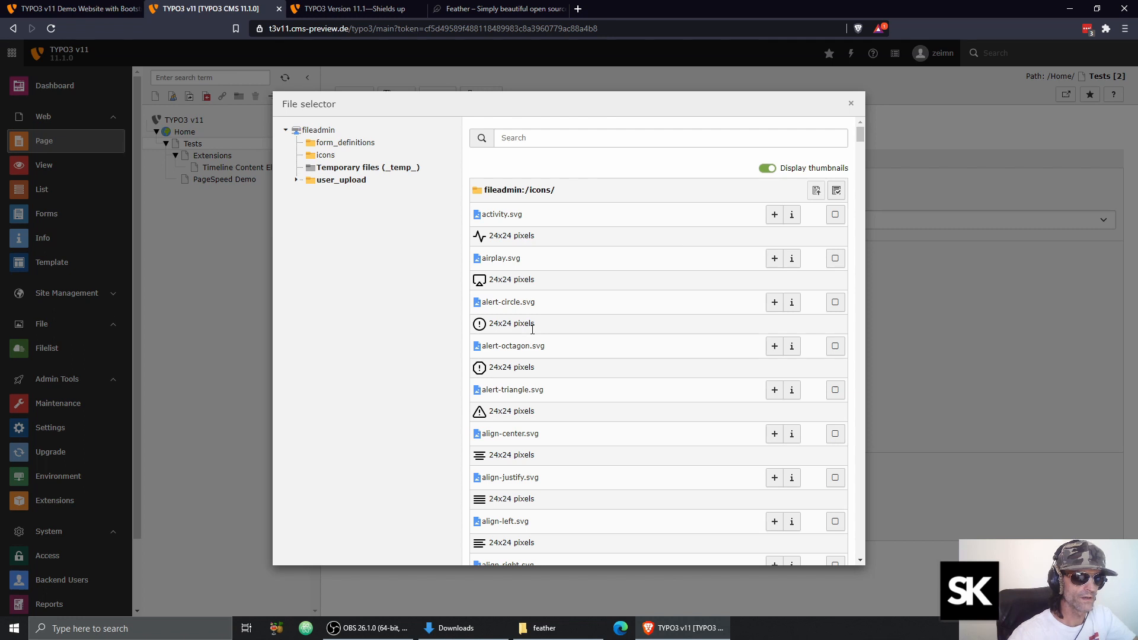
pyautogui.scroll(-3)
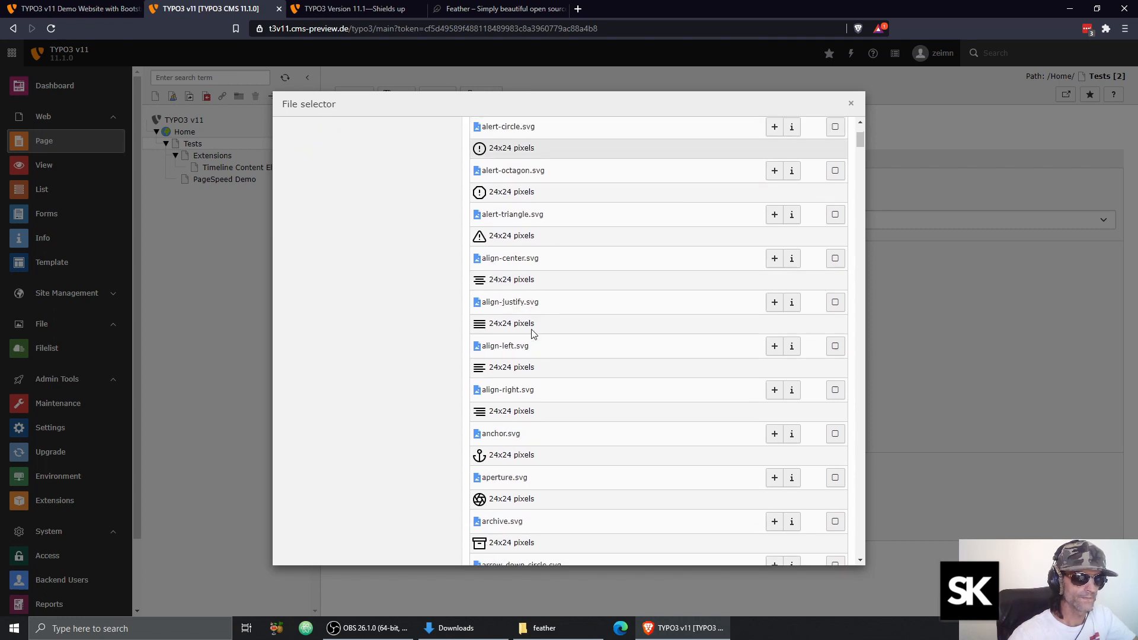
pyautogui.scroll(-3)
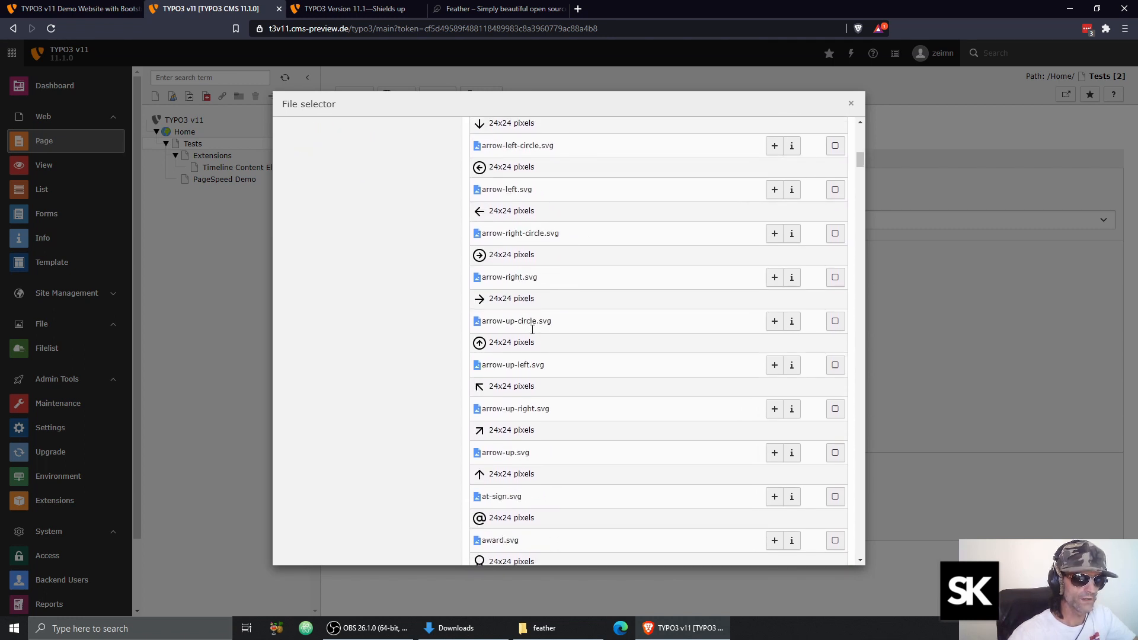
pyautogui.scroll(-3)
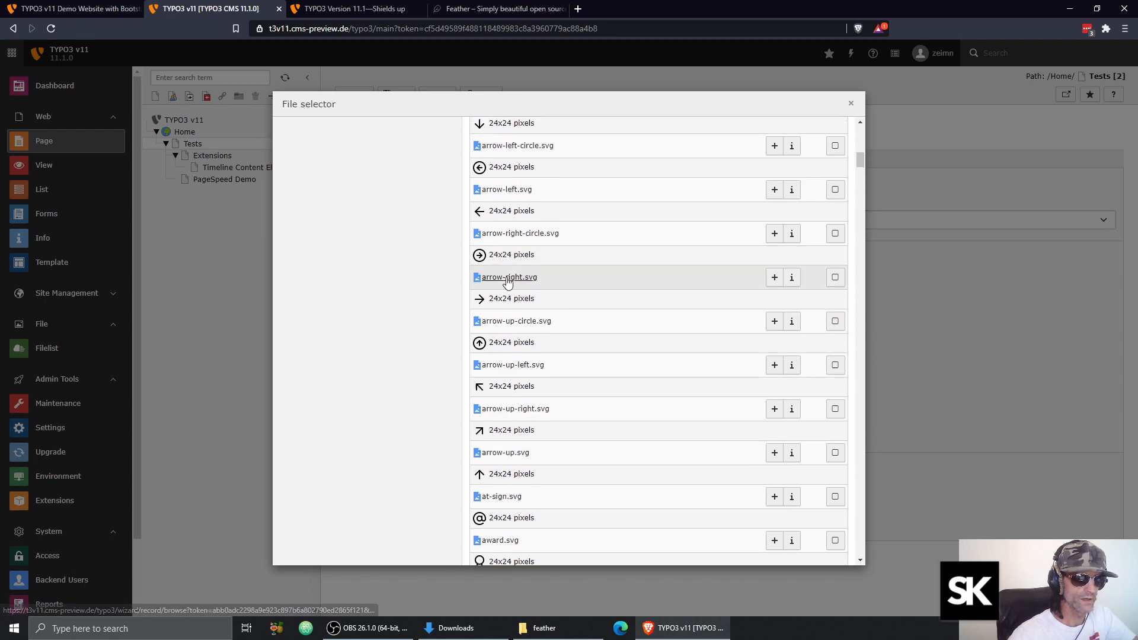
pyautogui.moveTo(508, 233)
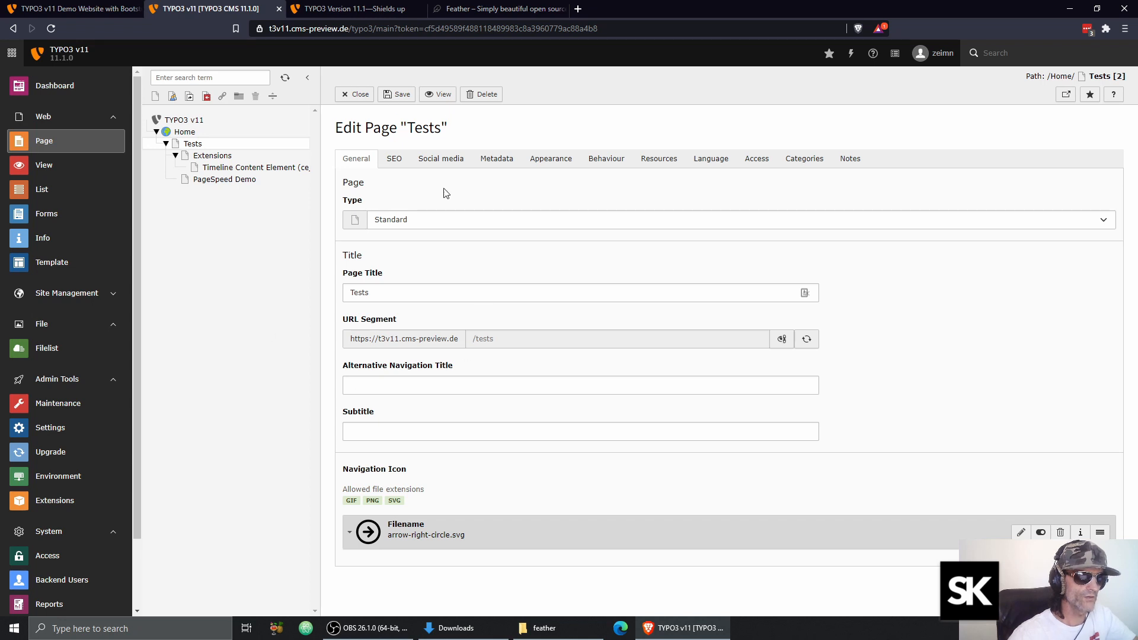
pyautogui.scroll(-3)
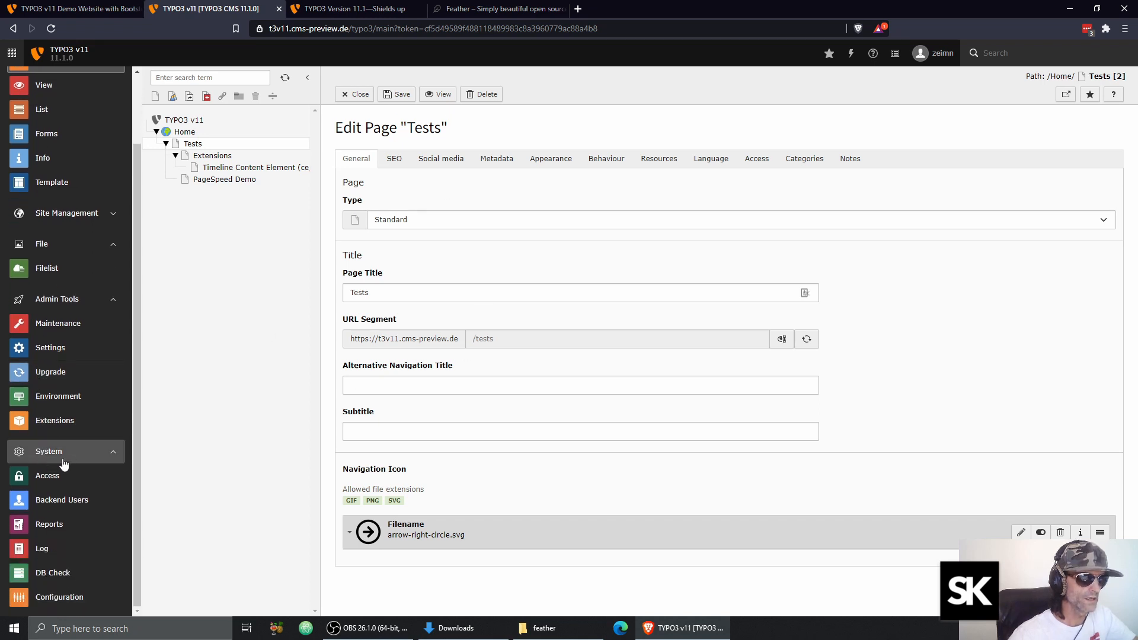
pyautogui.click(48, 451)
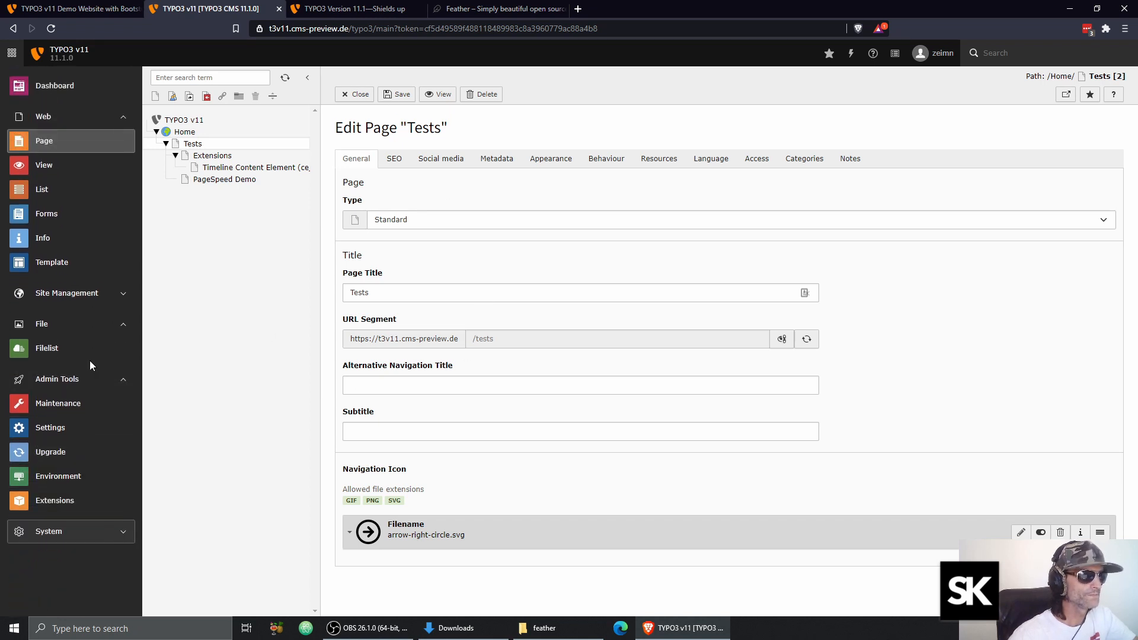
pyautogui.moveTo(309, 21)
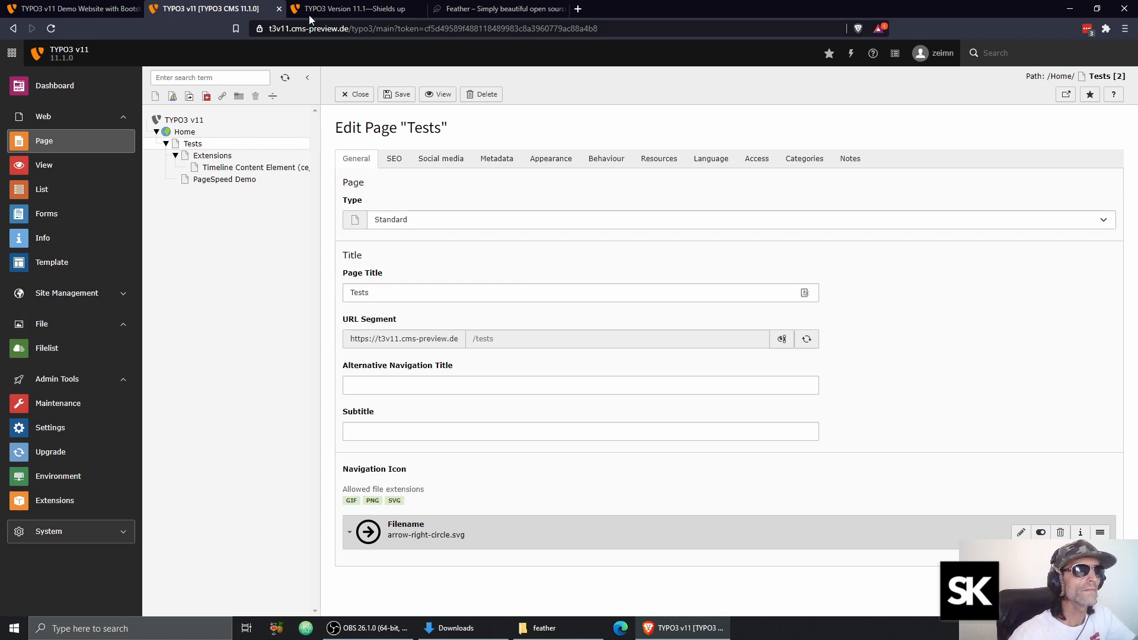
pyautogui.moveTo(192, 143)
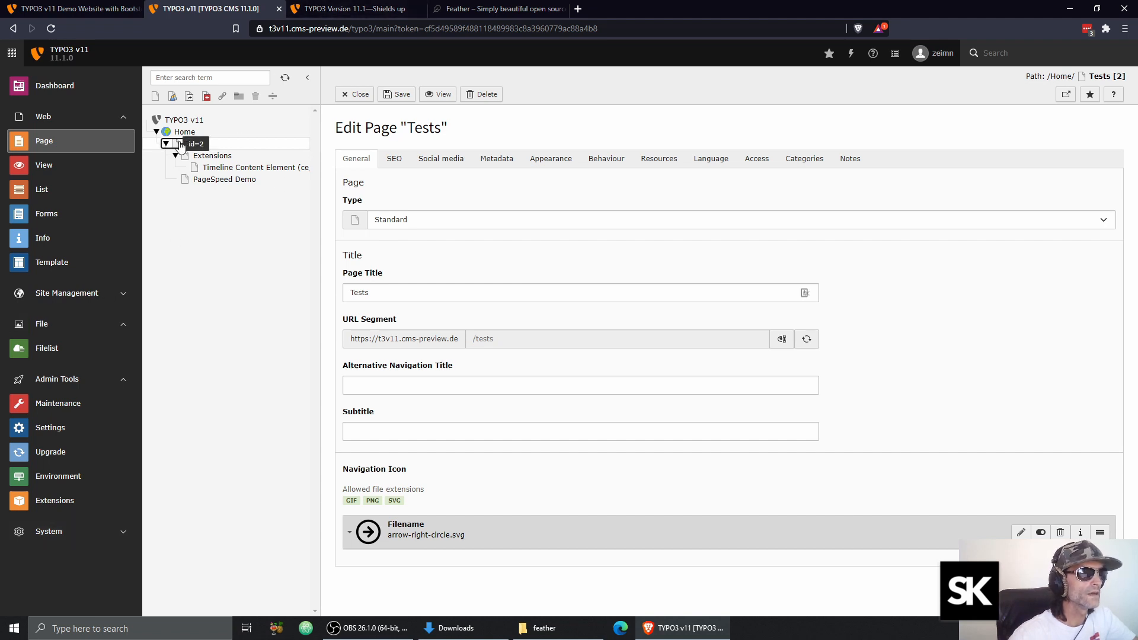
# Step: Show the Tests page on the demo site with its circled-arrow icon, then go to its Extensions subpage
pyautogui.click(437, 93)
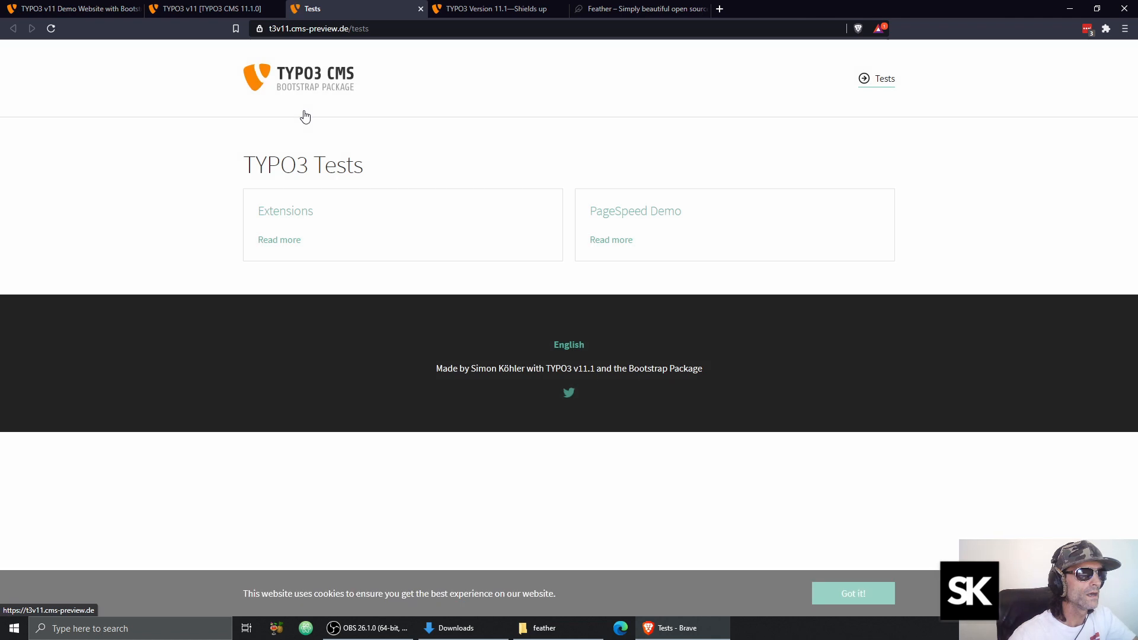
pyautogui.click(884, 78)
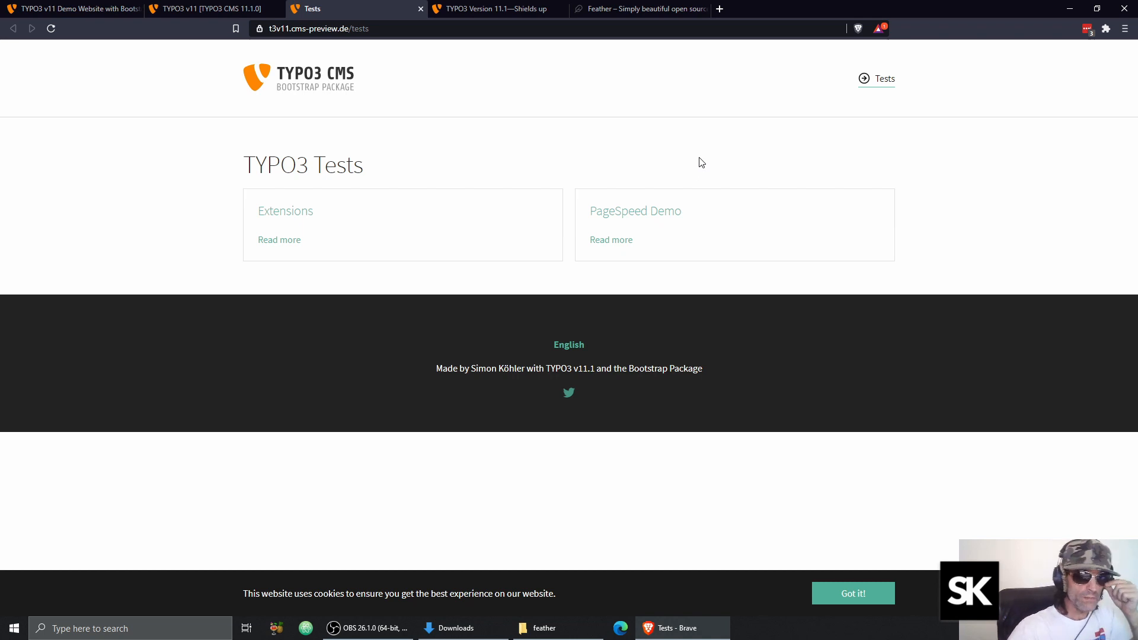
pyautogui.moveTo(546, 159)
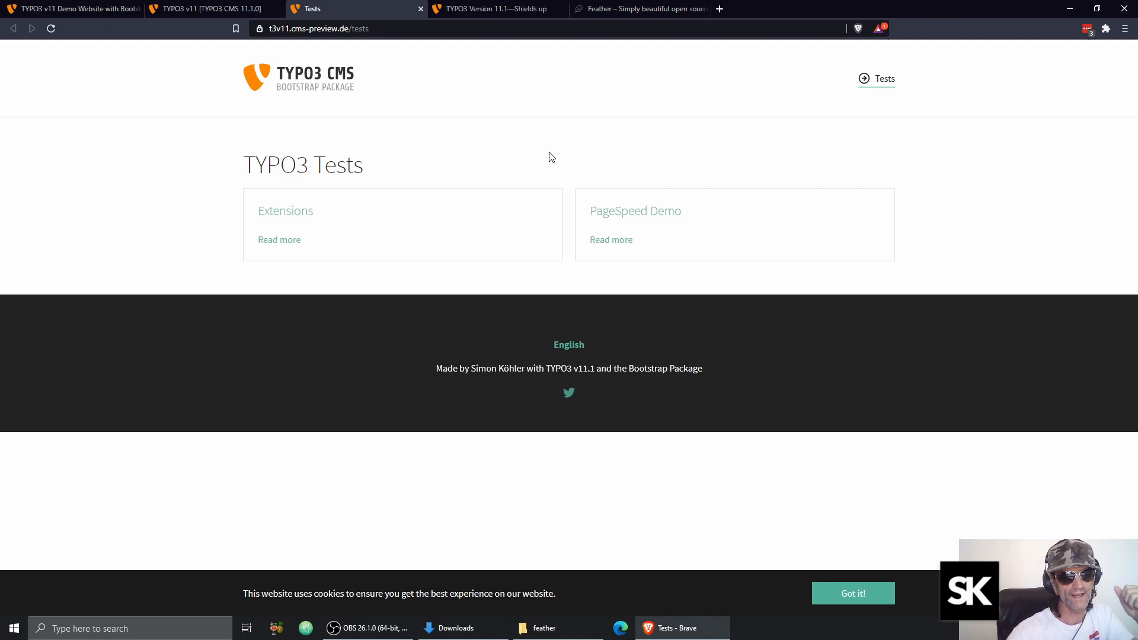
pyautogui.moveTo(543, 177)
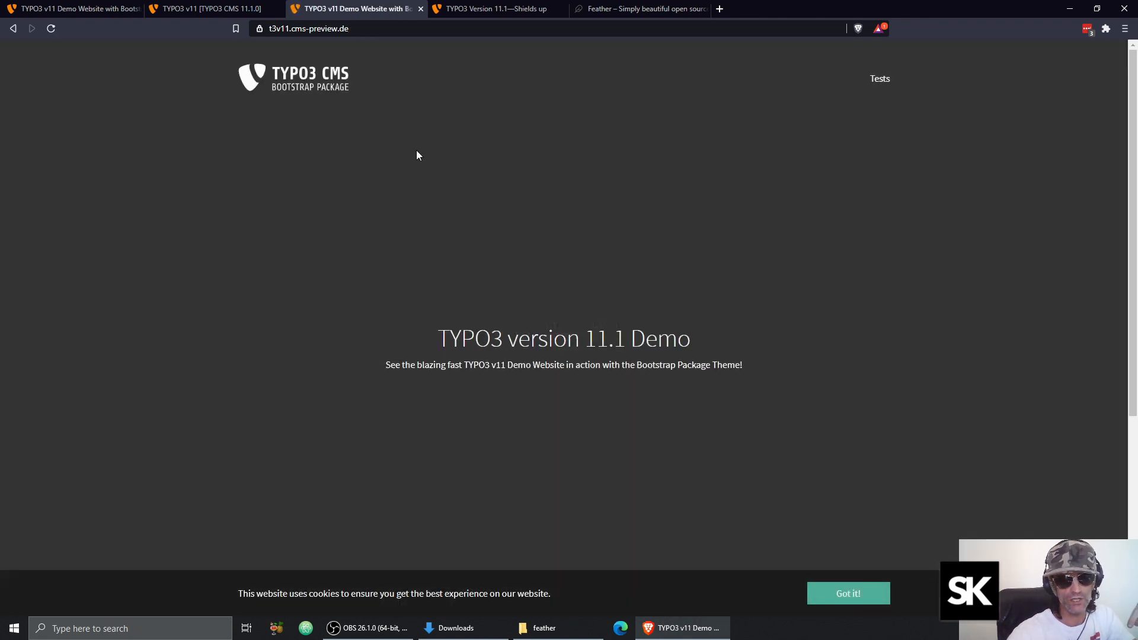
pyautogui.click(309, 28)
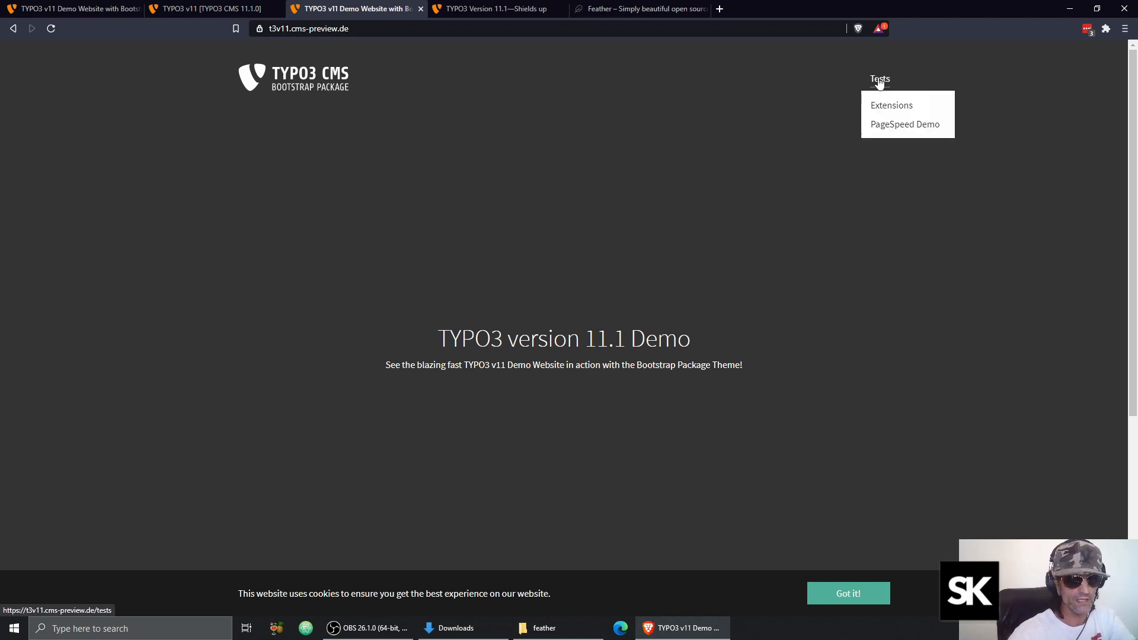
pyautogui.click(890, 106)
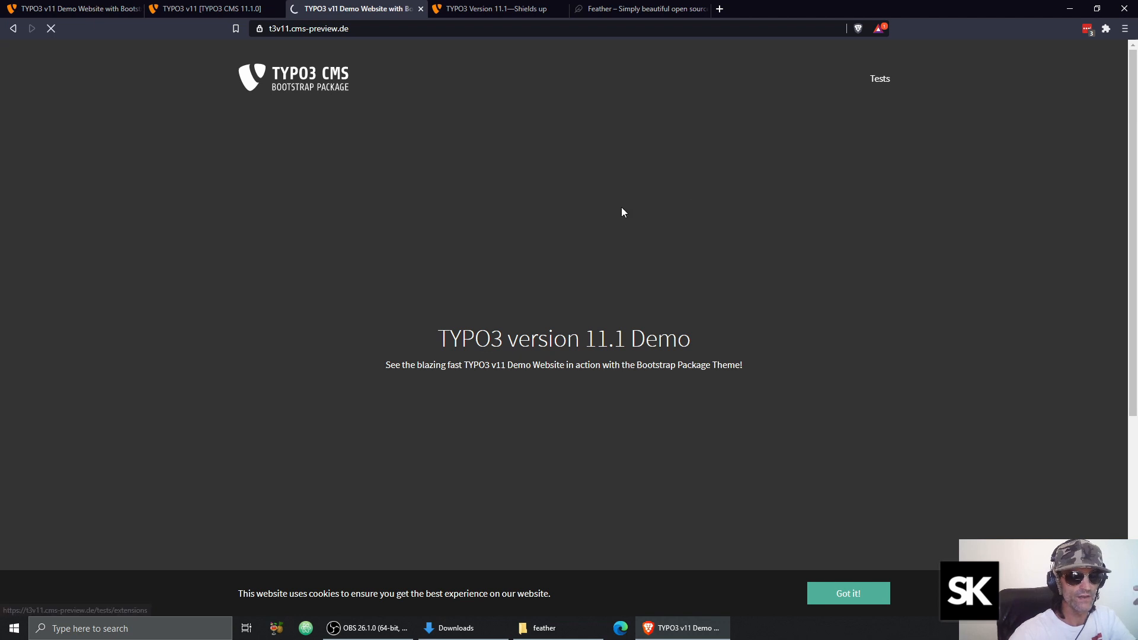